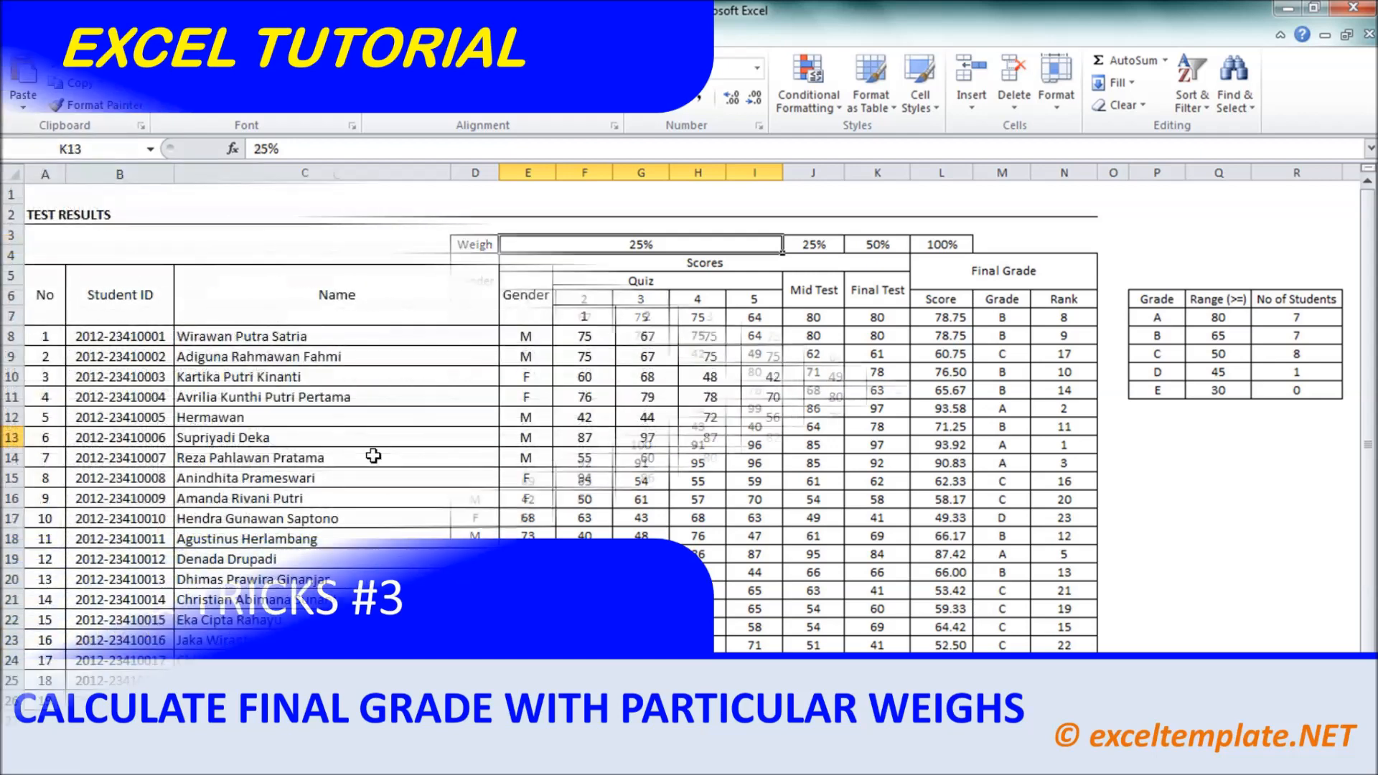
# Step: Switch to the Grade Book sheet of student test scores
pyautogui.click(525, 476)
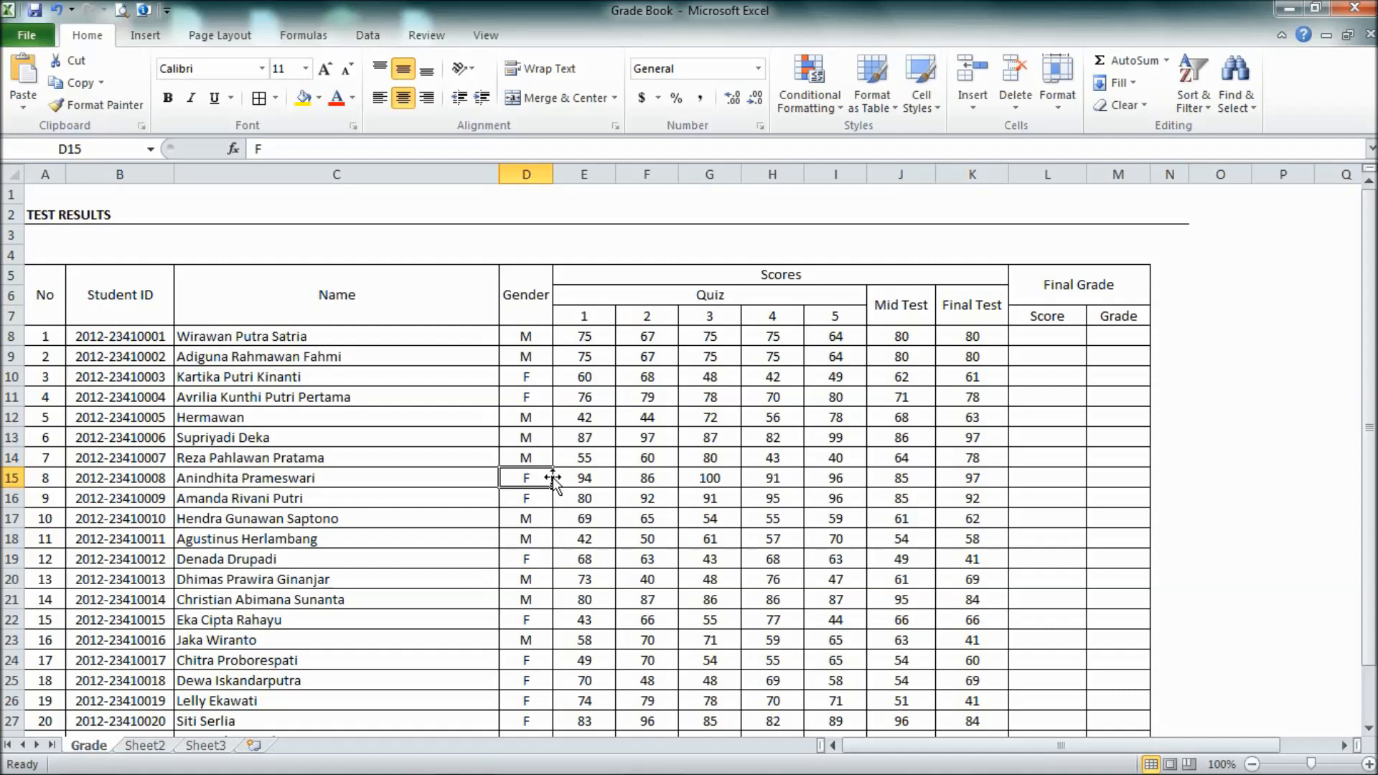
pyautogui.moveTo(903, 241)
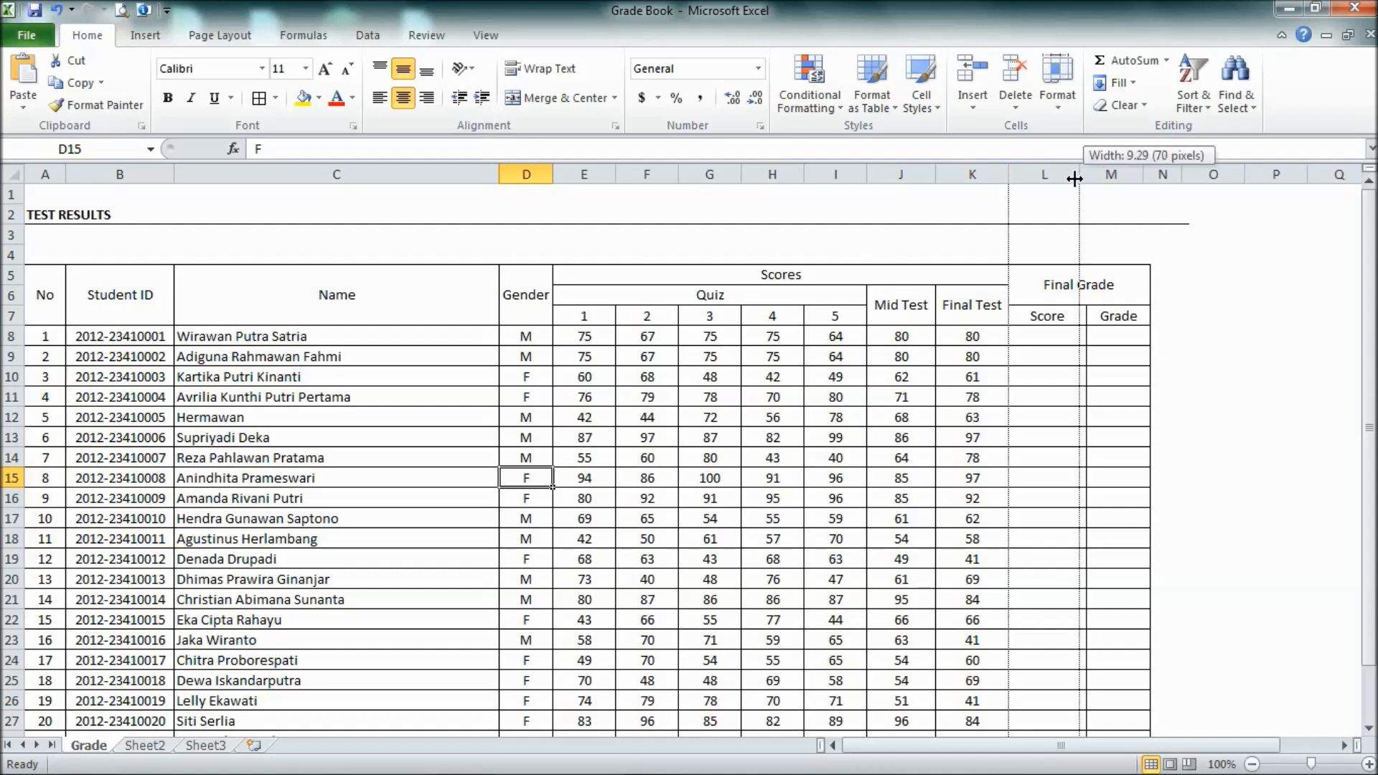
pyautogui.scroll(-3)
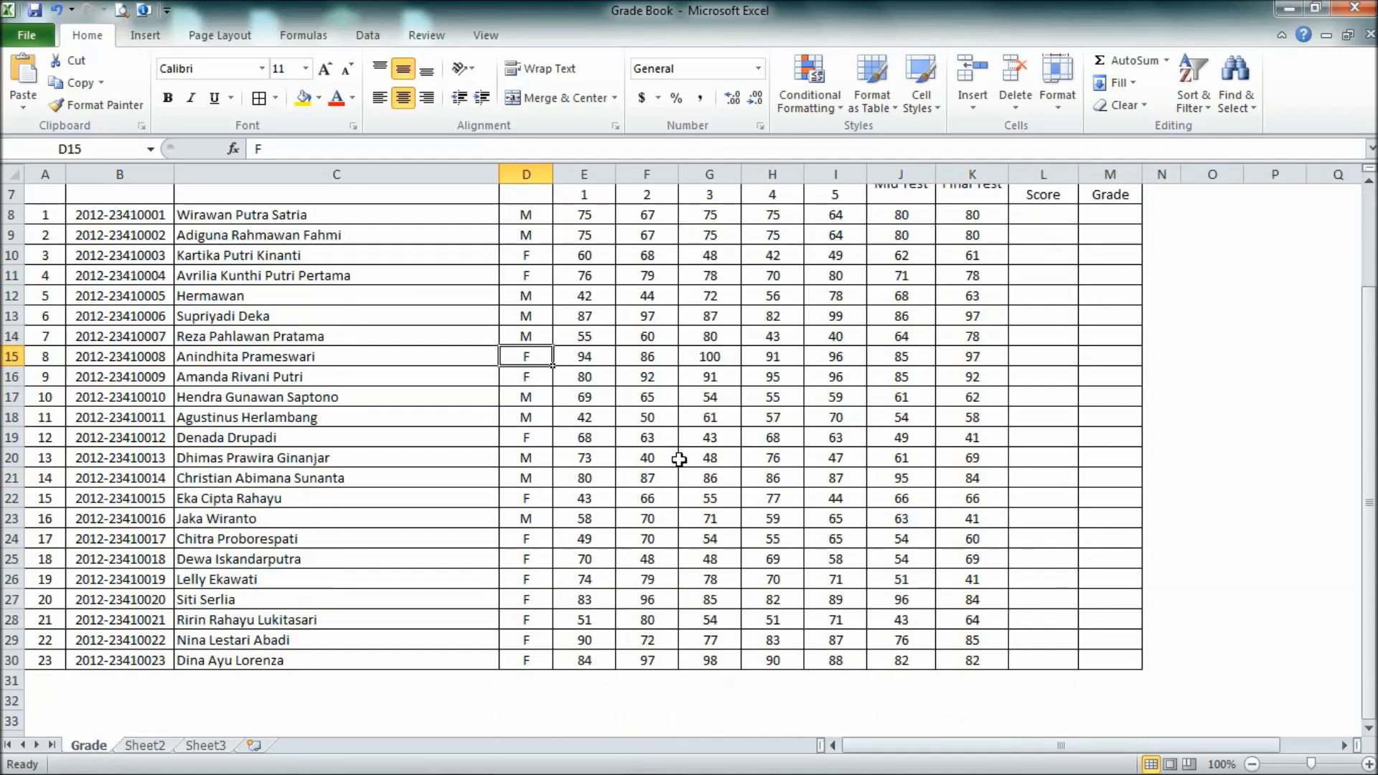
pyautogui.scroll(3)
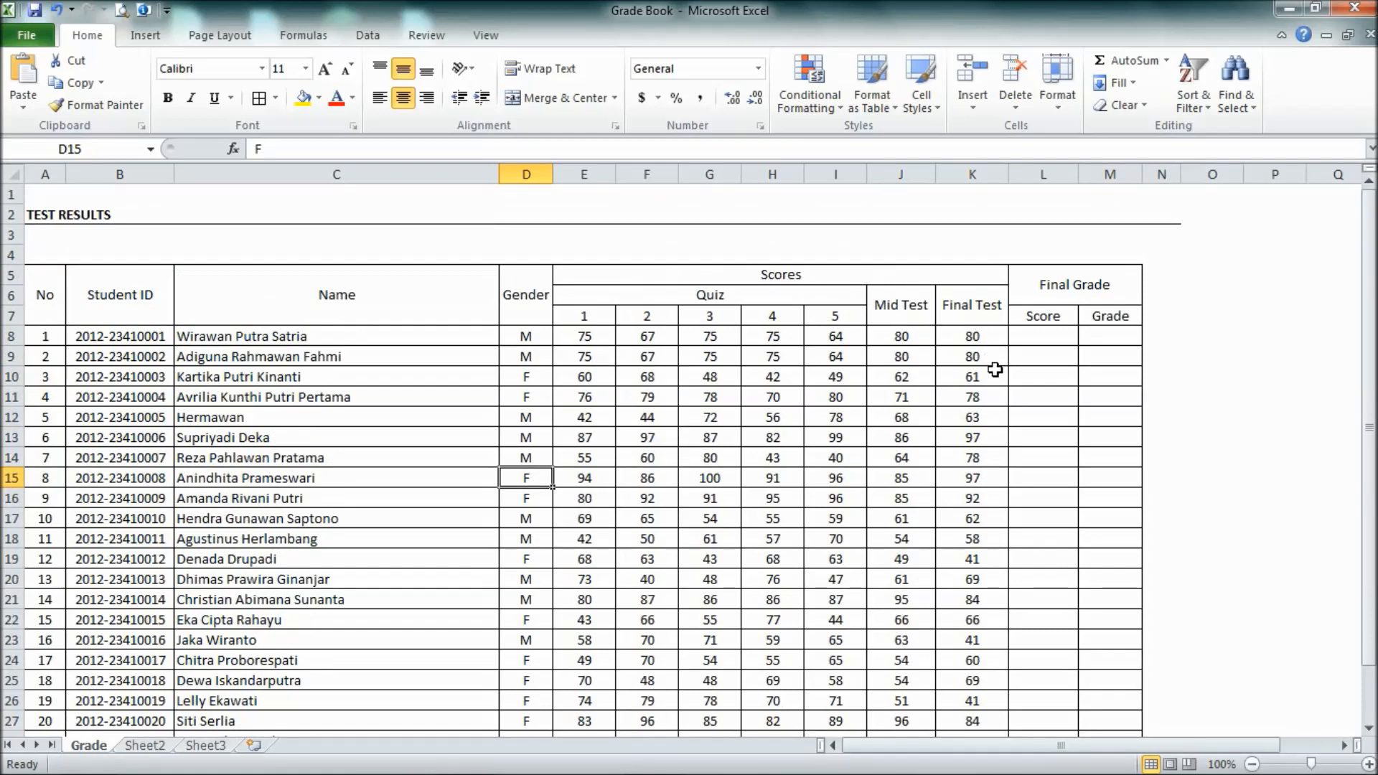
pyautogui.moveTo(827, 335)
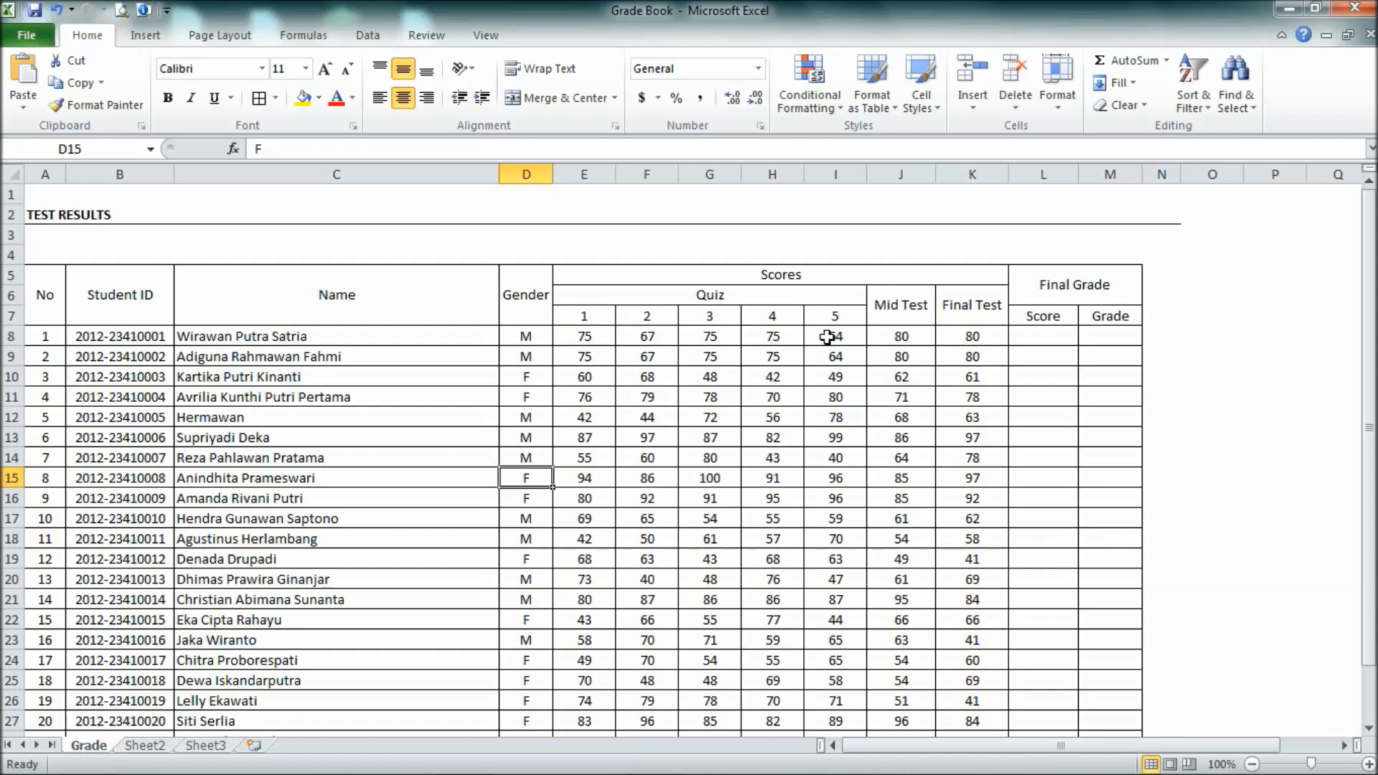
pyautogui.moveTo(829, 317)
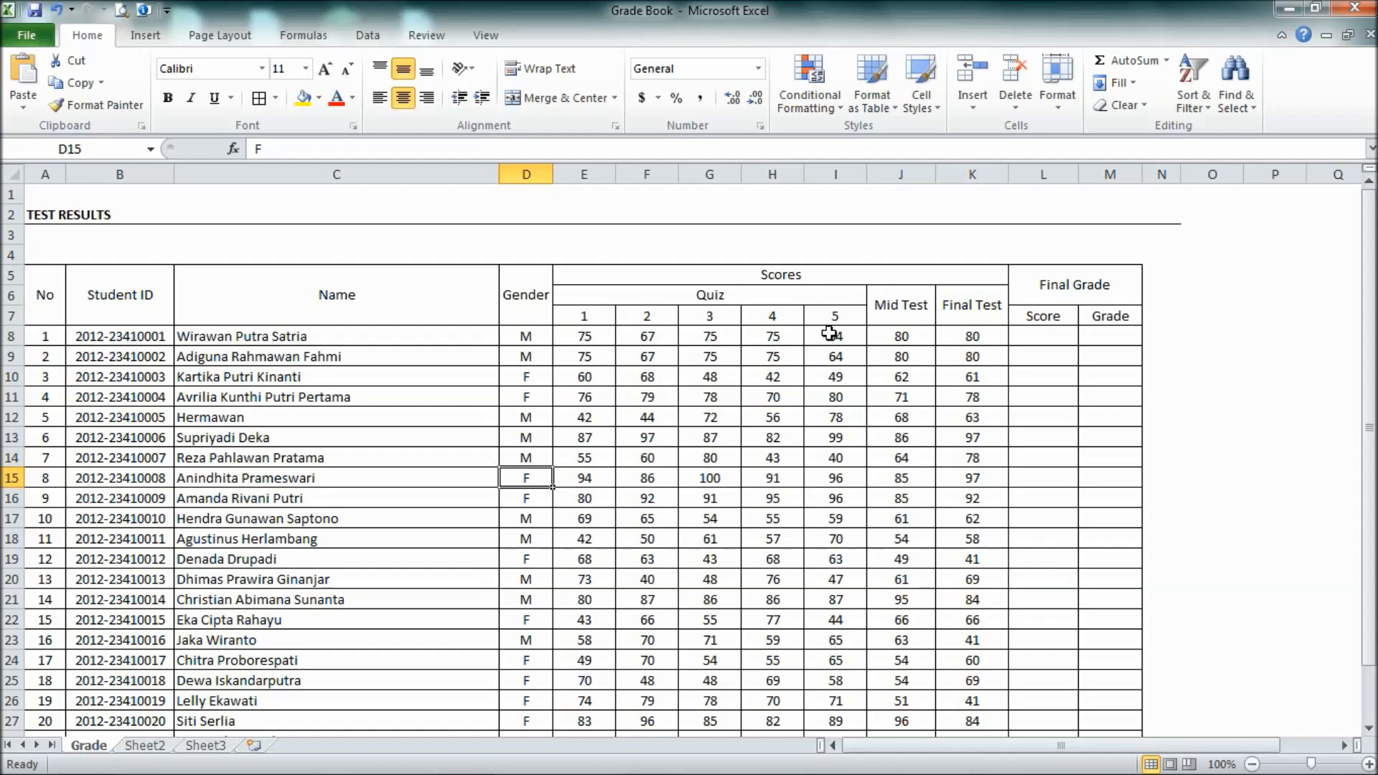
pyautogui.moveTo(842, 342)
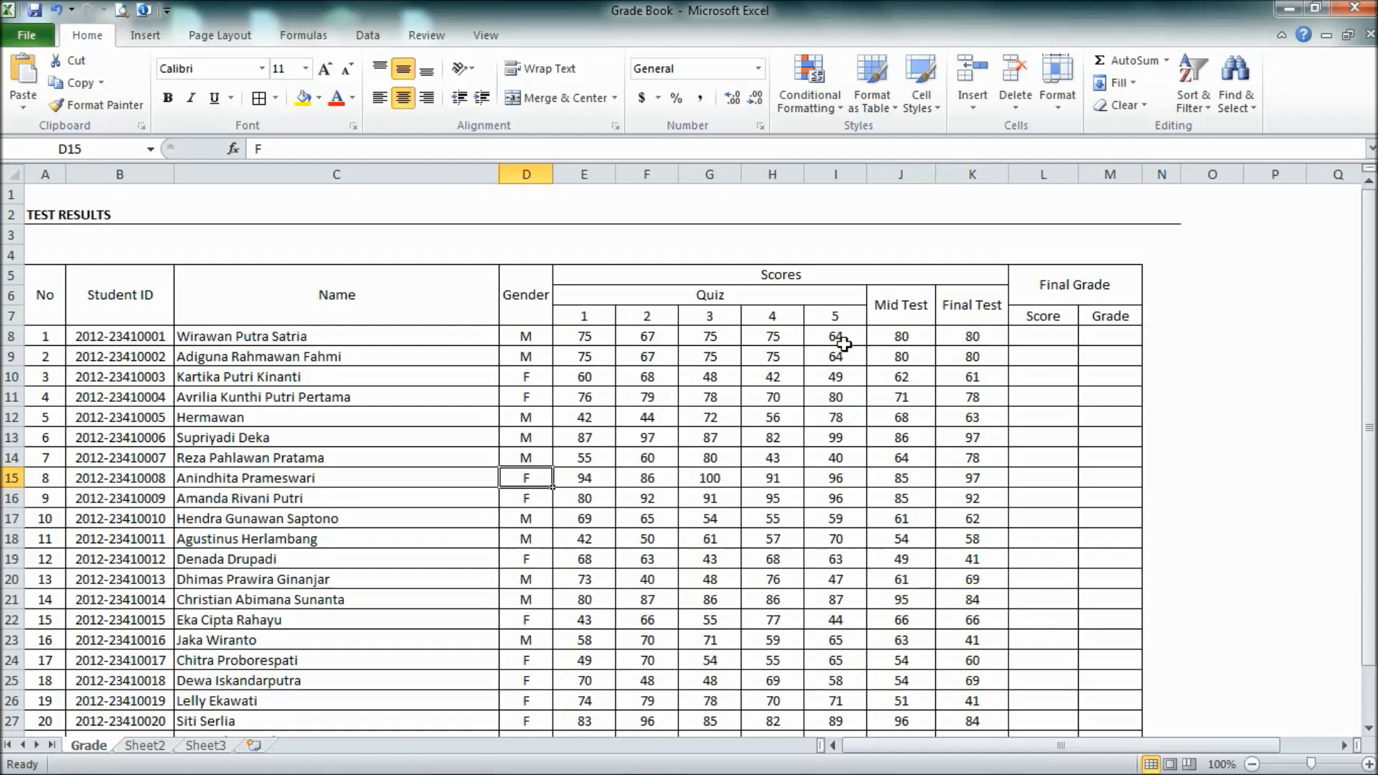
pyautogui.moveTo(836, 365)
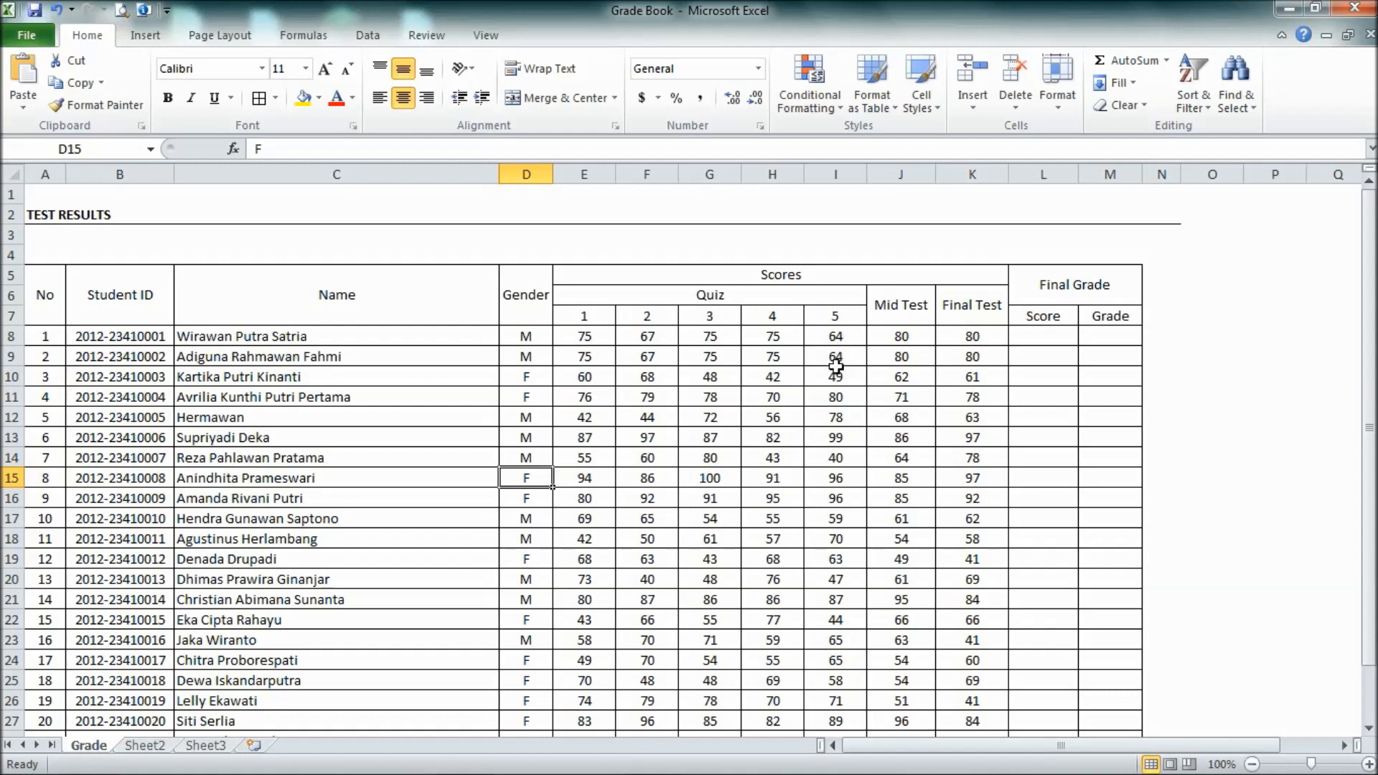
pyautogui.moveTo(719, 457)
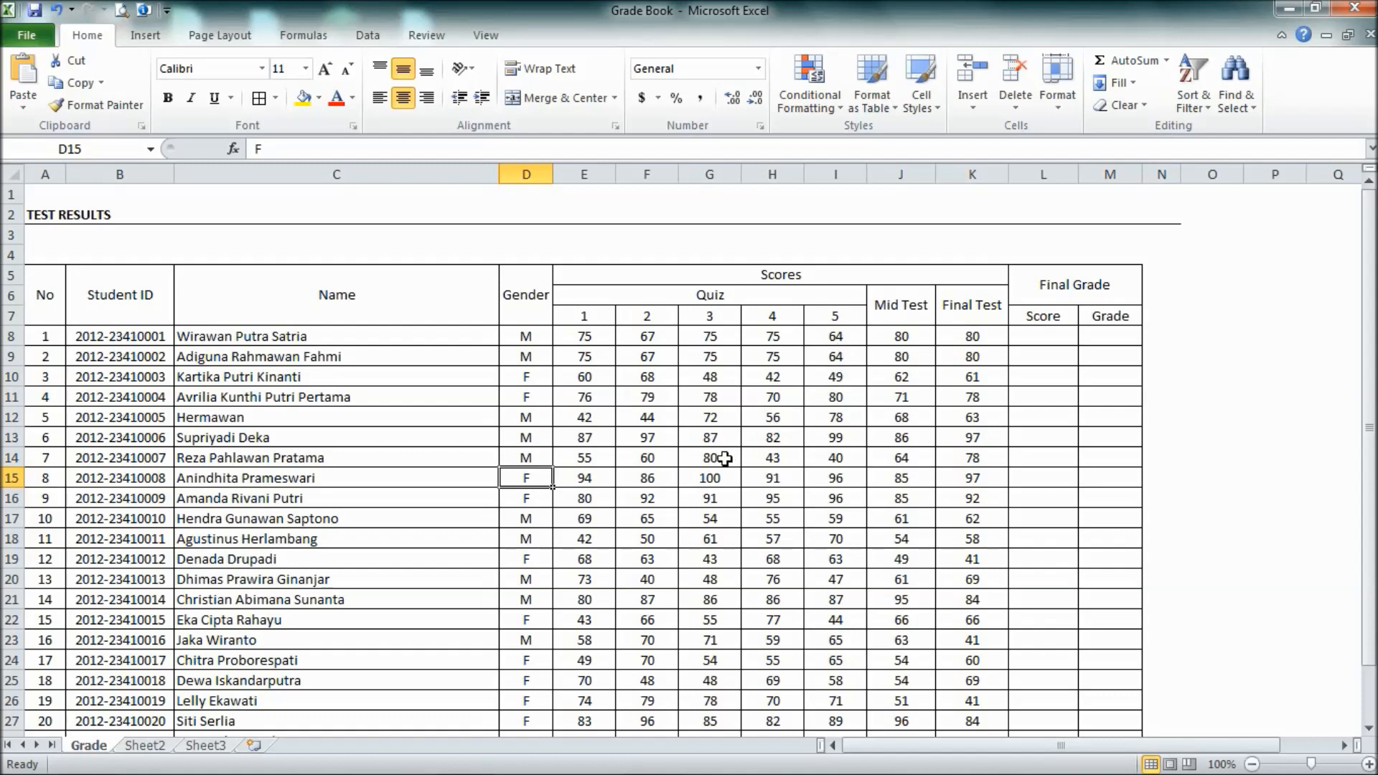
pyautogui.moveTo(971, 350)
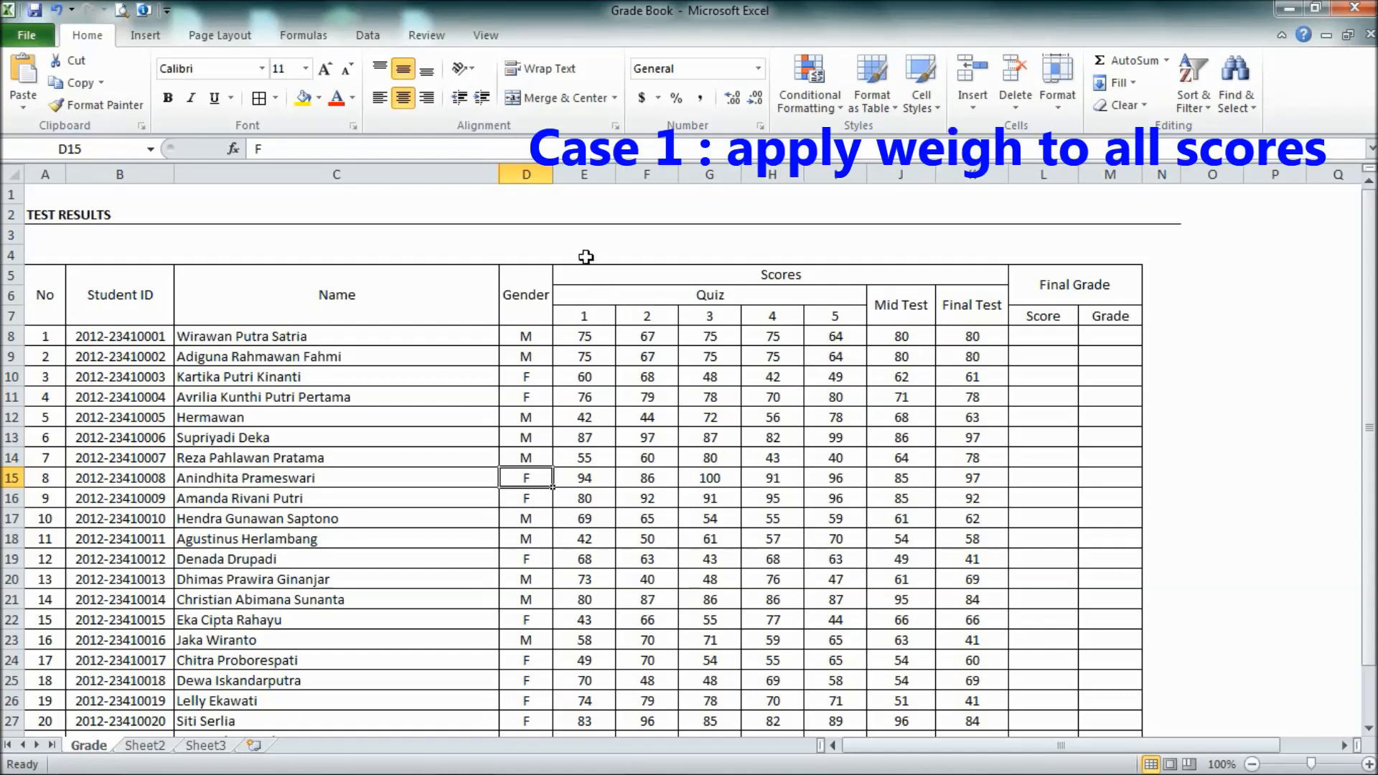
# Step: Apply All Borders to the new weight row D4:K4 above the Scores header
pyautogui.click(583, 253)
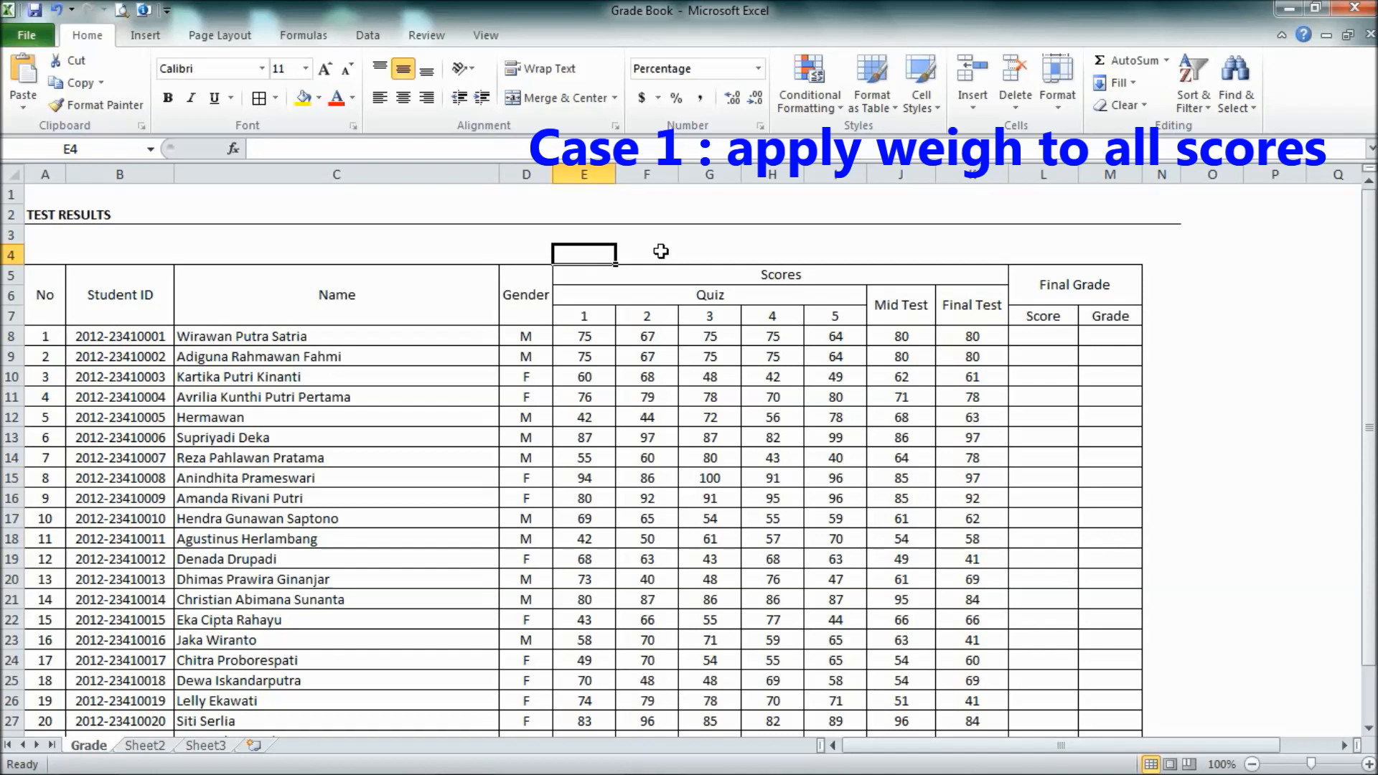
pyautogui.moveTo(583, 254); pyautogui.dragTo(902, 254)
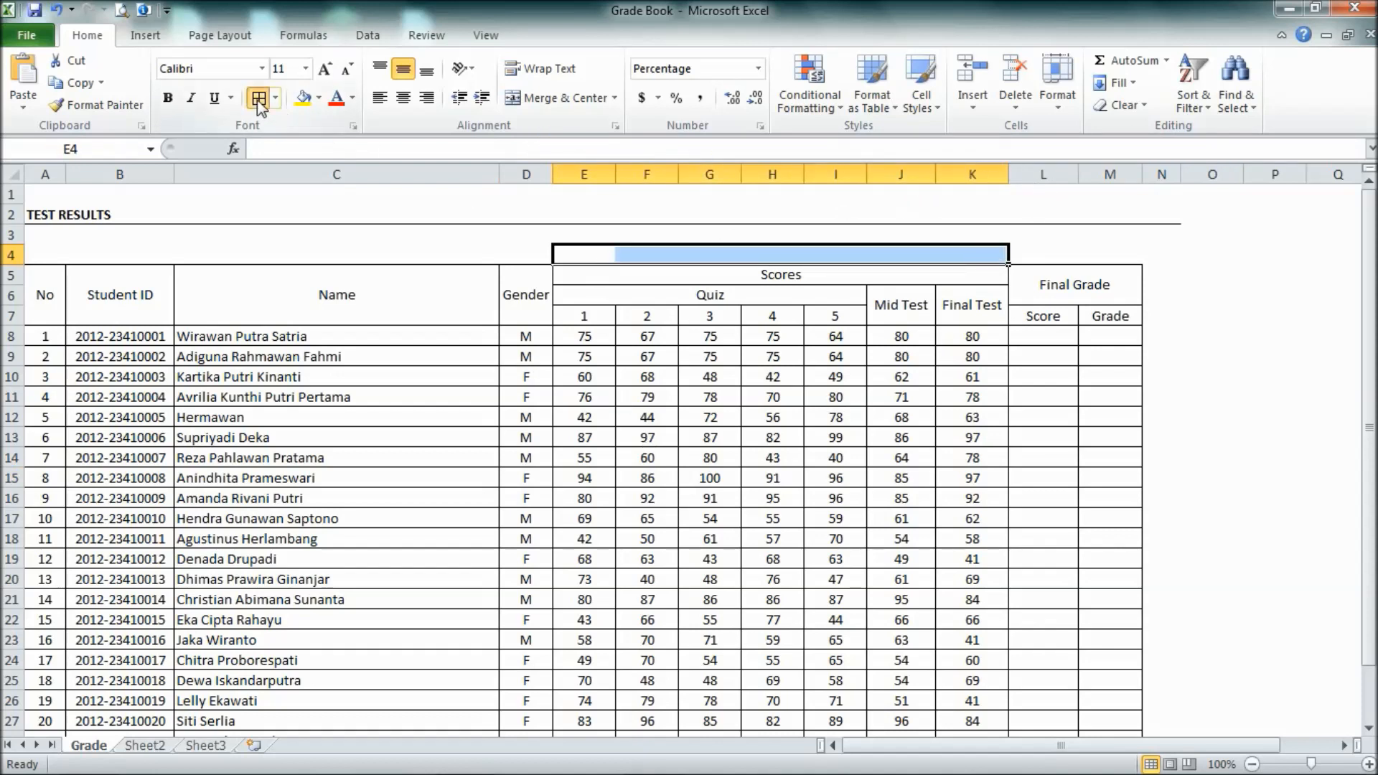
pyautogui.click(255, 97)
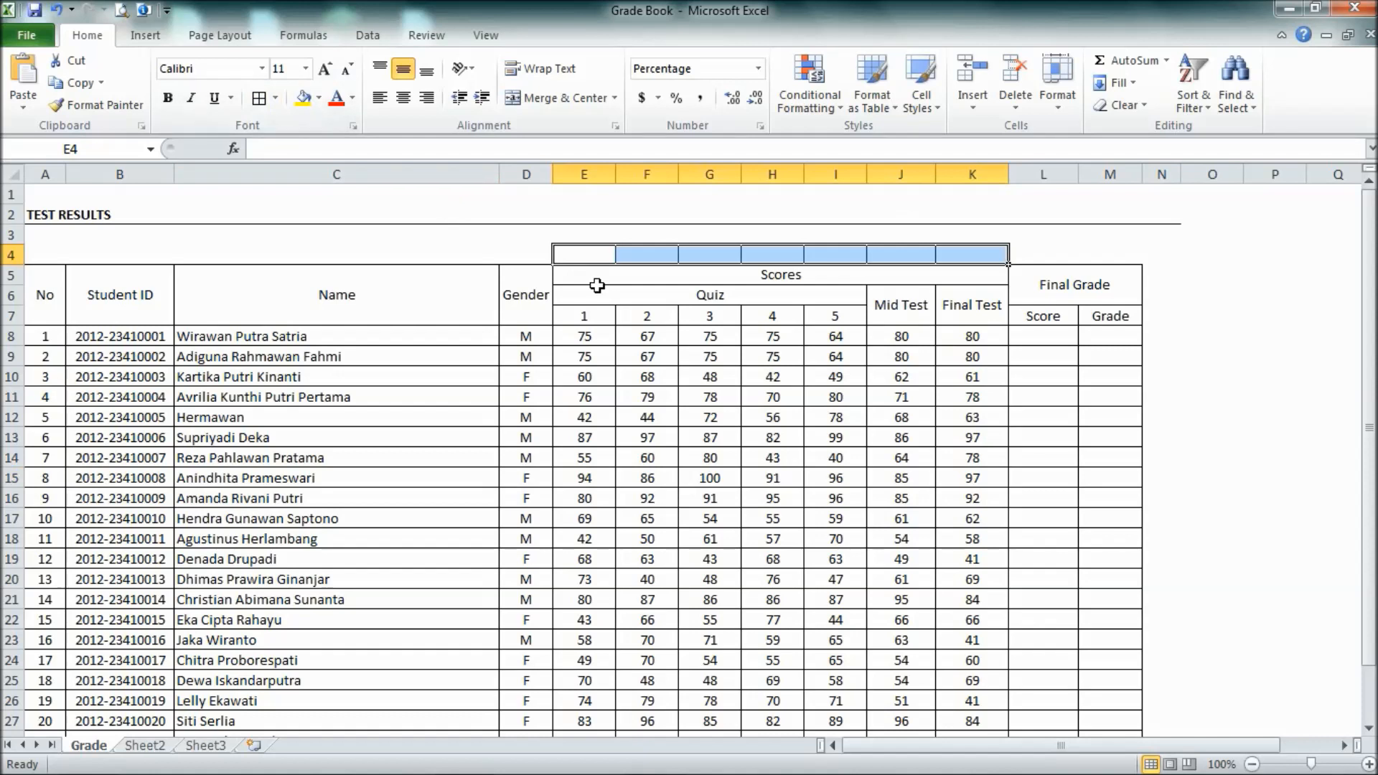
# Step: Label the new row 'Weigh' in D4 and move to the first quiz weight cell
pyautogui.click(525, 255)
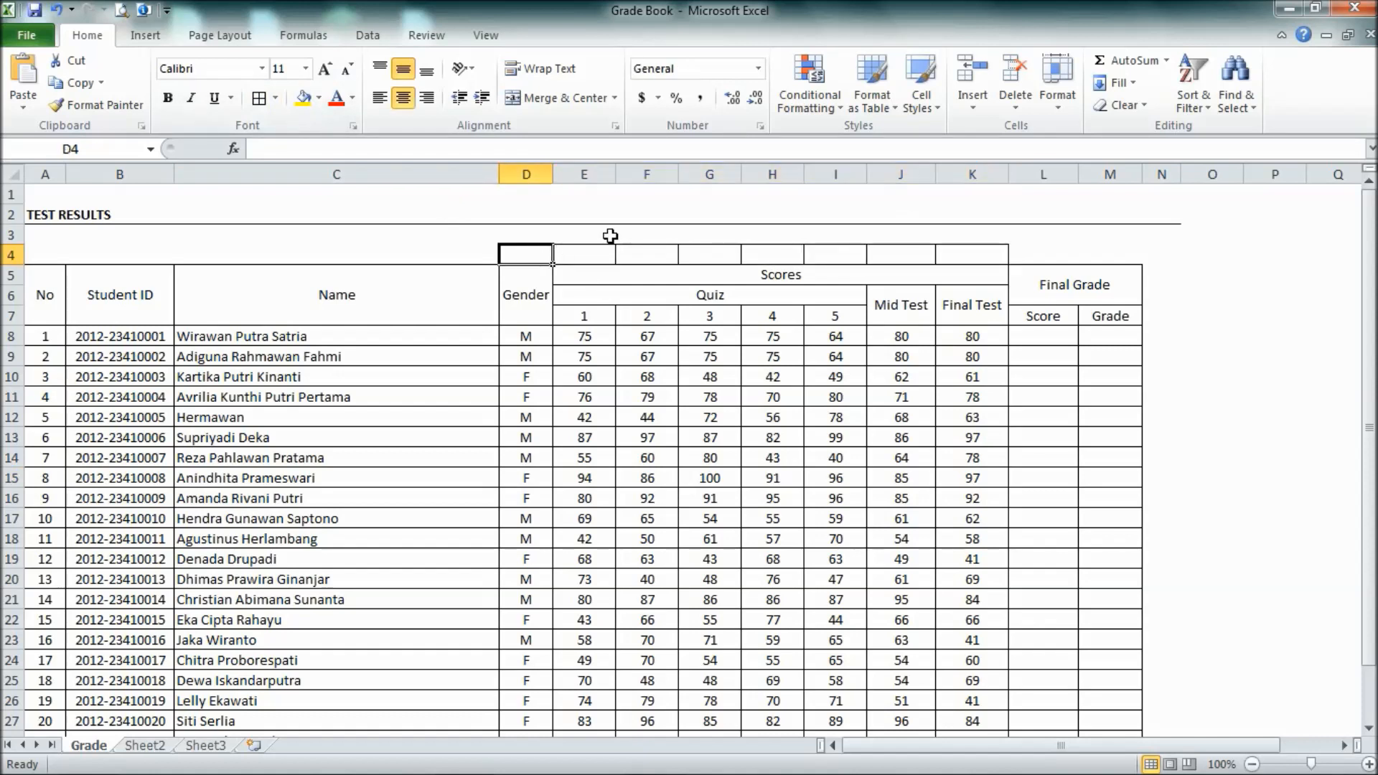
pyautogui.write('Total')
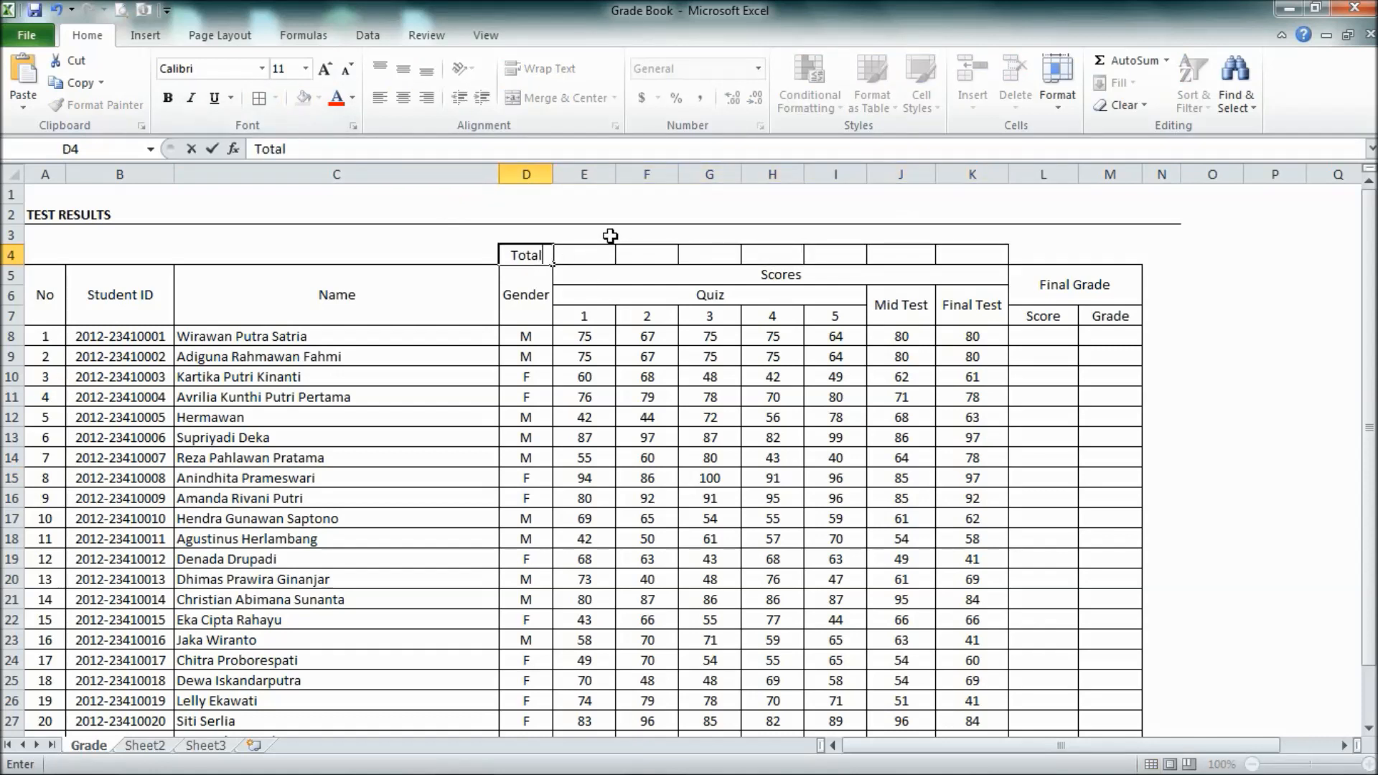
pyautogui.write('We')
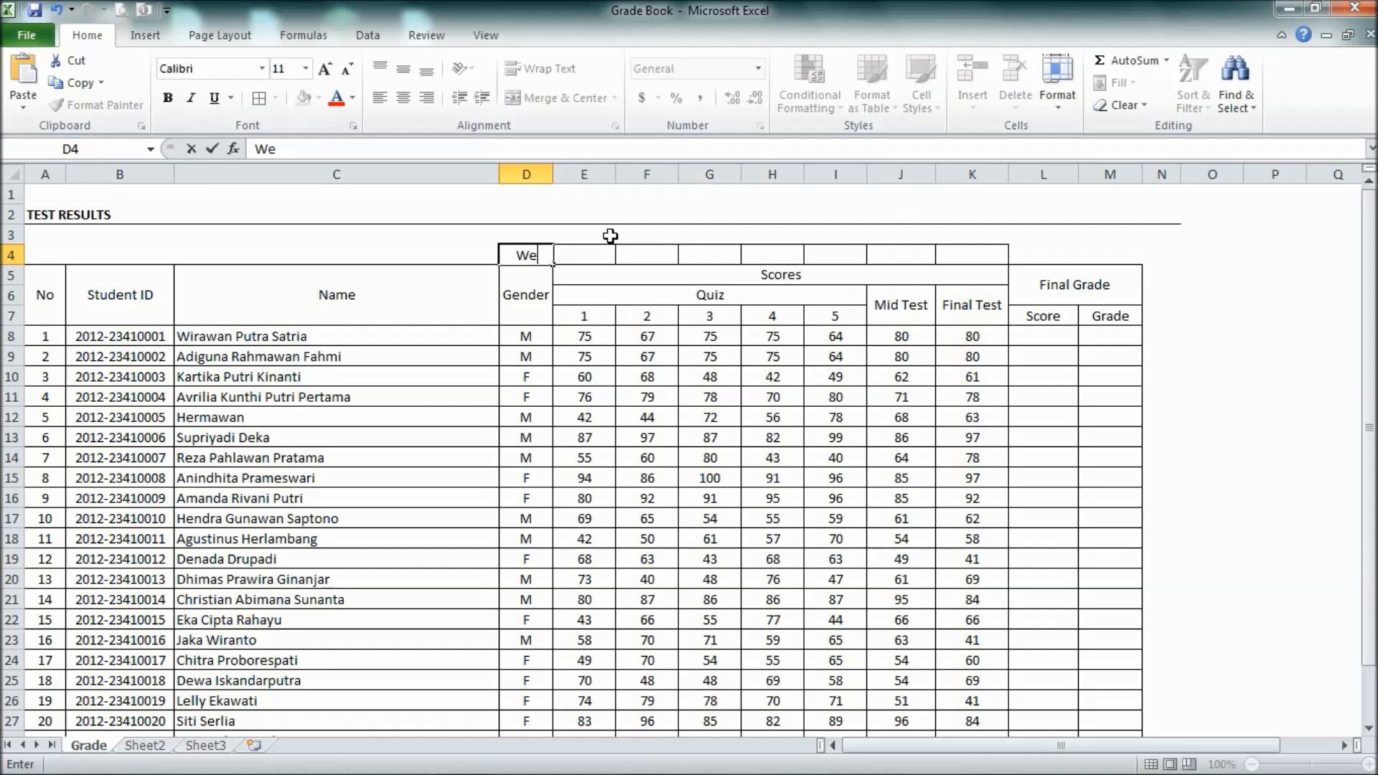
pyautogui.write('ight')
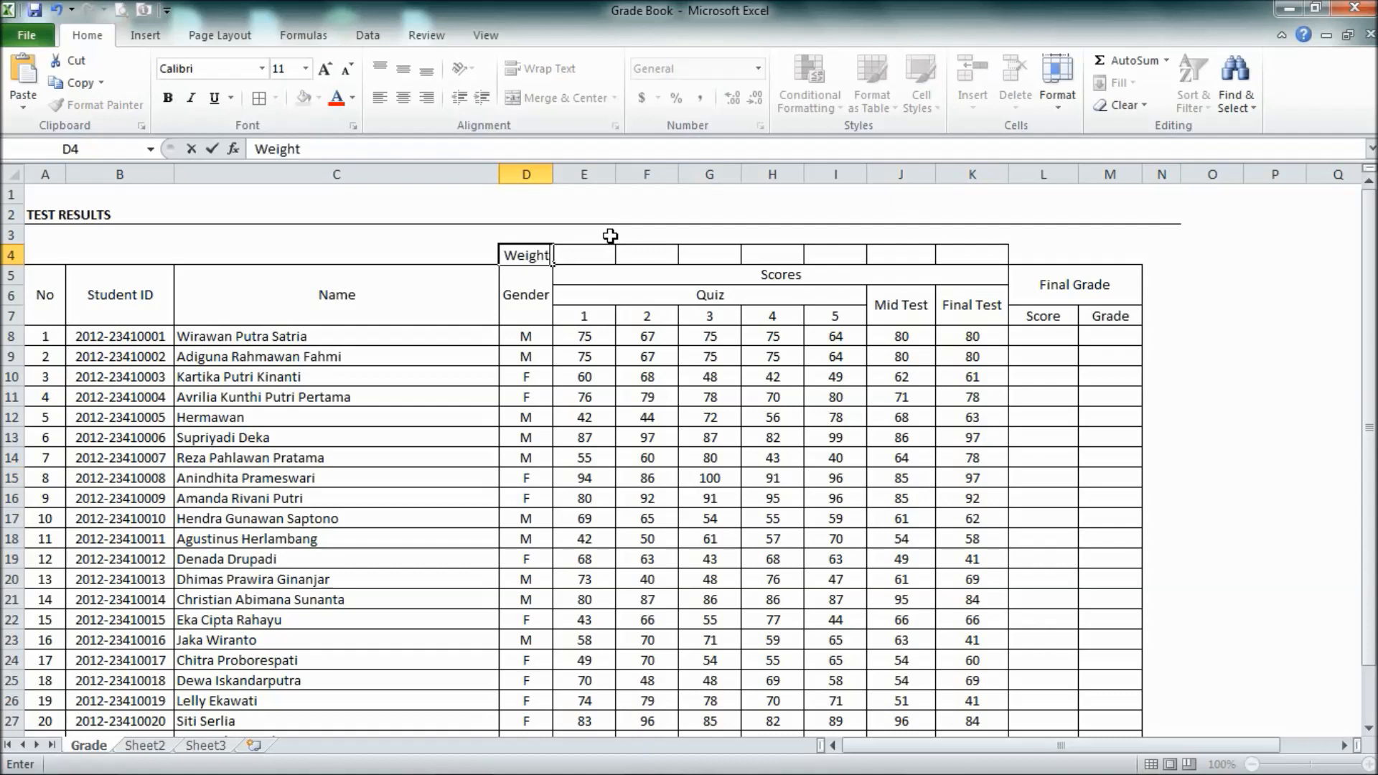
pyautogui.press('Backspace')
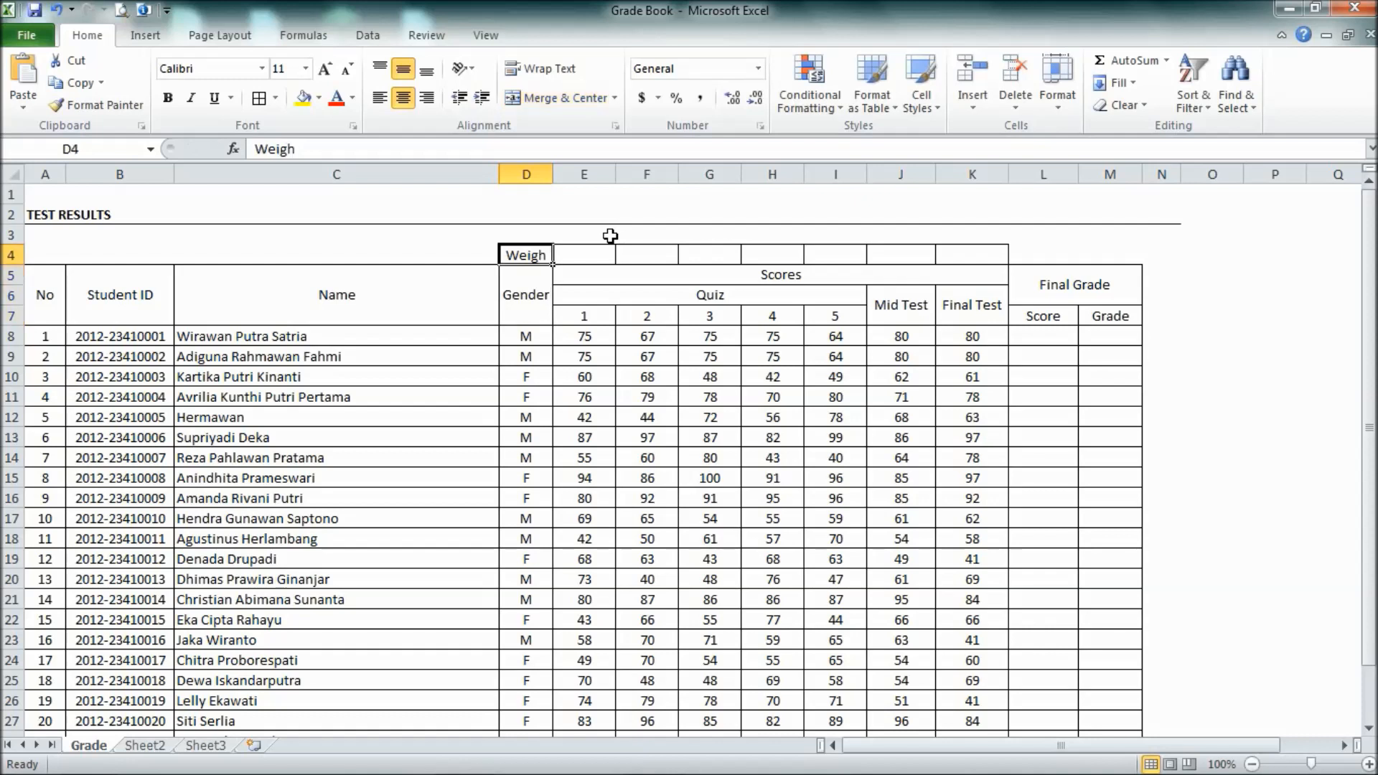
pyautogui.moveTo(570, 218)
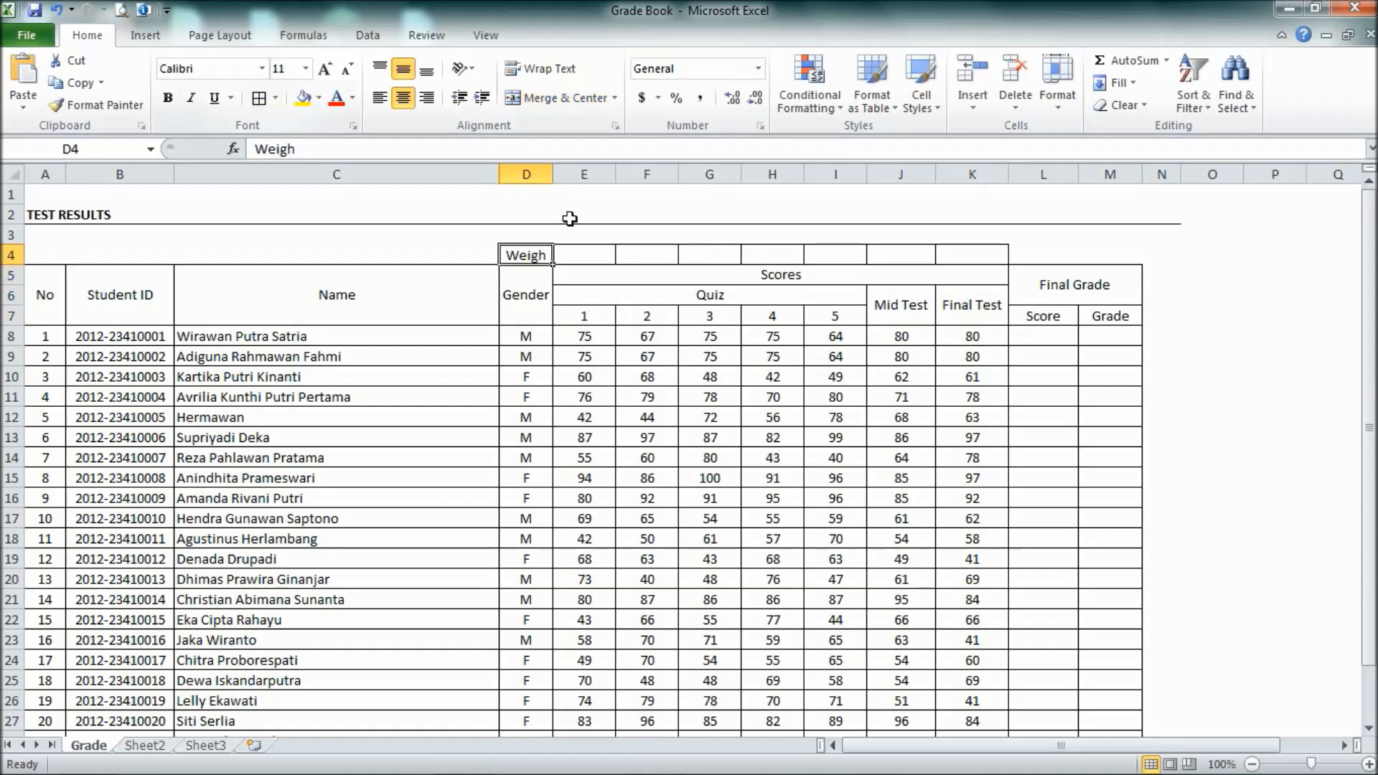
pyautogui.click(583, 254)
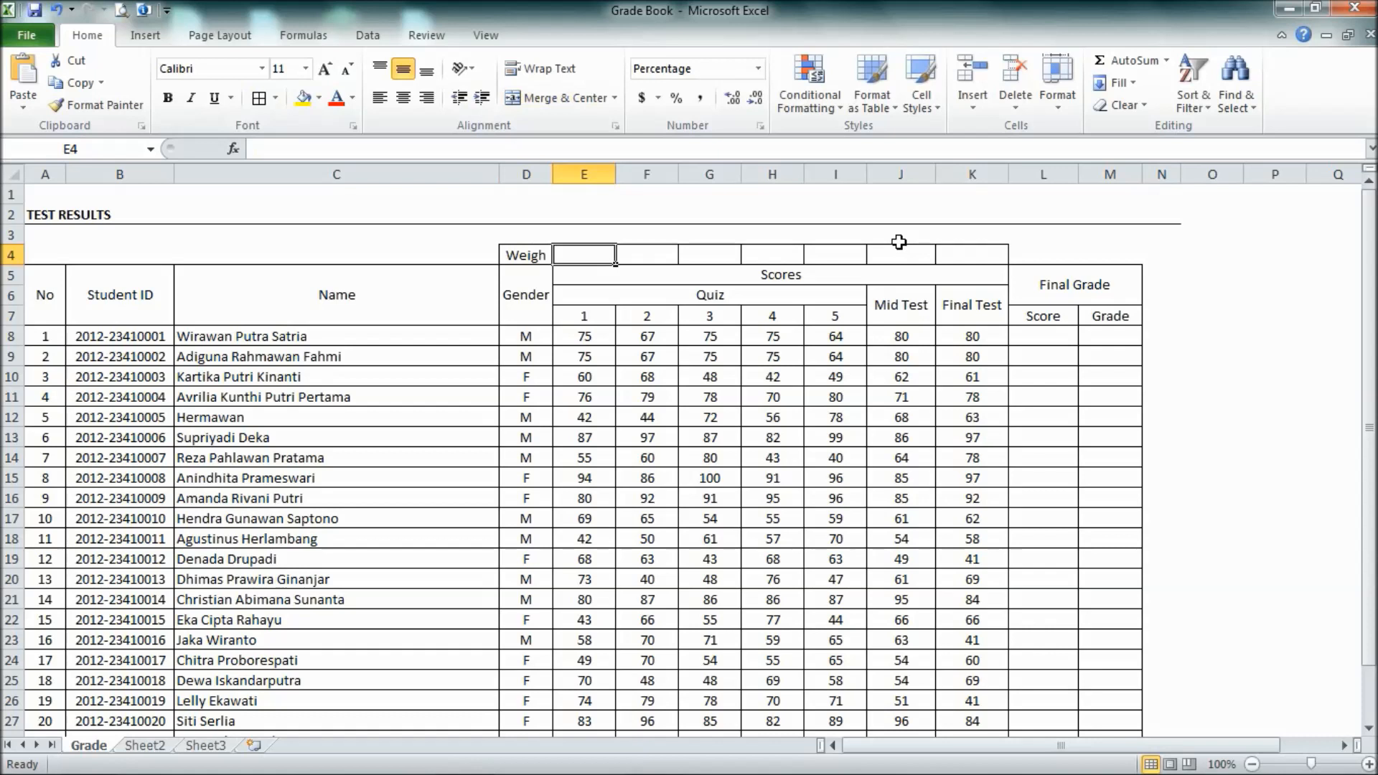
# Step: Enter 5% quiz, 25% mid, 50% final weights and a bordered =SUM(E4:K4) total of 100%
pyautogui.write('5%')
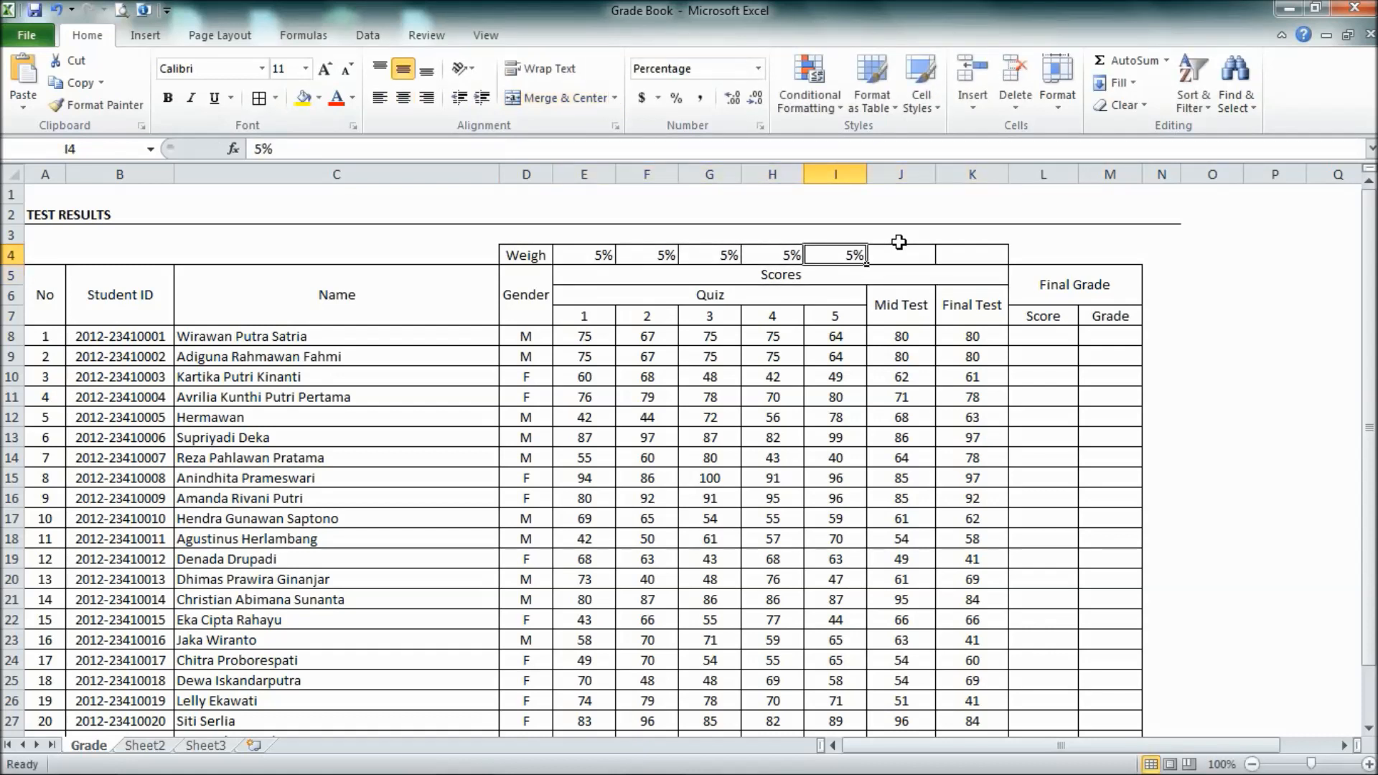
pyautogui.click(898, 256)
pyautogui.write('25')
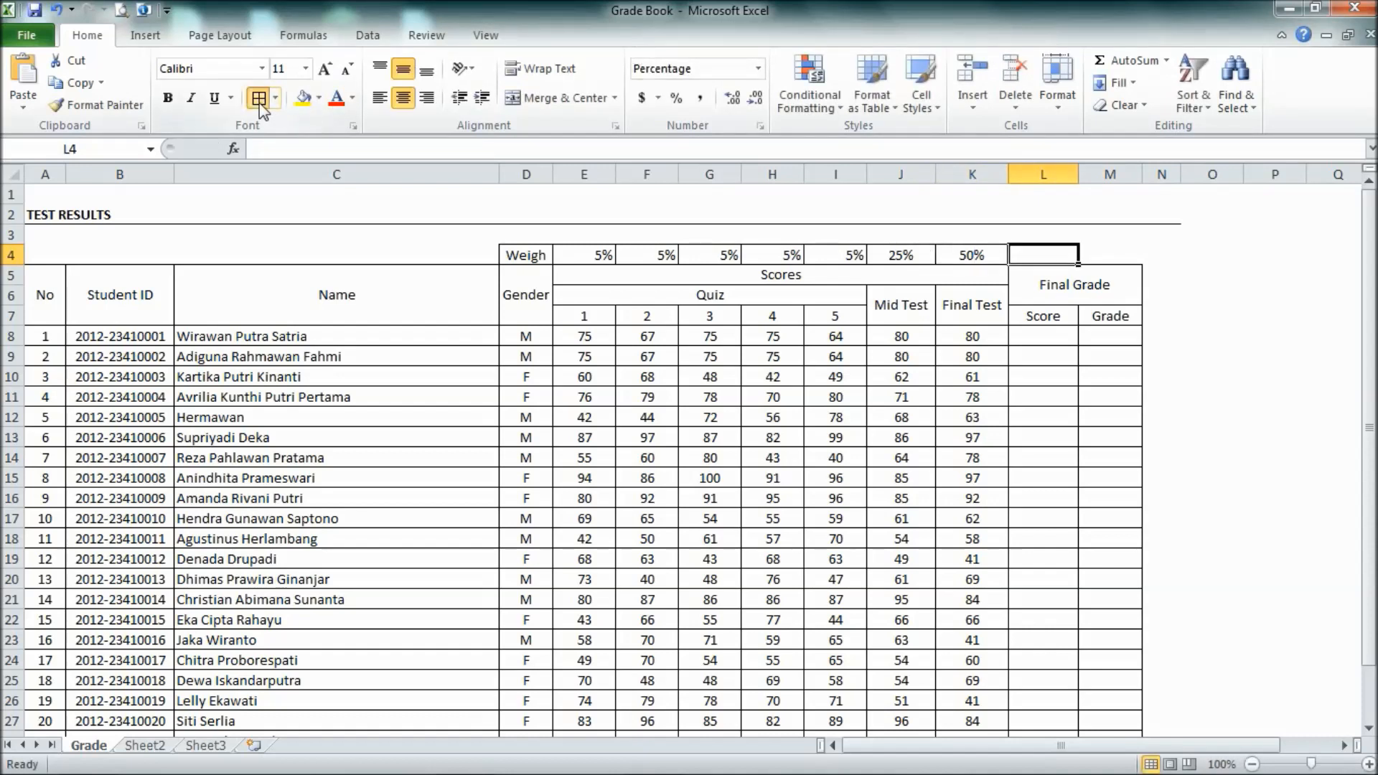
pyautogui.moveTo(869, 171)
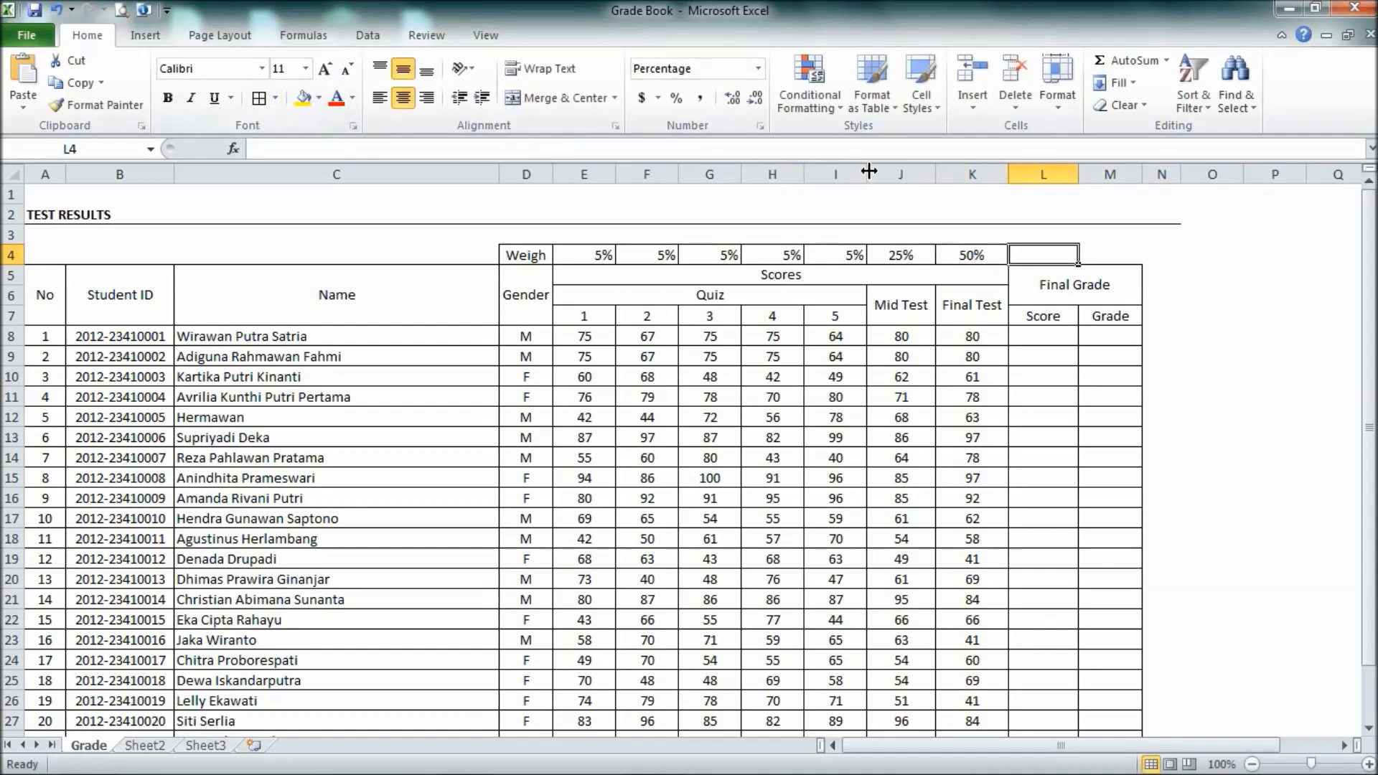
pyautogui.moveTo(1116, 37)
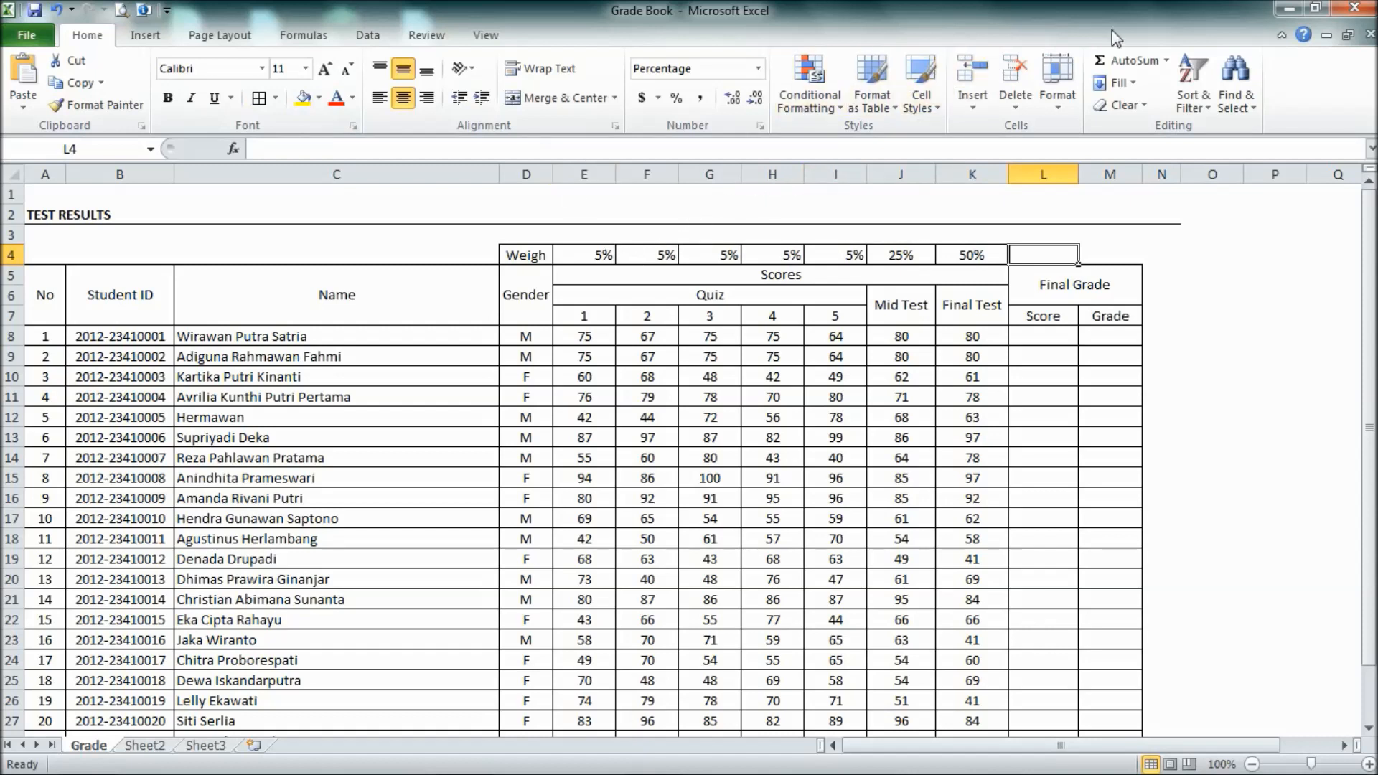
pyautogui.write('=SUM(E4:K4)')
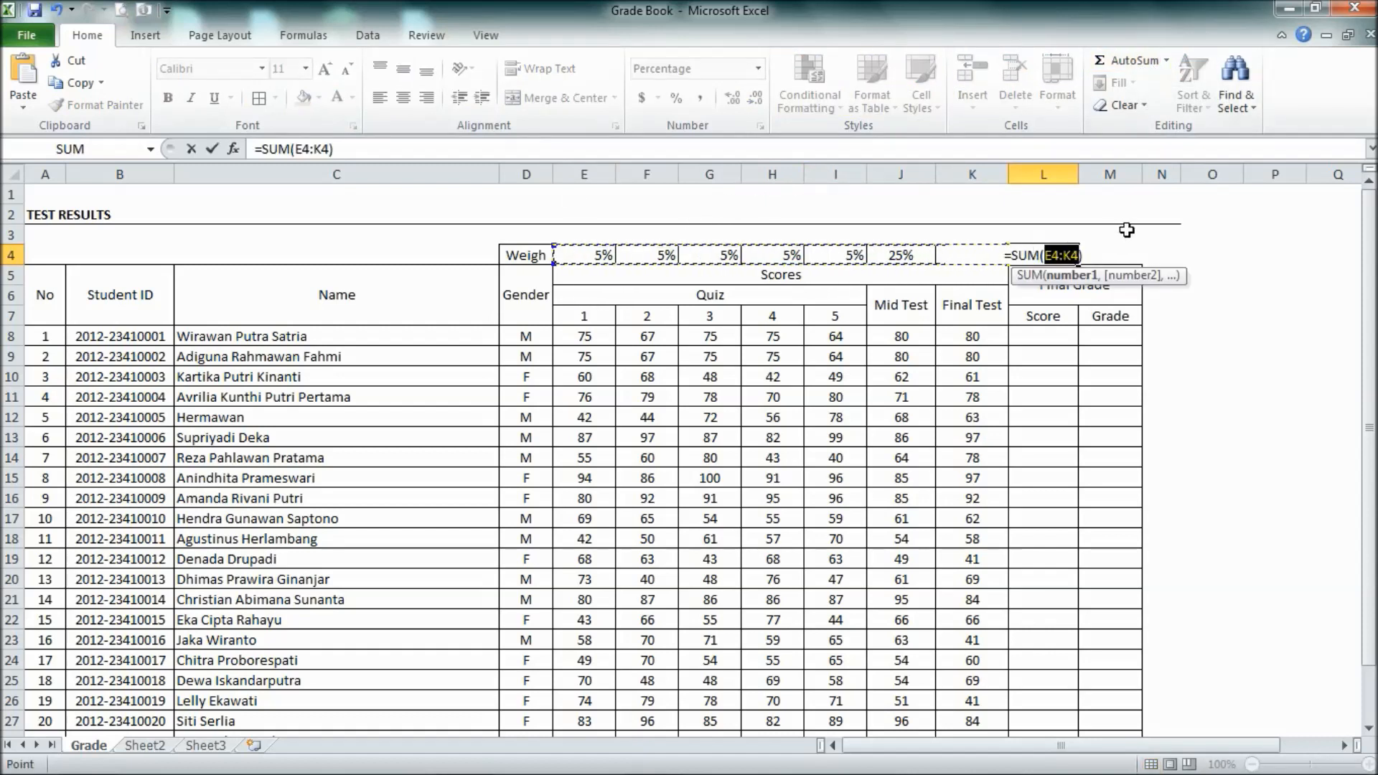
pyautogui.press('Return')
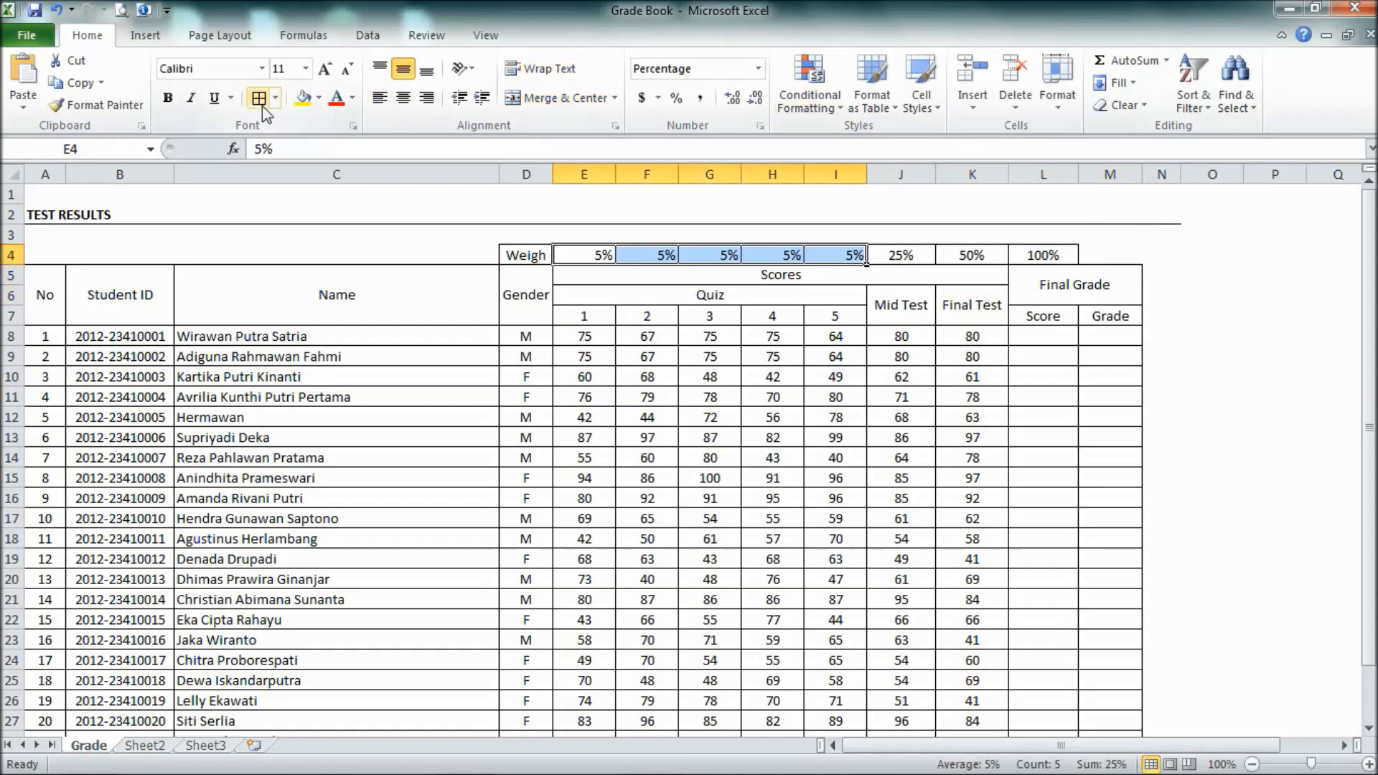
pyautogui.click(972, 376)
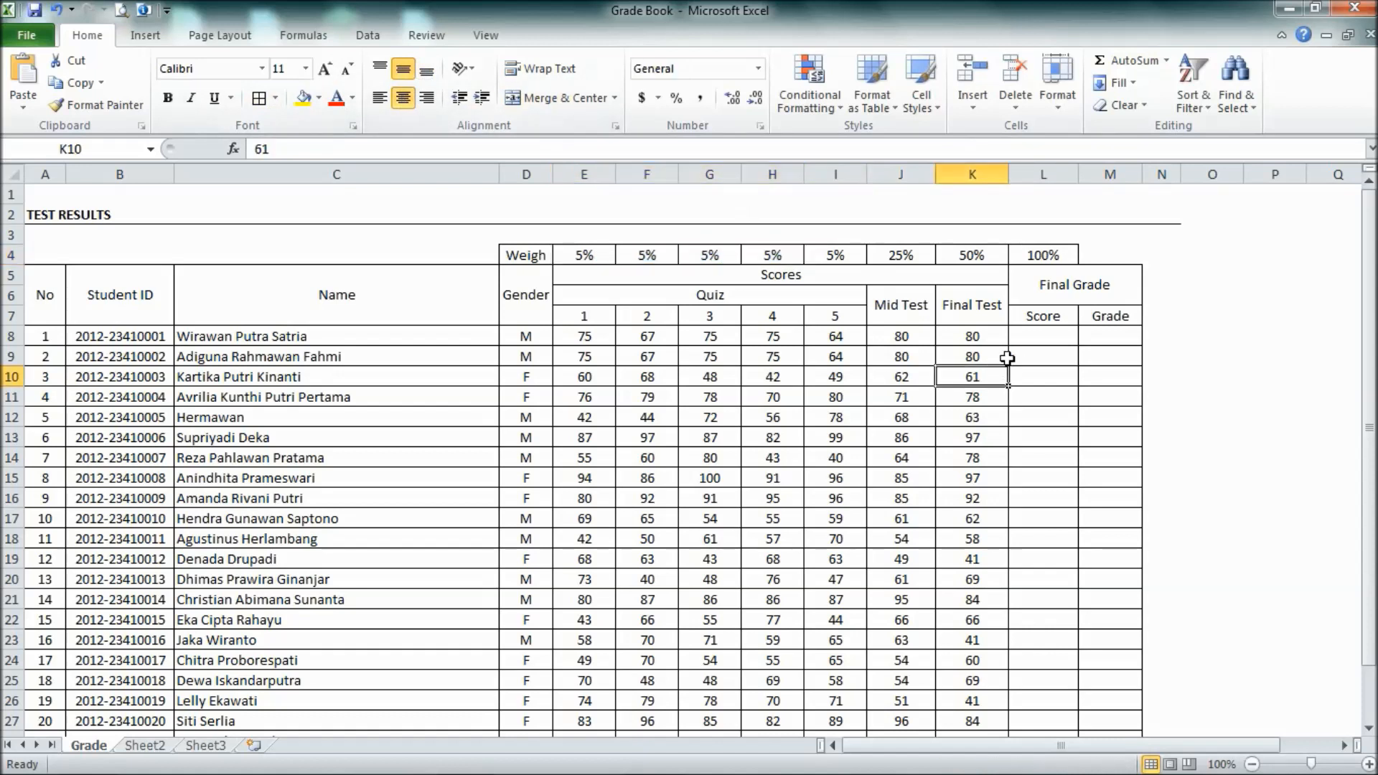
pyautogui.moveTo(1042, 343)
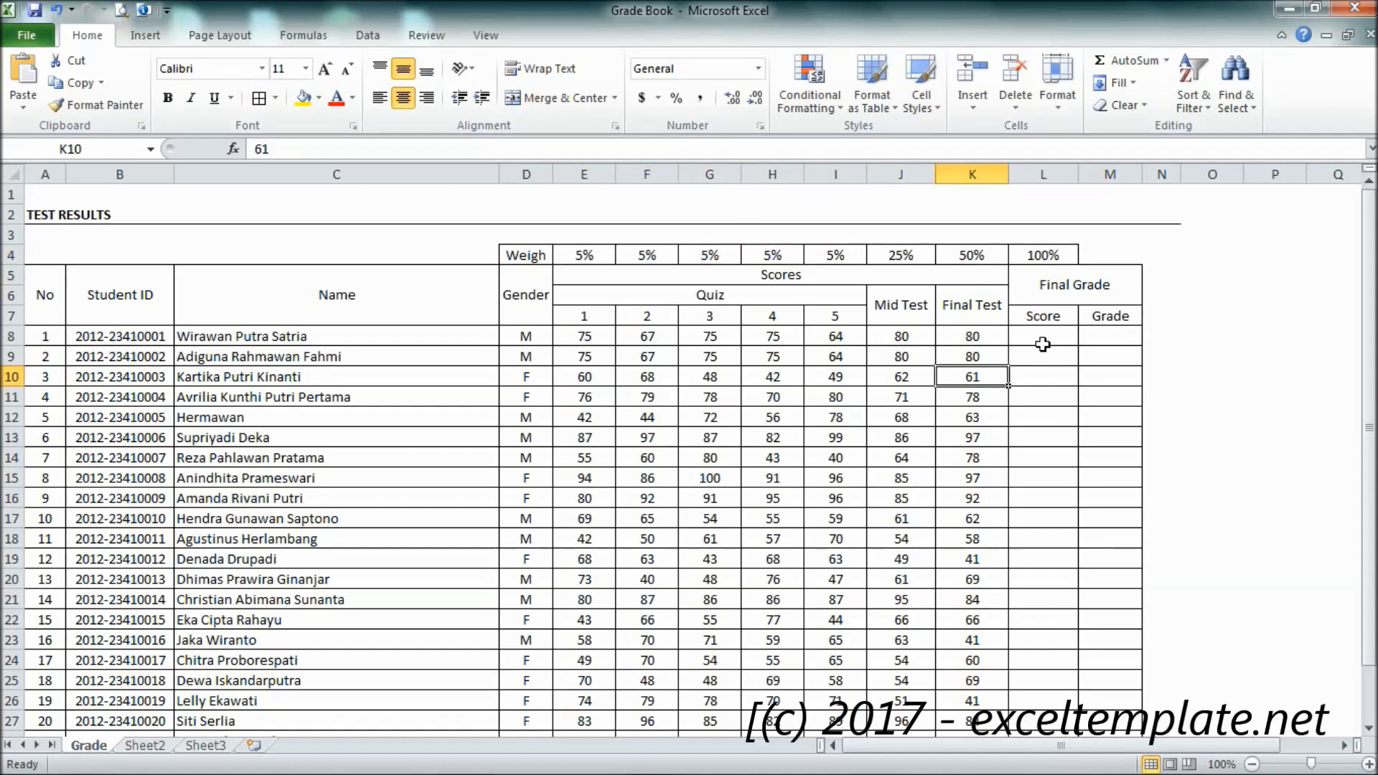
pyautogui.moveTo(1082, 225)
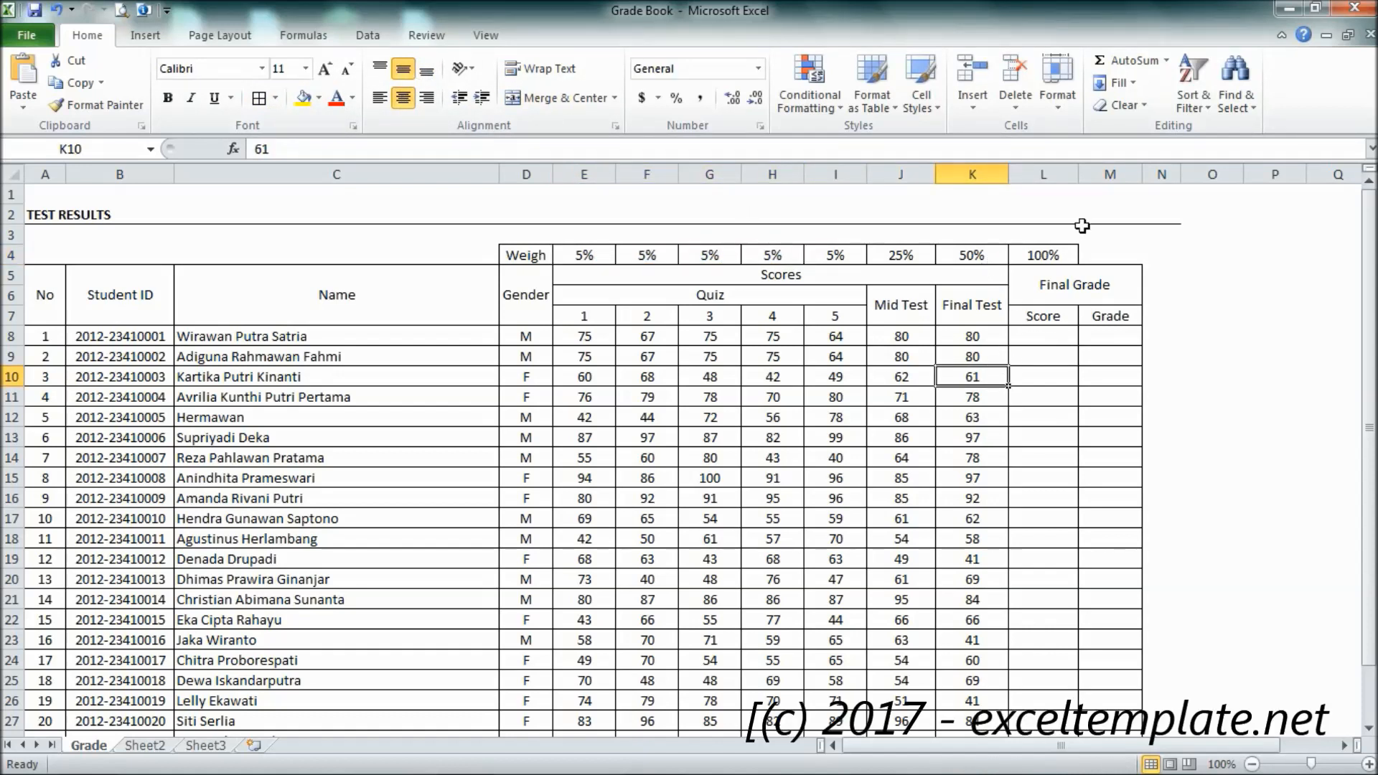
# Step: Compute the first student's score in L8 as =SUMPRODUCT(E8:K8,E4:K4), giving 77.80
pyautogui.click(1042, 336)
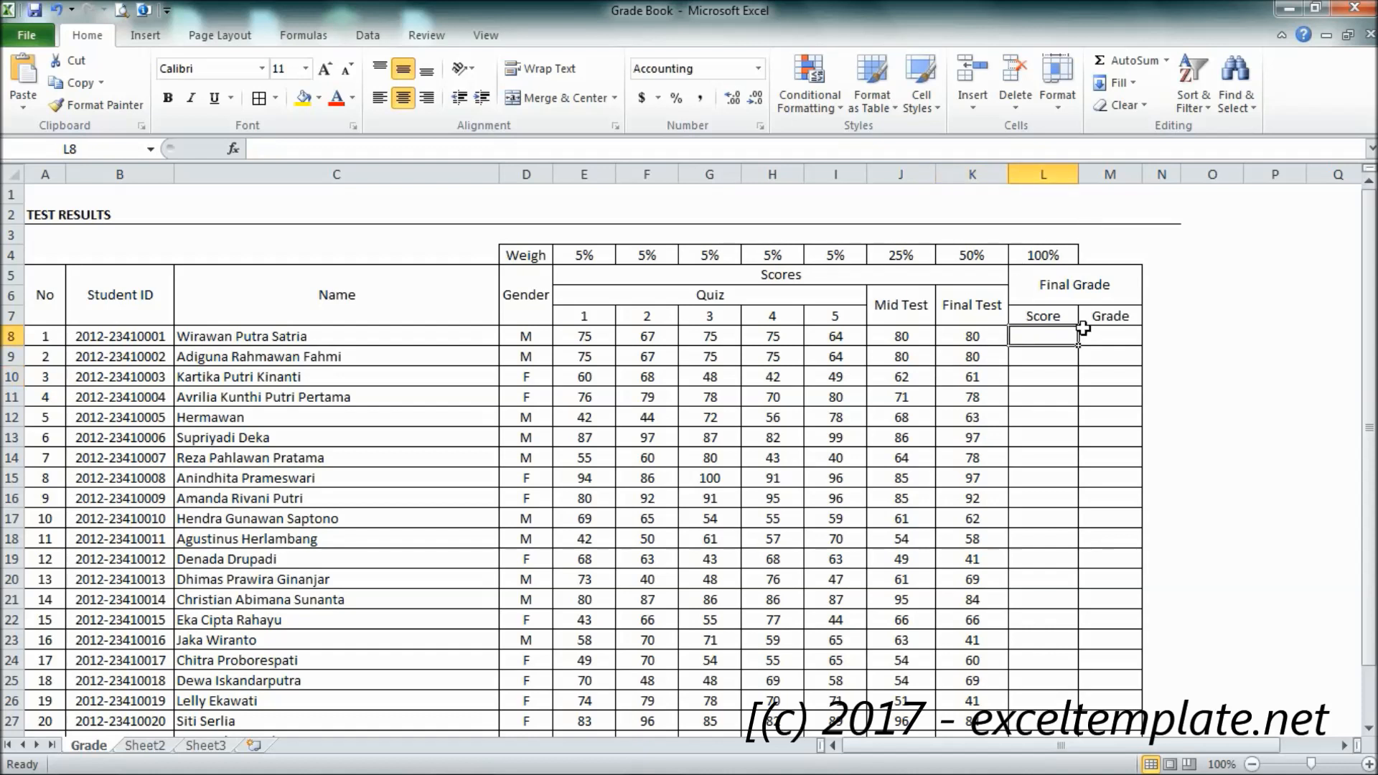
pyautogui.write('=s')
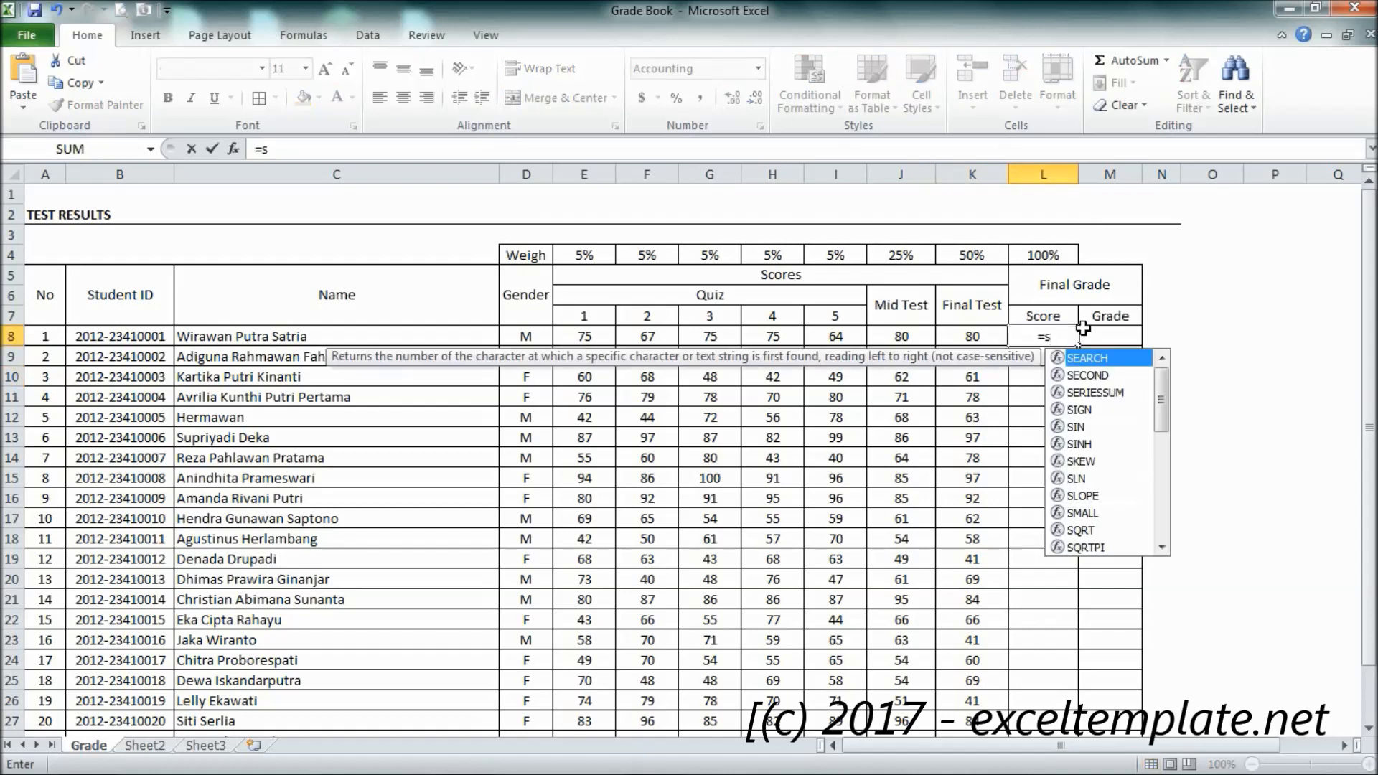
pyautogui.write('umproduct(E8:K8')
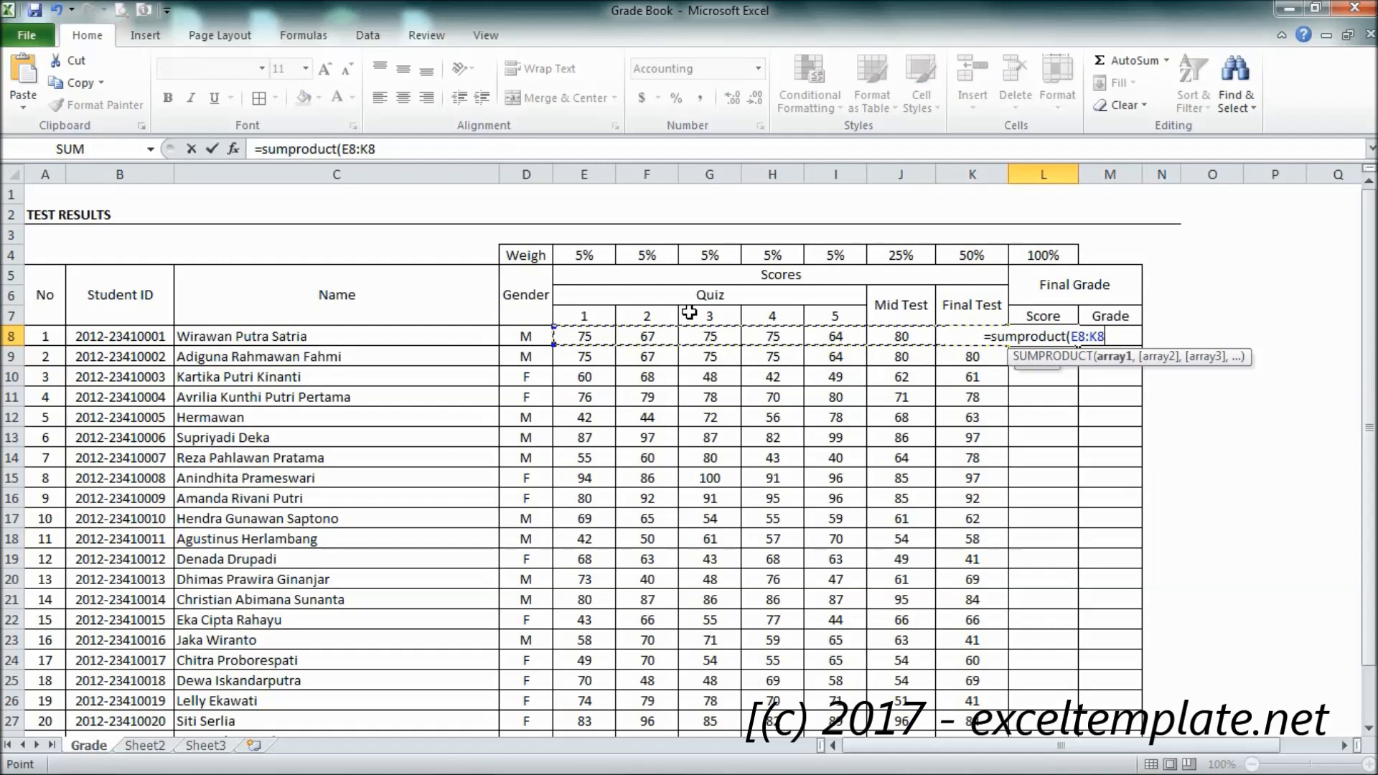
pyautogui.write(',')
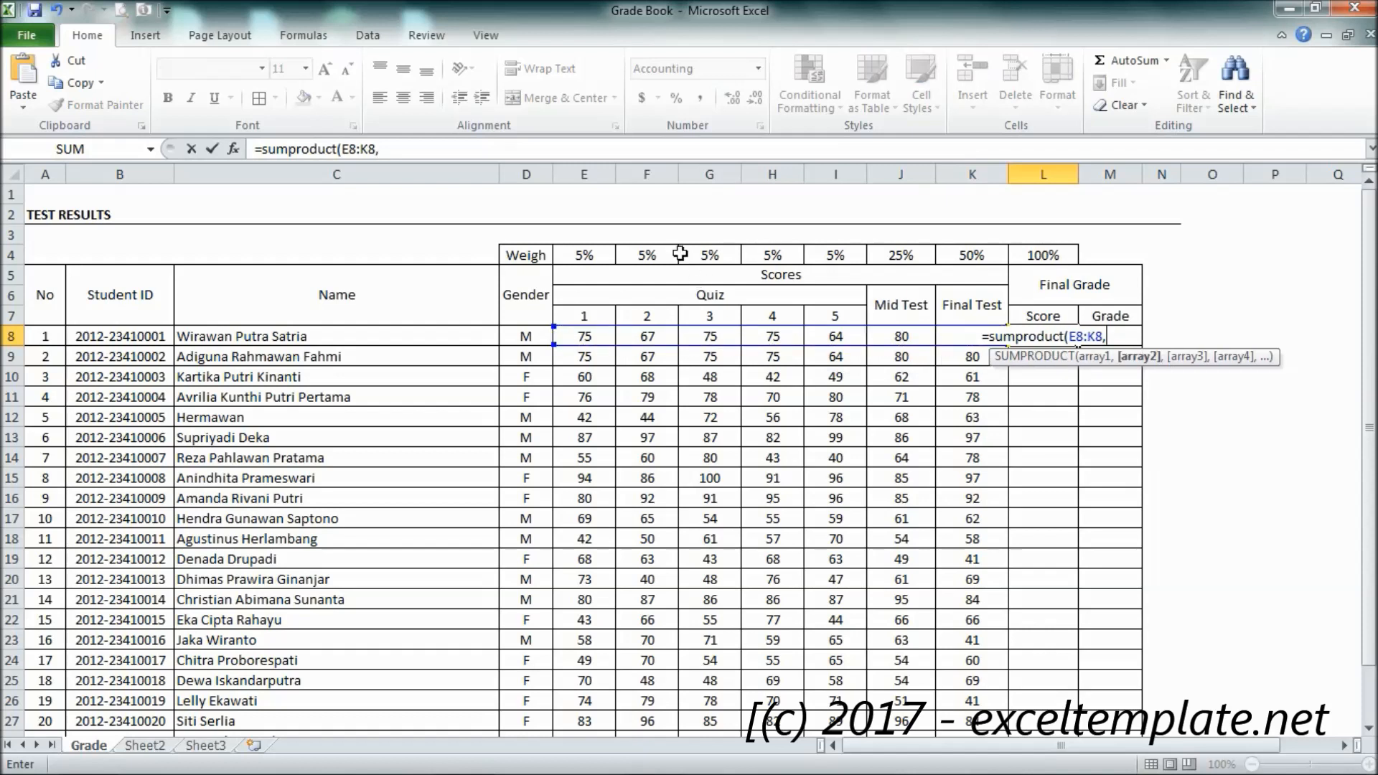
pyautogui.moveTo(584, 255)
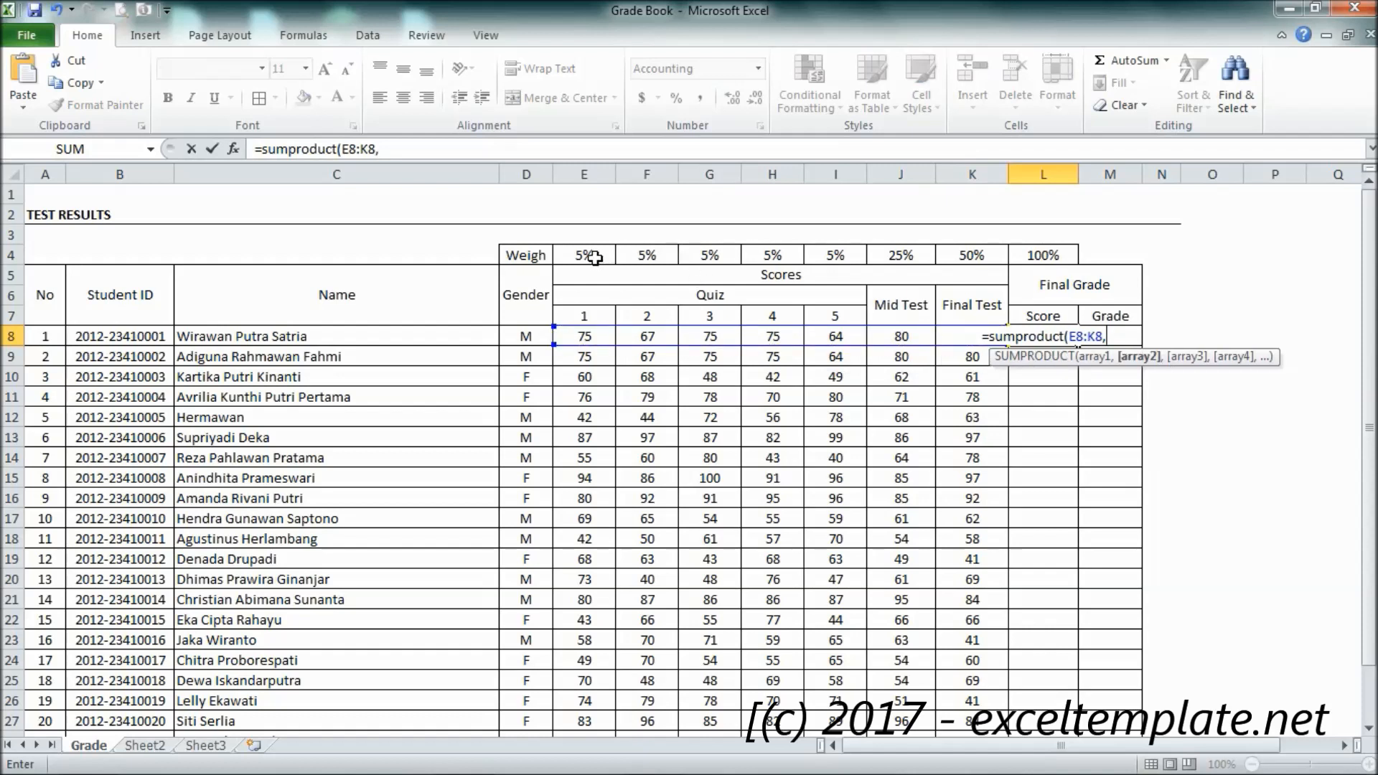
pyautogui.click(582, 255)
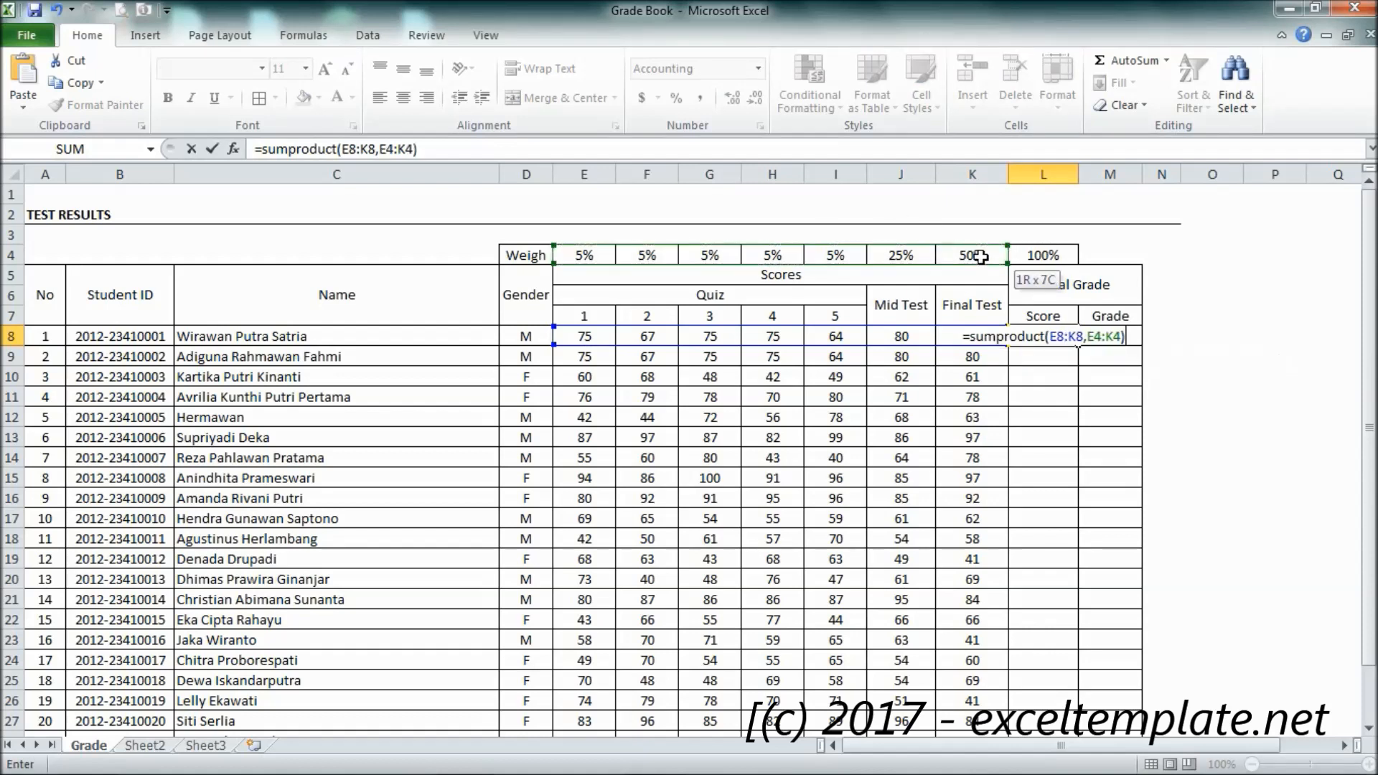
pyautogui.press('Return')
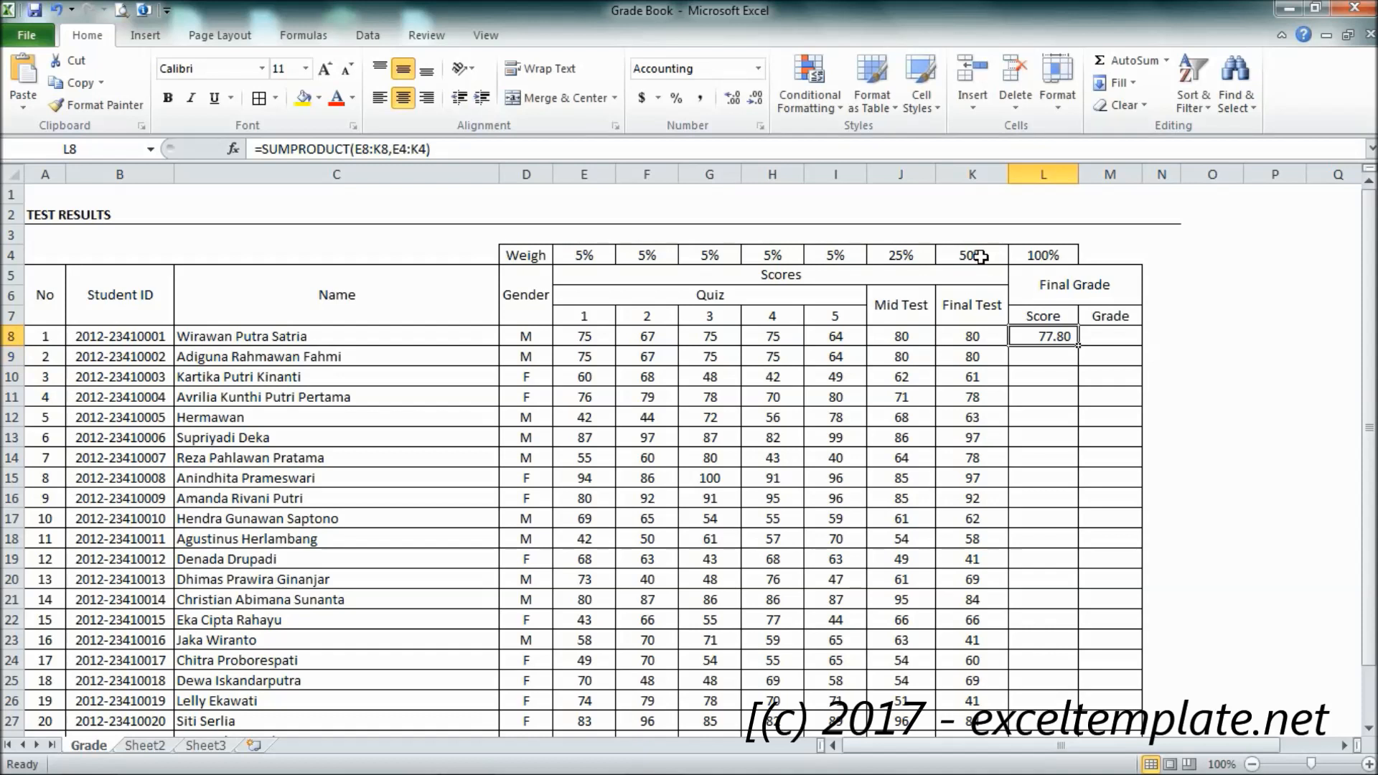
pyautogui.moveTo(912, 279)
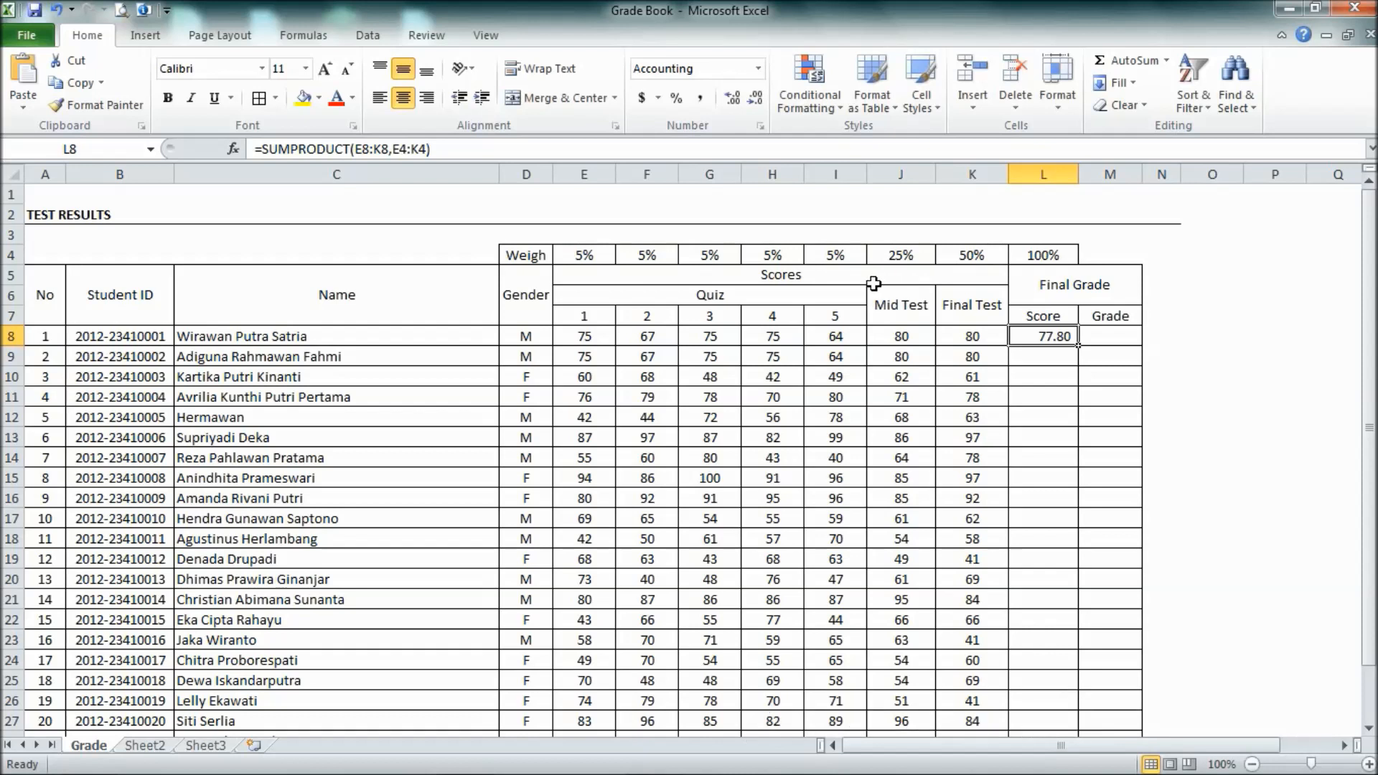
pyautogui.click(581, 336)
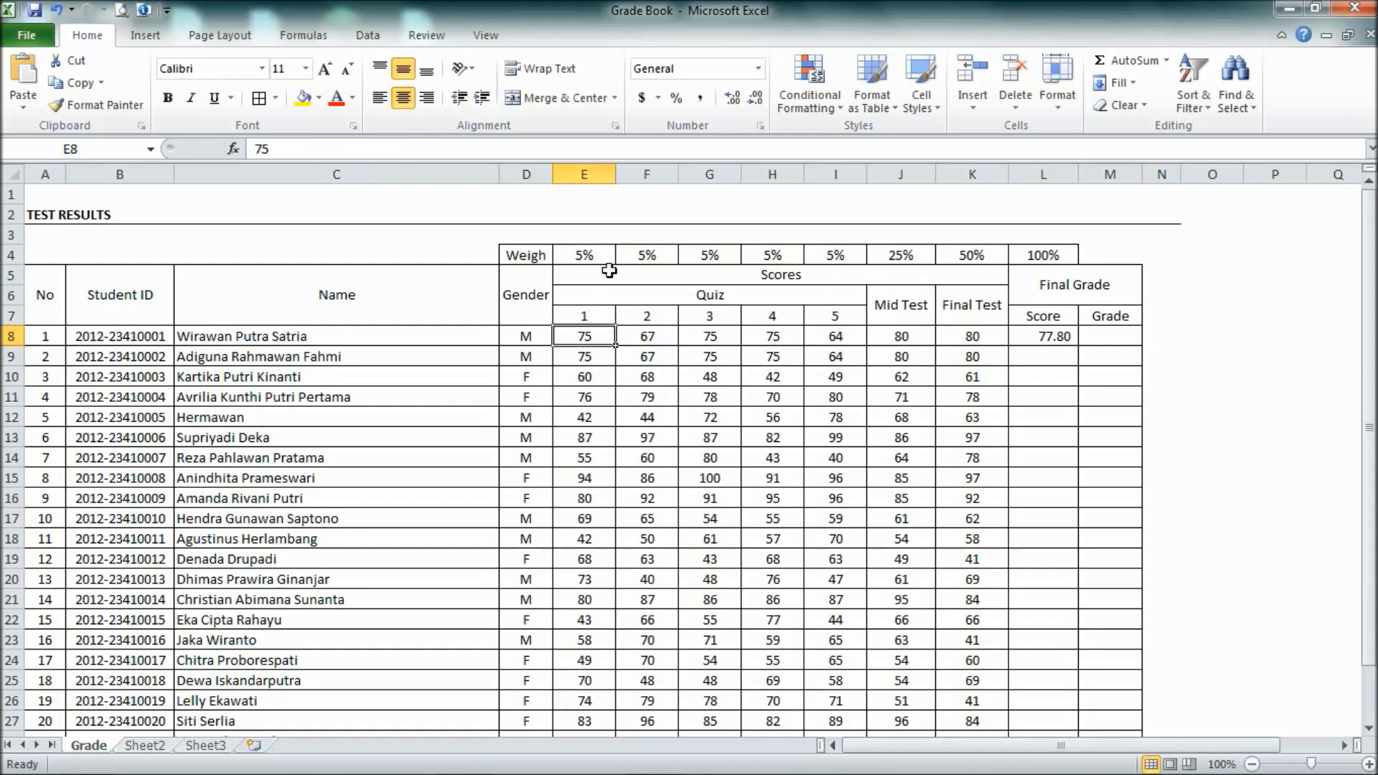
pyautogui.click(646, 335)
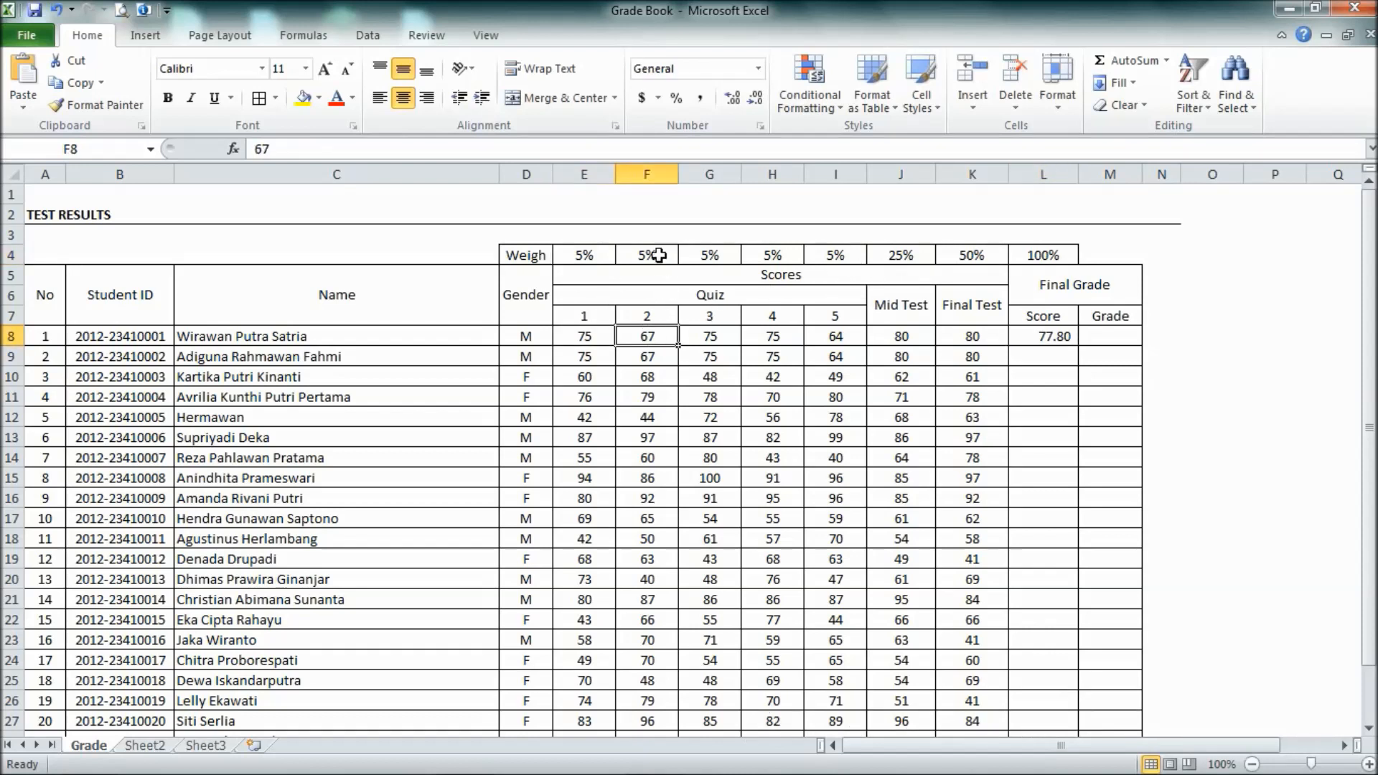
pyautogui.click(646, 256)
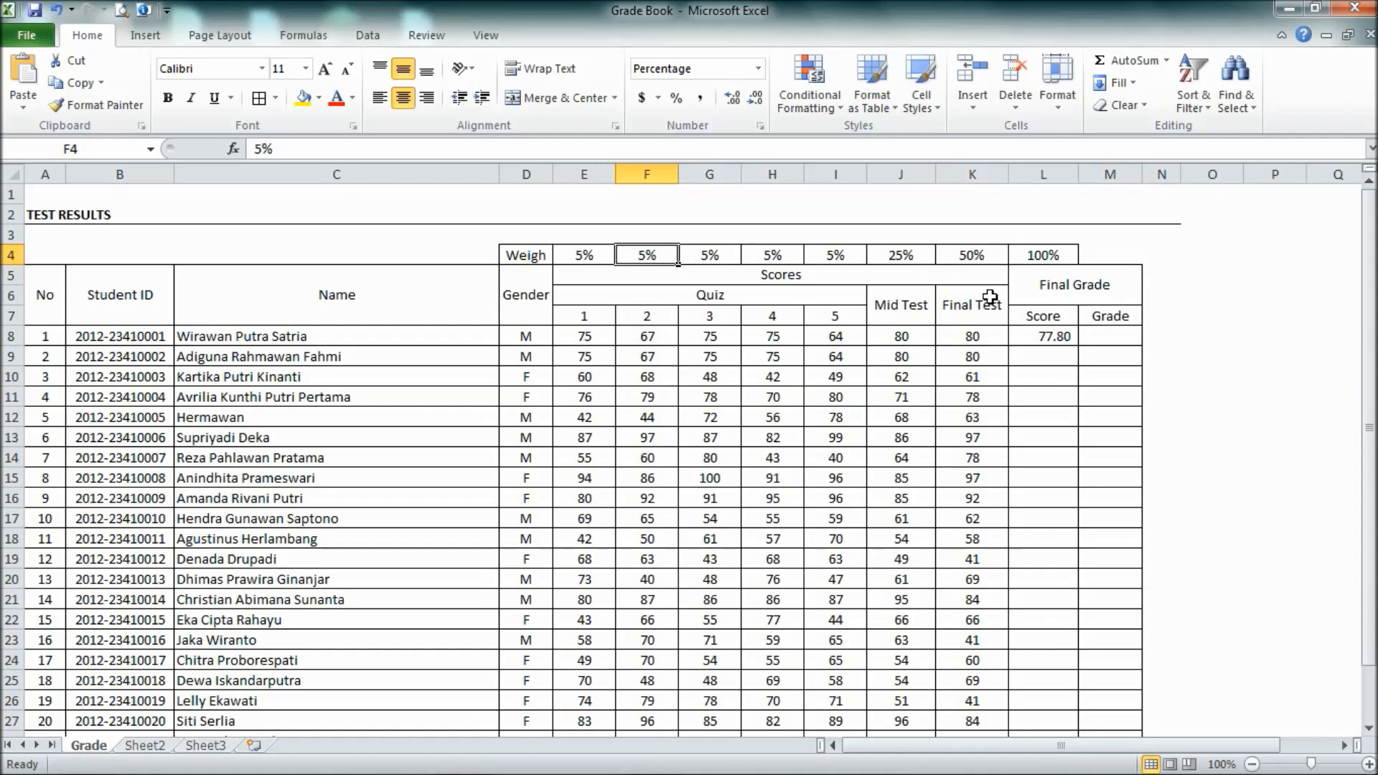
pyautogui.moveTo(1058, 338)
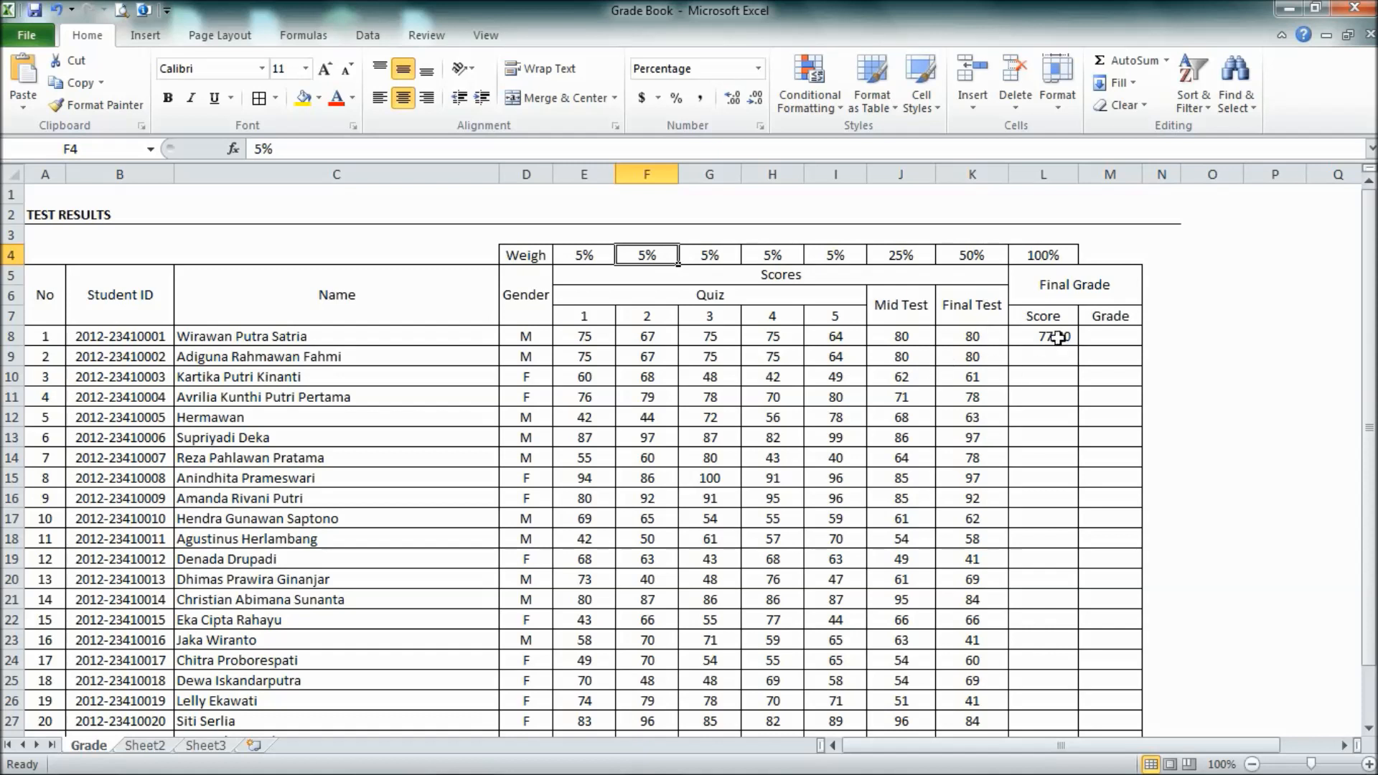
pyautogui.click(1043, 336)
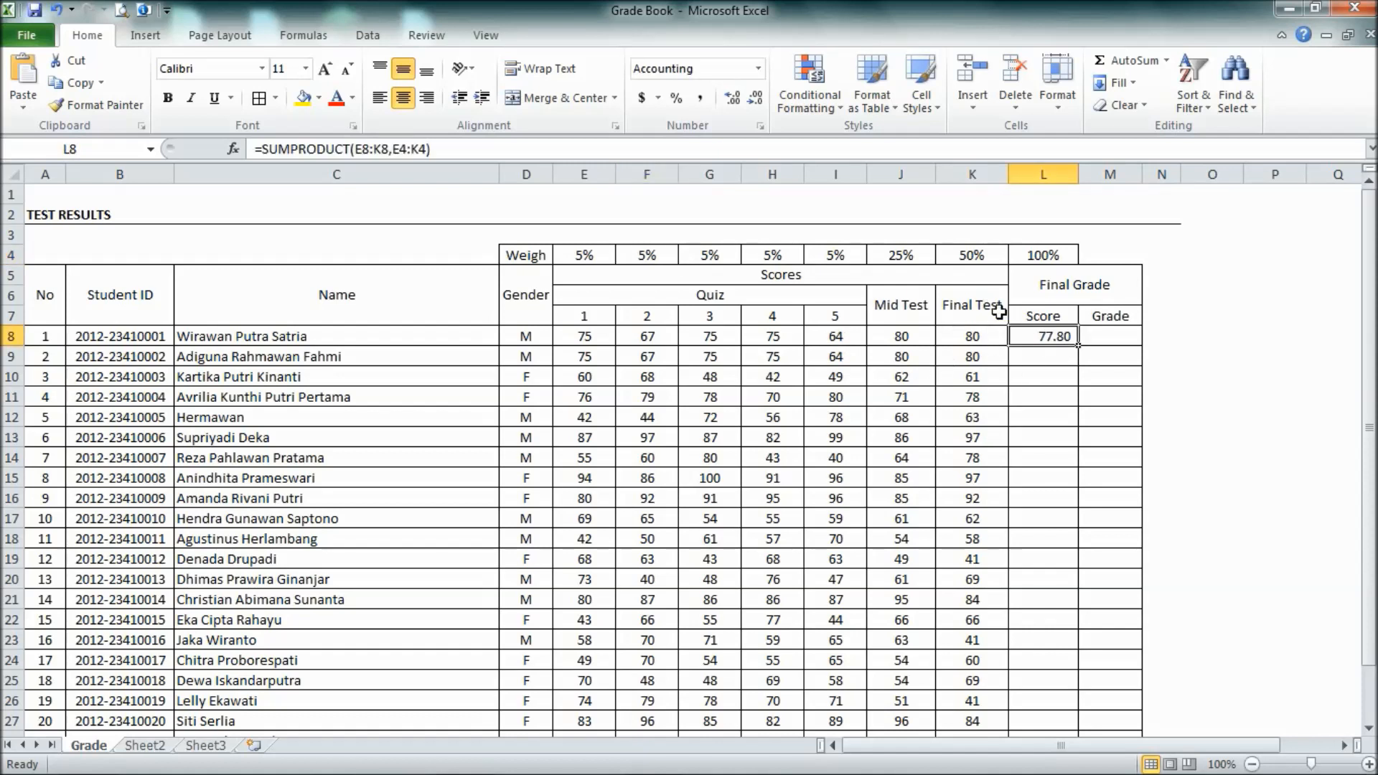
pyautogui.moveTo(491, 346)
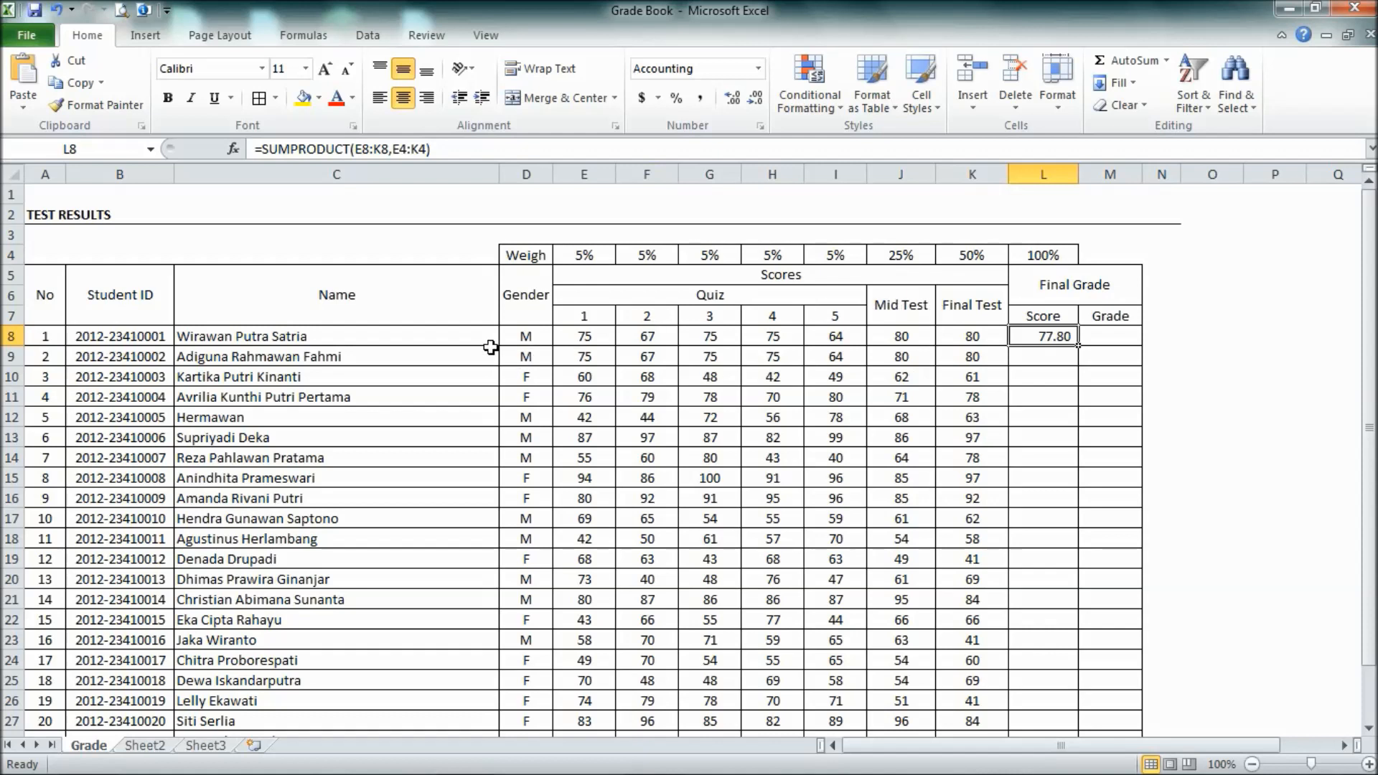
pyautogui.moveTo(565, 260)
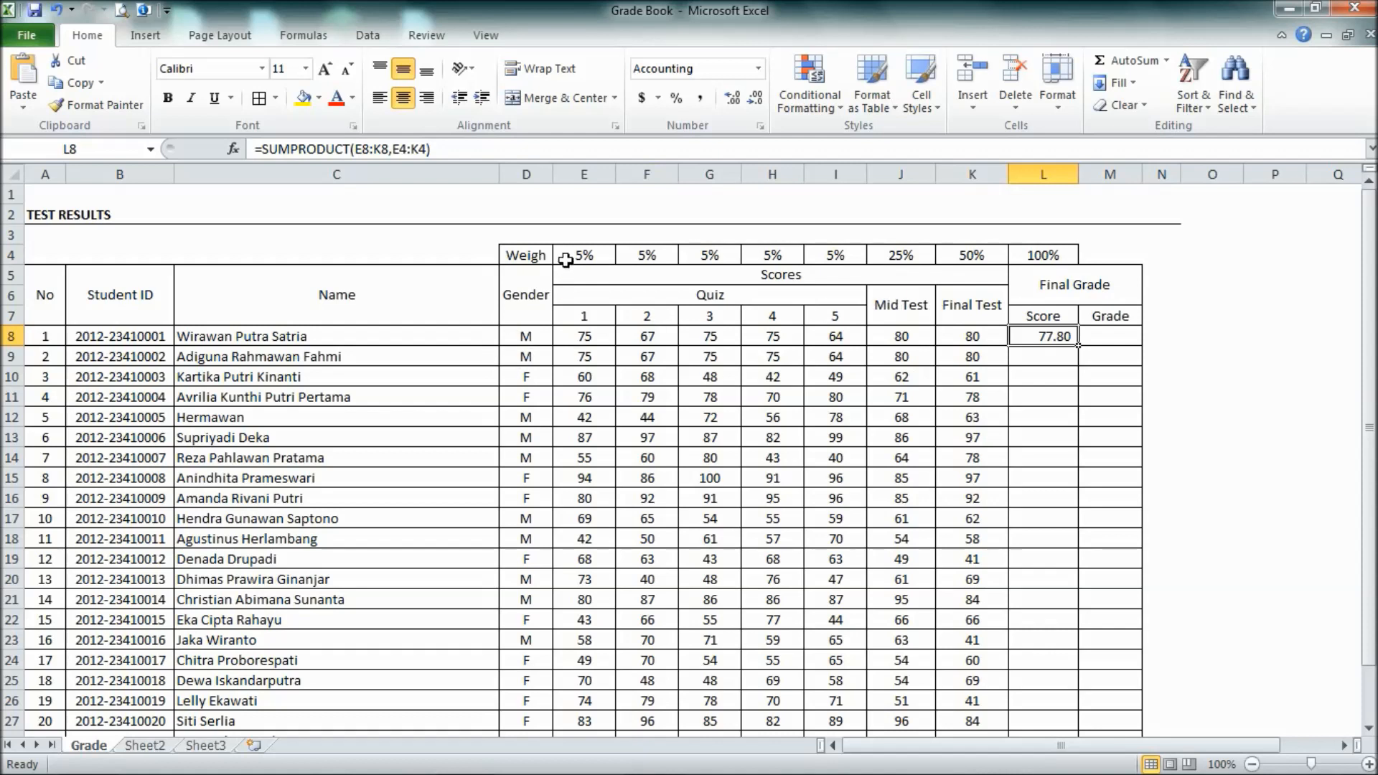
pyautogui.moveTo(416, 243)
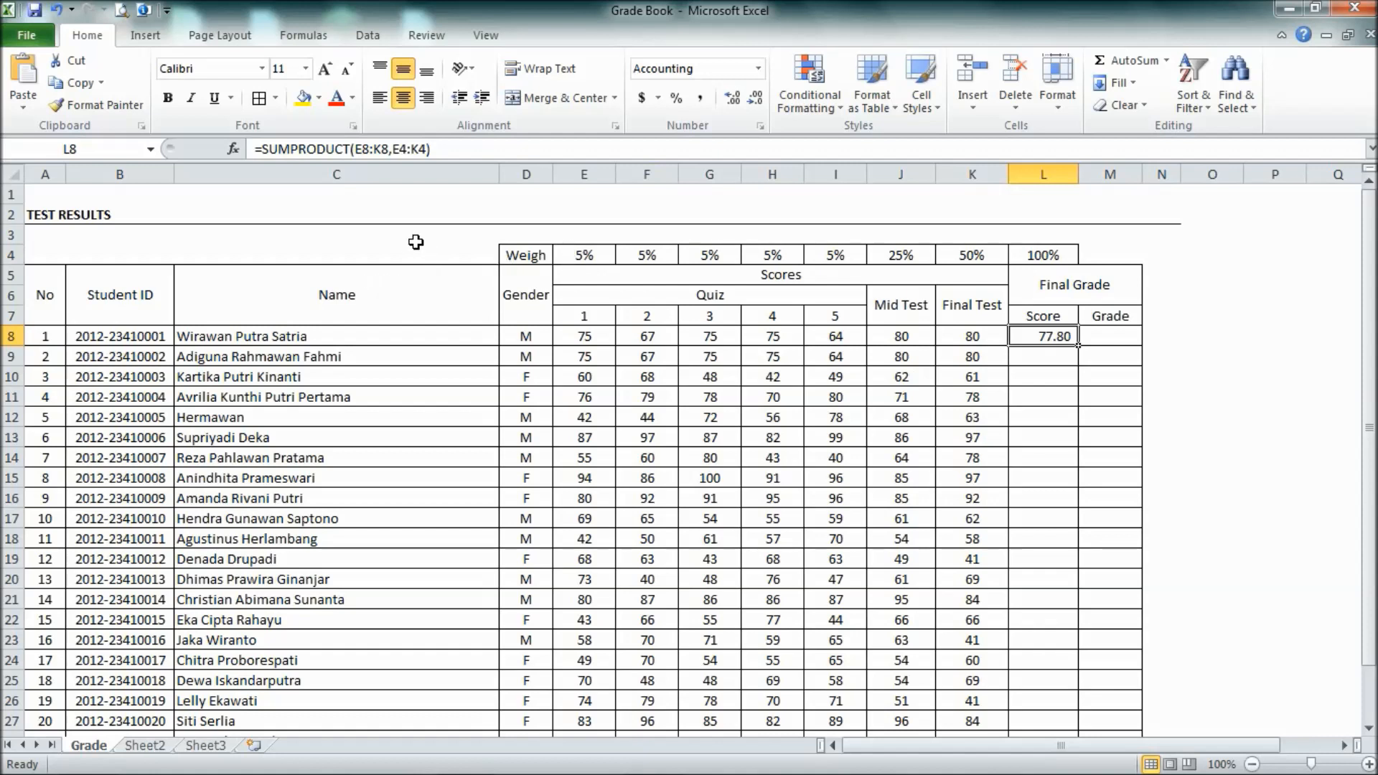
pyautogui.moveTo(394, 148)
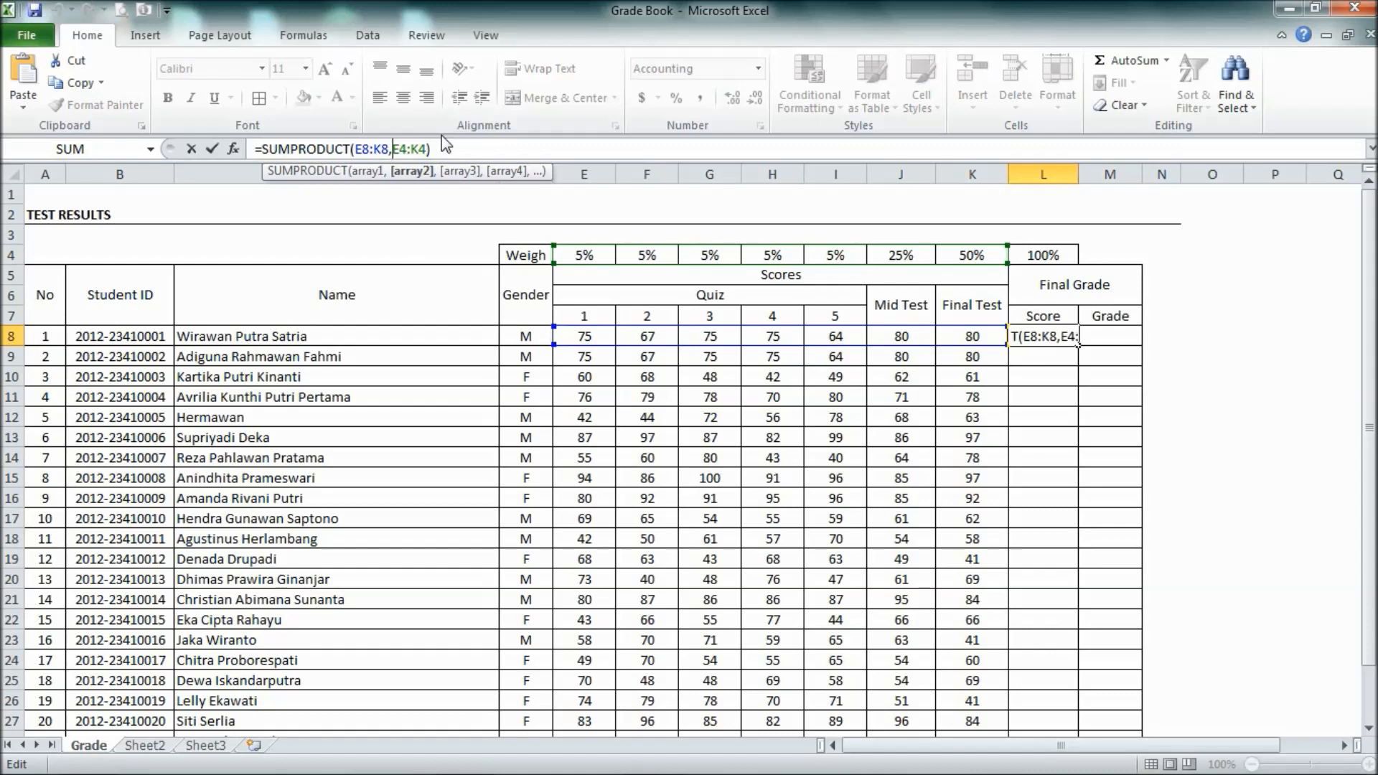
# Step: Make the weights reference $E$4:$K$4 absolute and fill the score formula down column L
pyautogui.press('f4')
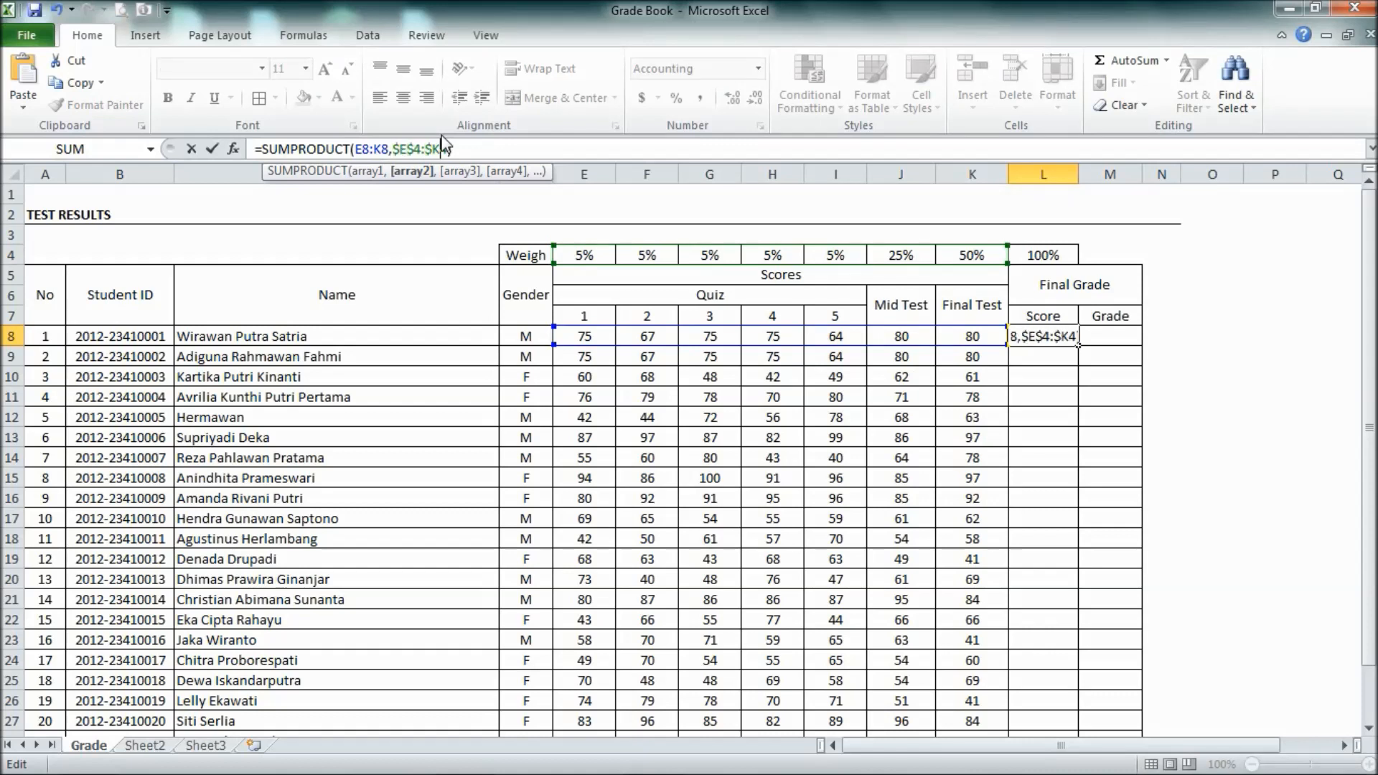
pyautogui.press('Return')
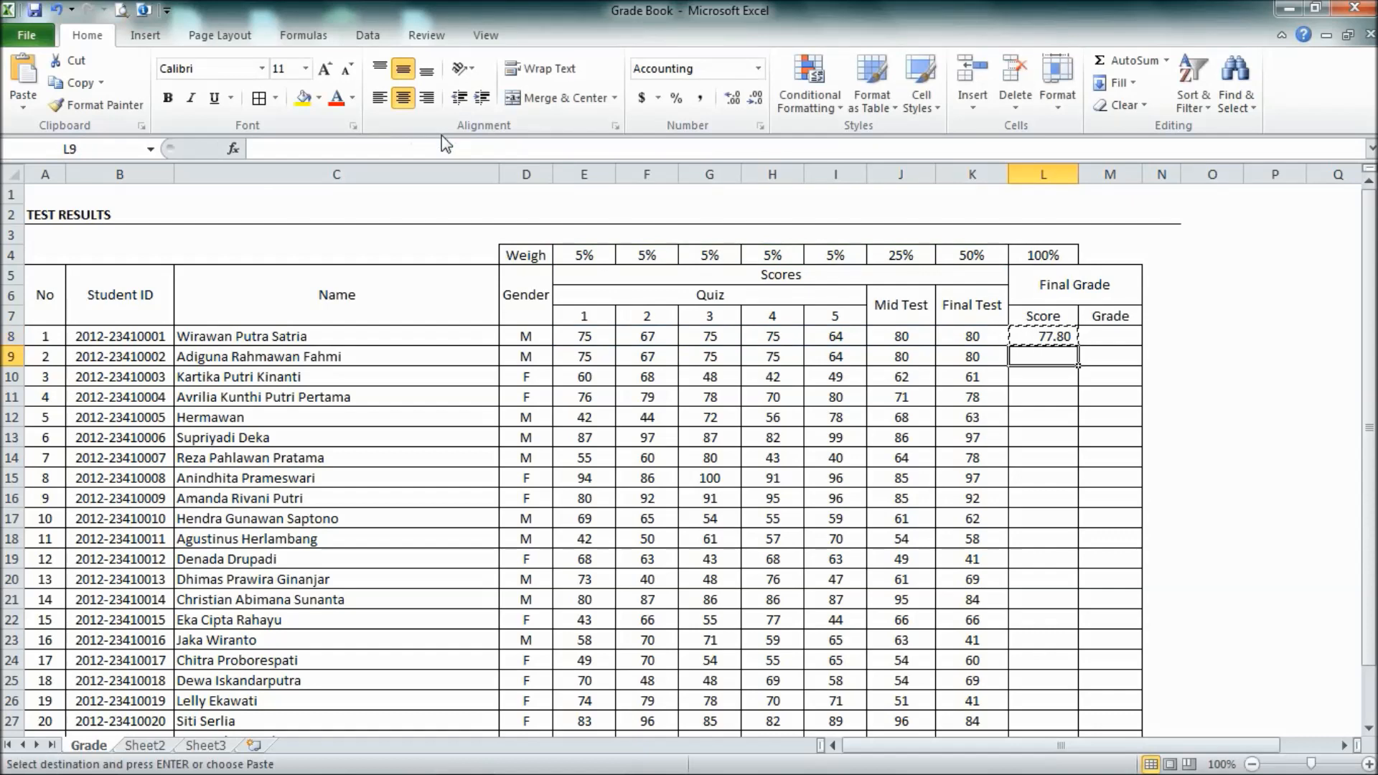
pyautogui.scroll(-3)
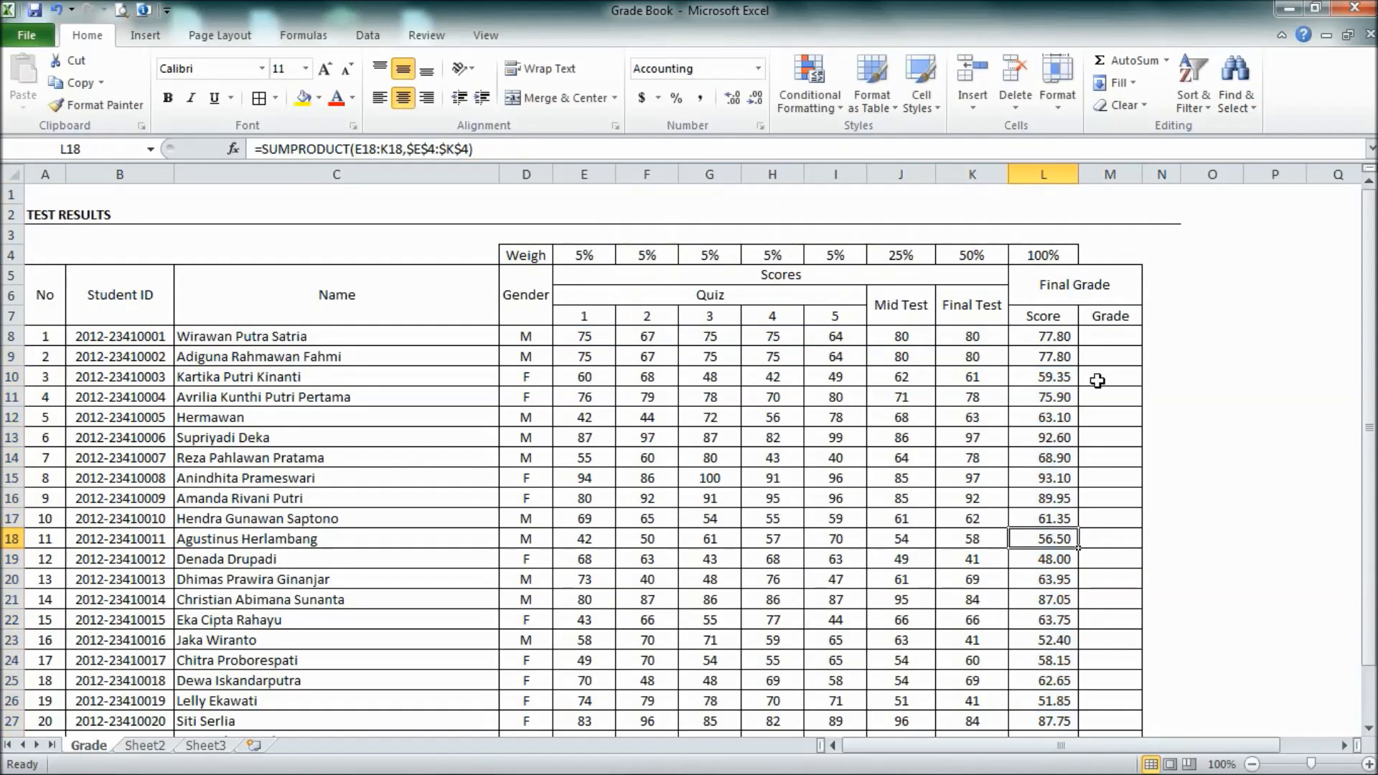
pyautogui.click(1042, 336)
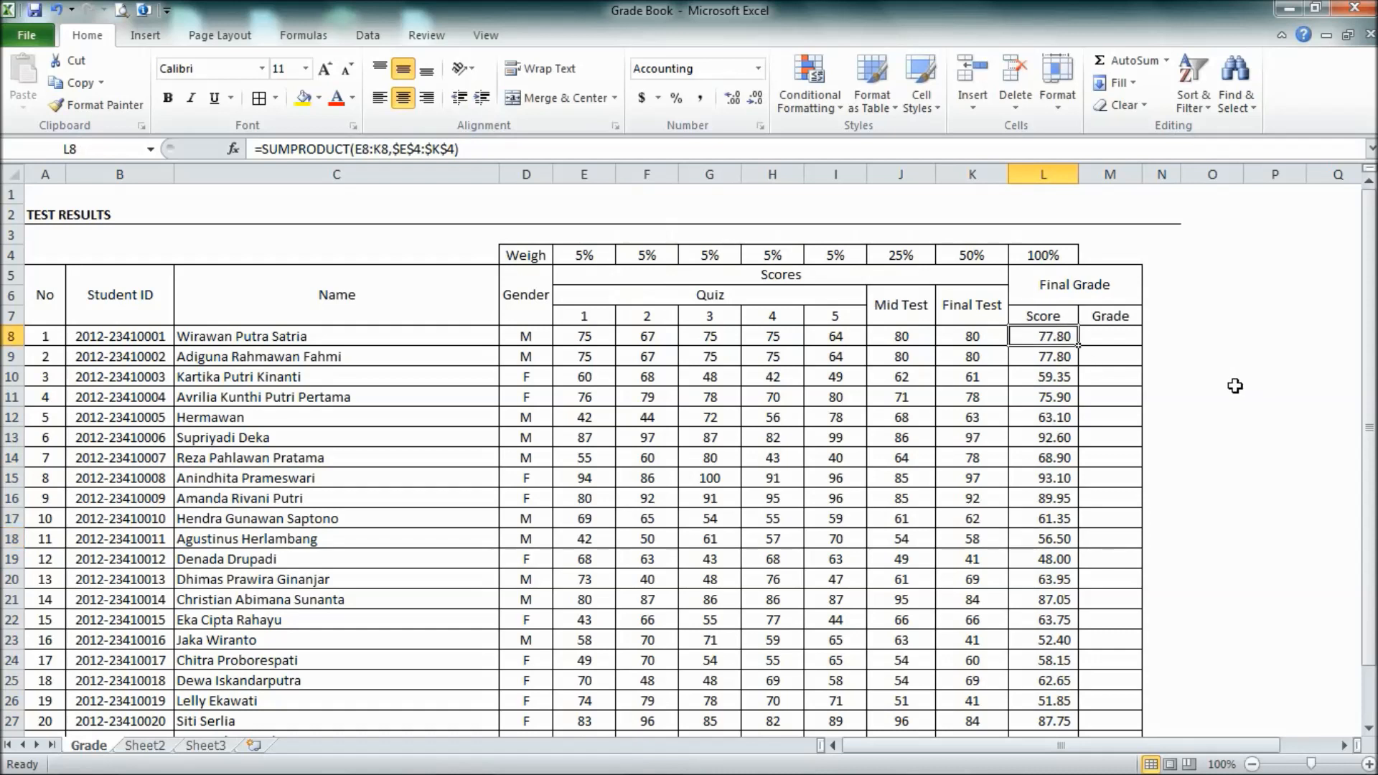
pyautogui.moveTo(1352, 736)
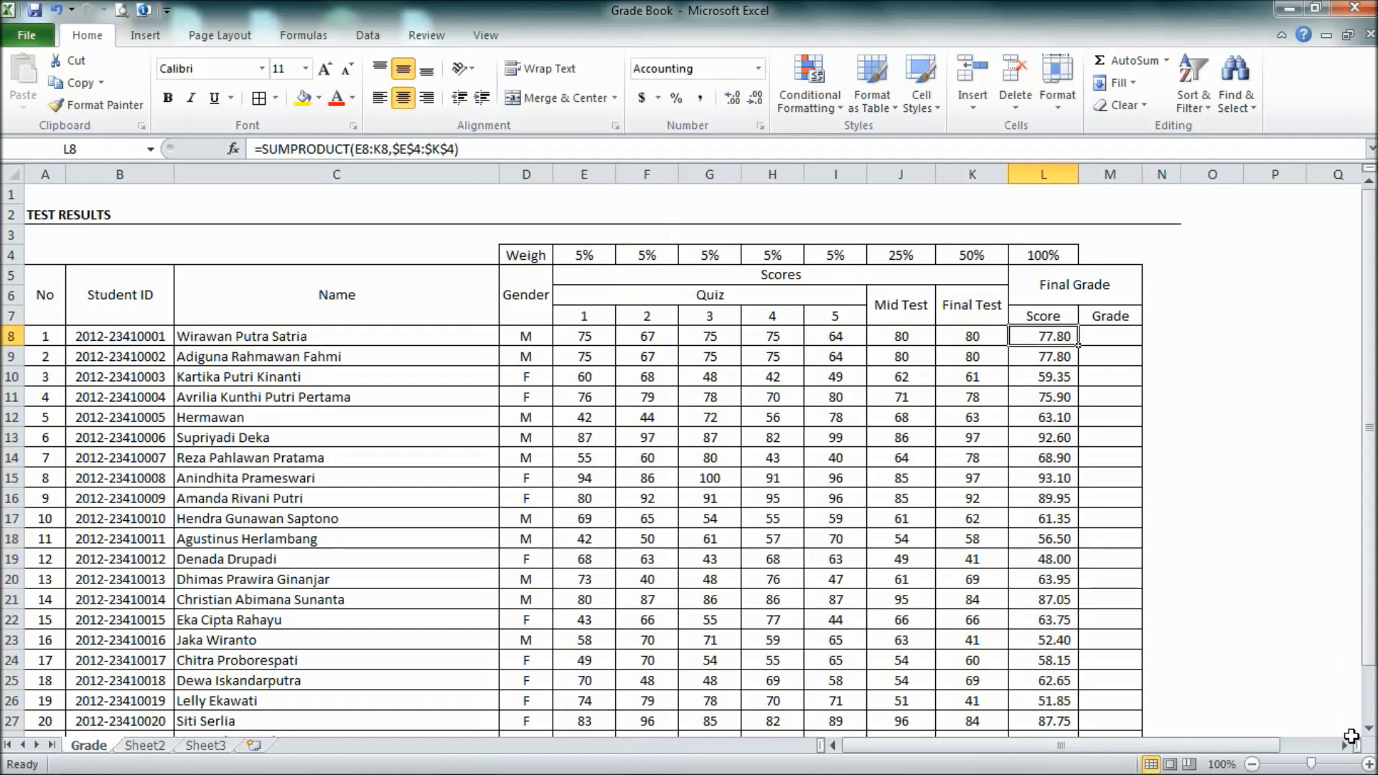
pyautogui.hscroll(3)
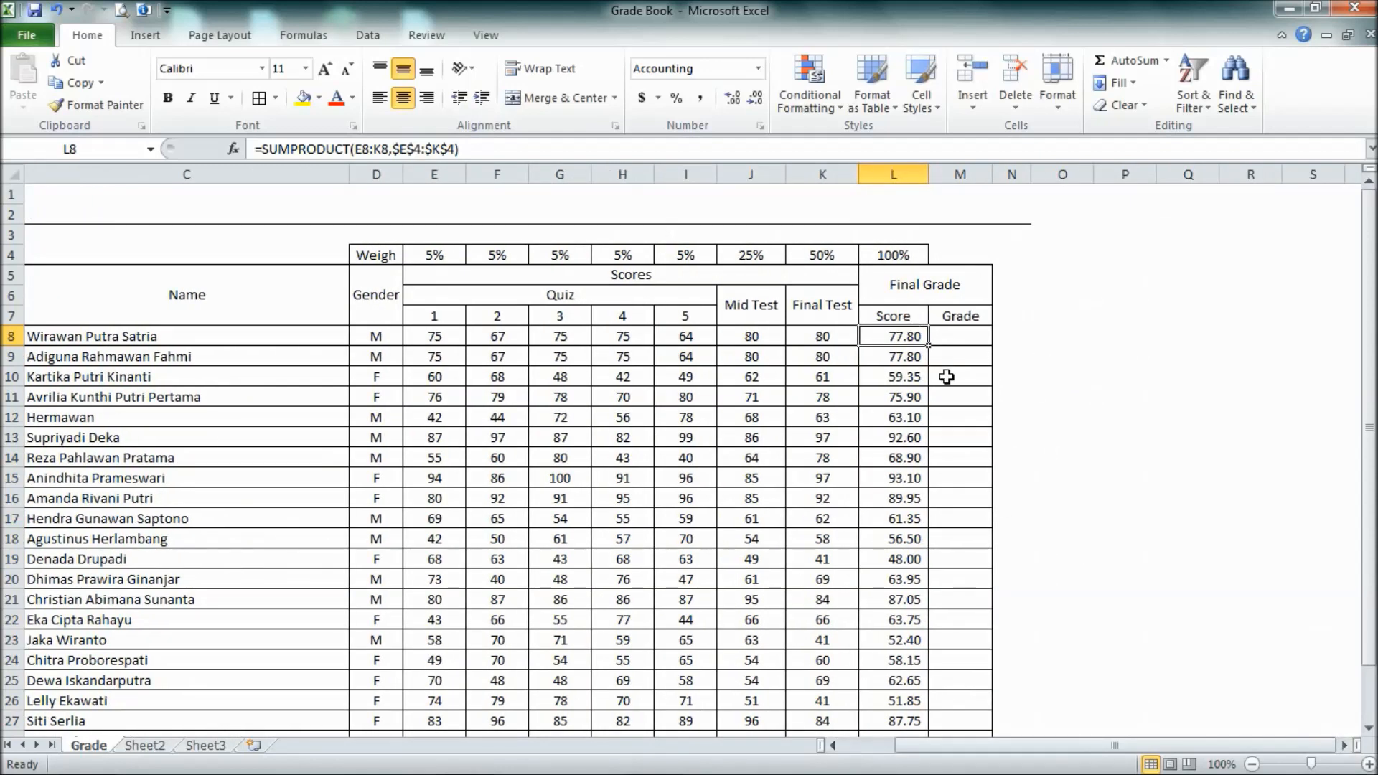
pyautogui.moveTo(973, 336)
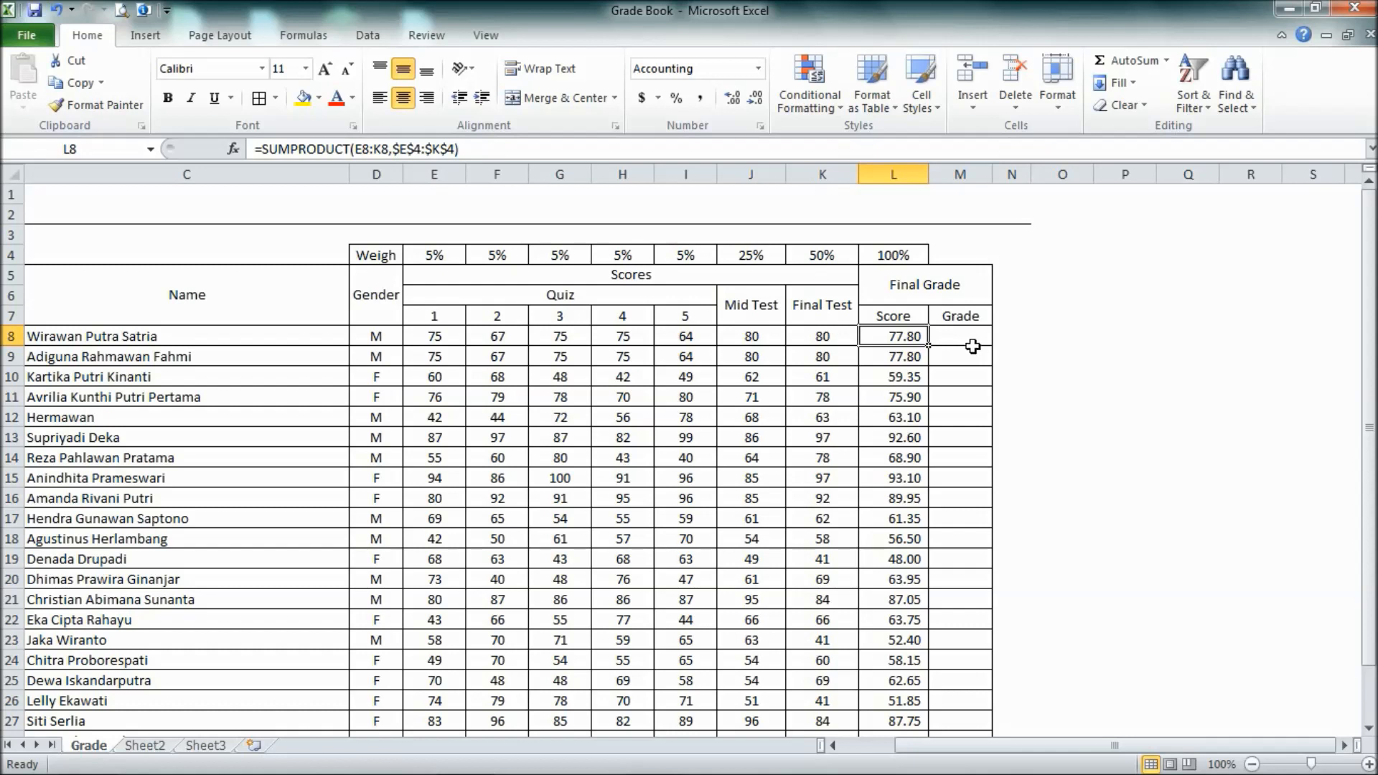
pyautogui.moveTo(984, 351)
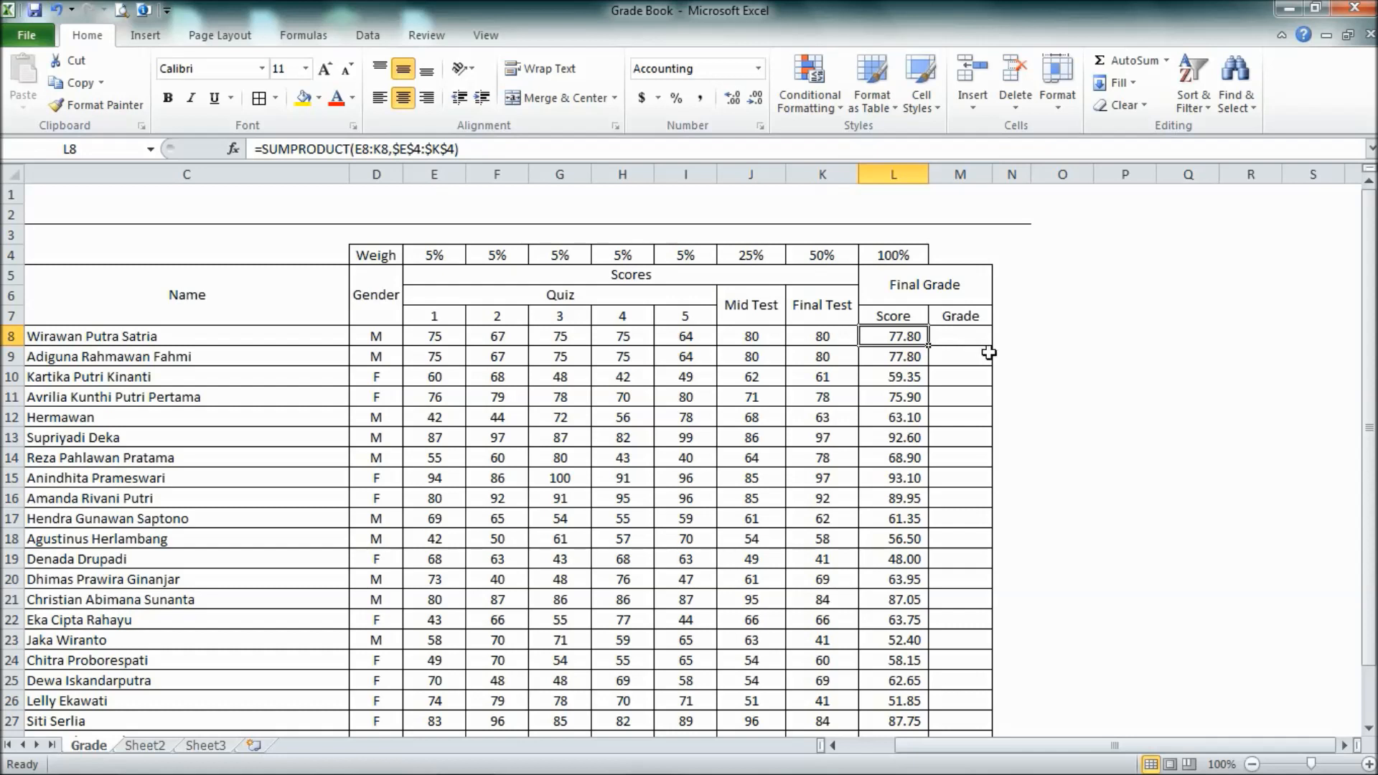
pyautogui.click(1062, 335)
pyautogui.write('G')
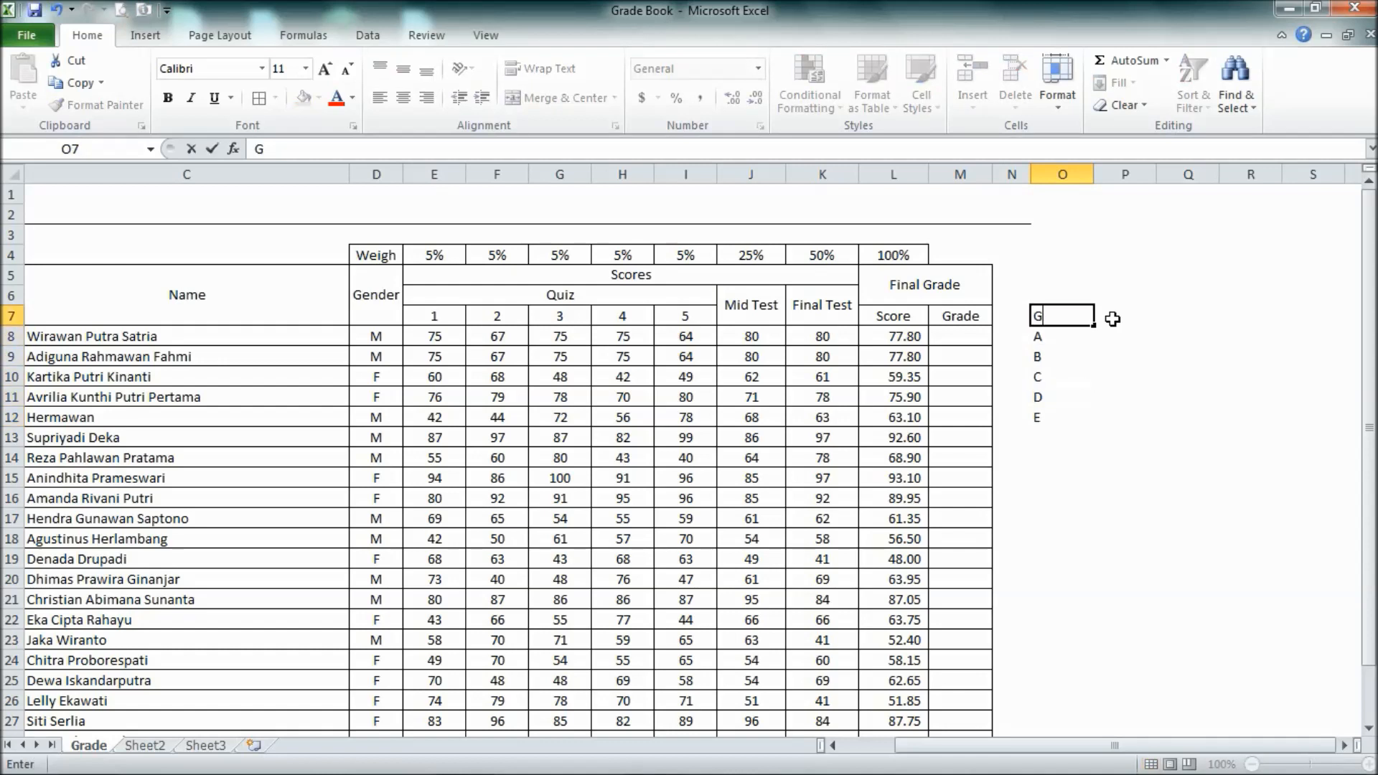
# Step: Type the Grade and Range (>=) headings and the first threshold values of the lookup table
pyautogui.write('rade')
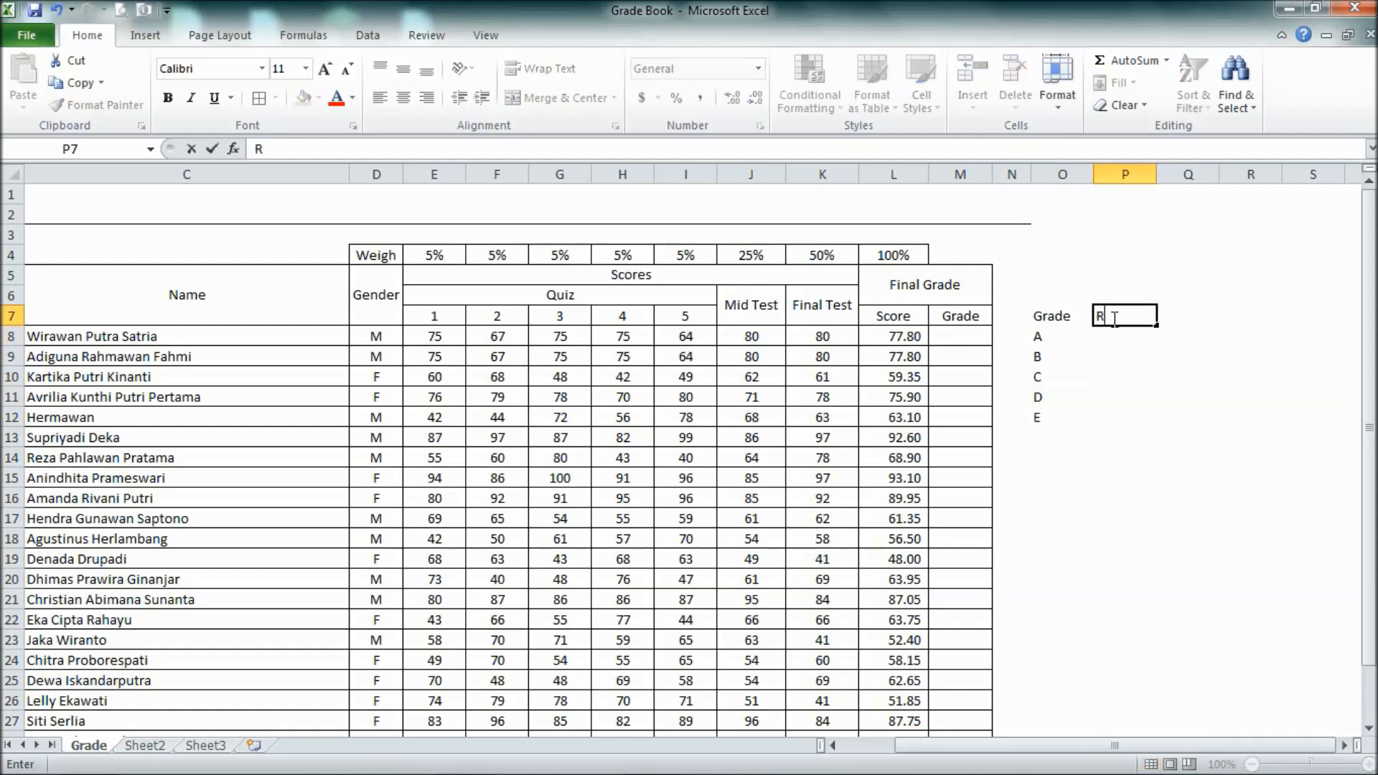
pyautogui.press('Return')
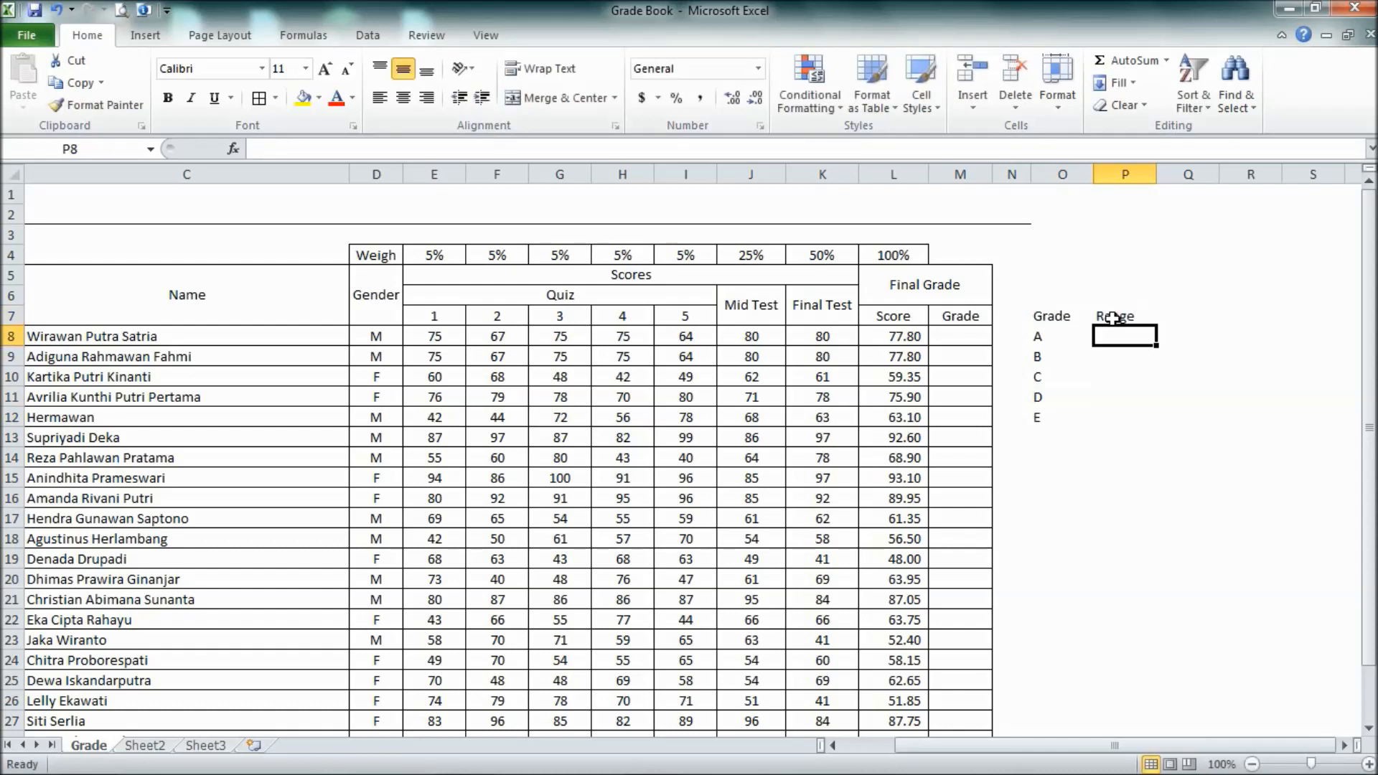
pyautogui.write('80')
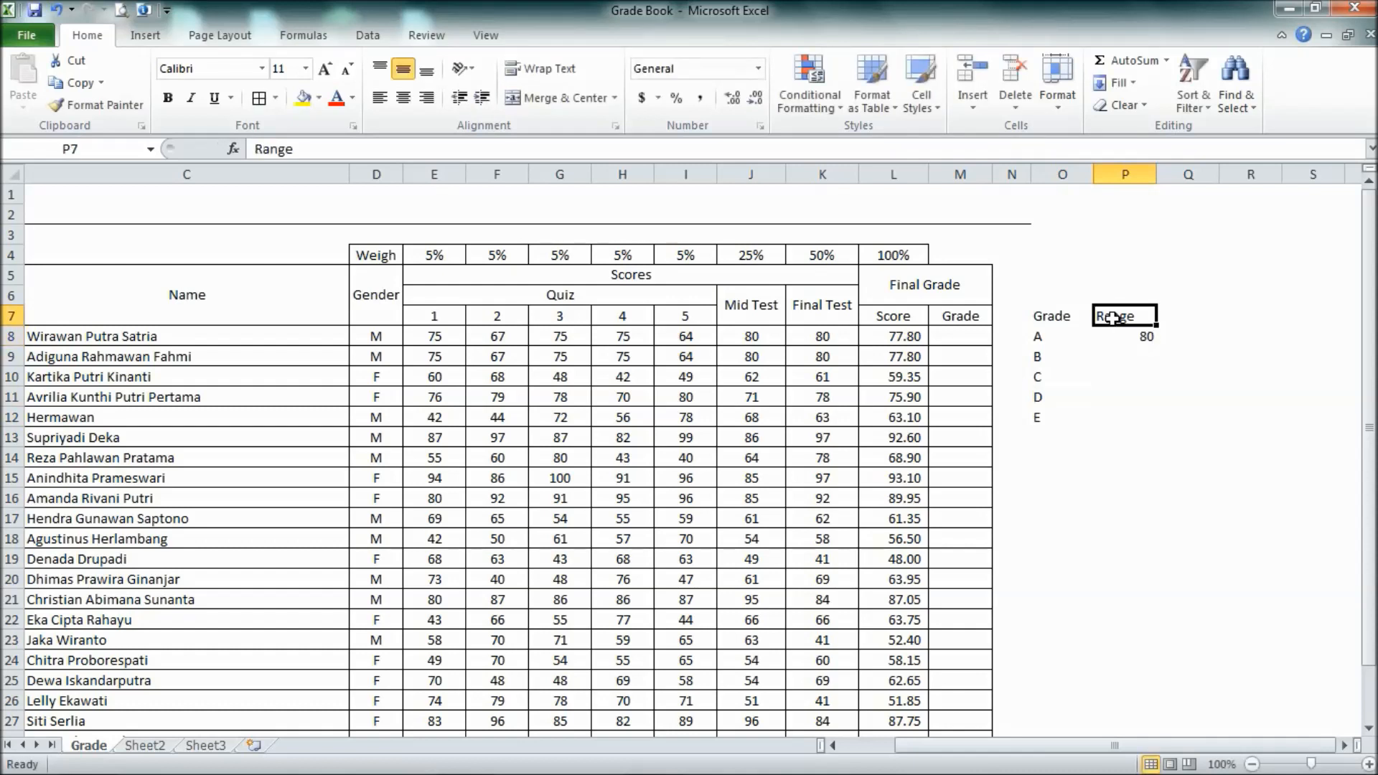
pyautogui.doubleClick(1123, 316)
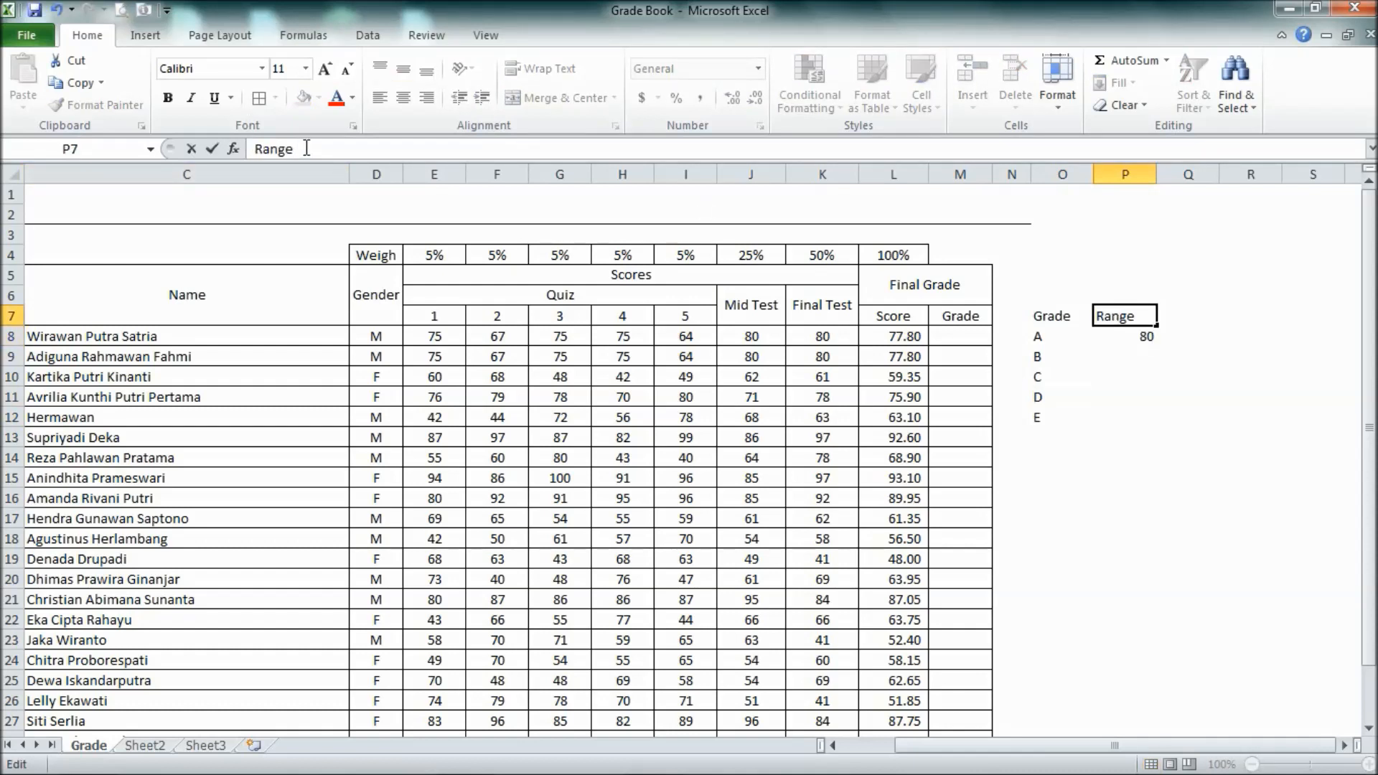
pyautogui.write('(>')
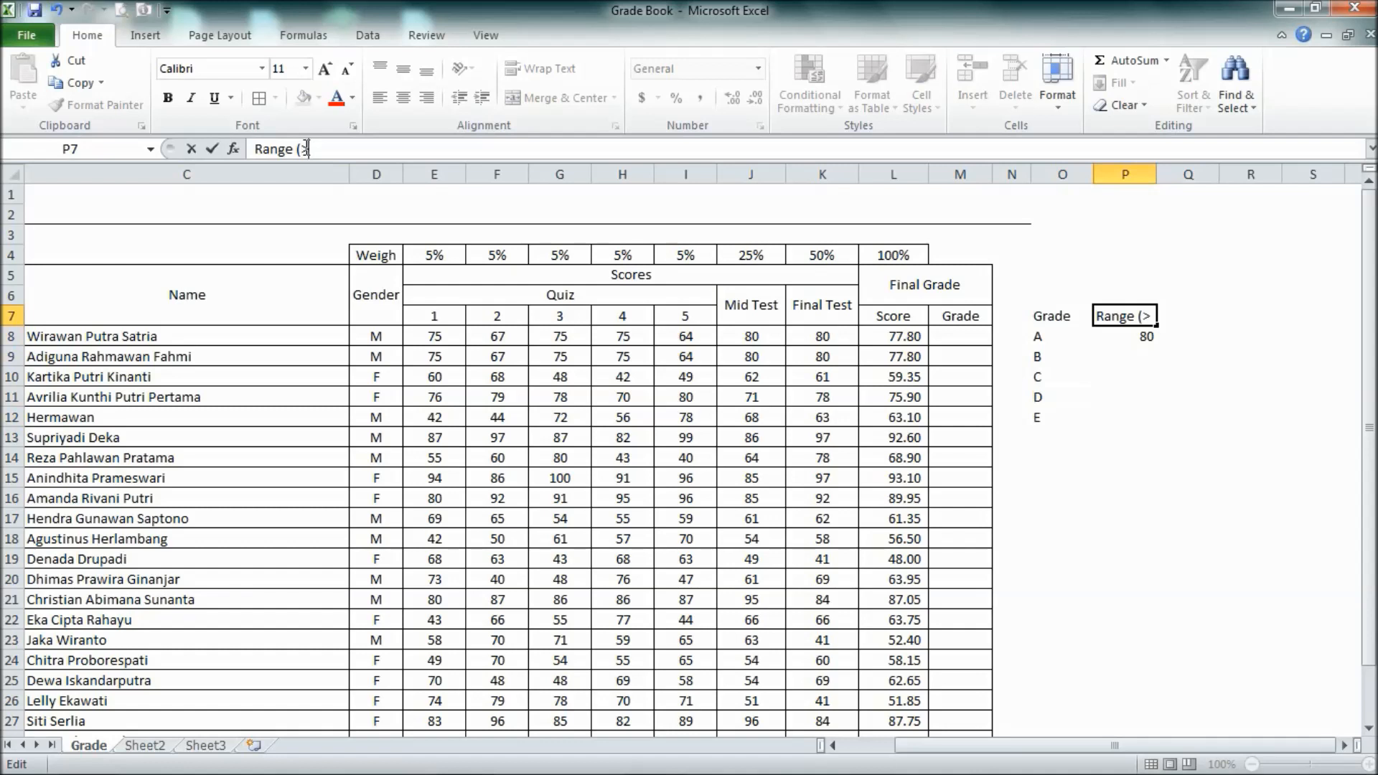
pyautogui.press('Return')
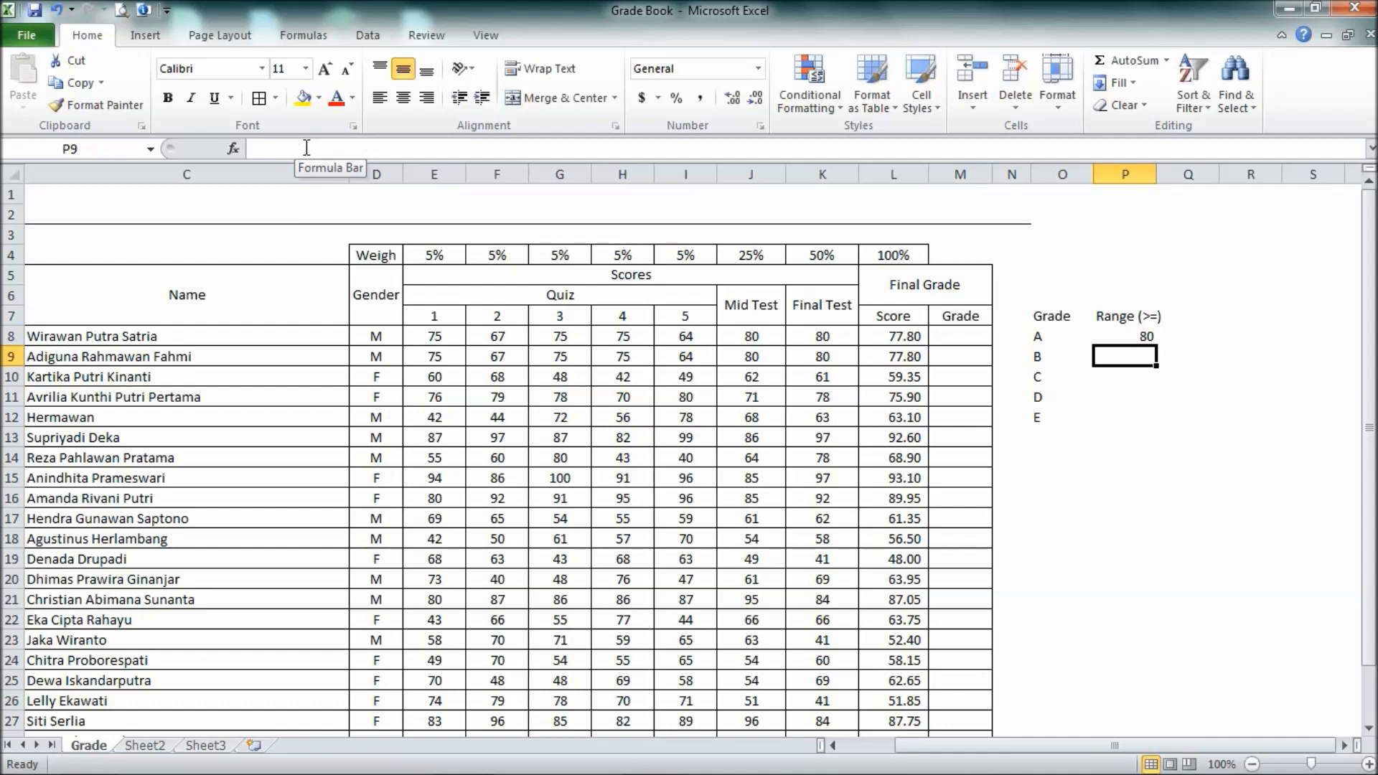
pyautogui.write('70')
pyautogui.click(1125, 376)
pyautogui.write('50')
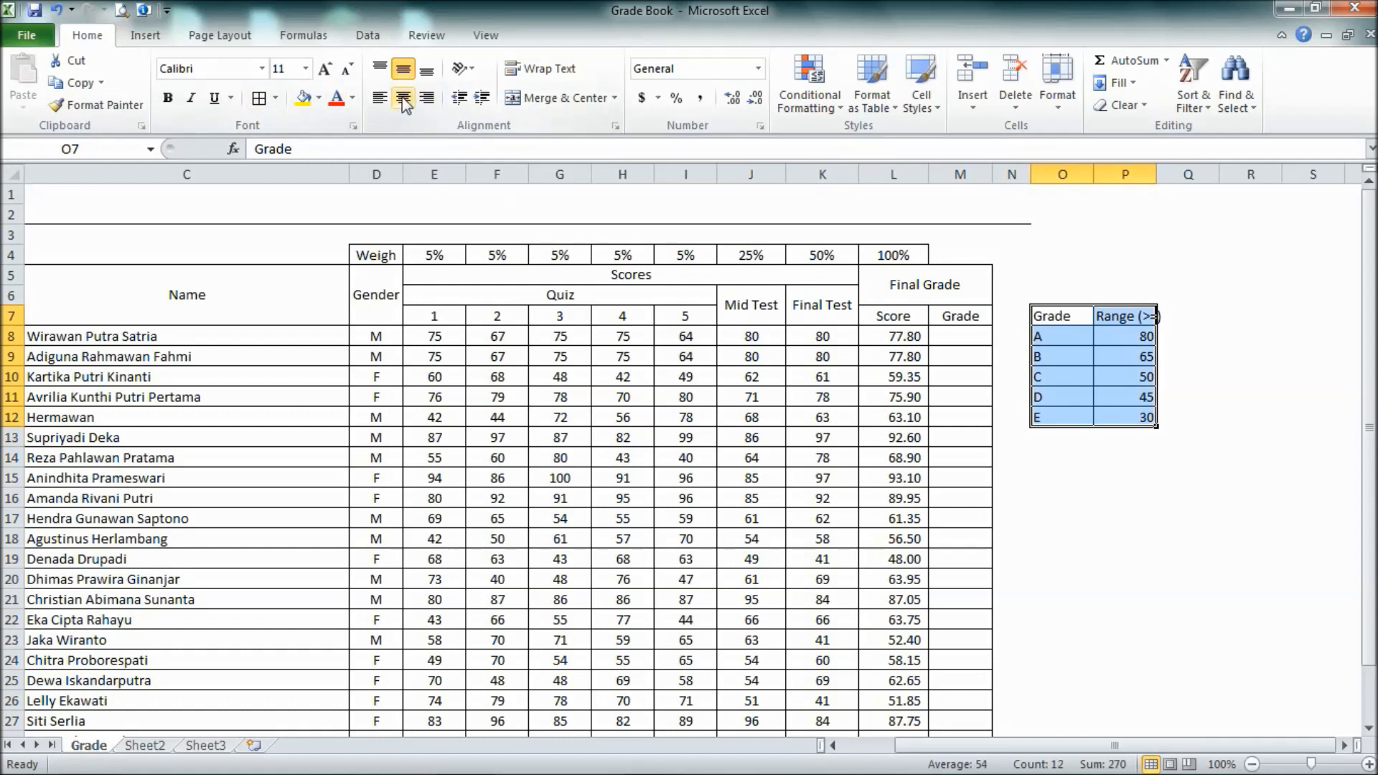
pyautogui.click(1060, 294)
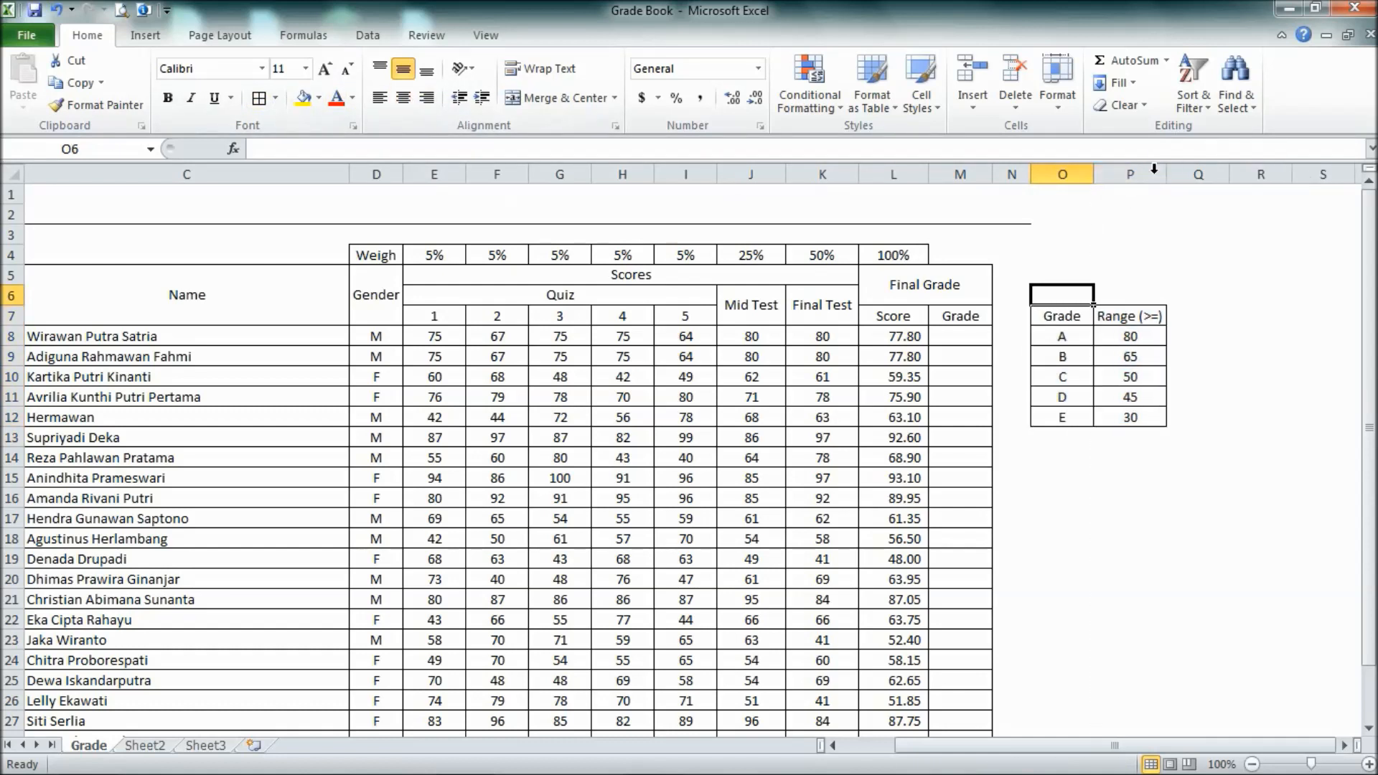
pyautogui.click(960, 335)
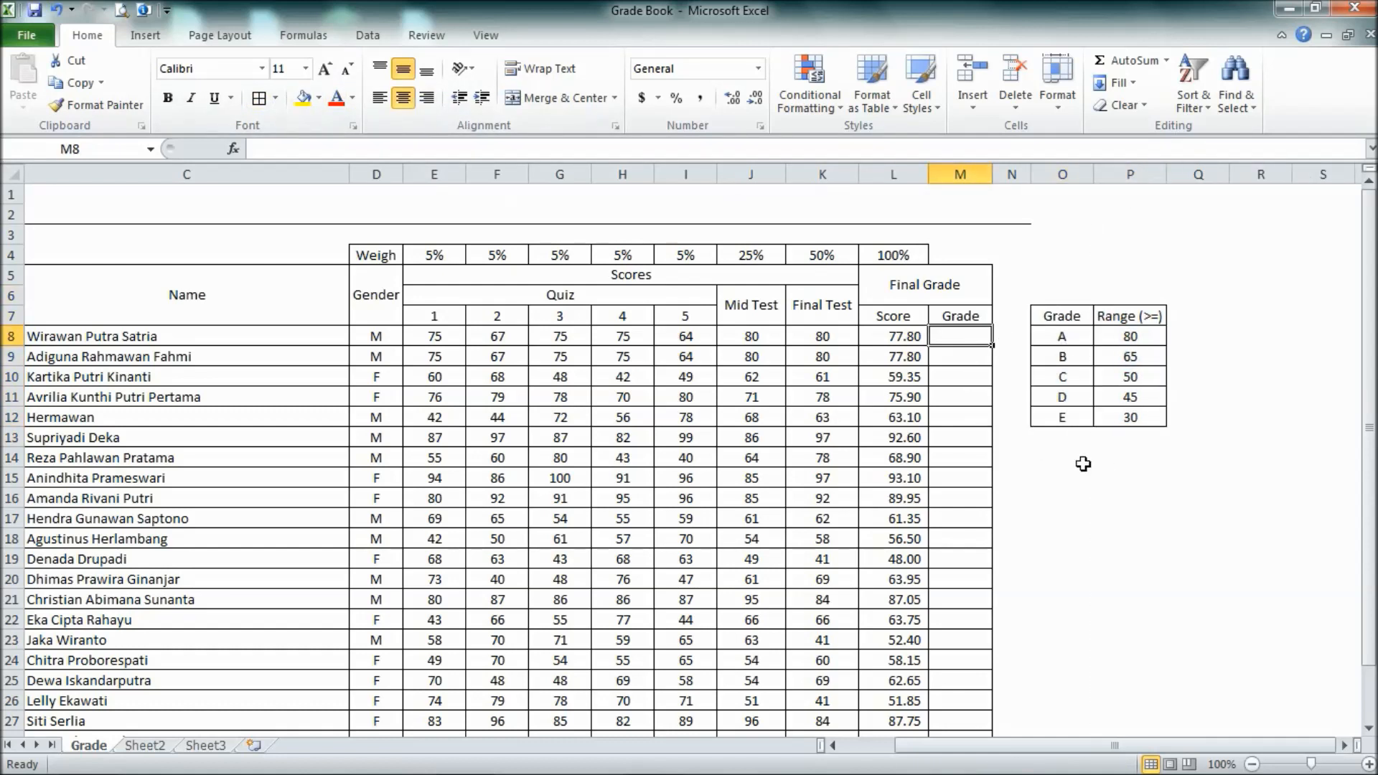
pyautogui.moveTo(1107, 479)
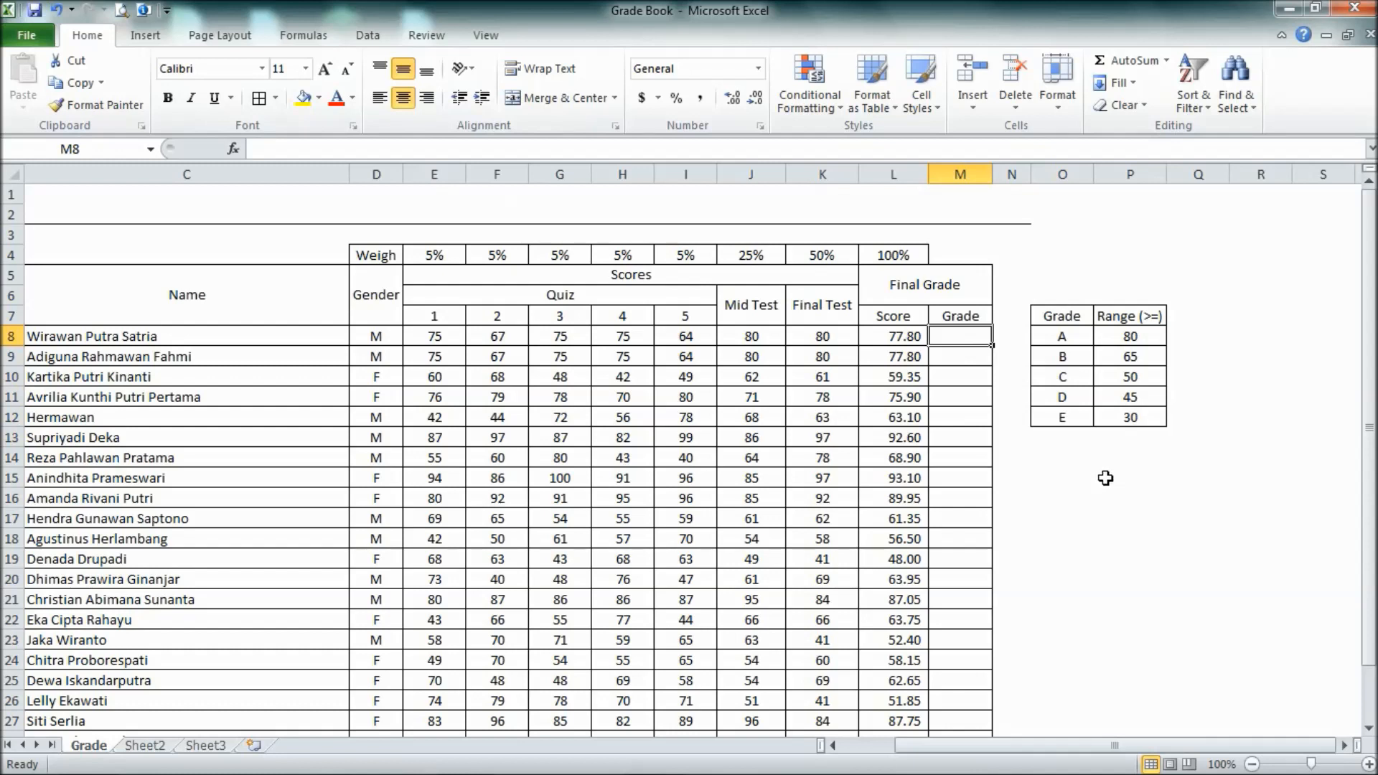
pyautogui.moveTo(1080, 355)
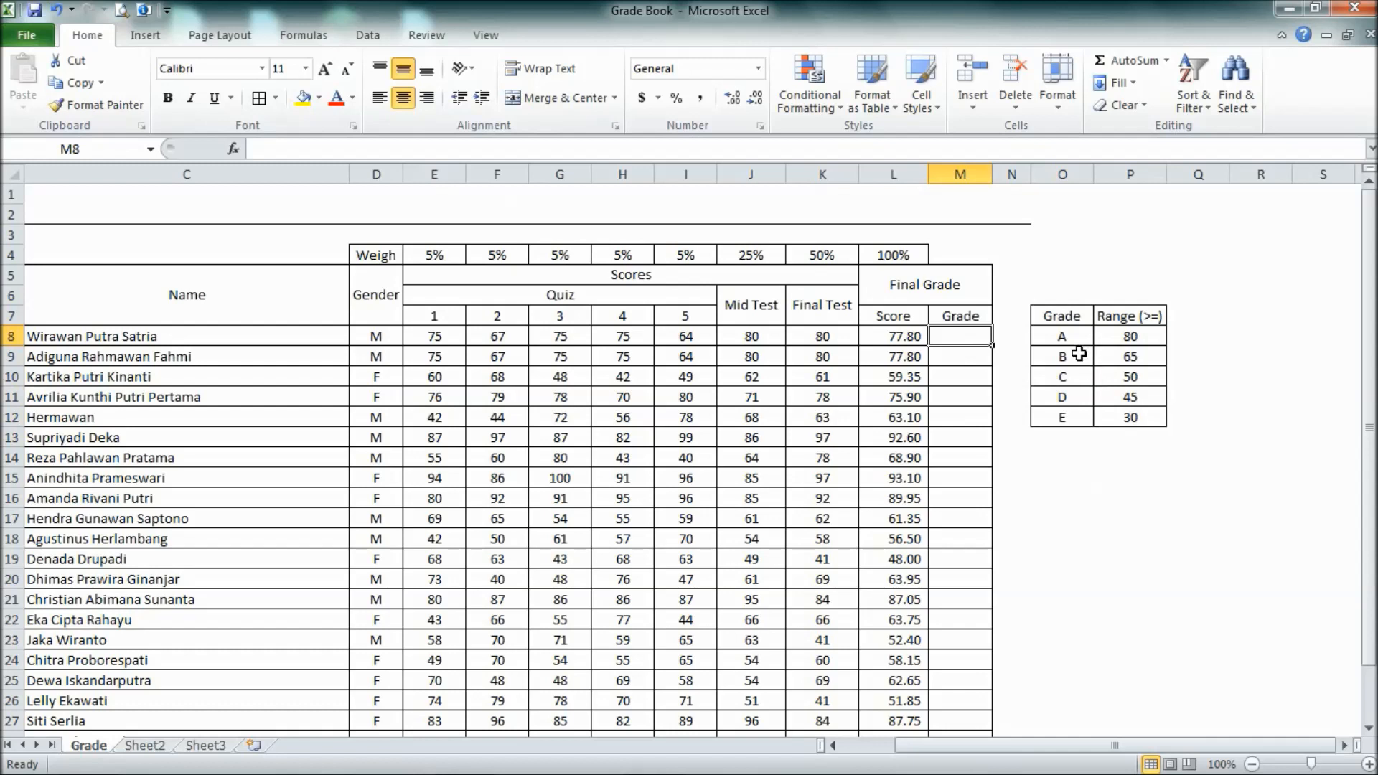
pyautogui.moveTo(1043, 386)
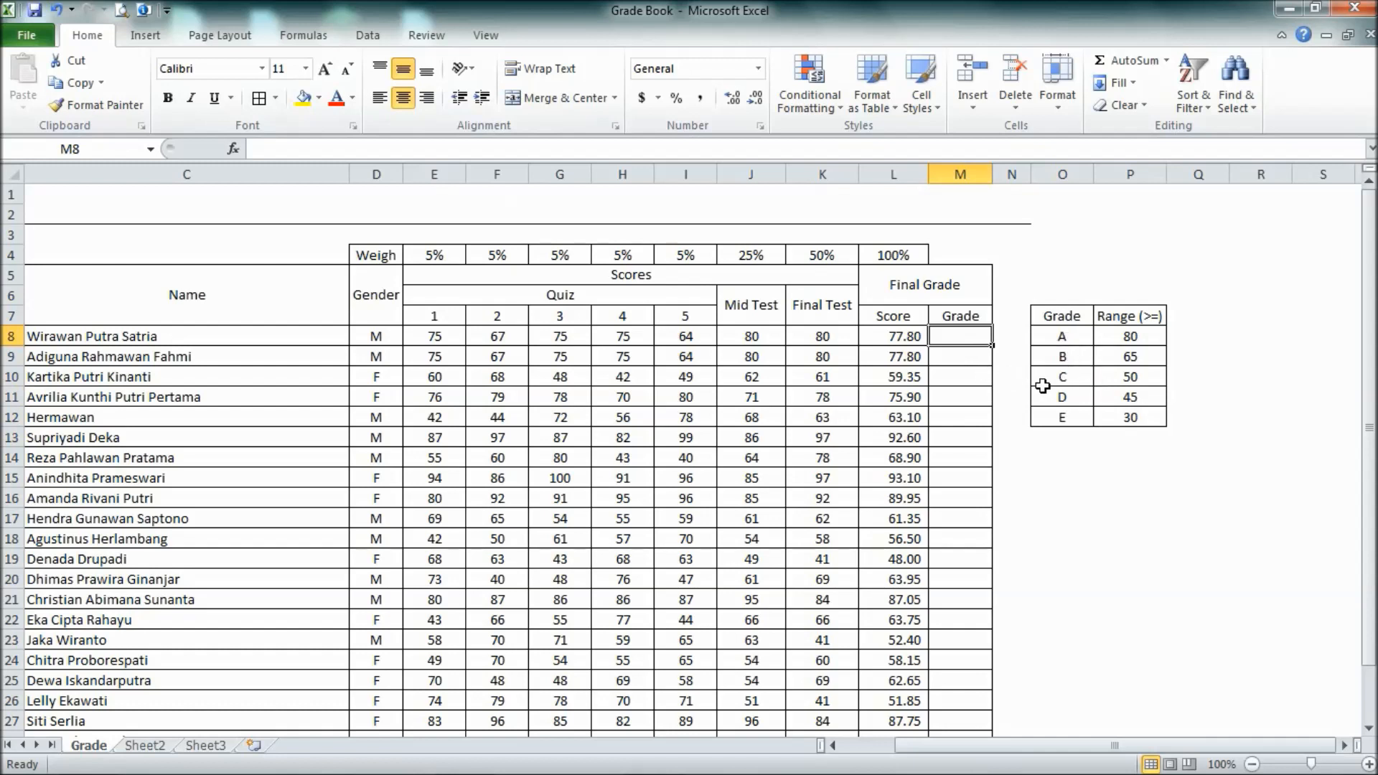
pyautogui.moveTo(1093, 490)
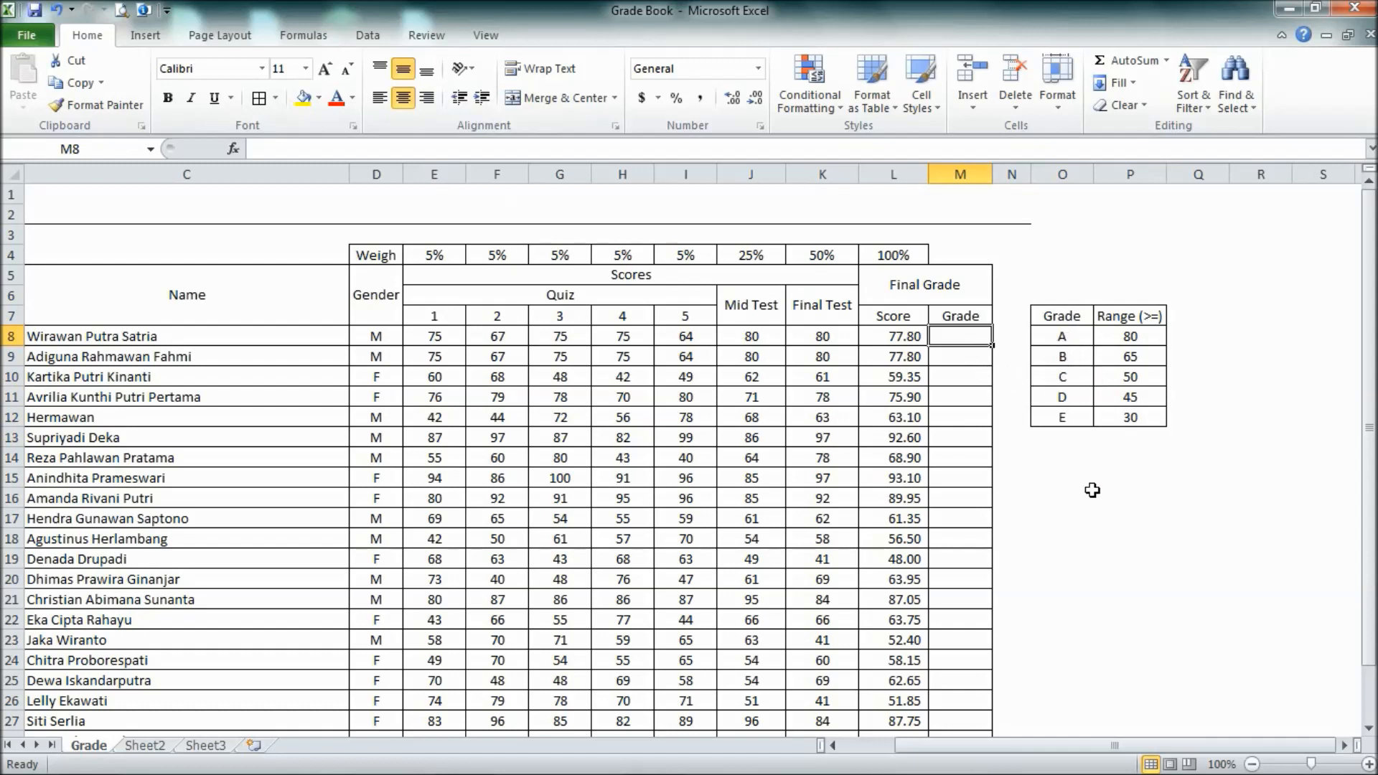
# Step: Start the grade formula in M8: IF L8>=P8 "A", IF L8>=P9 "B"
pyautogui.write('=')
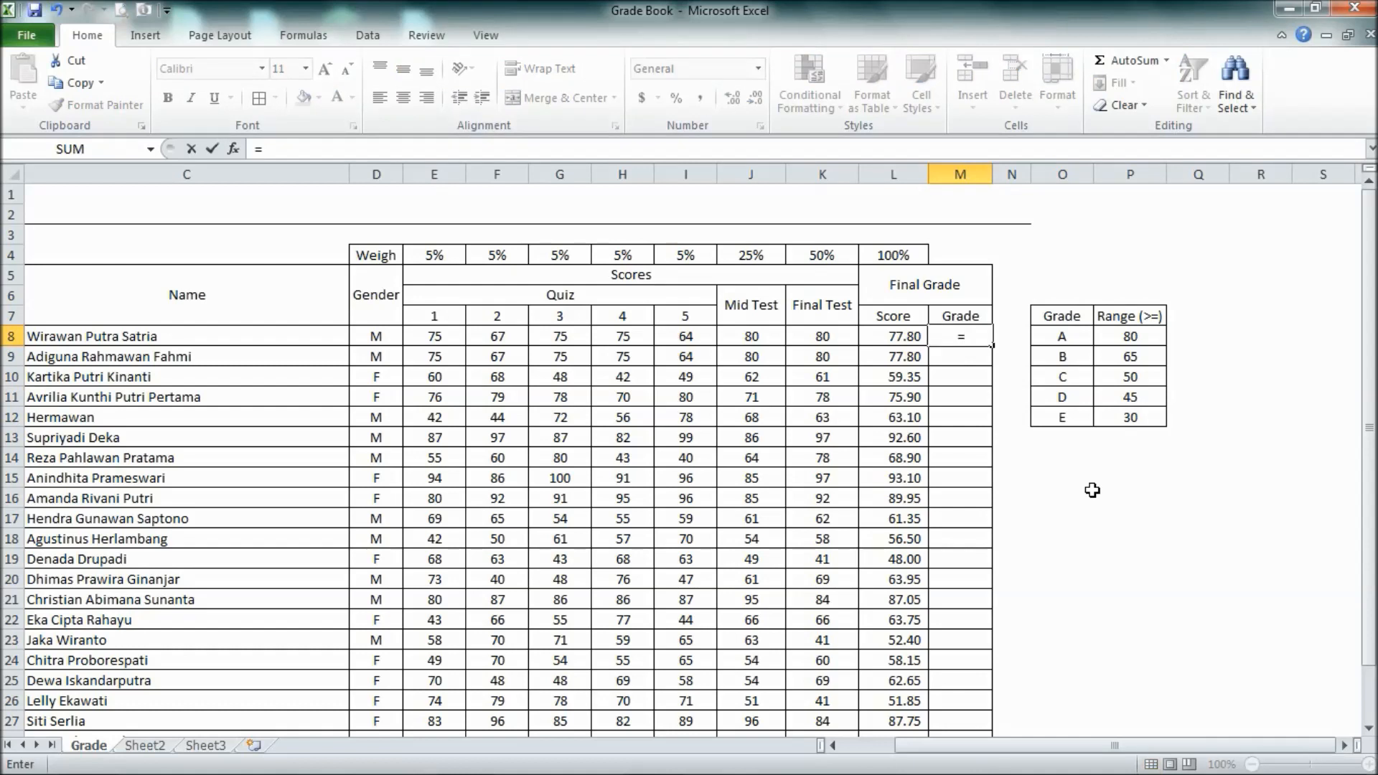
pyautogui.write('if(')
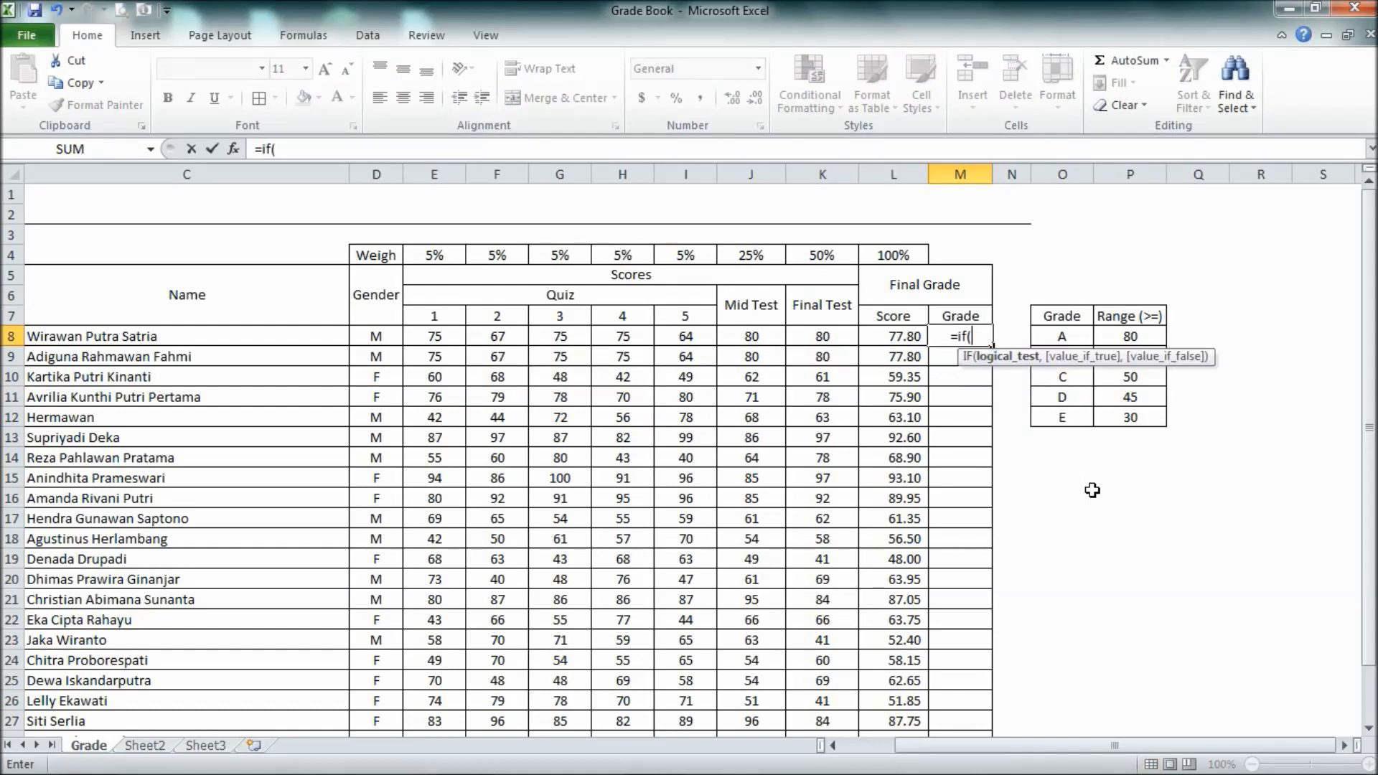
pyautogui.click(891, 336)
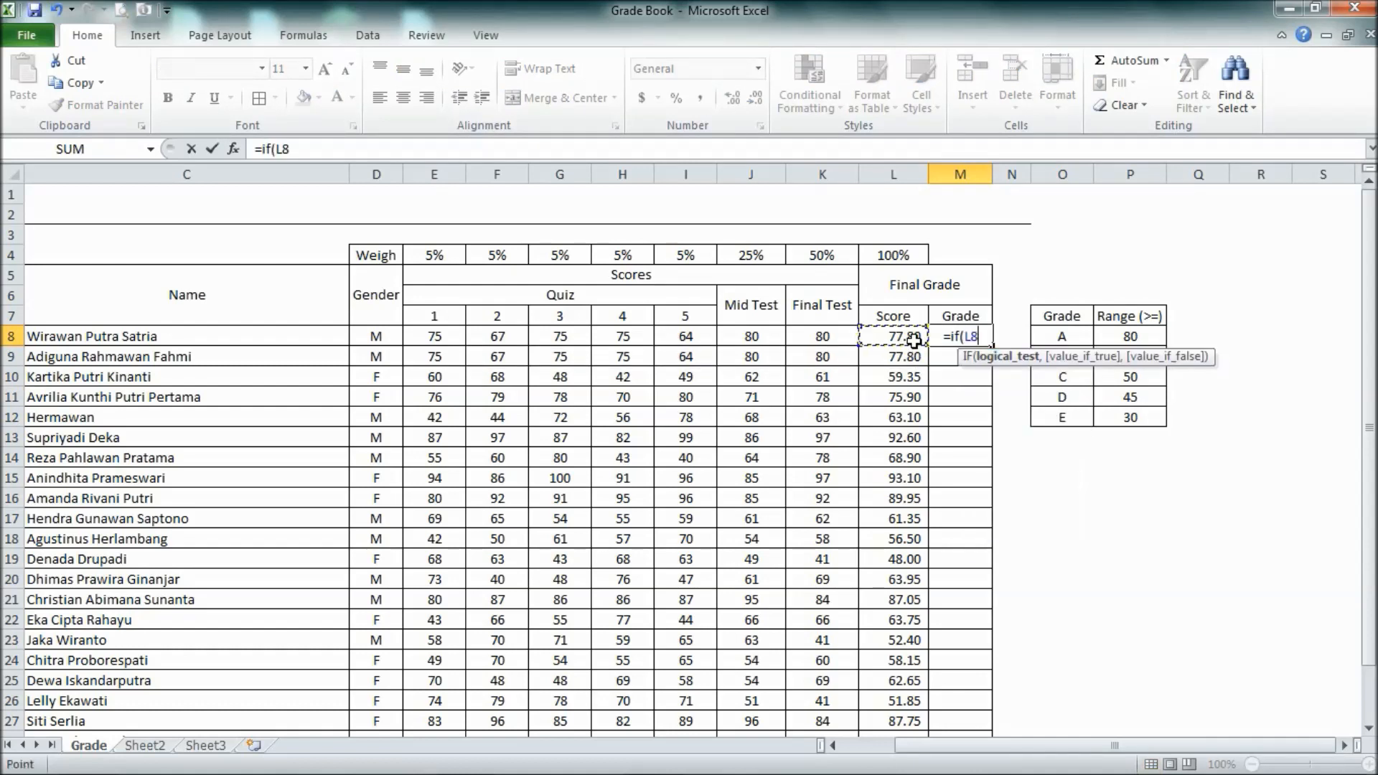
pyautogui.write('>')
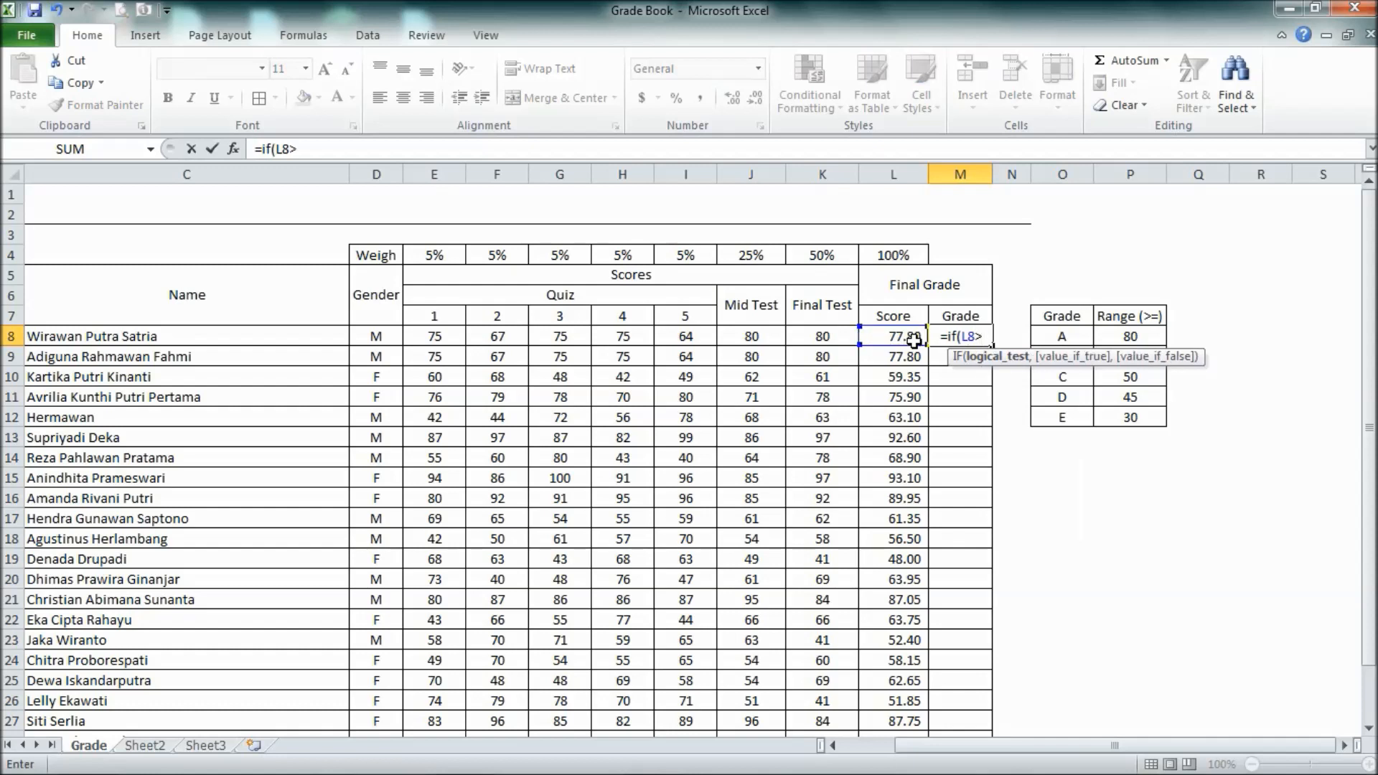
pyautogui.write('=')
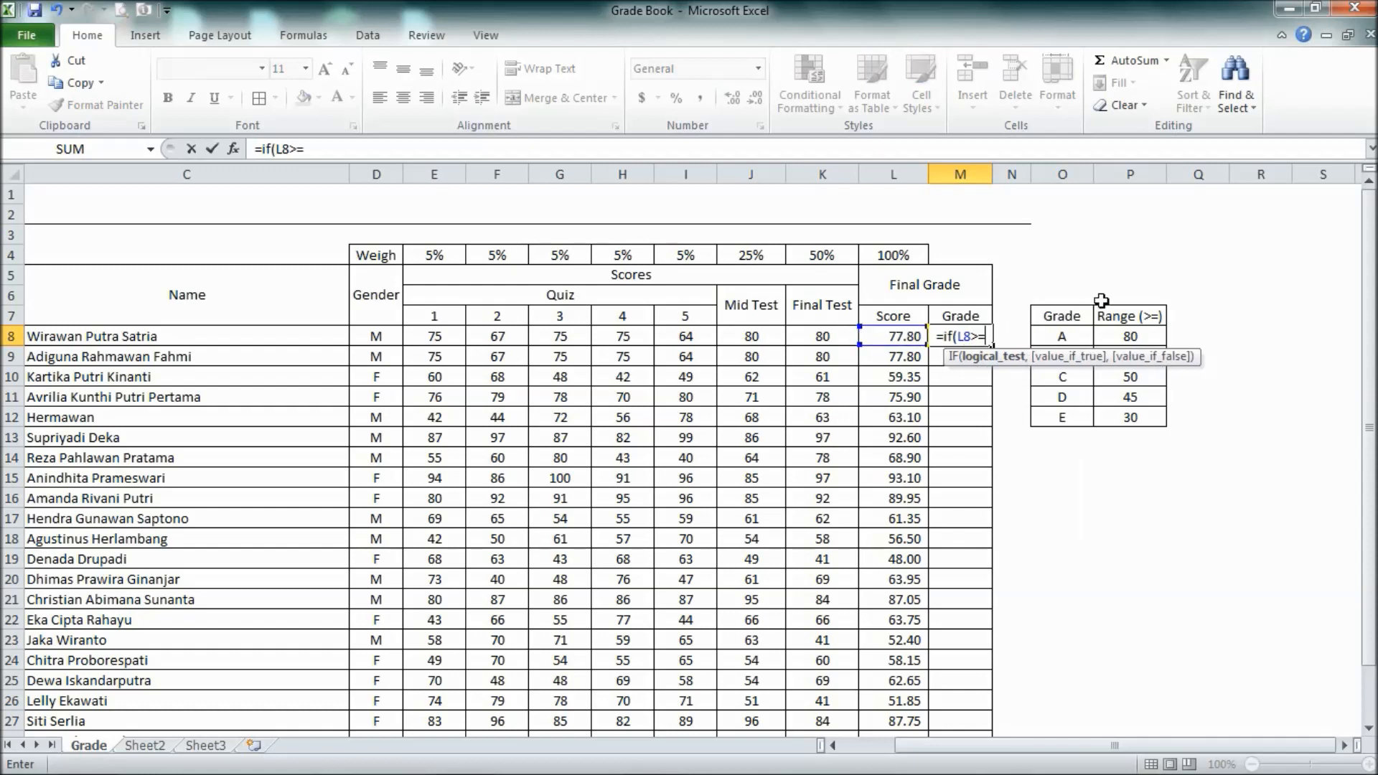
pyautogui.click(1129, 336)
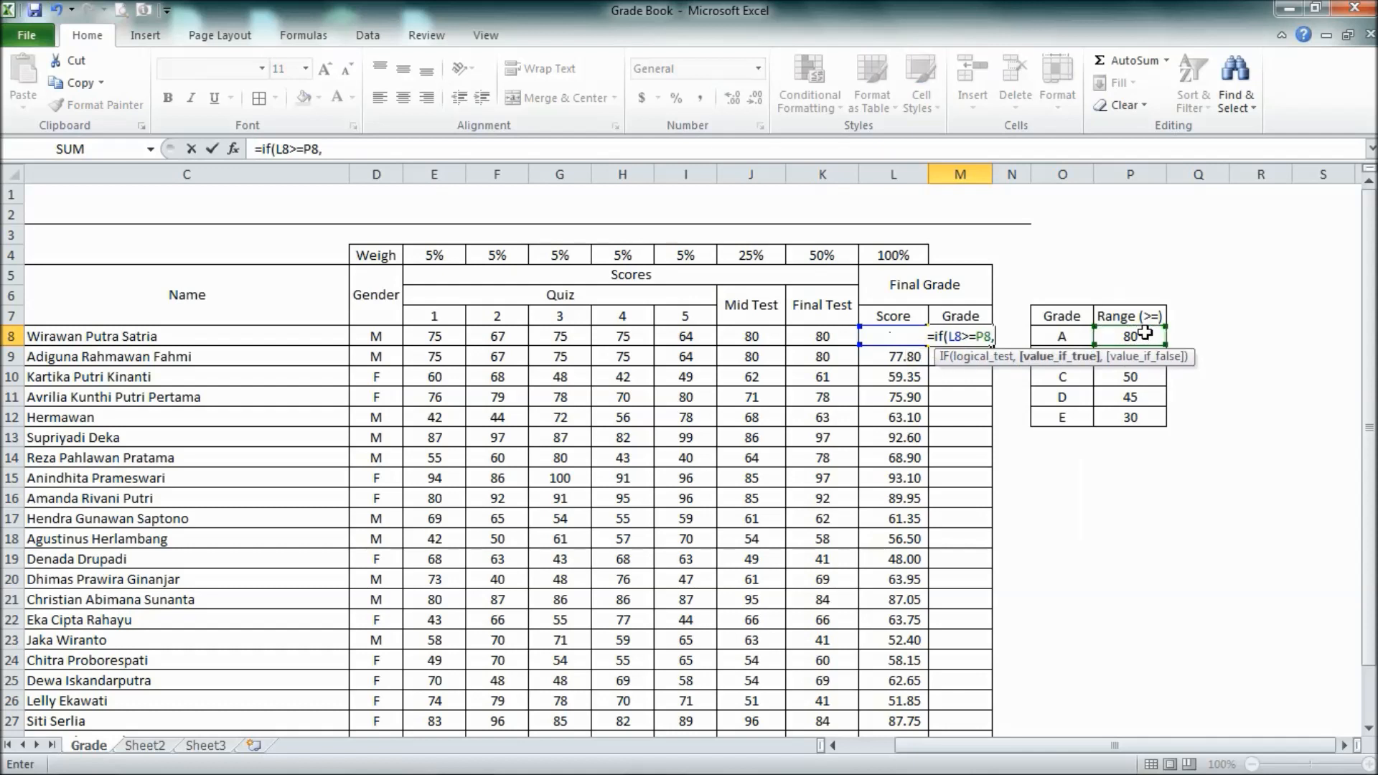
pyautogui.write('"A')
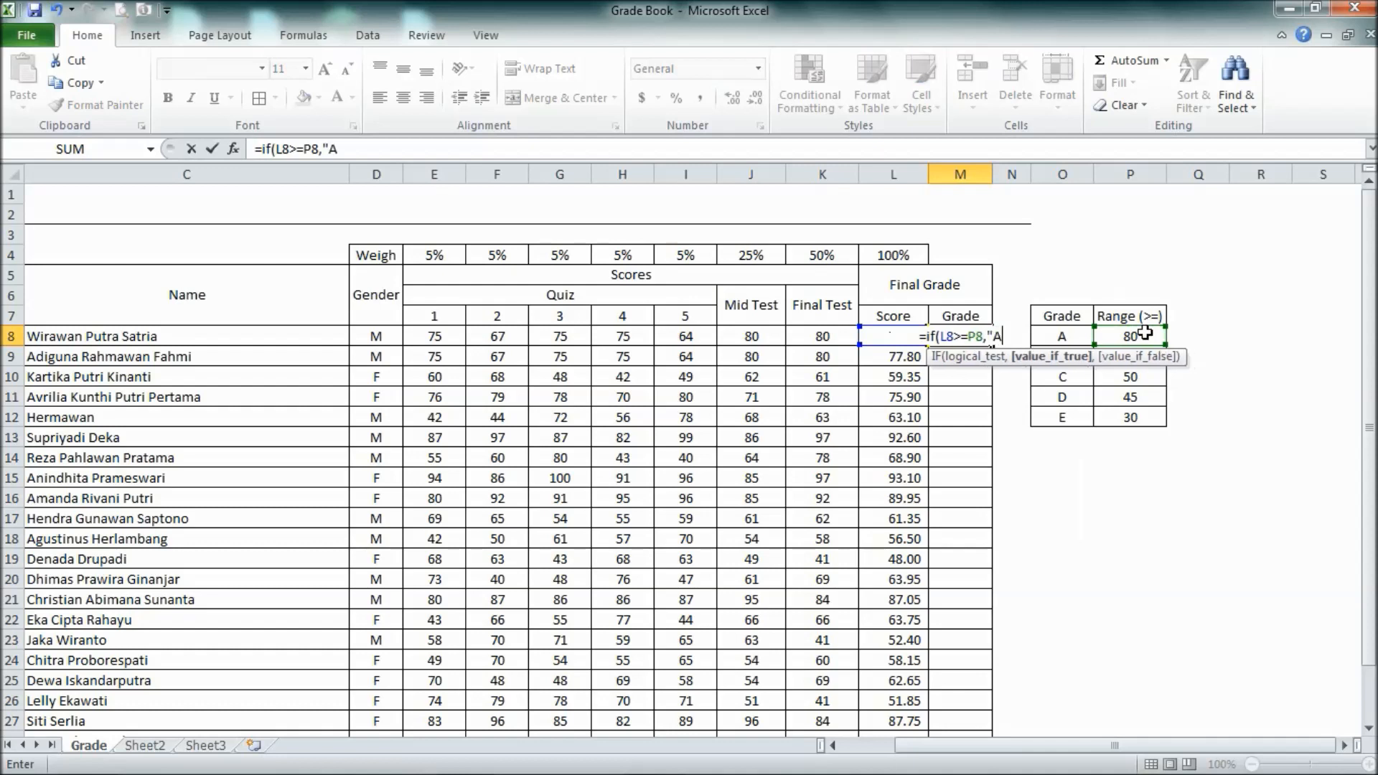
pyautogui.write(',')
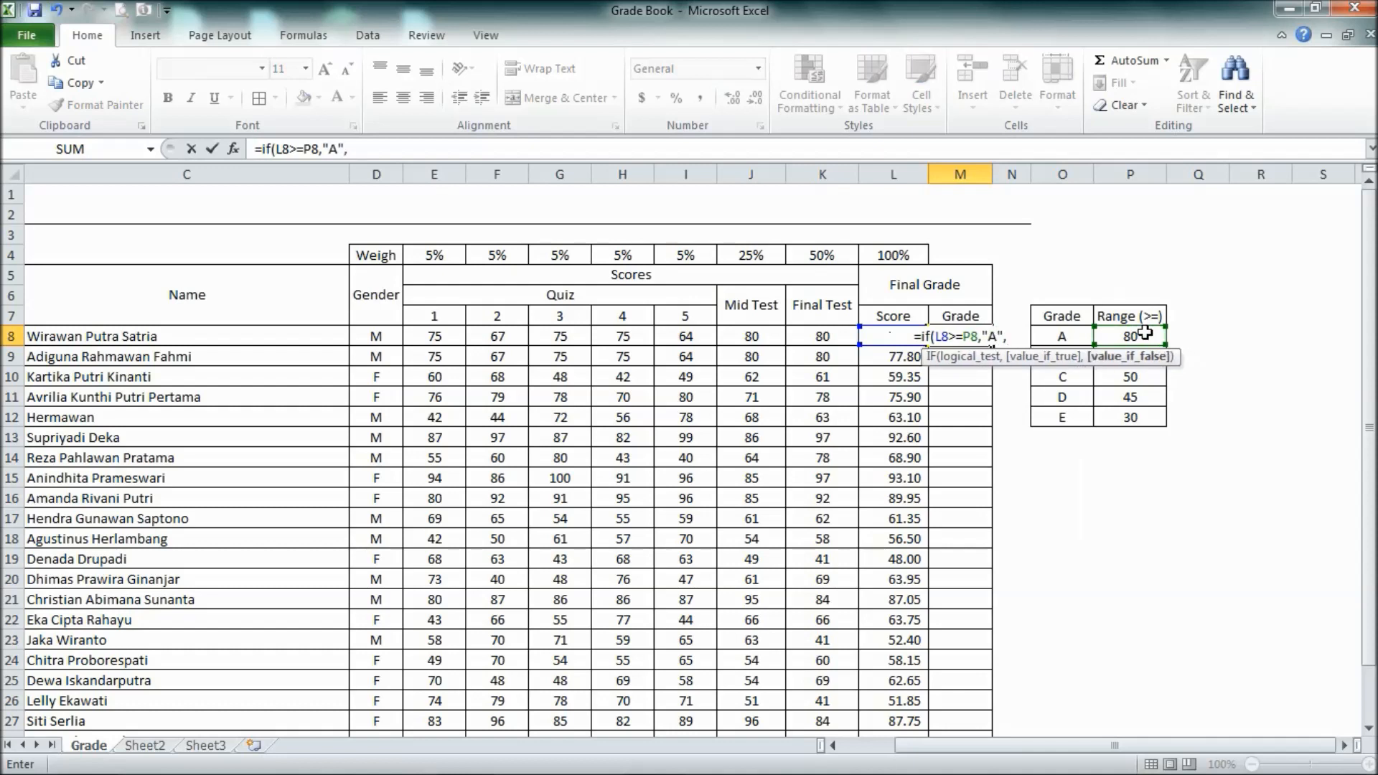
pyautogui.write('if(')
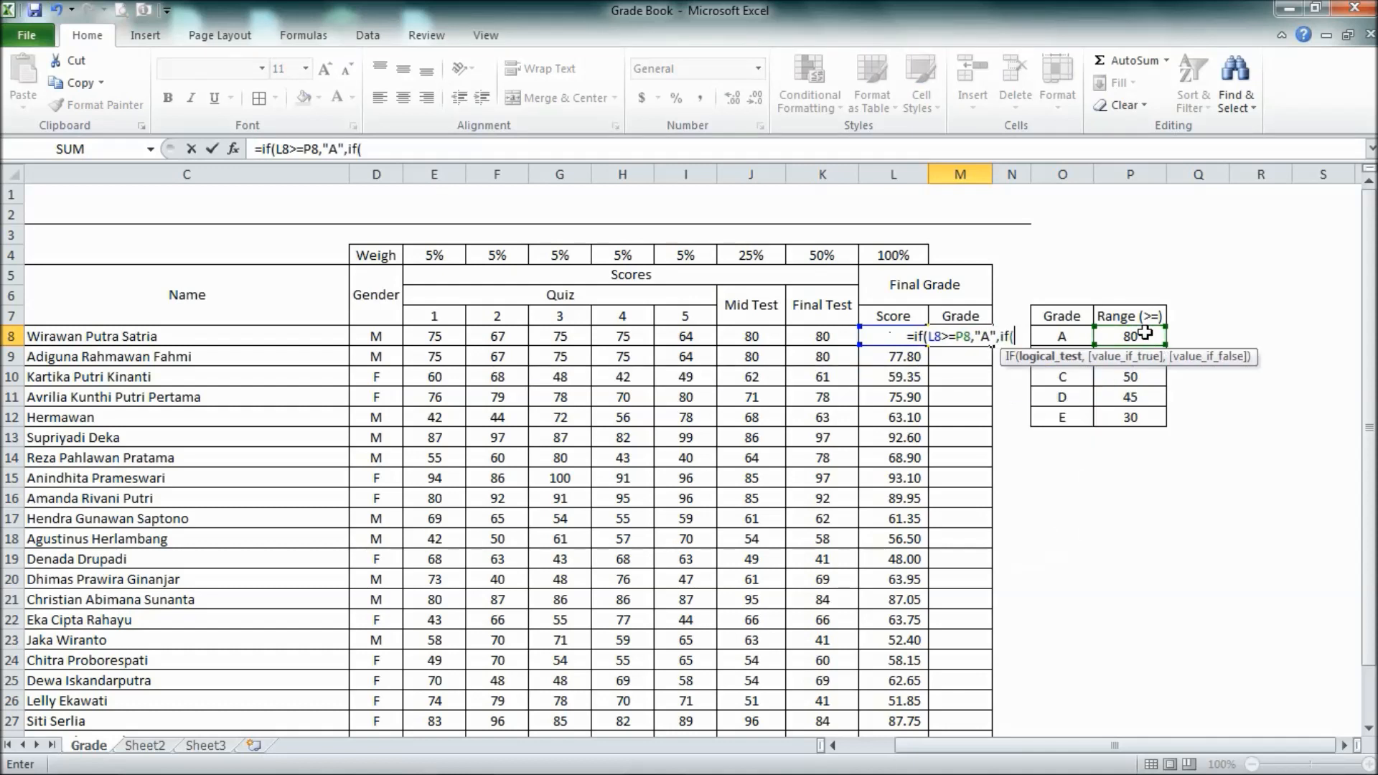
pyautogui.moveTo(1159, 389)
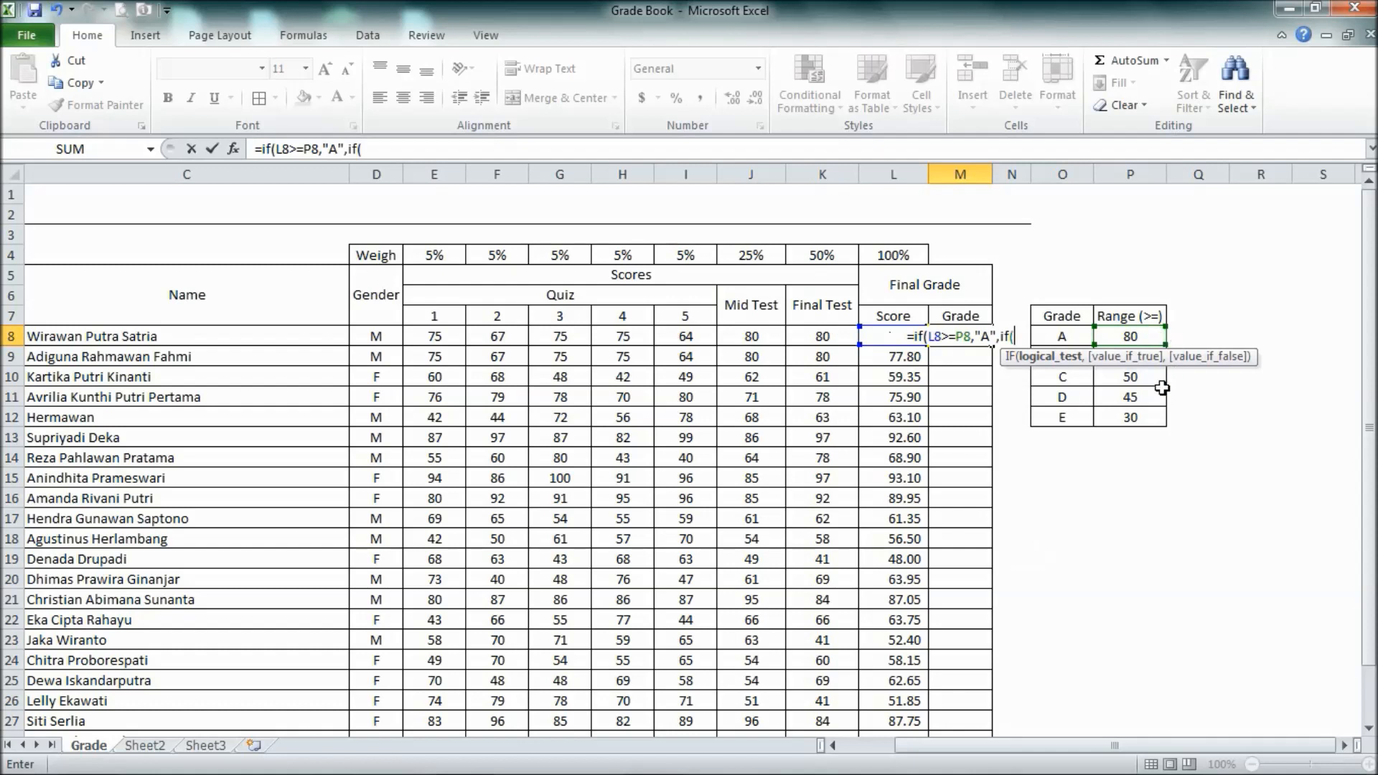
pyautogui.click(1130, 397)
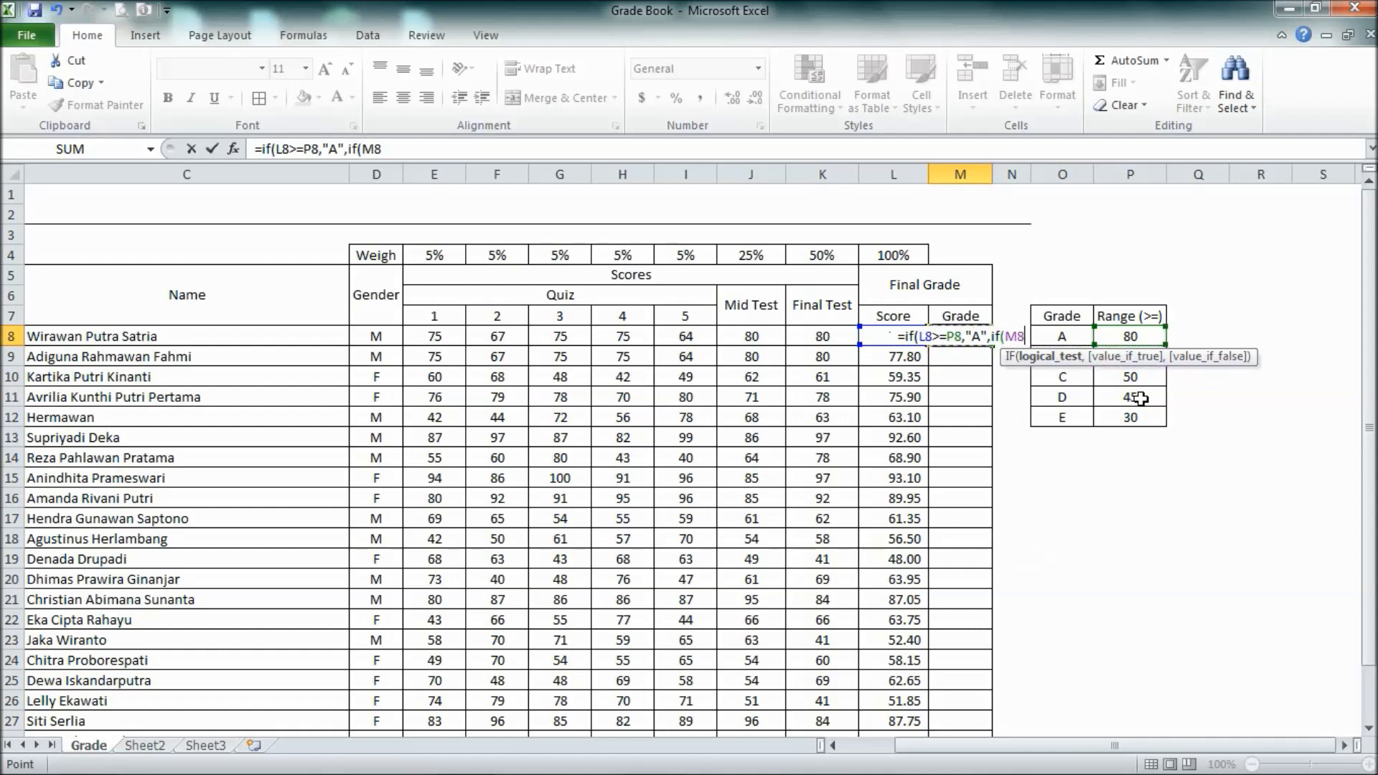
pyautogui.write('L8>=')
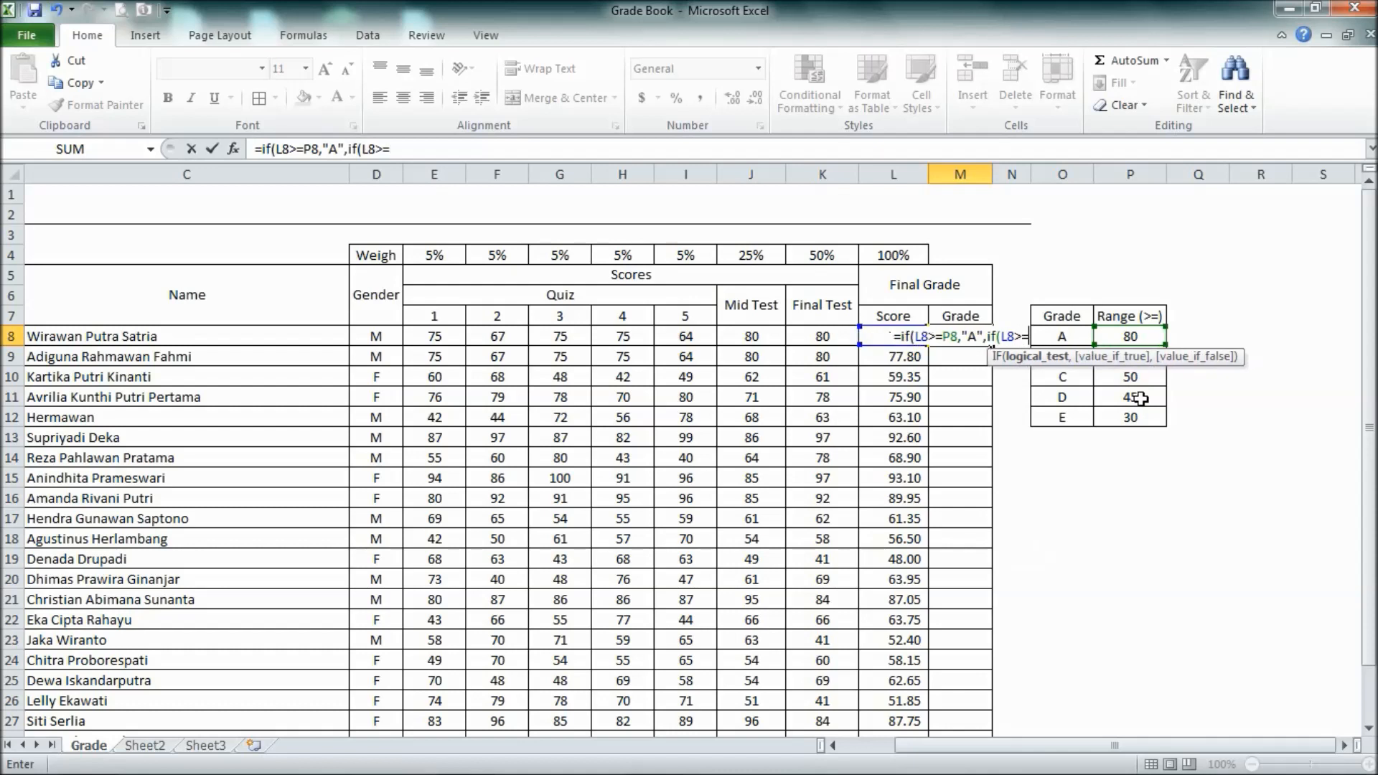
pyautogui.click(1129, 397)
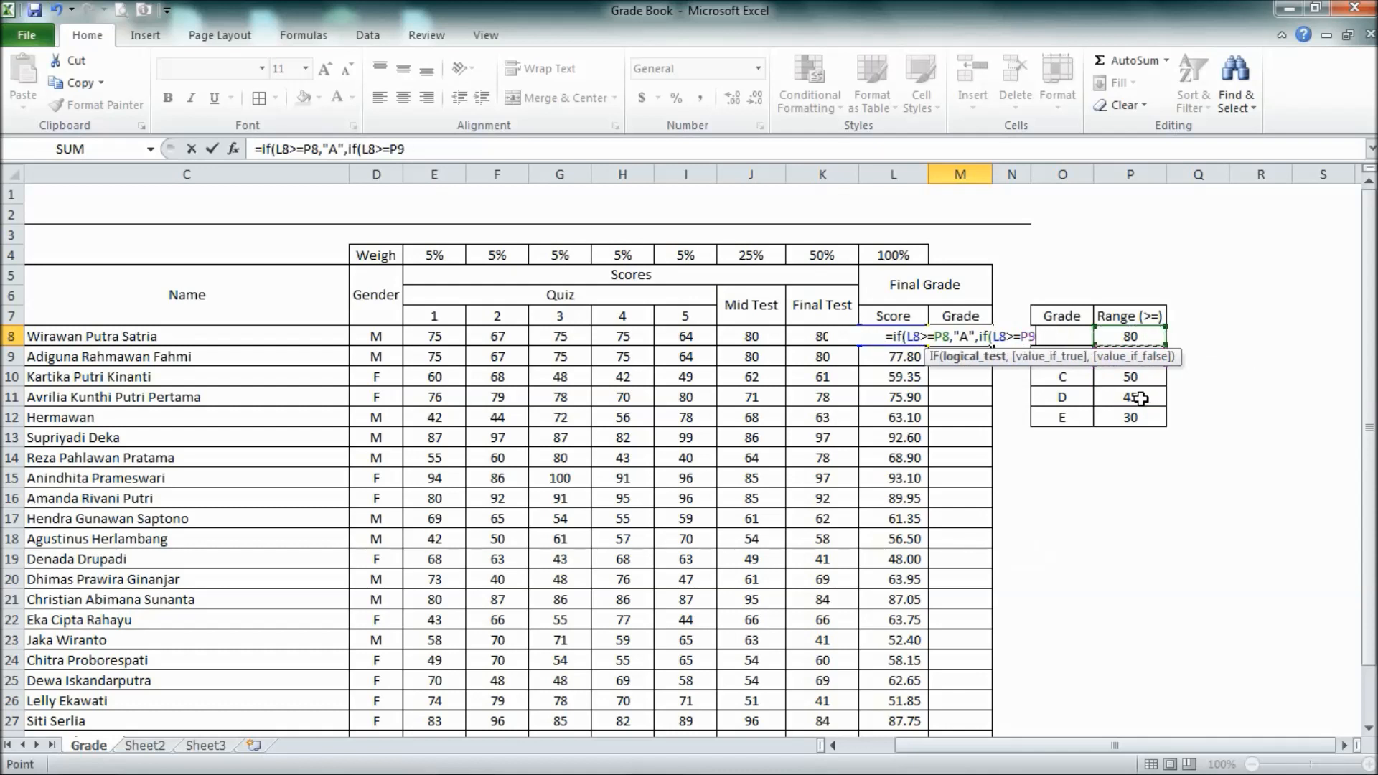
pyautogui.write(',')
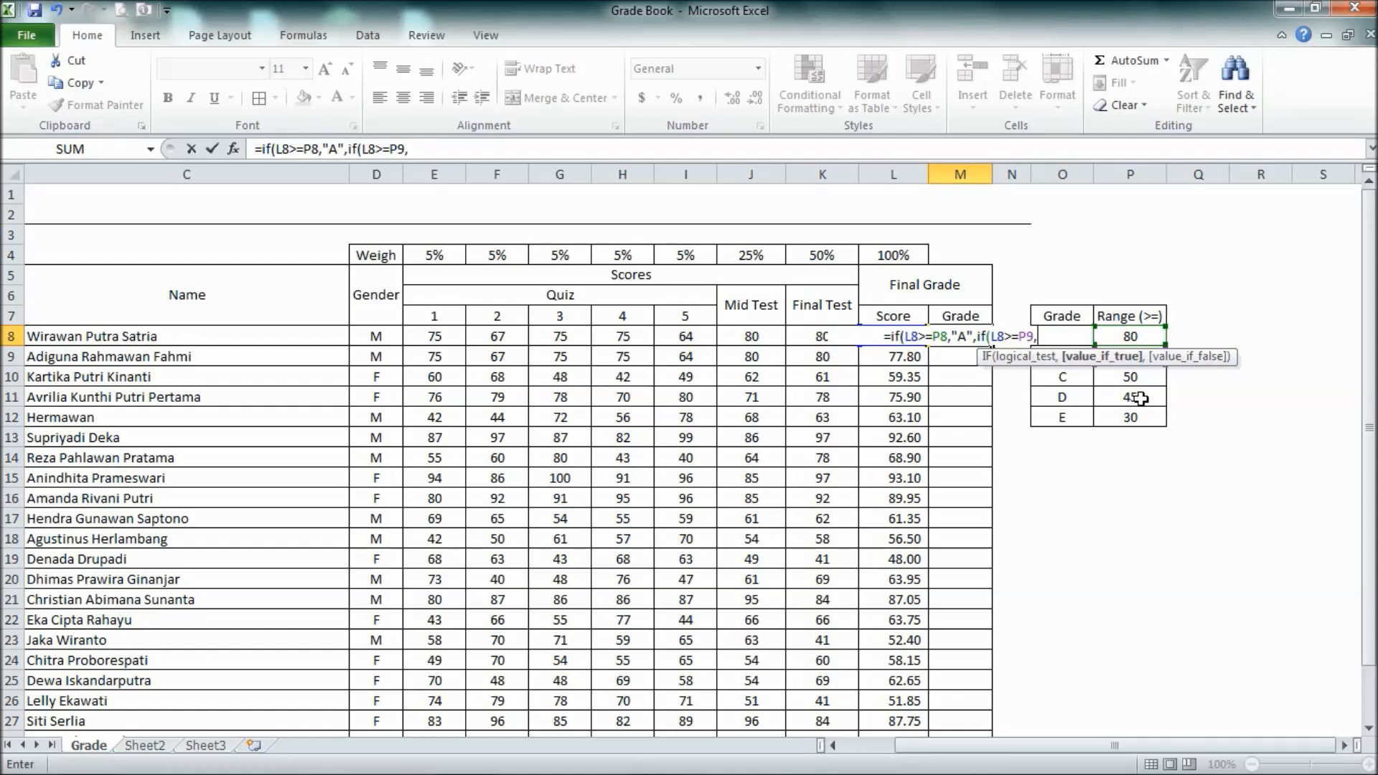
pyautogui.write('"B')
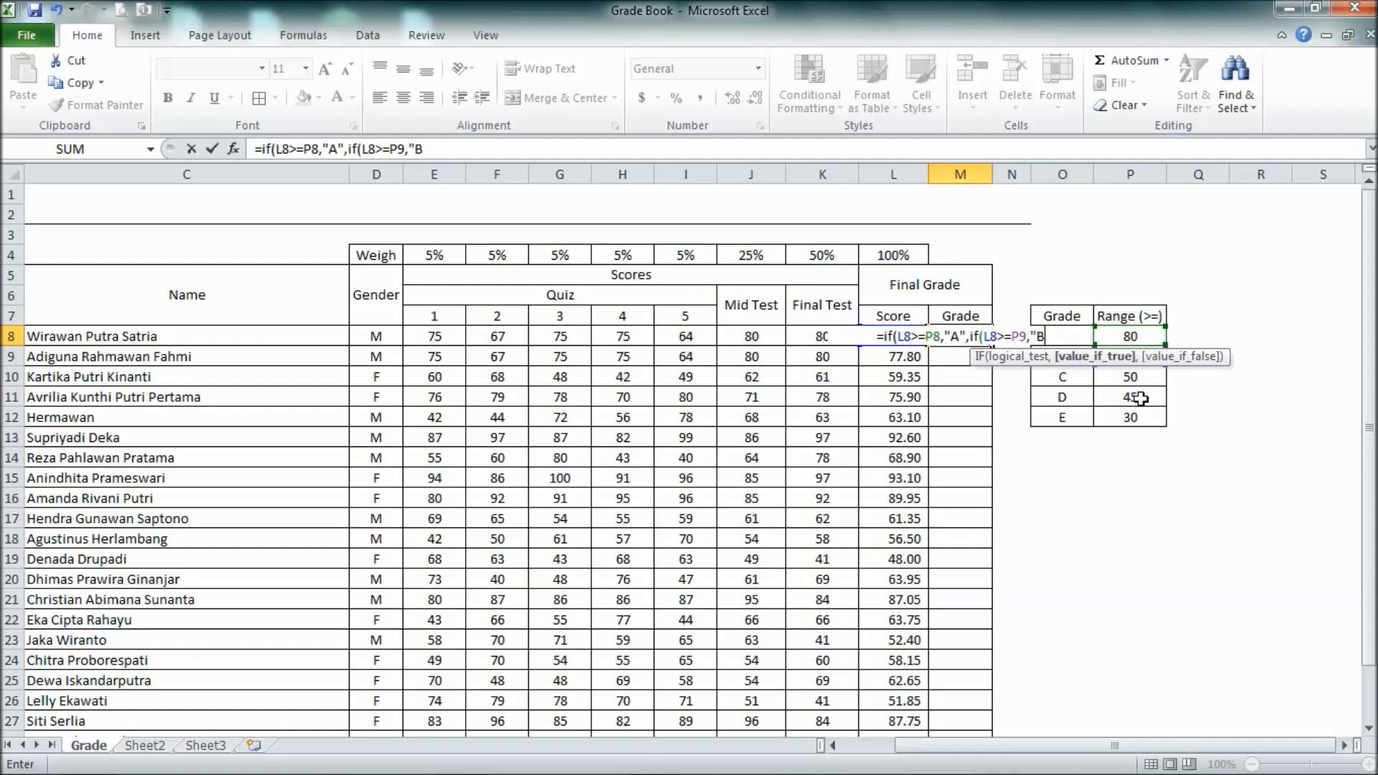
# Step: Complete the nesting with P10 "C", P11 "D", else "E" and confirm, returning B
pyautogui.write(',if(')
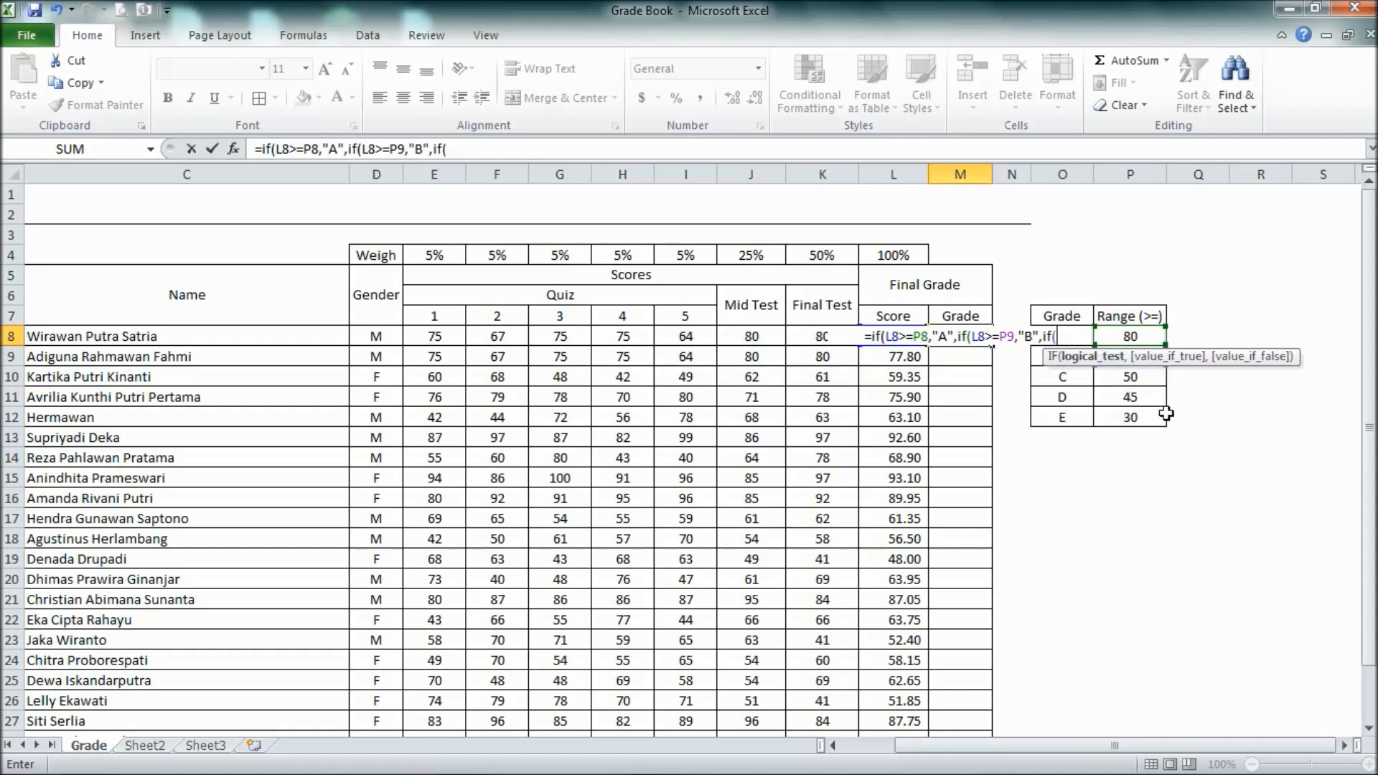
pyautogui.write('l8')
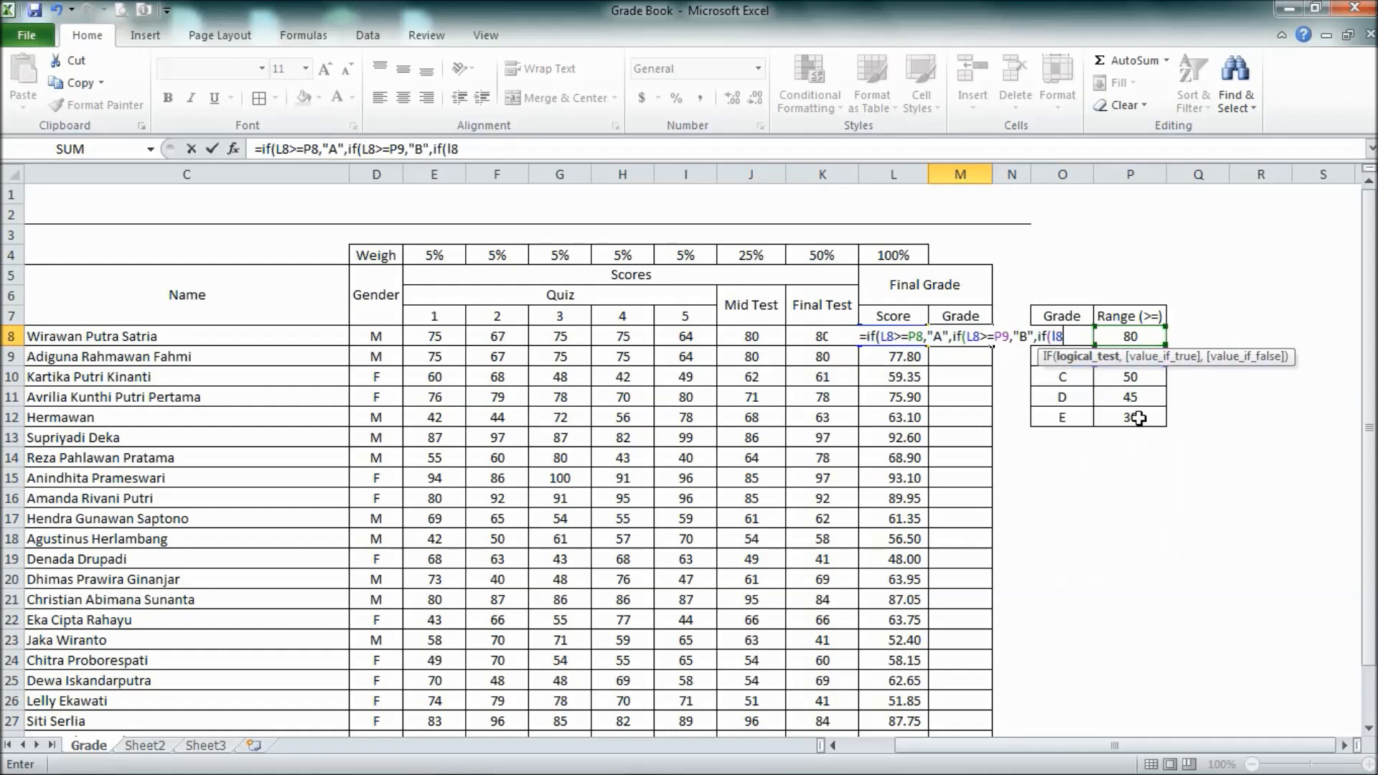
pyautogui.write('>=')
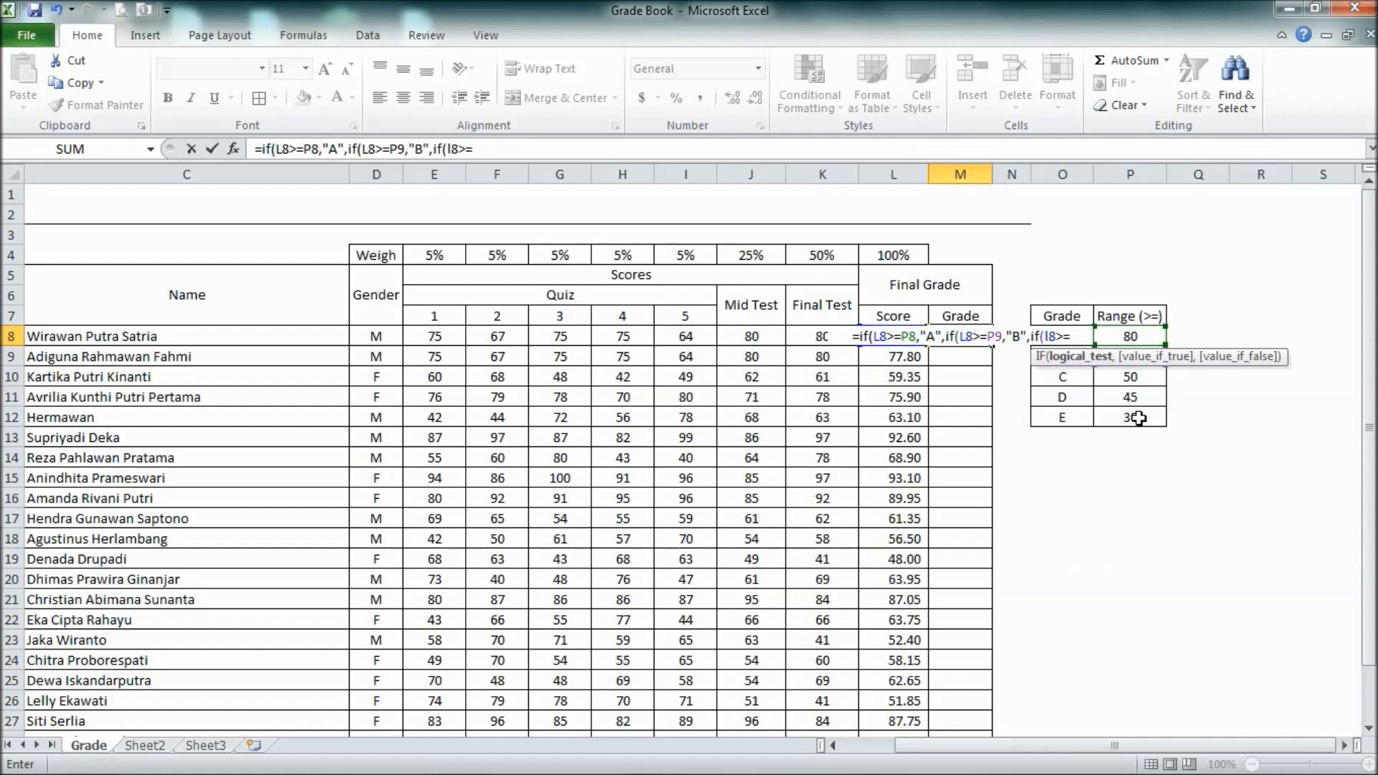
pyautogui.write('p10')
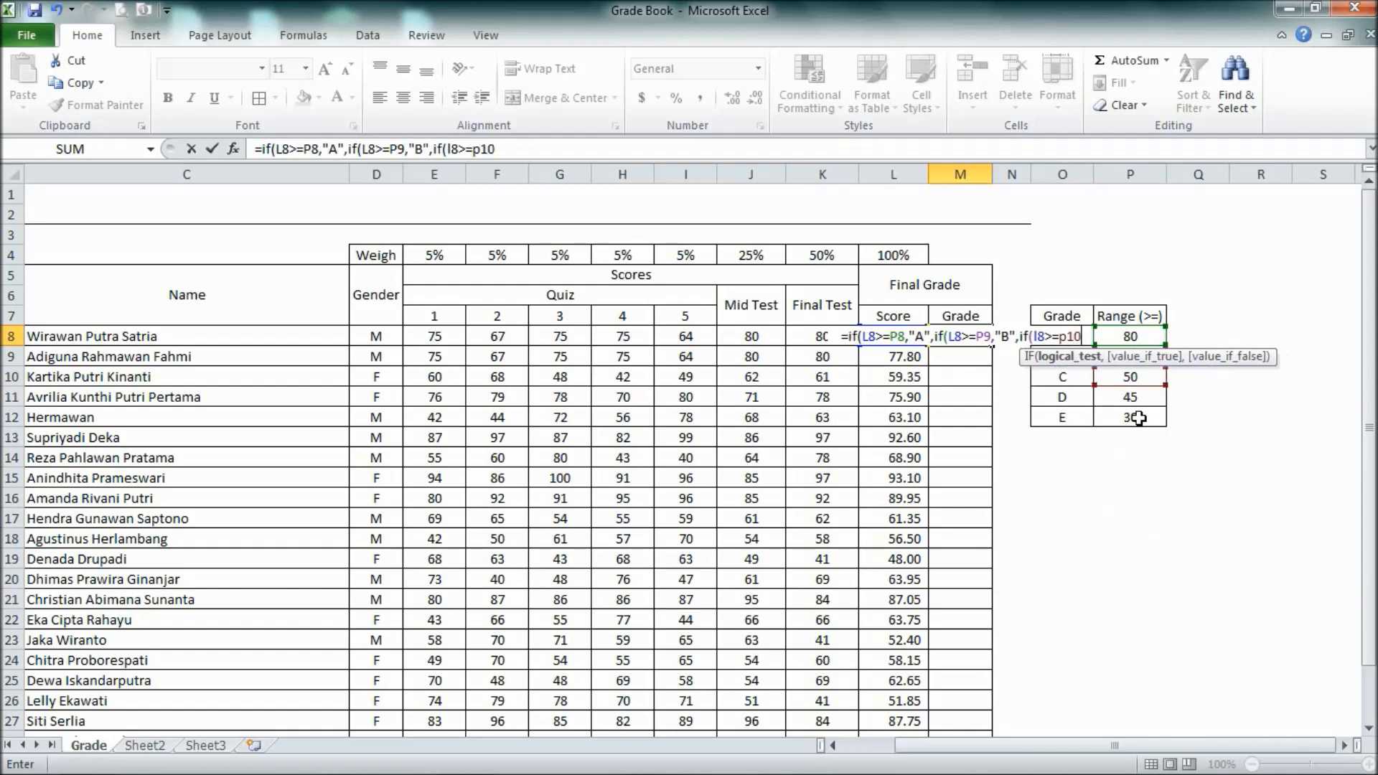
pyautogui.write(',')
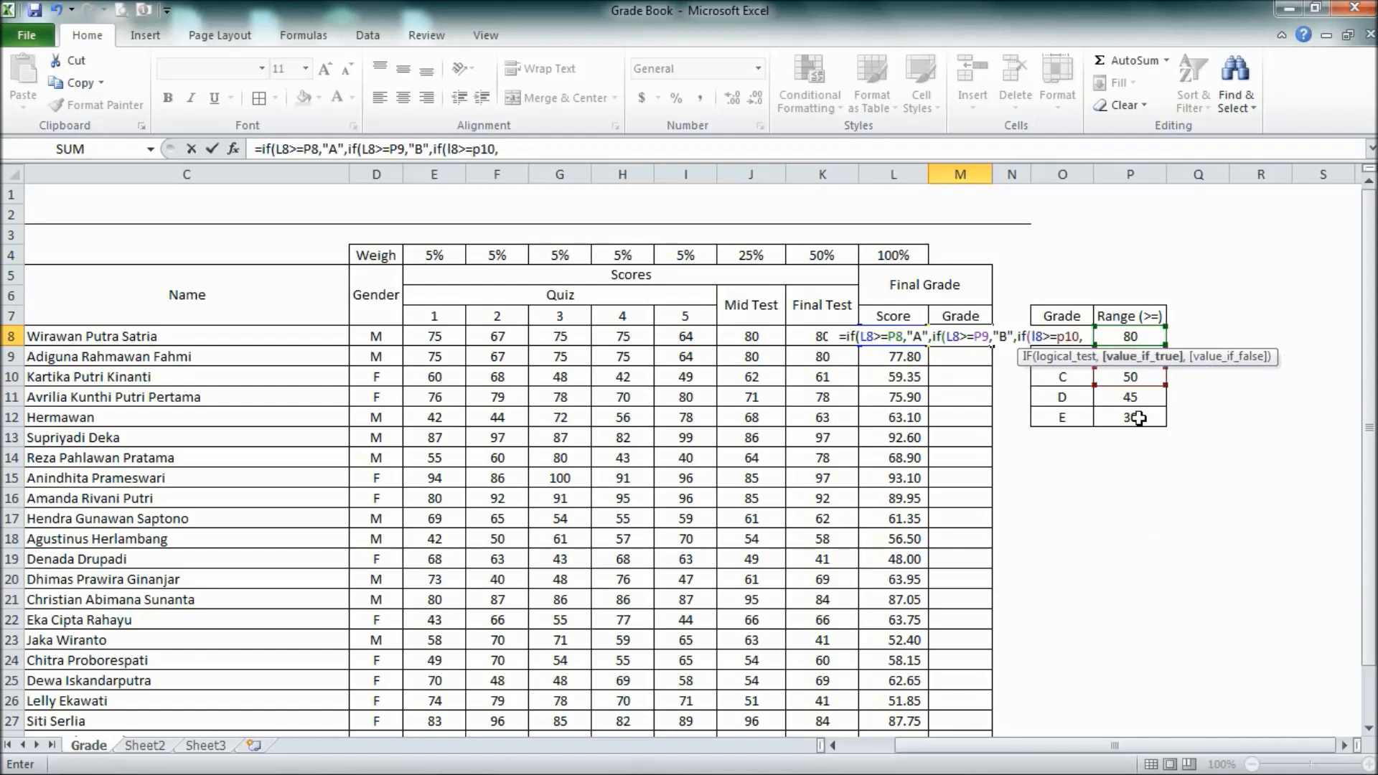
pyautogui.write('"C",')
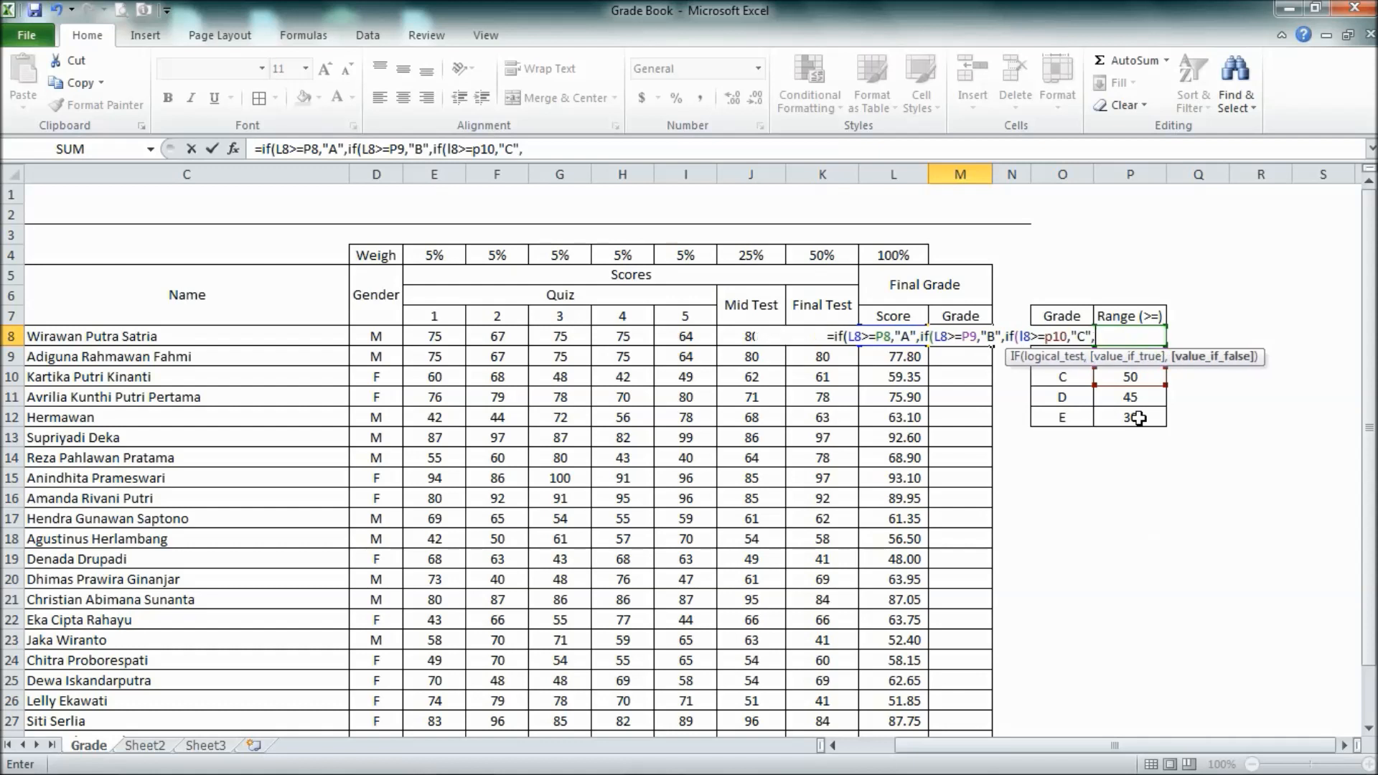
pyautogui.write('if(l8>=')
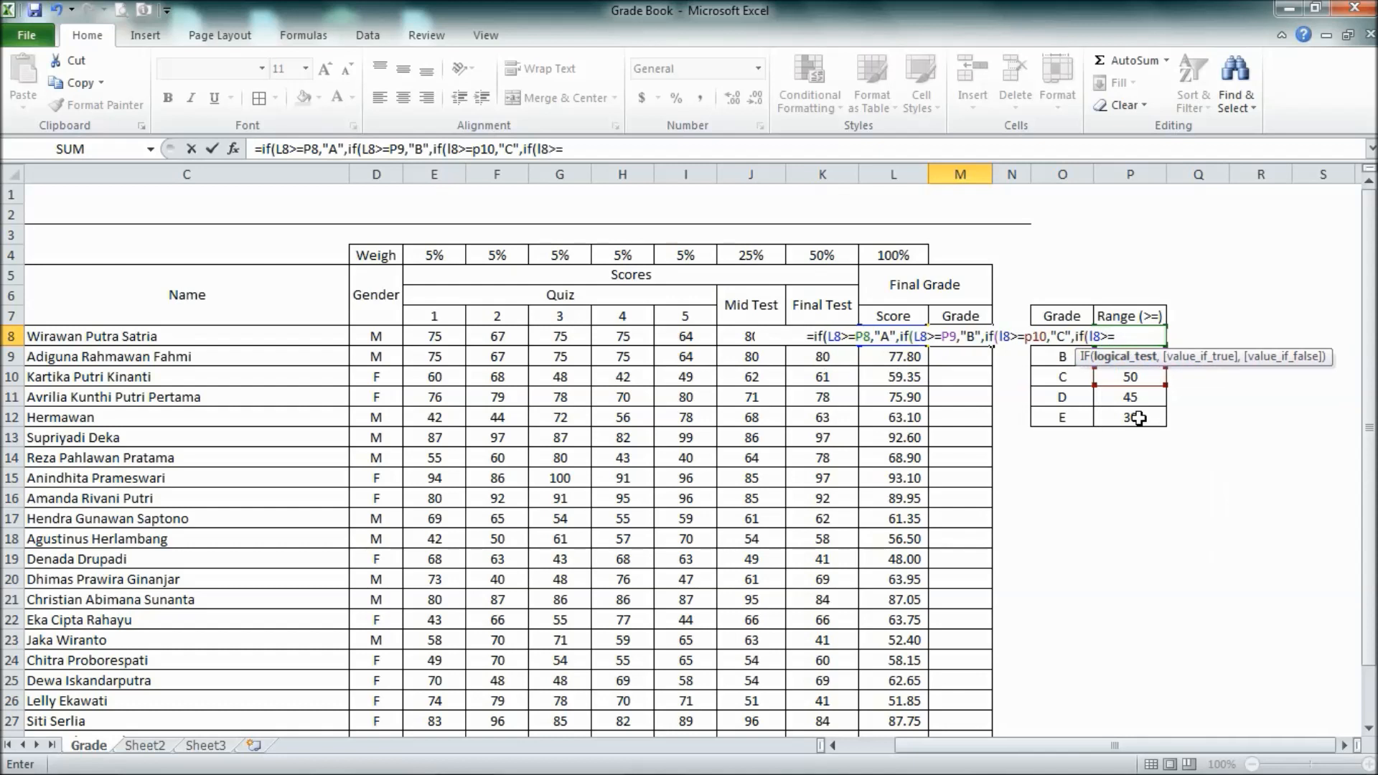
pyautogui.write('p11,')
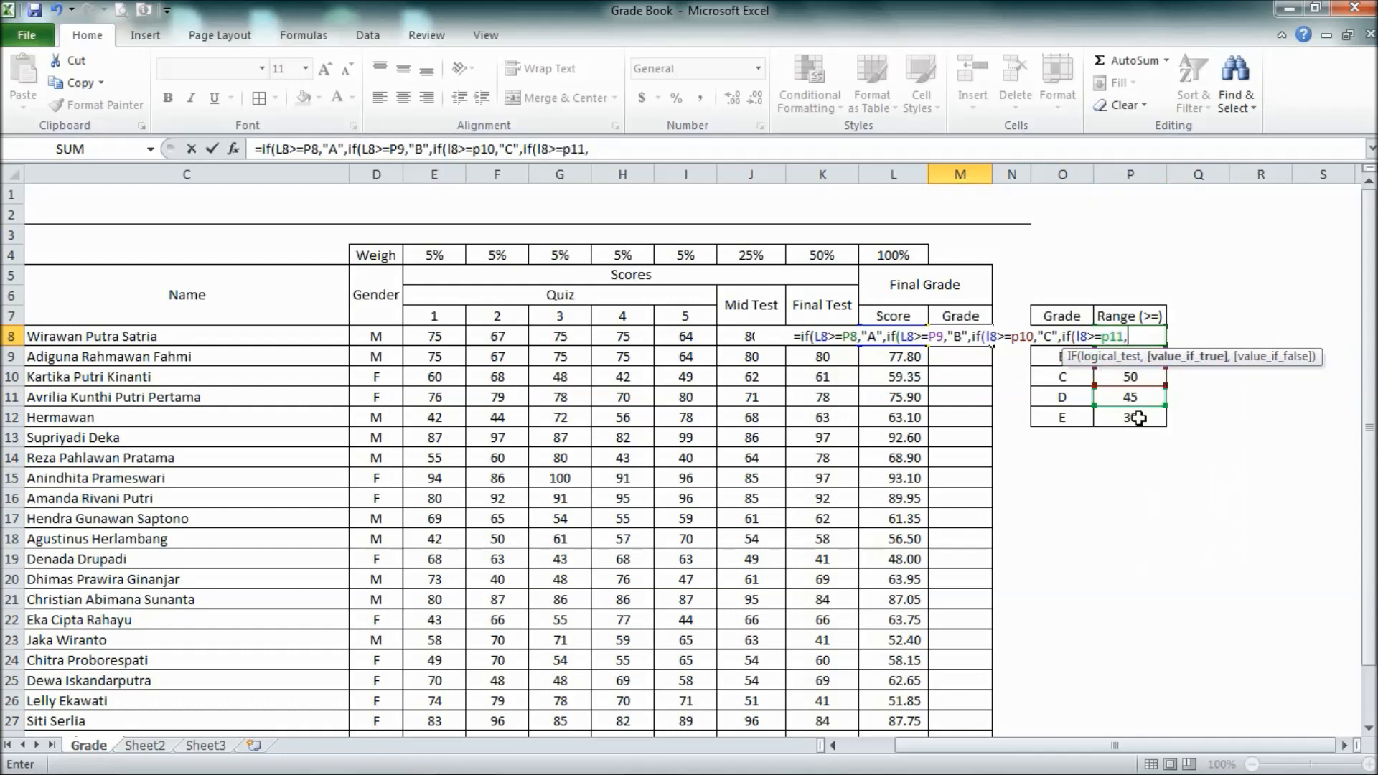
pyautogui.write('"D"')
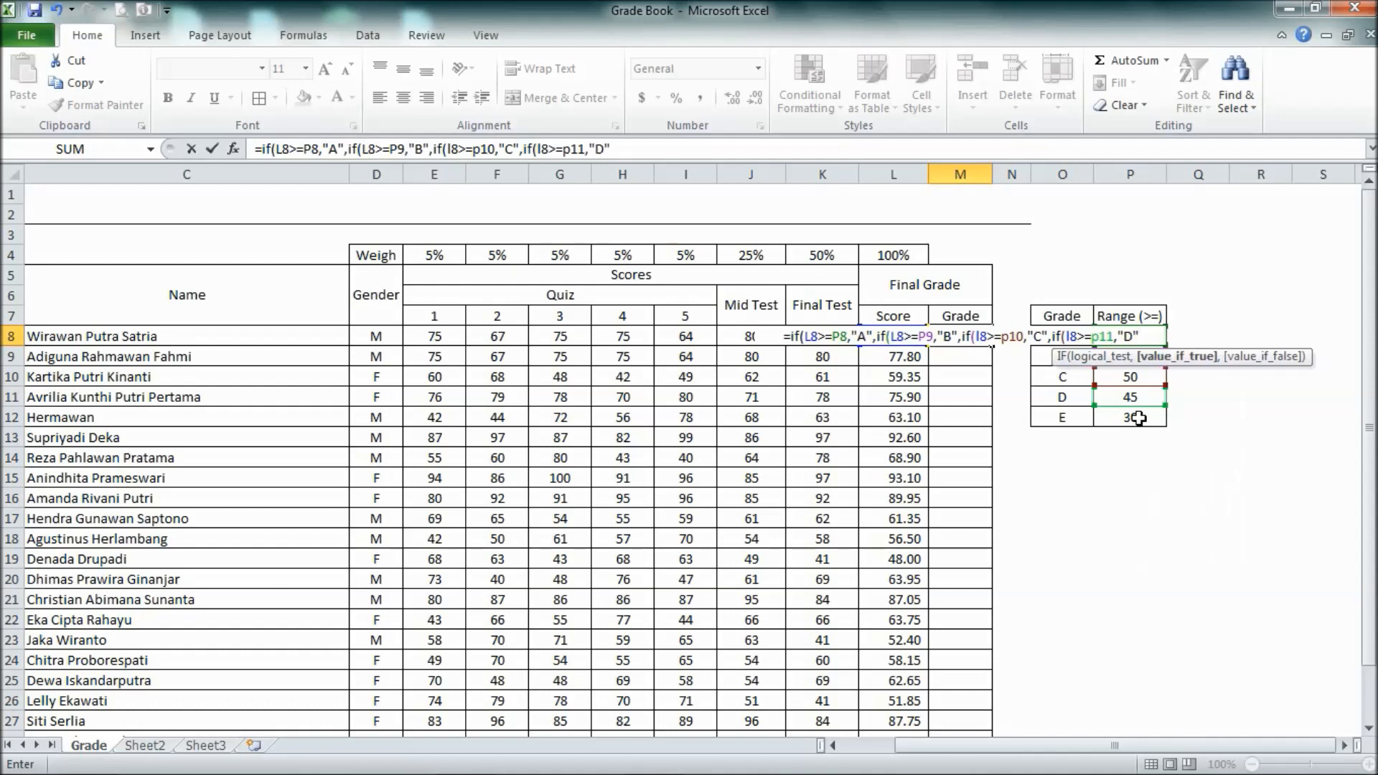
pyautogui.write(',"E"')
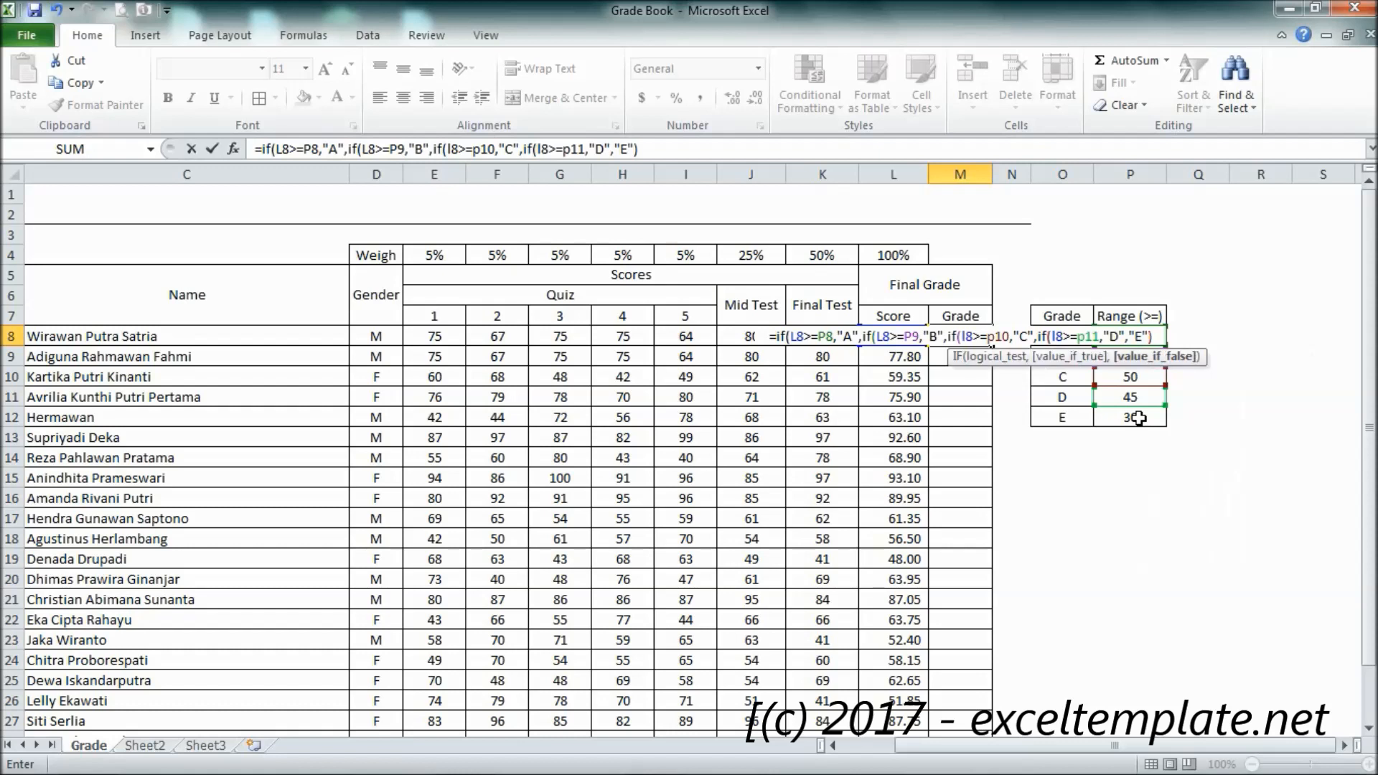
pyautogui.write(')')
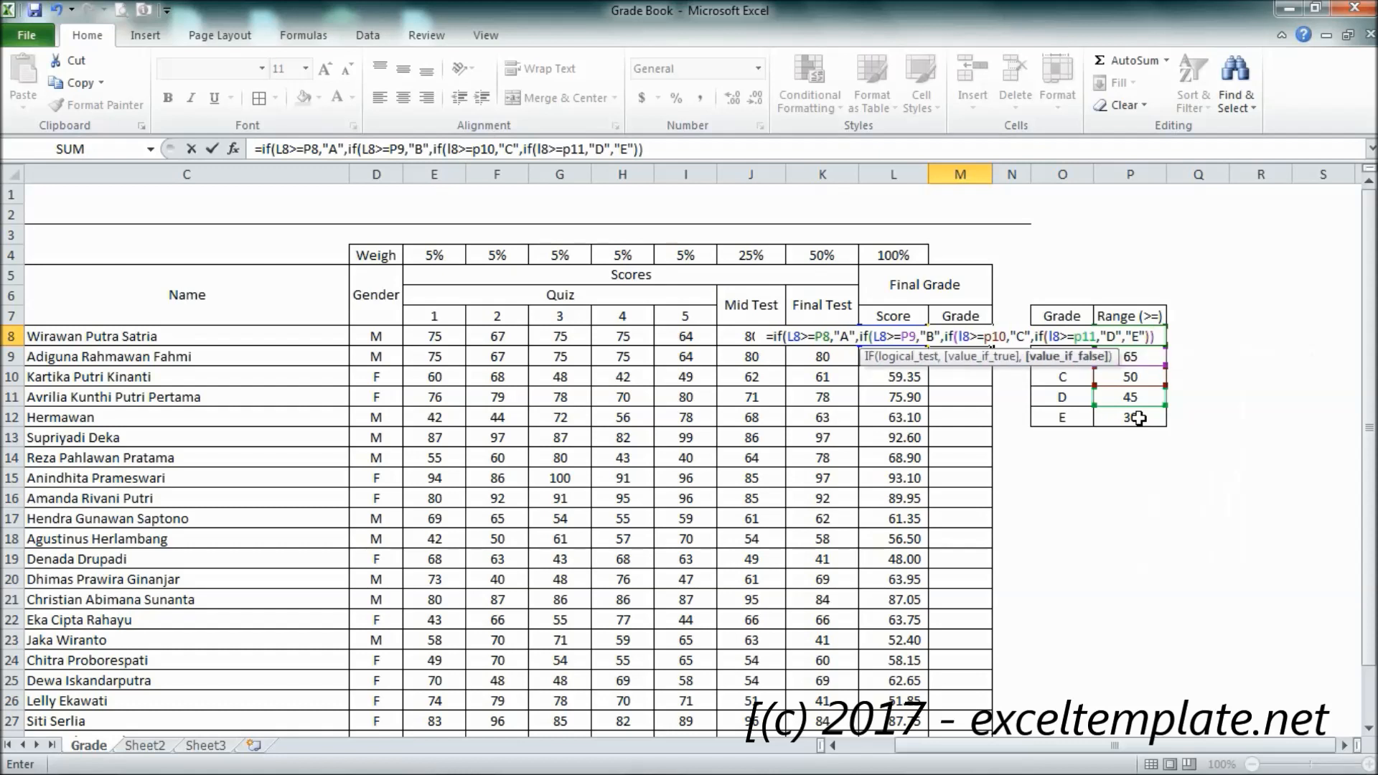
pyautogui.write('))')
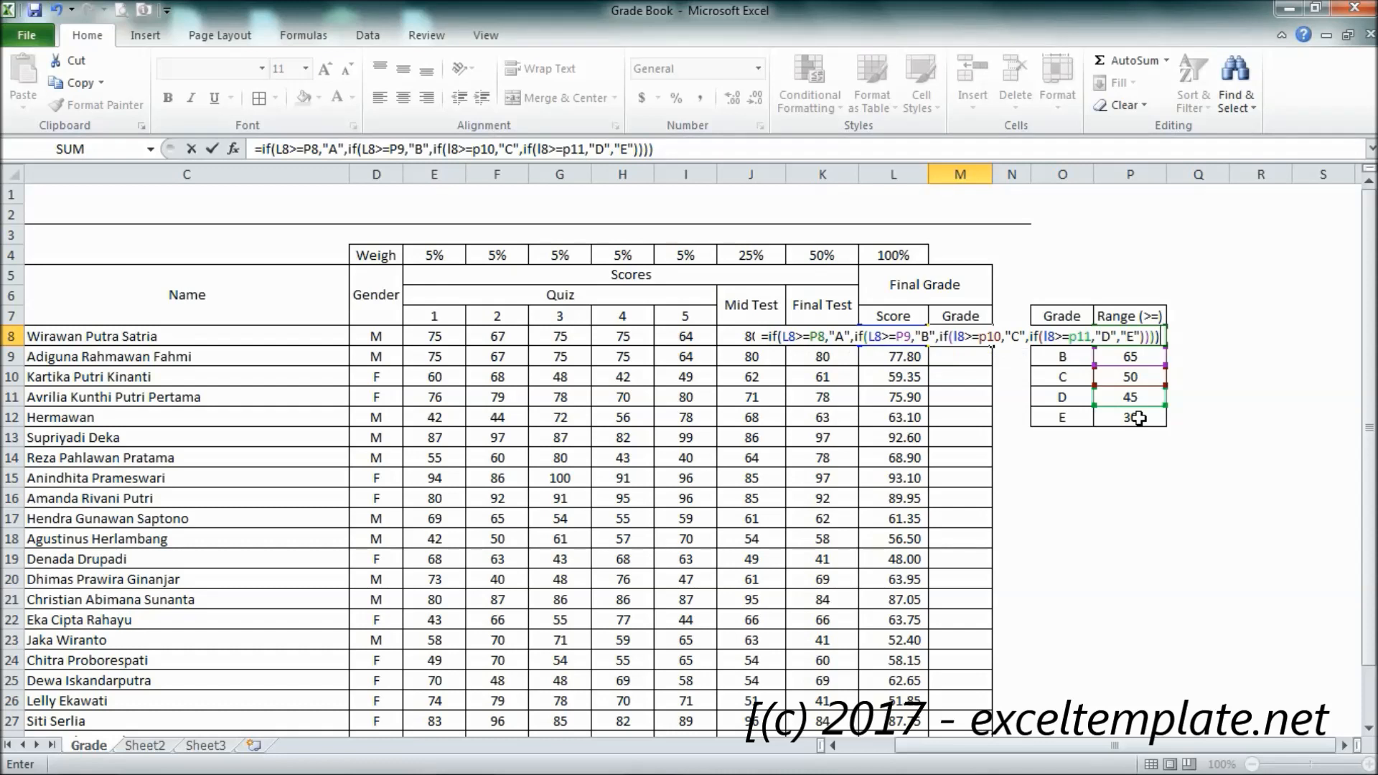
pyautogui.press('Return')
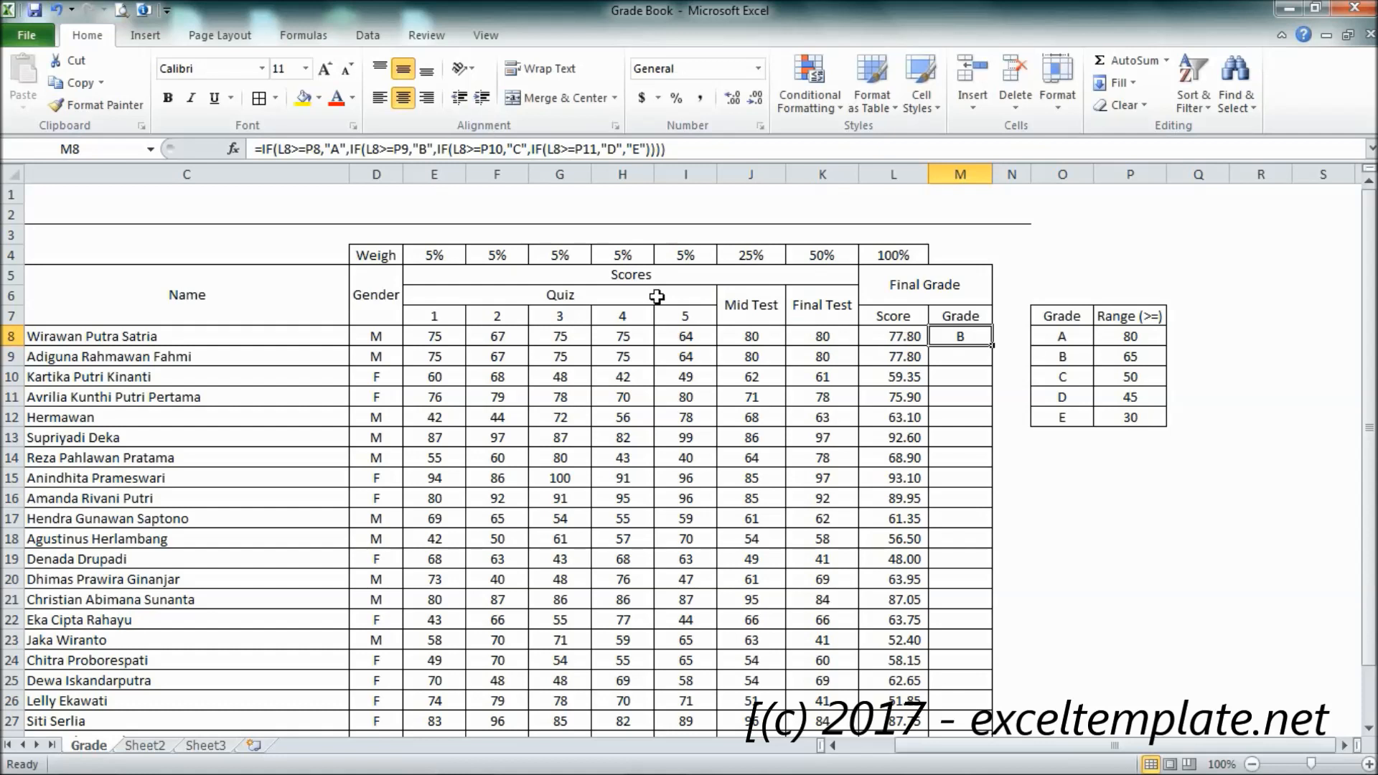
# Step: Make the P8–P11 threshold references absolute and fill the grade formula down for all students
pyautogui.click(1129, 336)
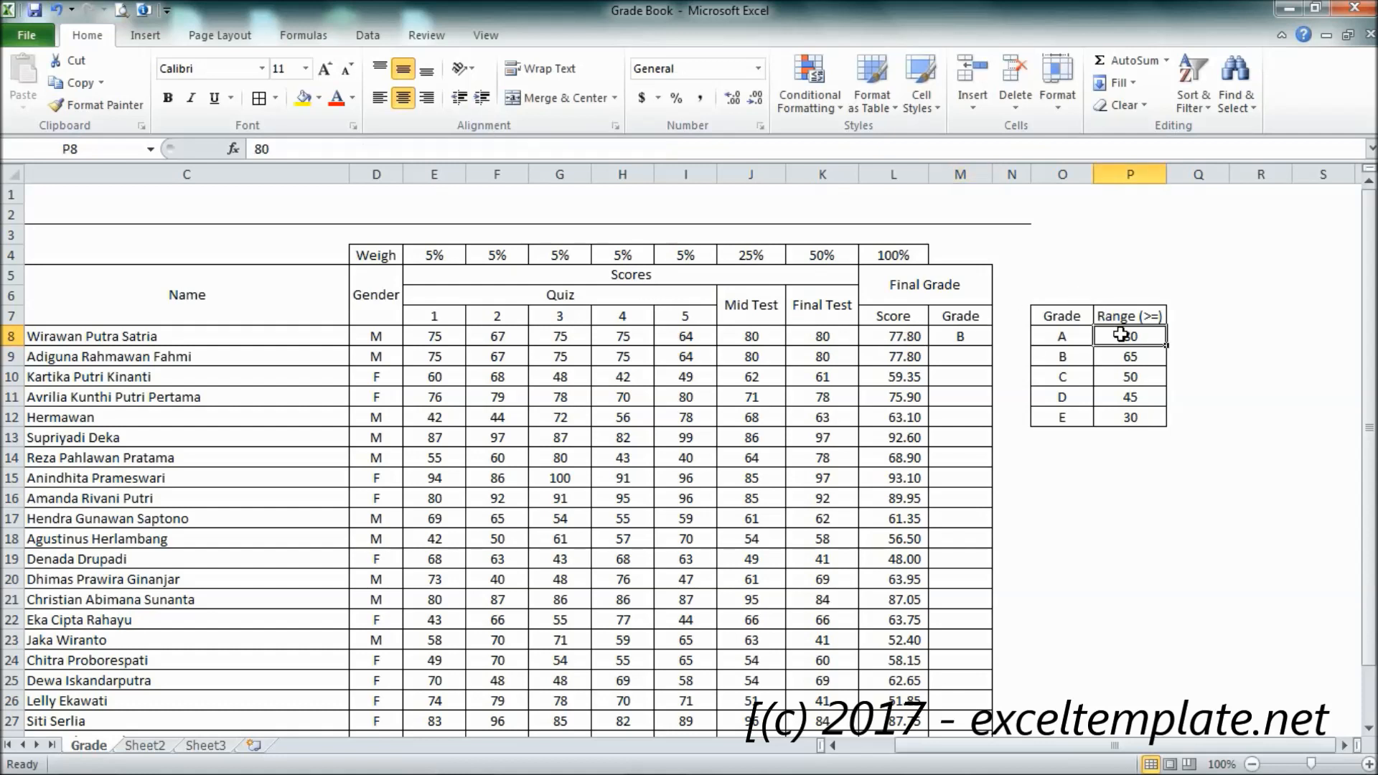
pyautogui.click(958, 336)
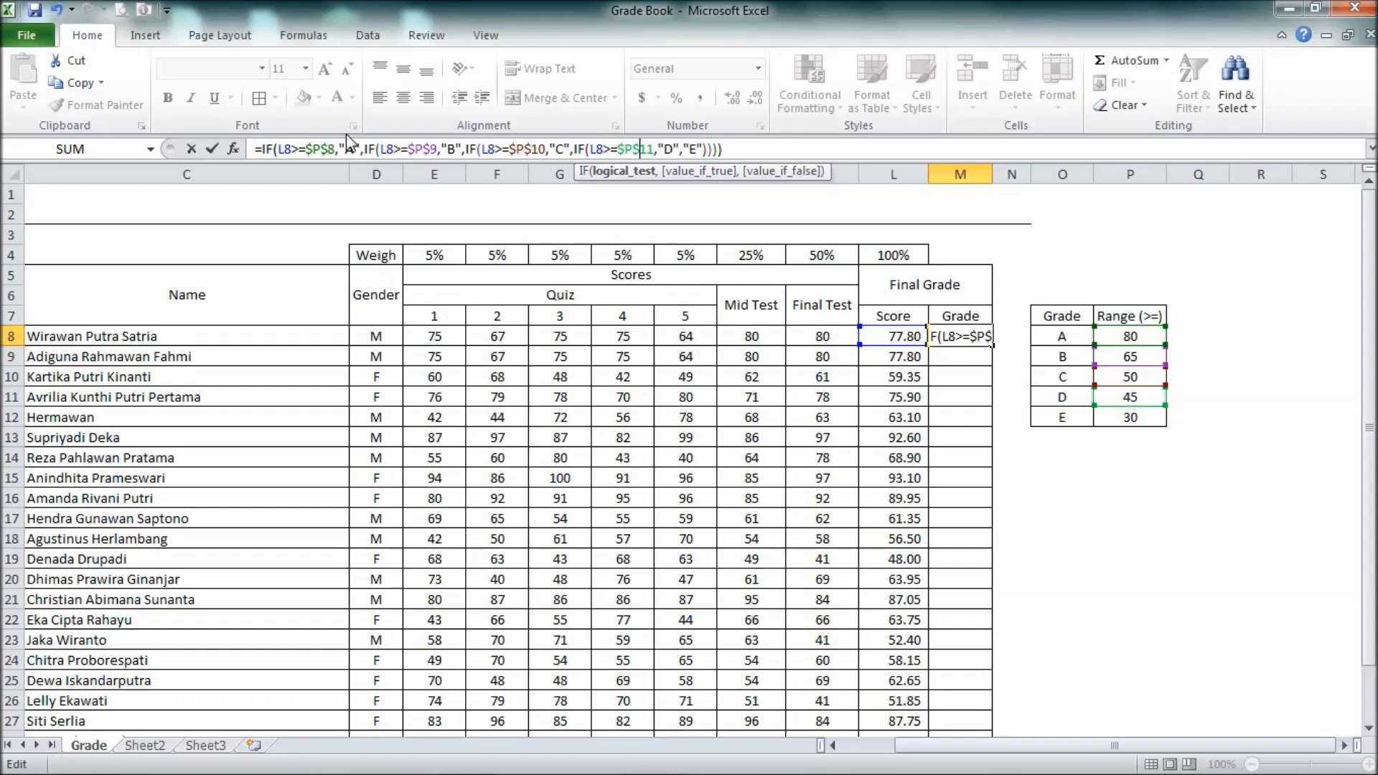
pyautogui.press('Return')
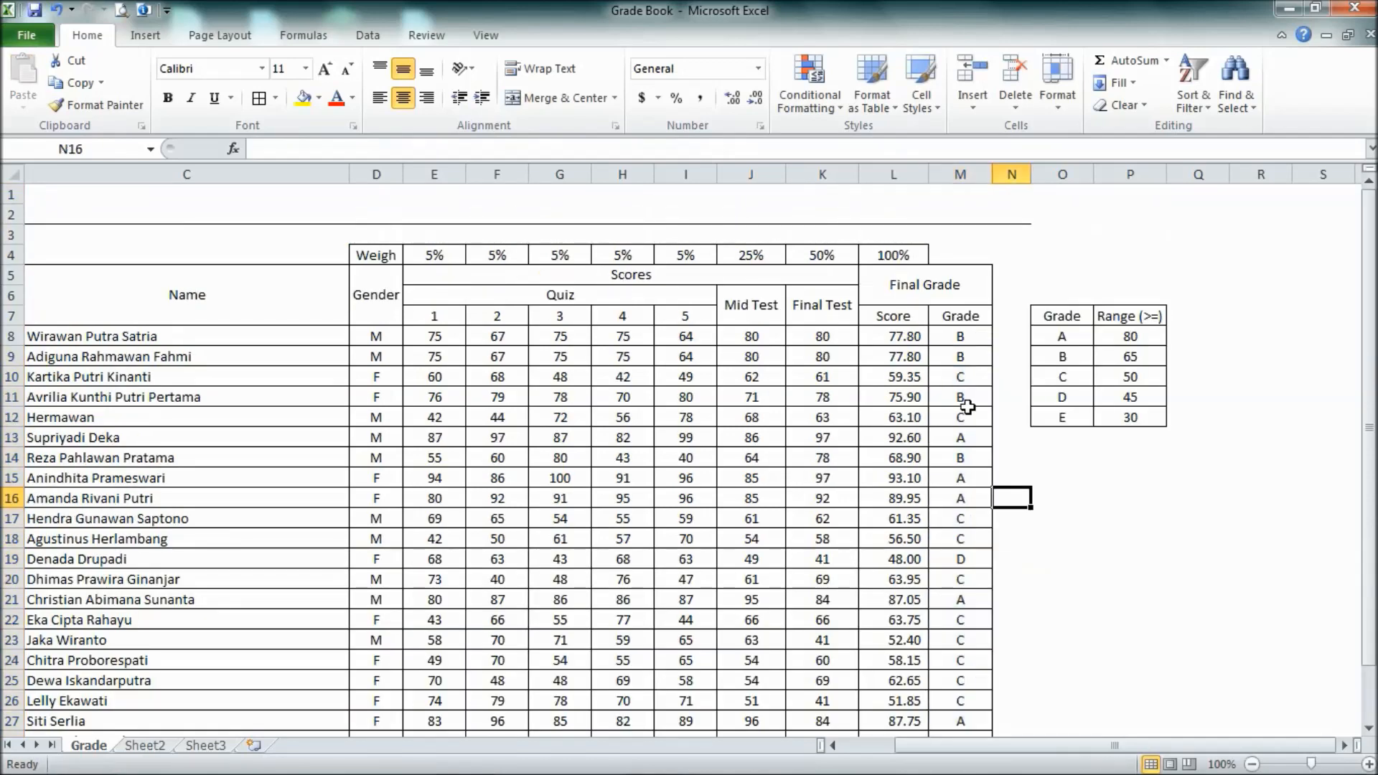
pyautogui.click(958, 416)
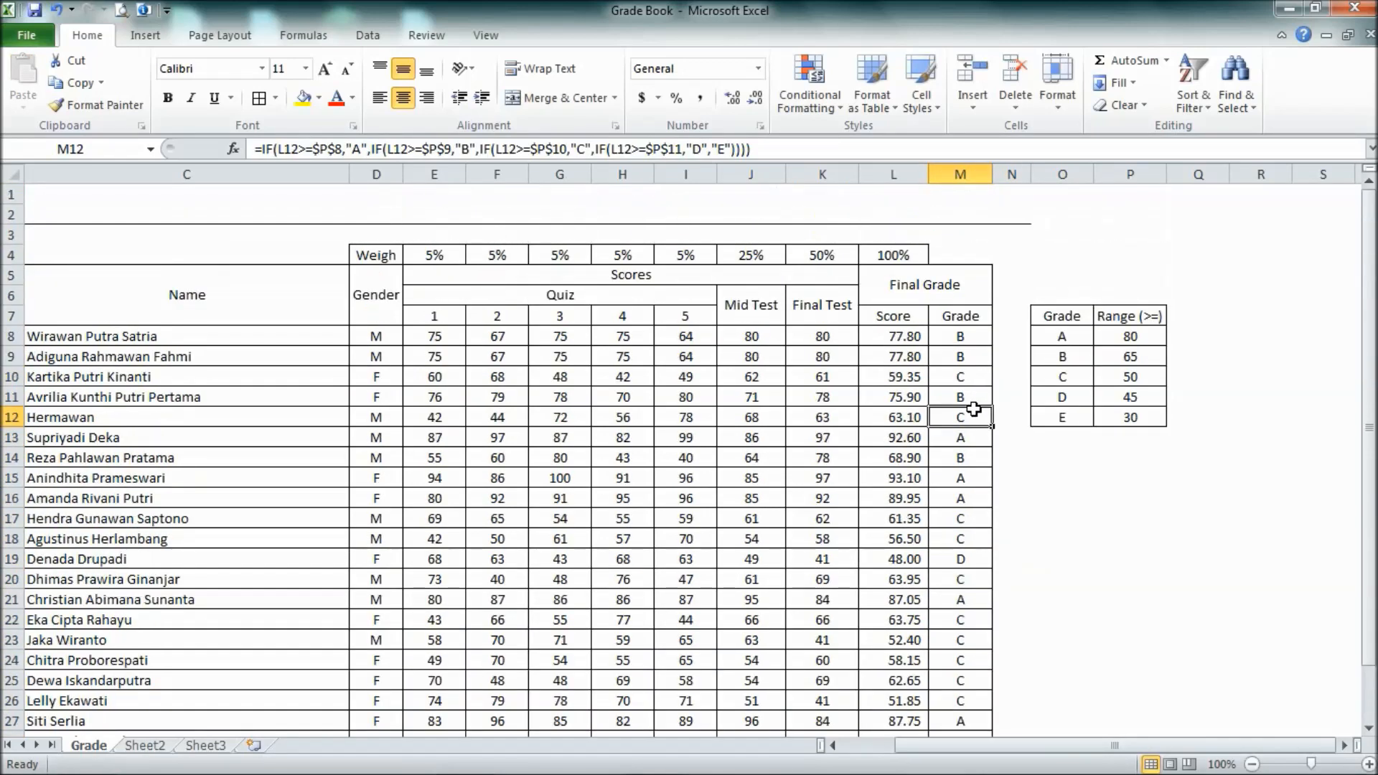
pyautogui.moveTo(1046, 377)
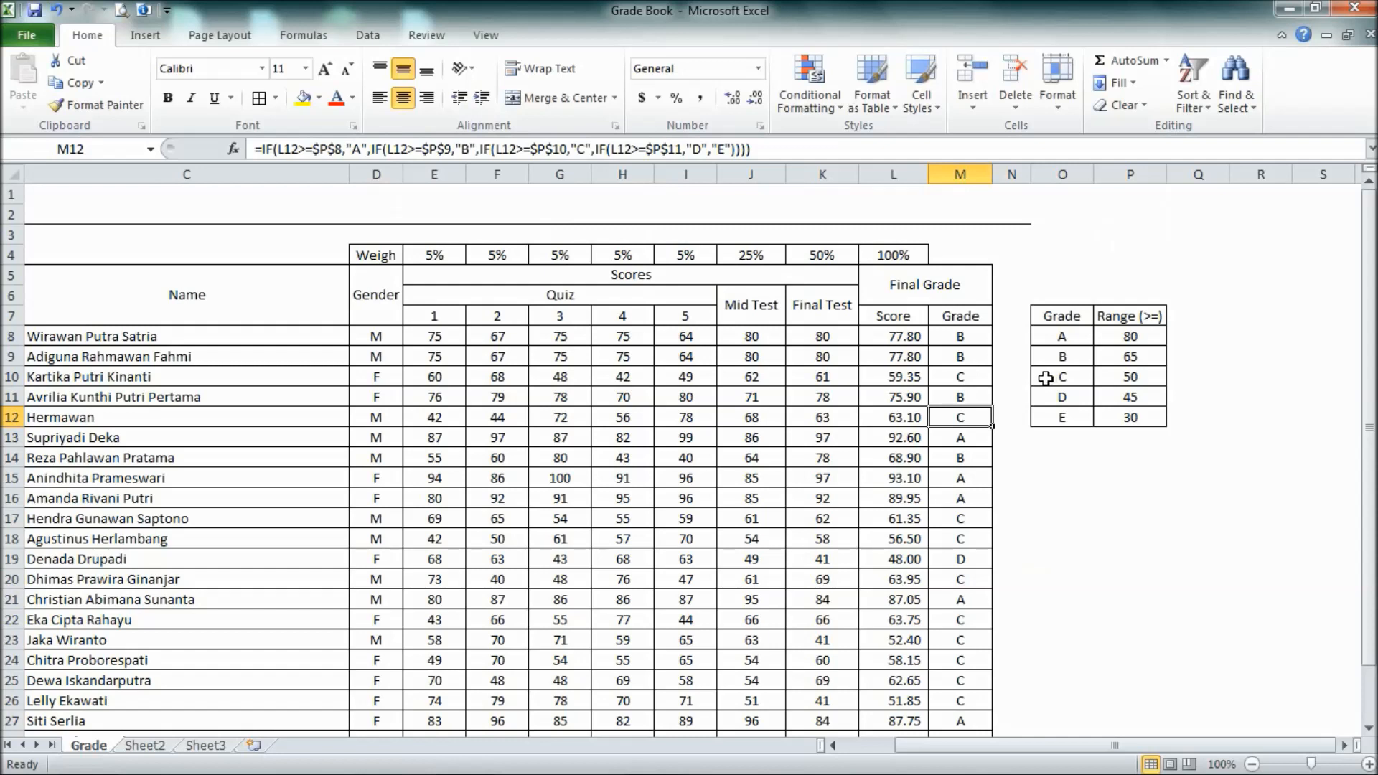
pyautogui.moveTo(989, 353)
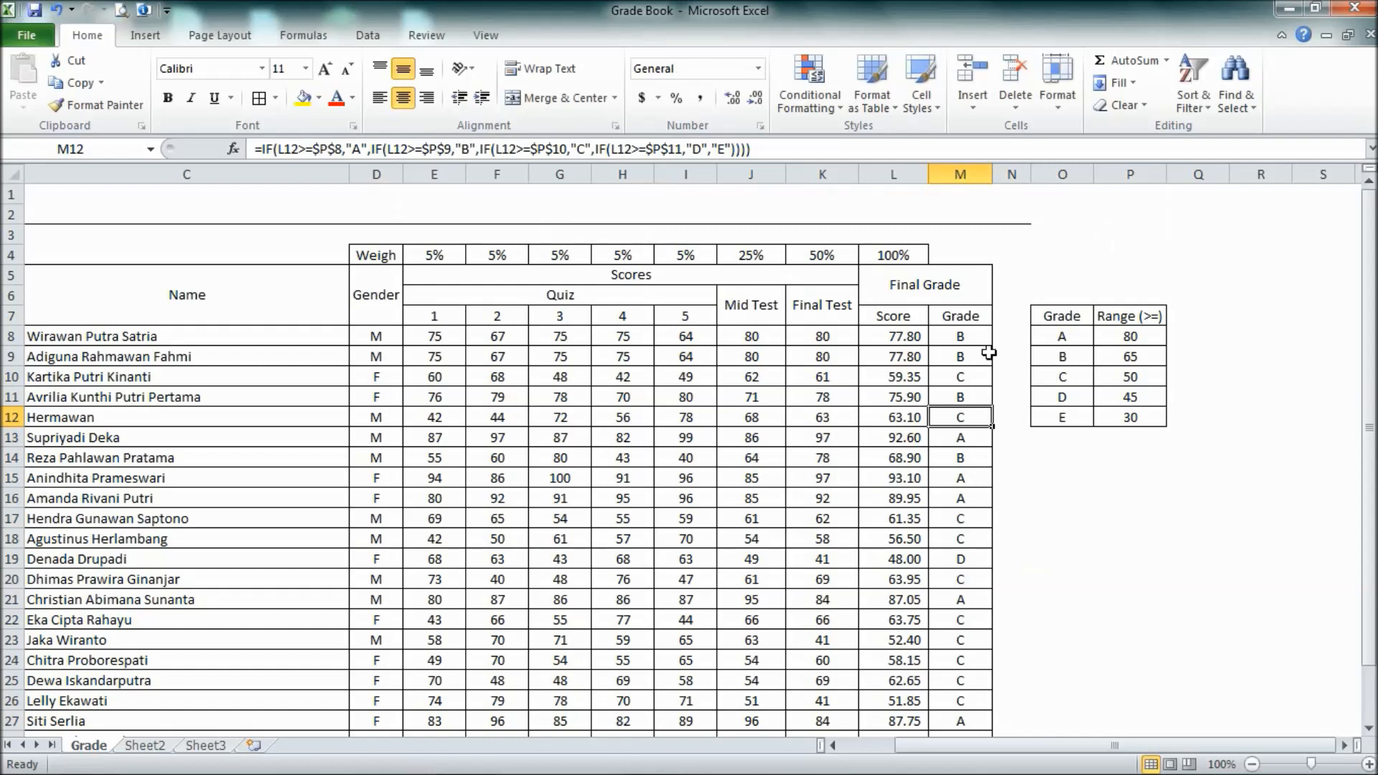
pyautogui.moveTo(972, 325)
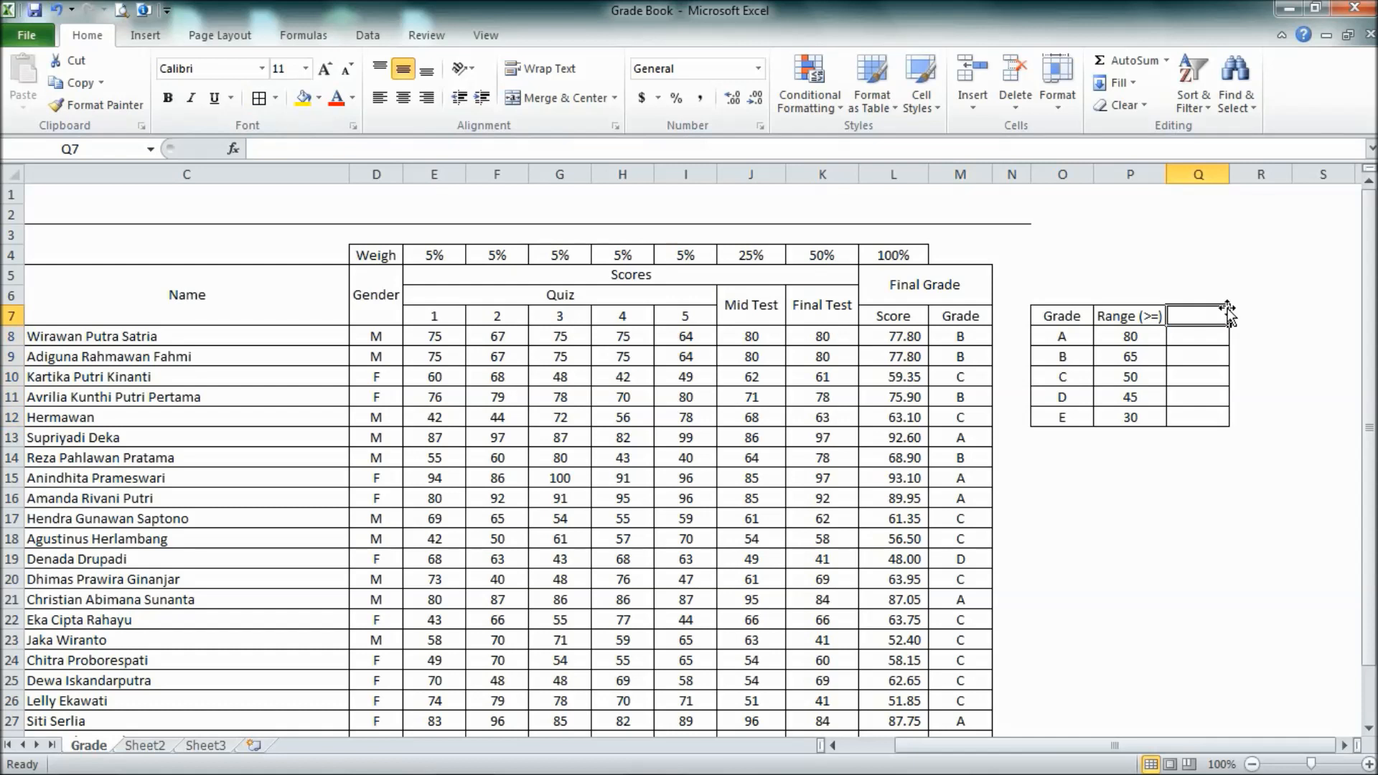
# Step: Add a 'No of Students' heading in Q7 beside the range table
pyautogui.write('No')
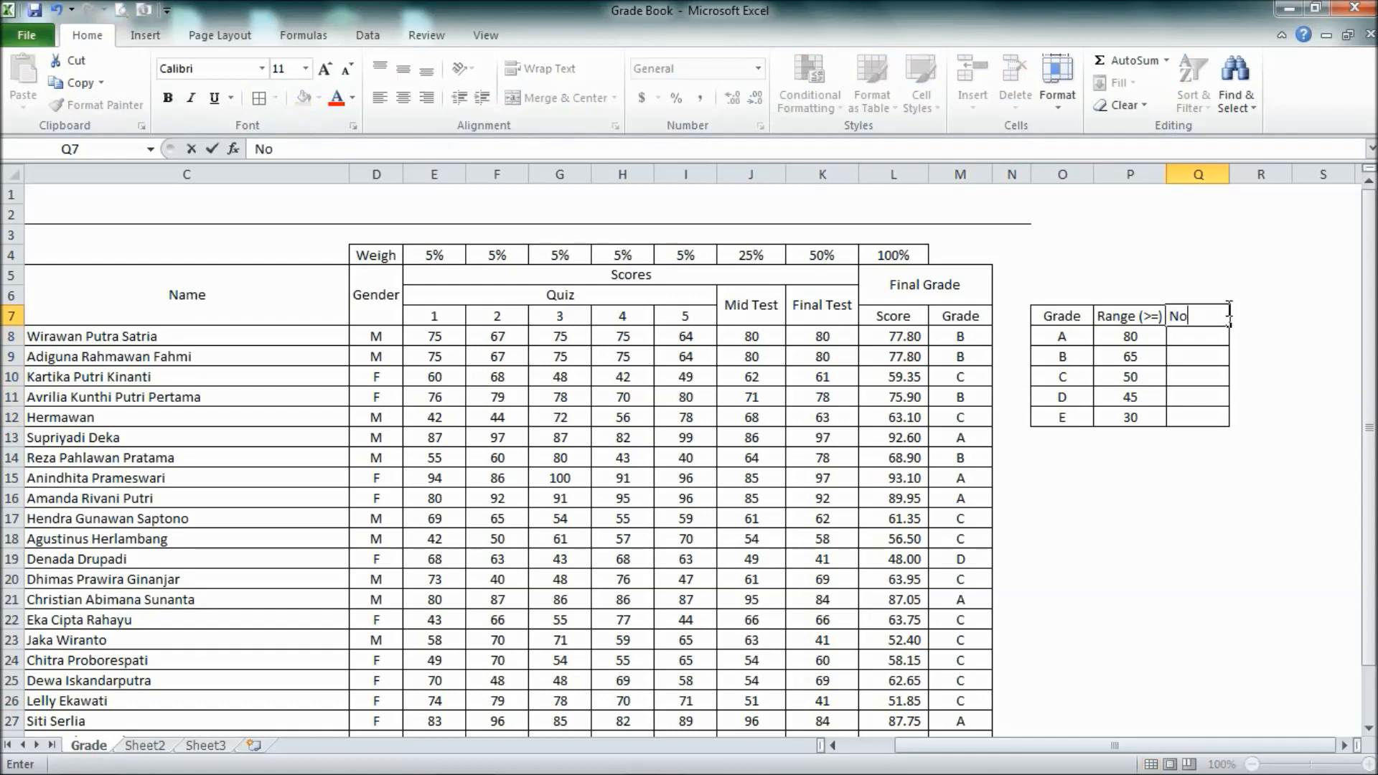
pyautogui.write('of S')
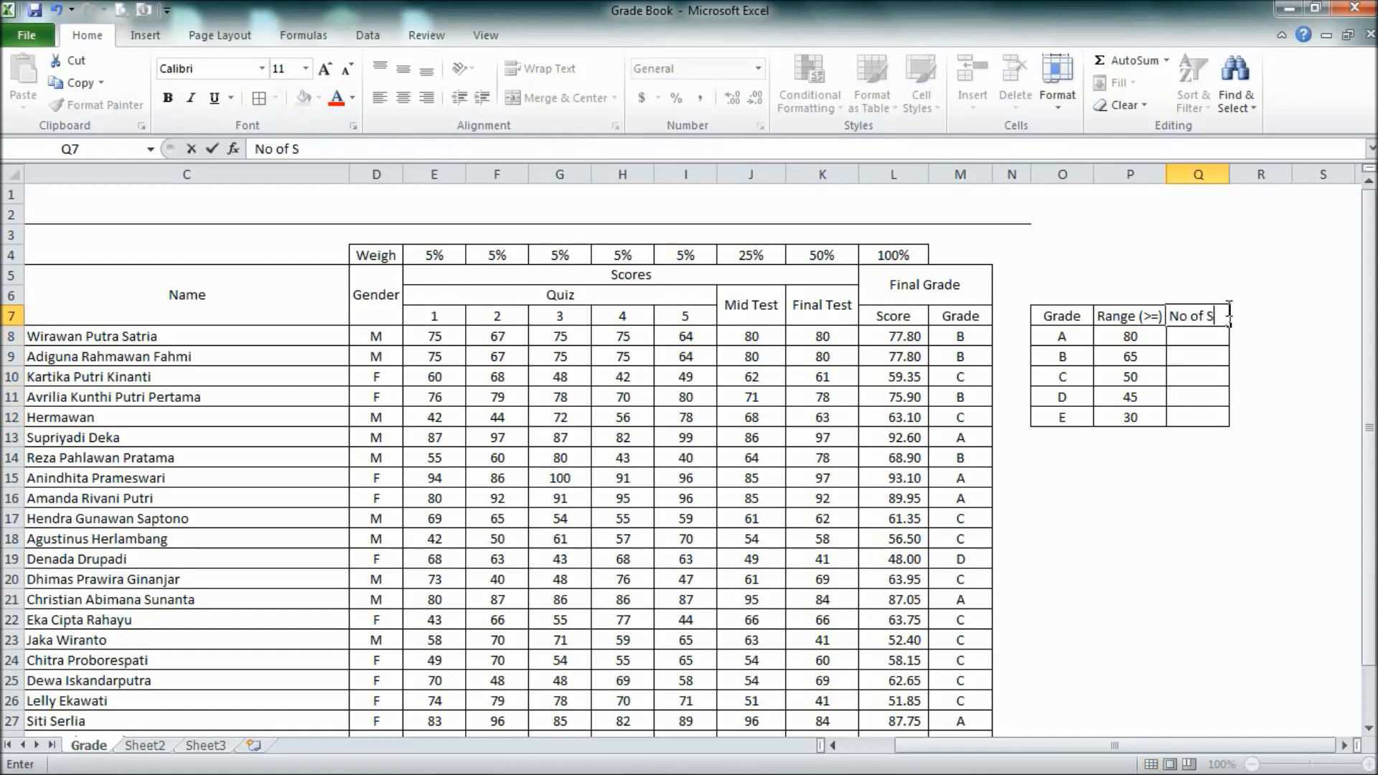
pyautogui.press('Return')
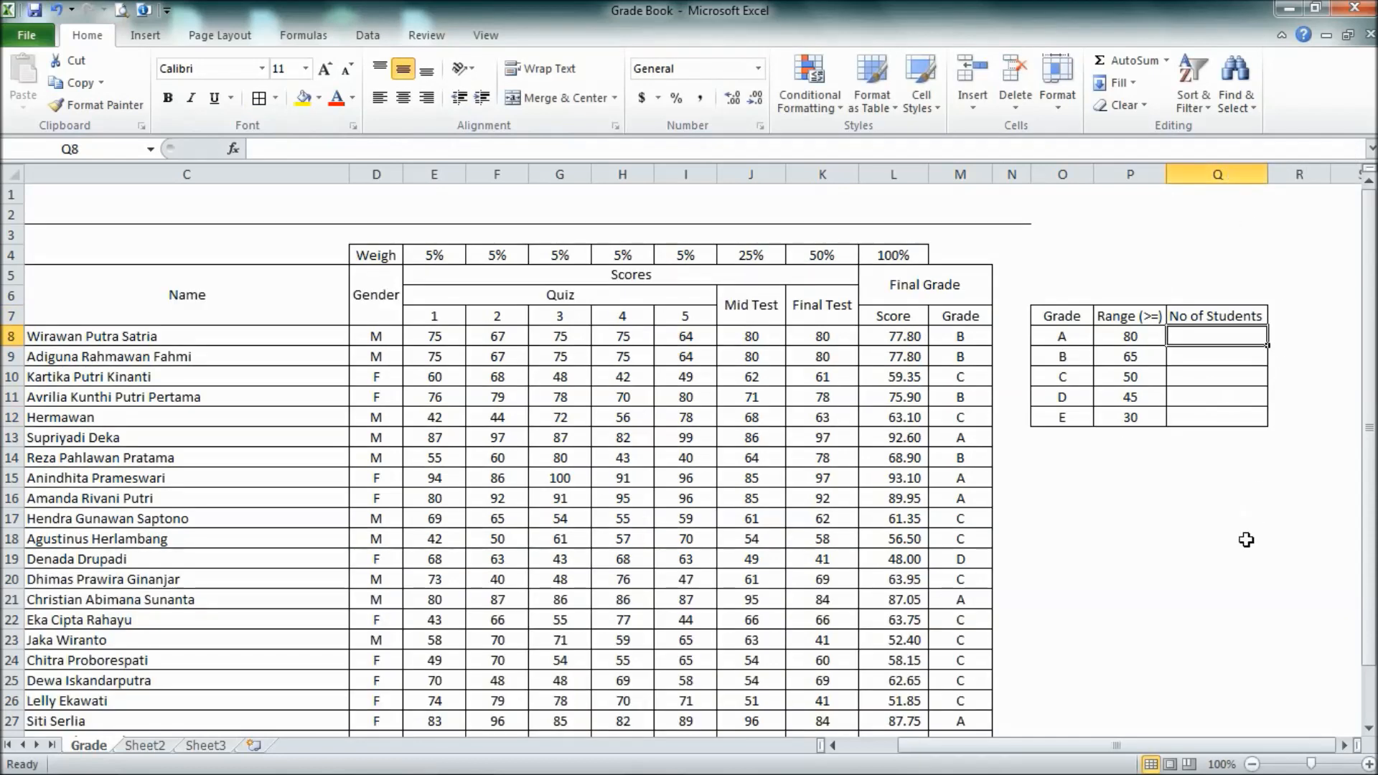
pyautogui.moveTo(1234, 531)
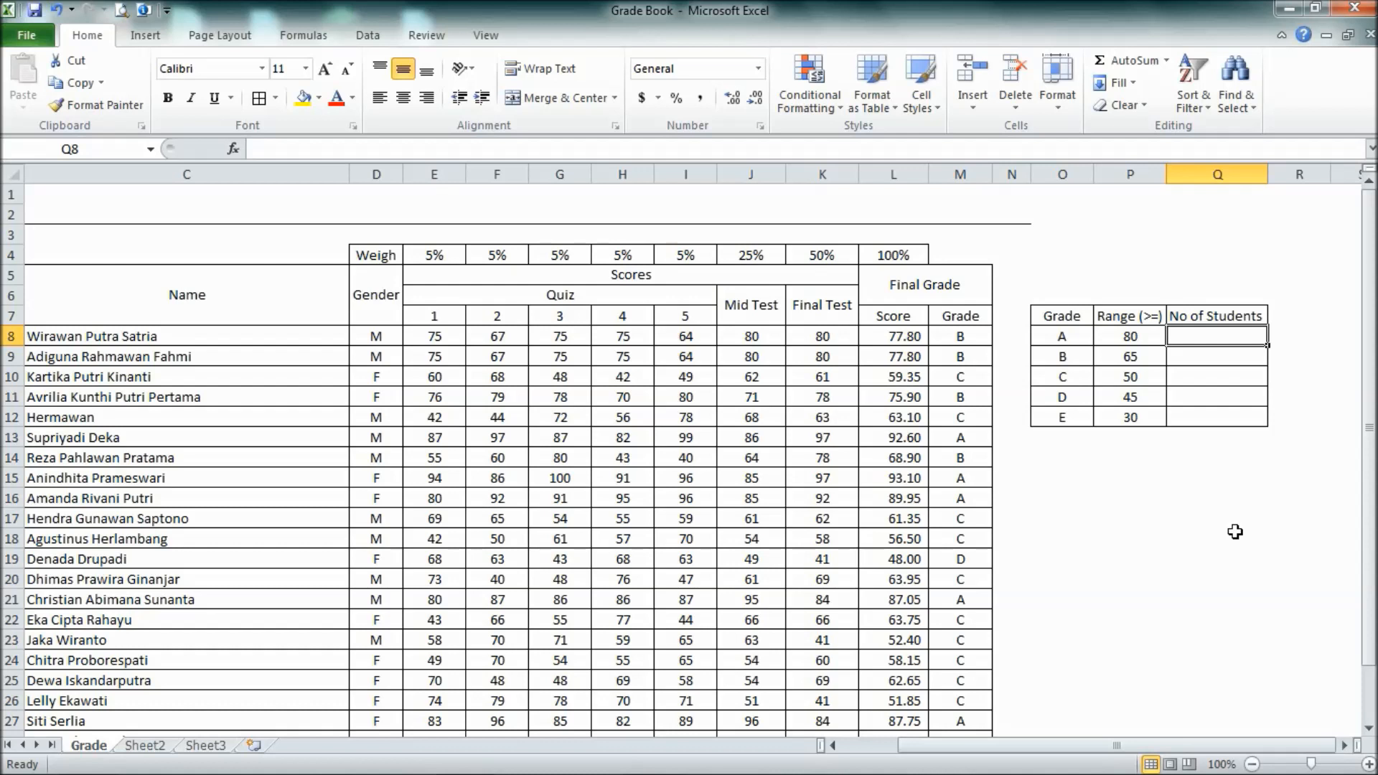
# Step: Count each grade with =COUNTIF($M$8:$M$30,O8) filled down: 7 A, 4 B, 11 C, 1 D, 0 E
pyautogui.write('=countif(M8:M30')
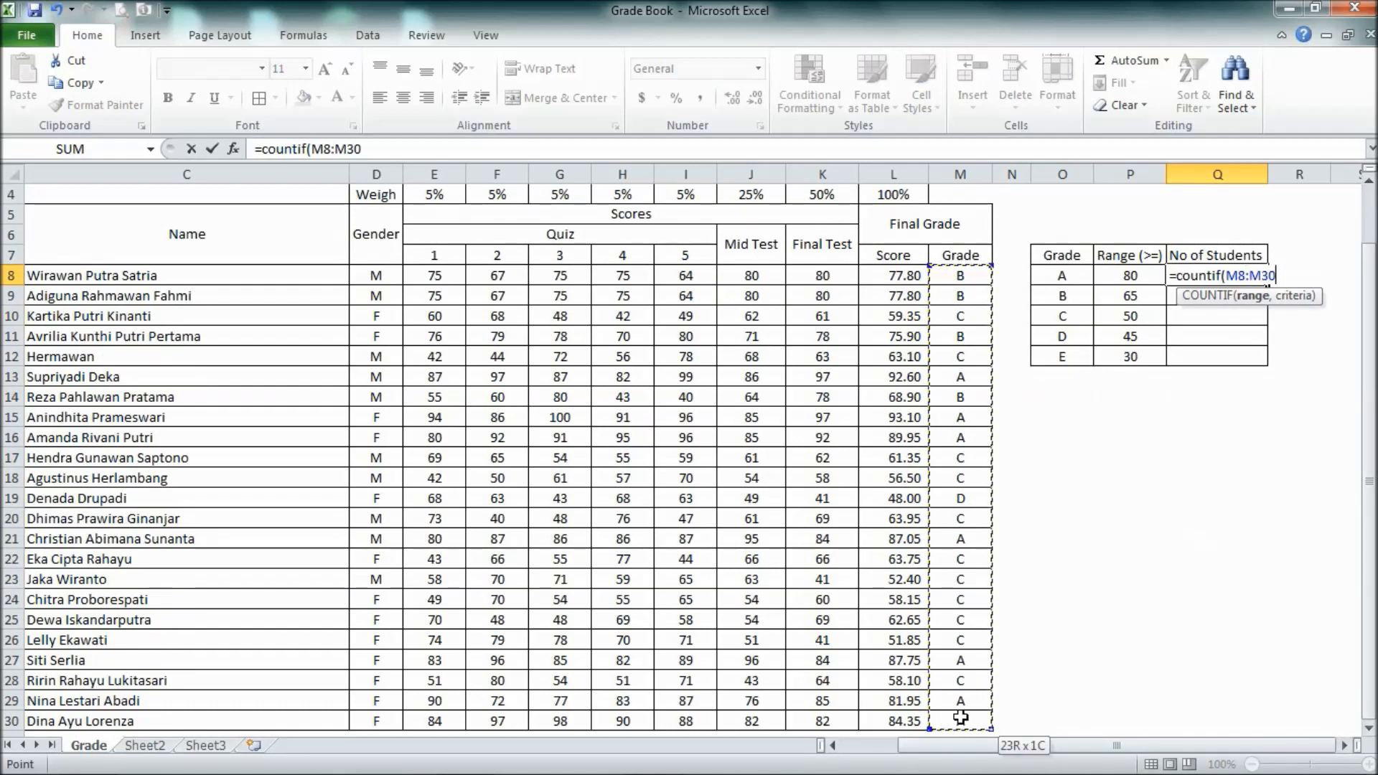
pyautogui.write(',')
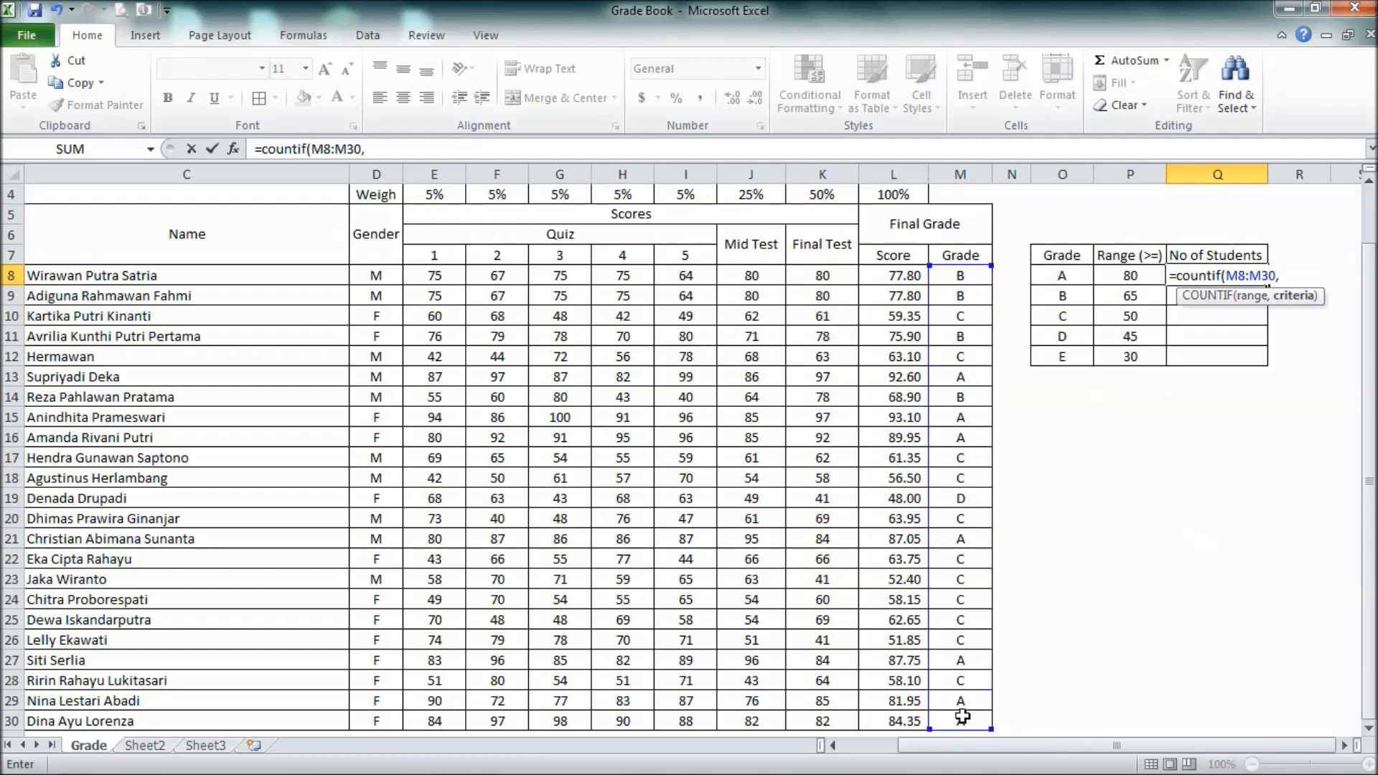
pyautogui.click(1062, 275)
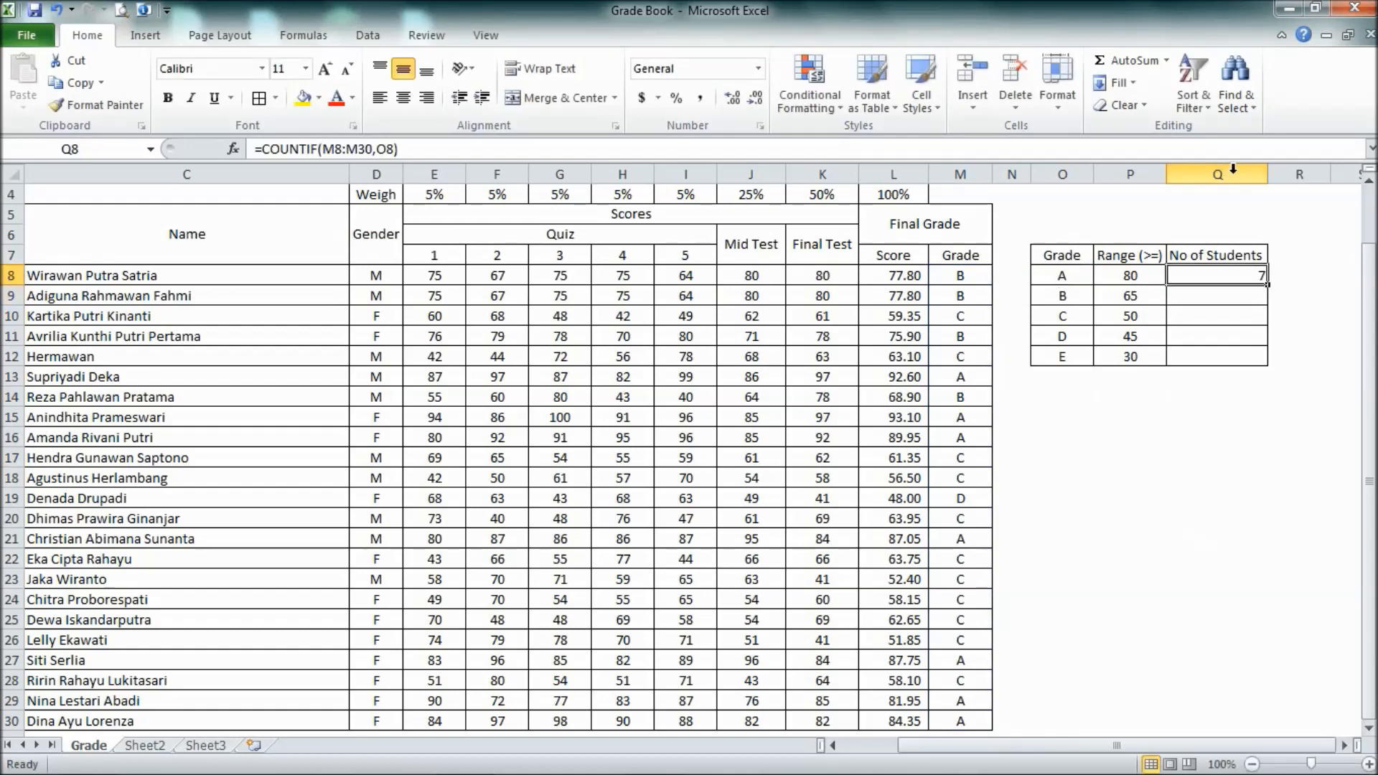
pyautogui.click(1217, 174)
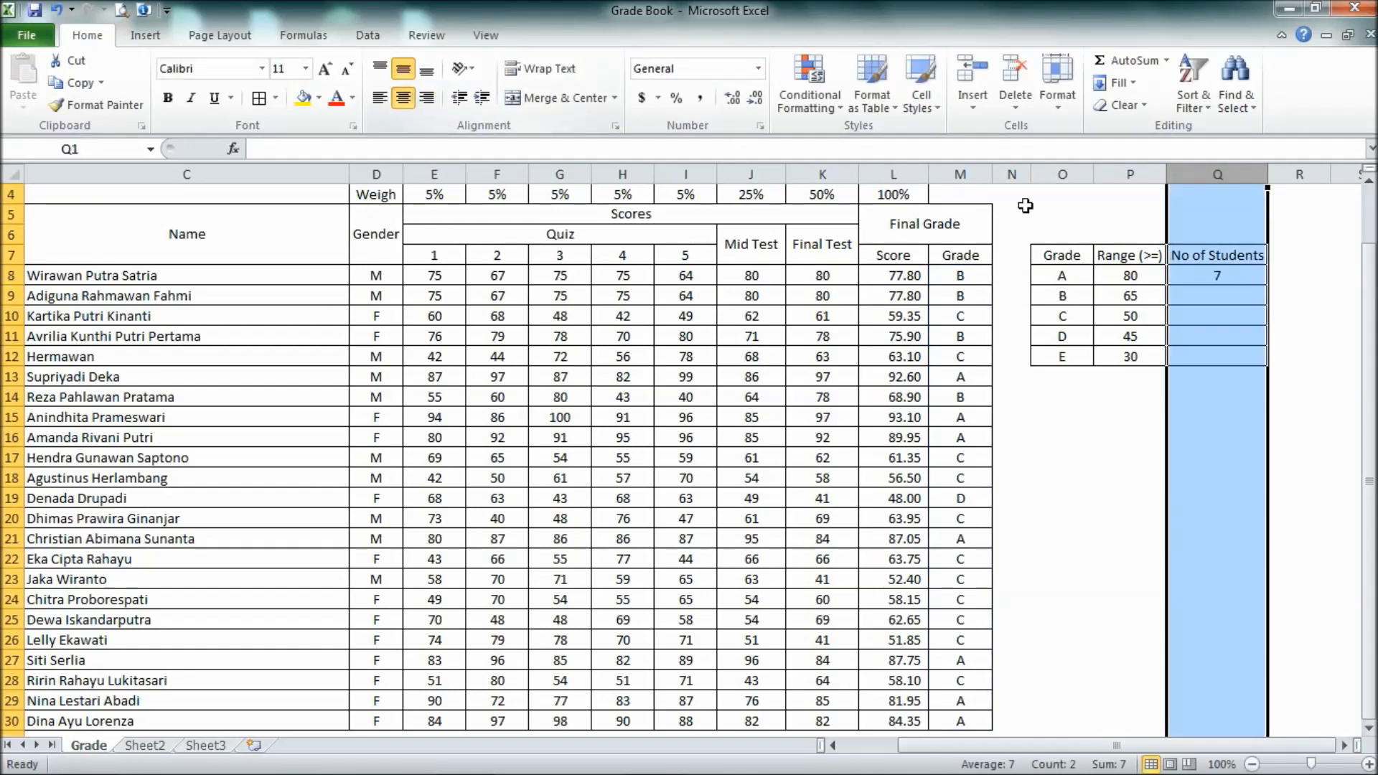
pyautogui.click(1216, 275)
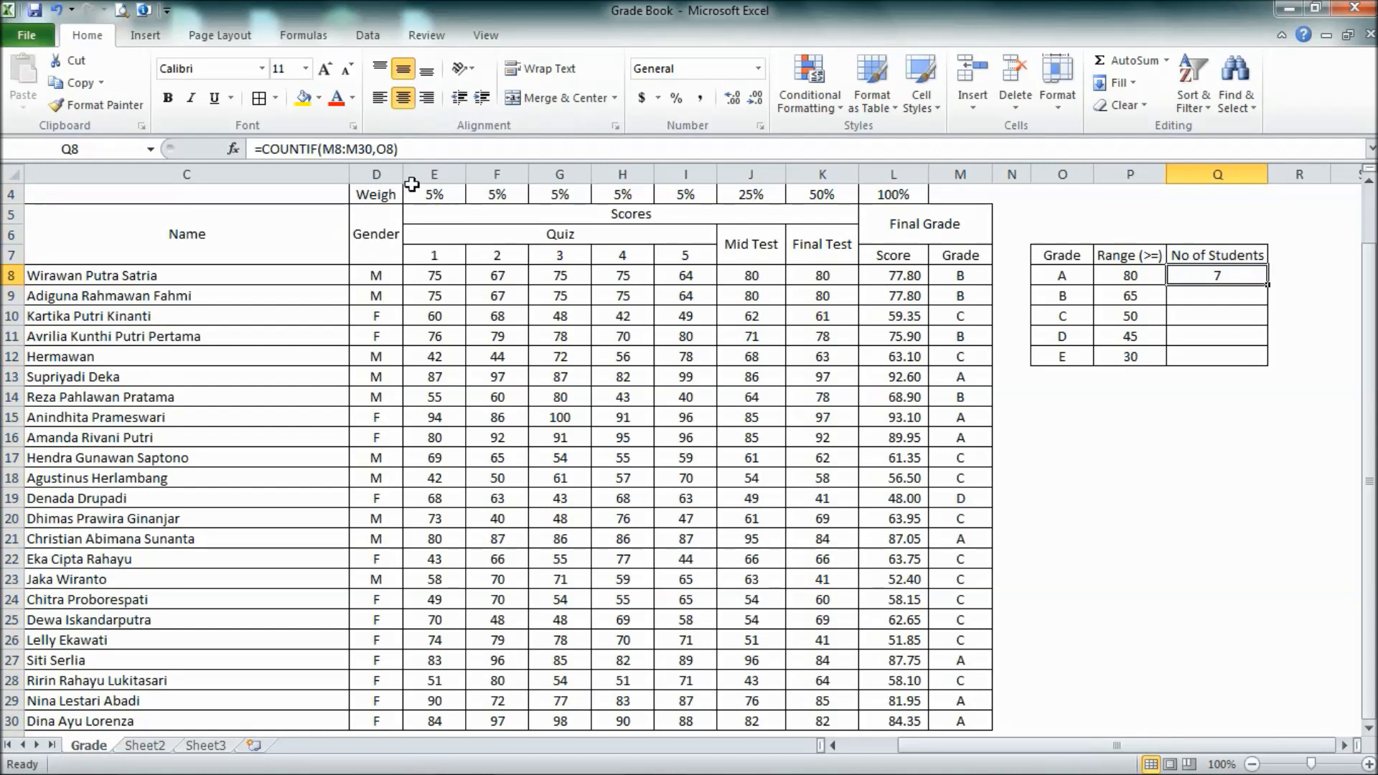
pyautogui.moveTo(326, 149)
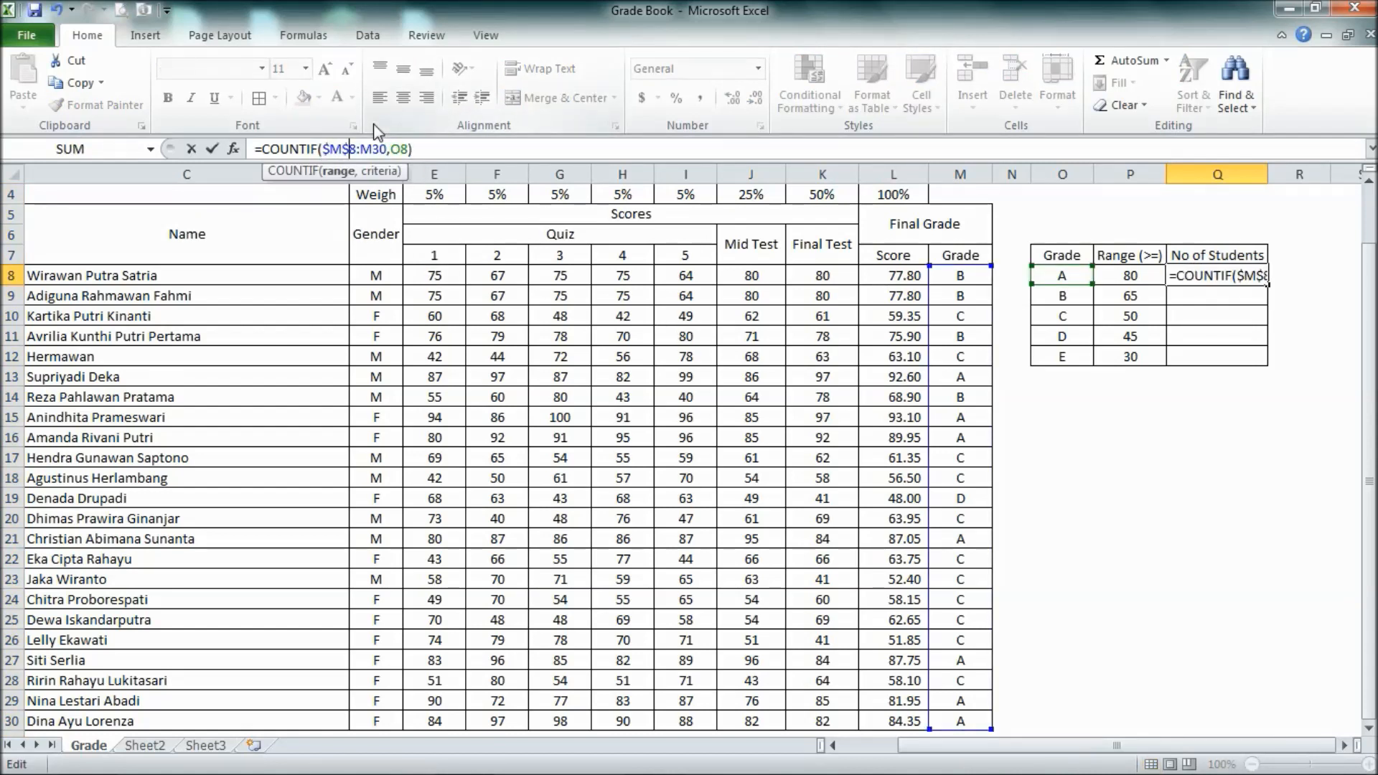
pyautogui.press('Return')
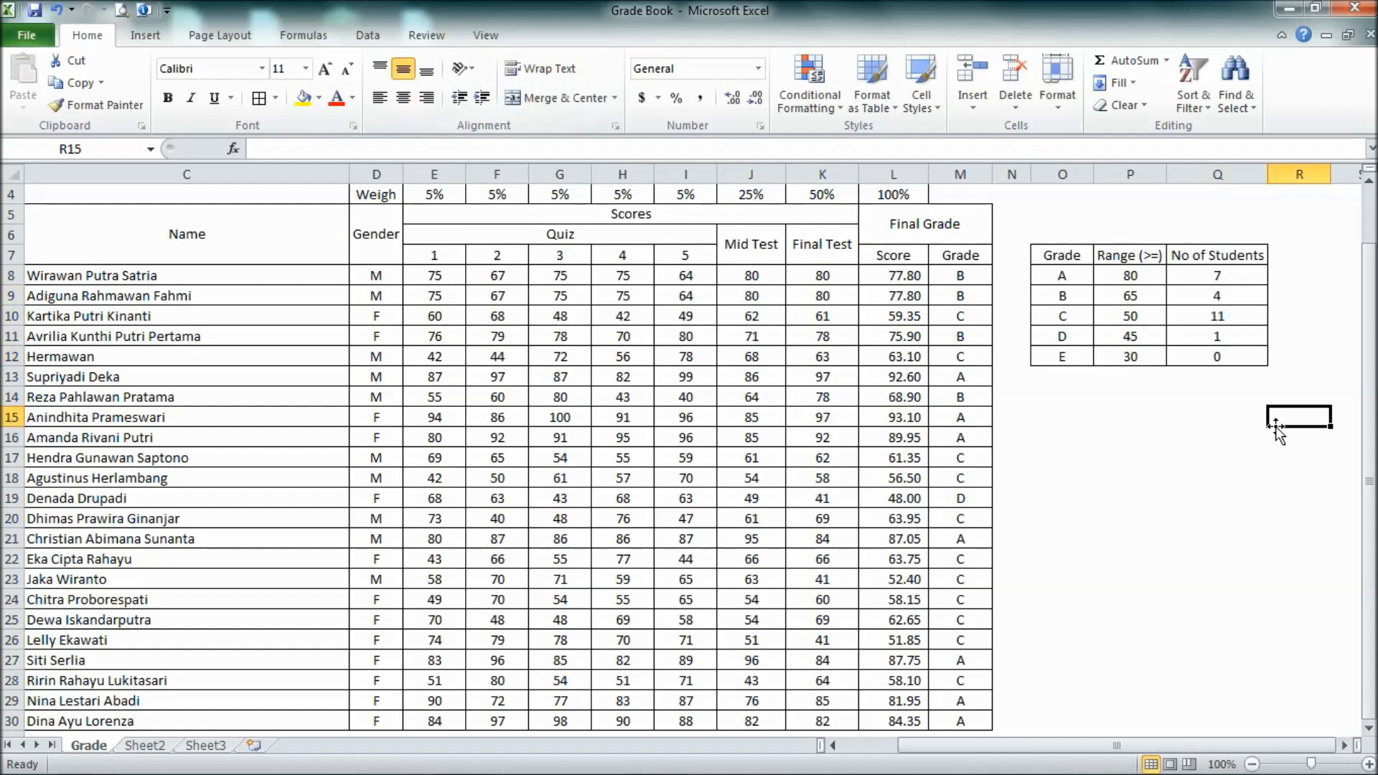
pyautogui.moveTo(1150, 377)
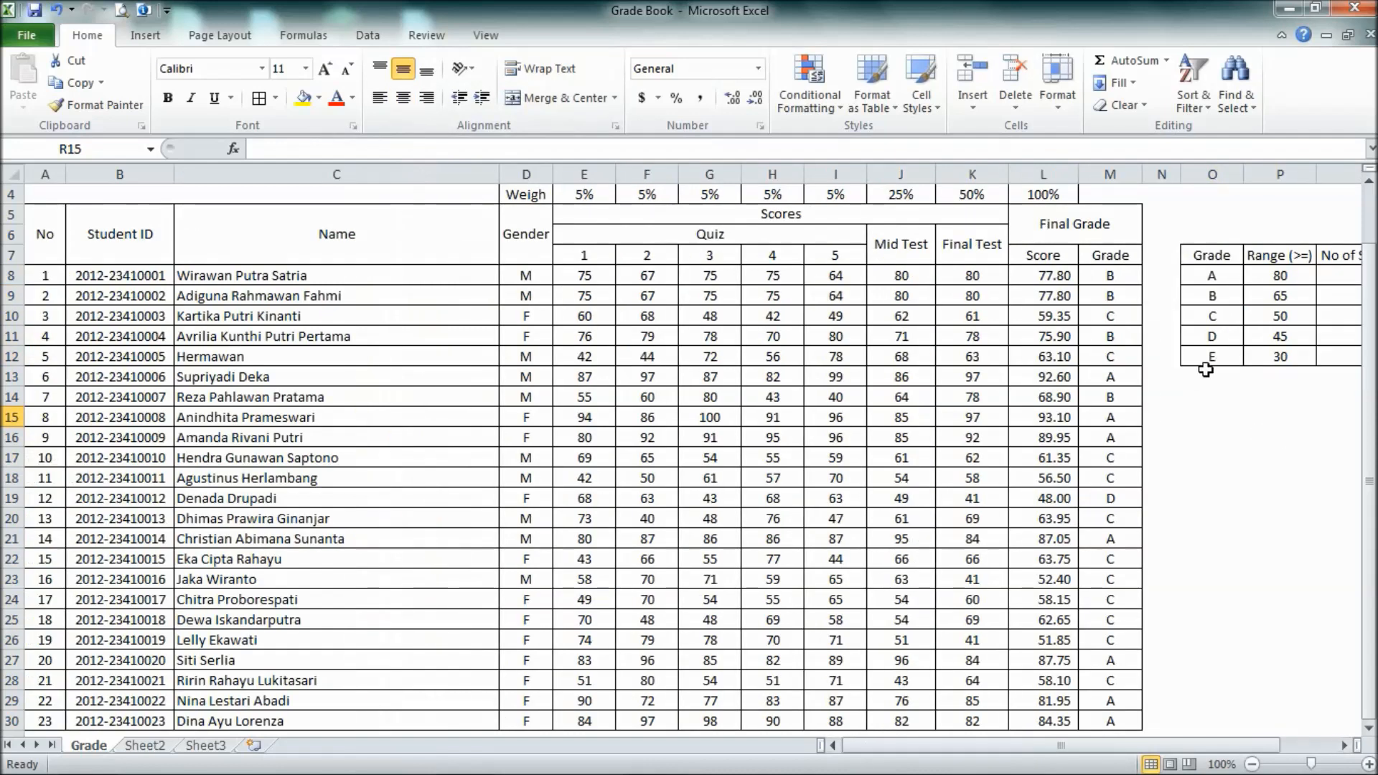
# Step: Scroll back to review the completed grade book with scores, grades and counts
pyautogui.scroll(3)
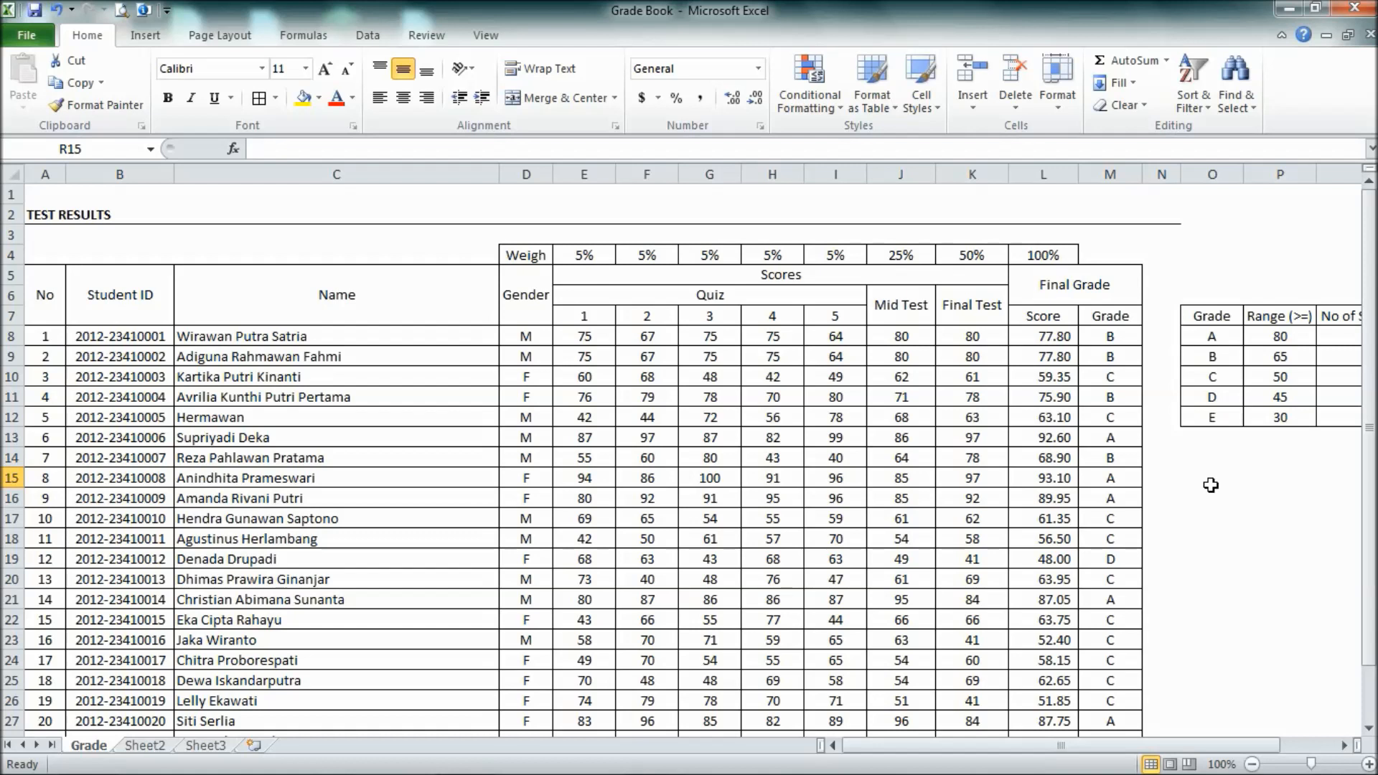
pyautogui.moveTo(1220, 495)
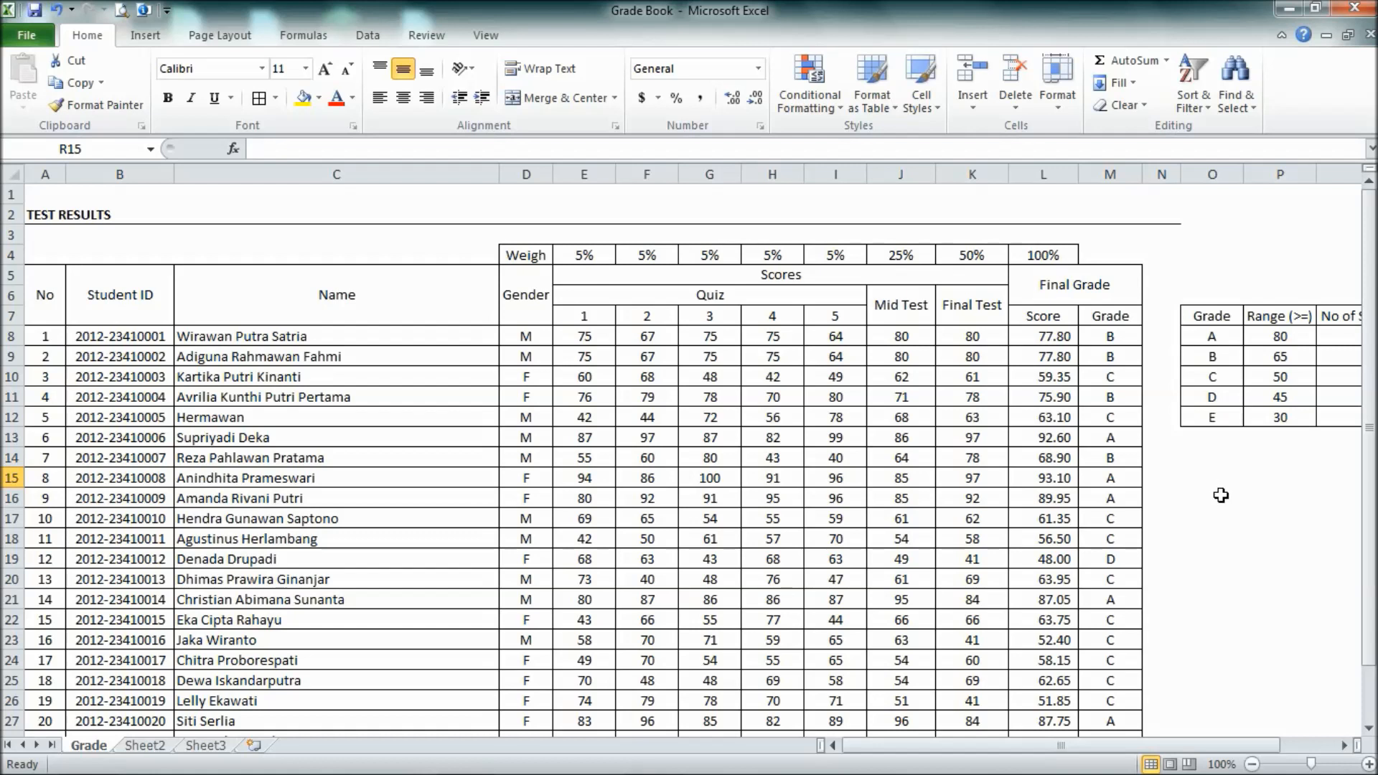
pyautogui.moveTo(600, 255)
pyautogui.write('25')
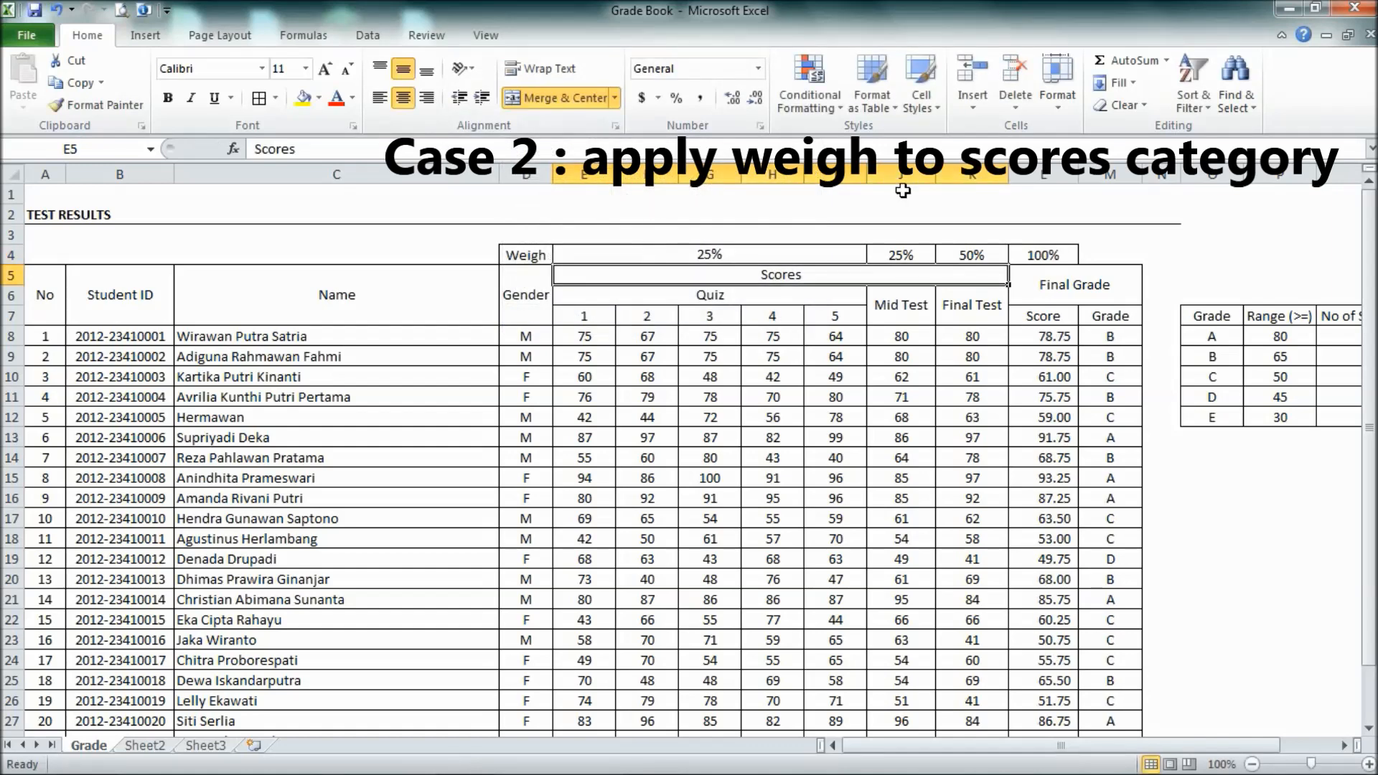
# Step: Begin replacing L8's SUMPRODUCT score formula with =AVERAGE
pyautogui.click(1043, 336)
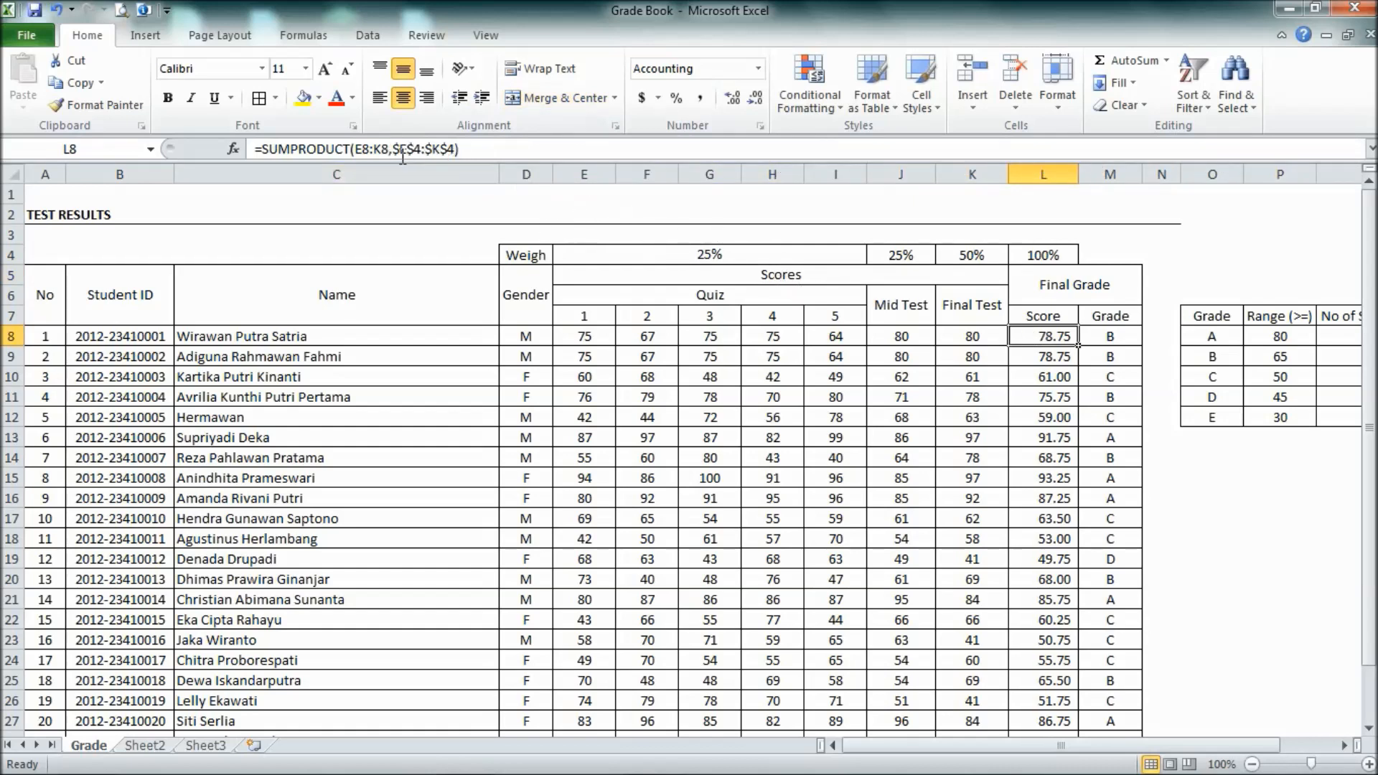
pyautogui.moveTo(378, 149)
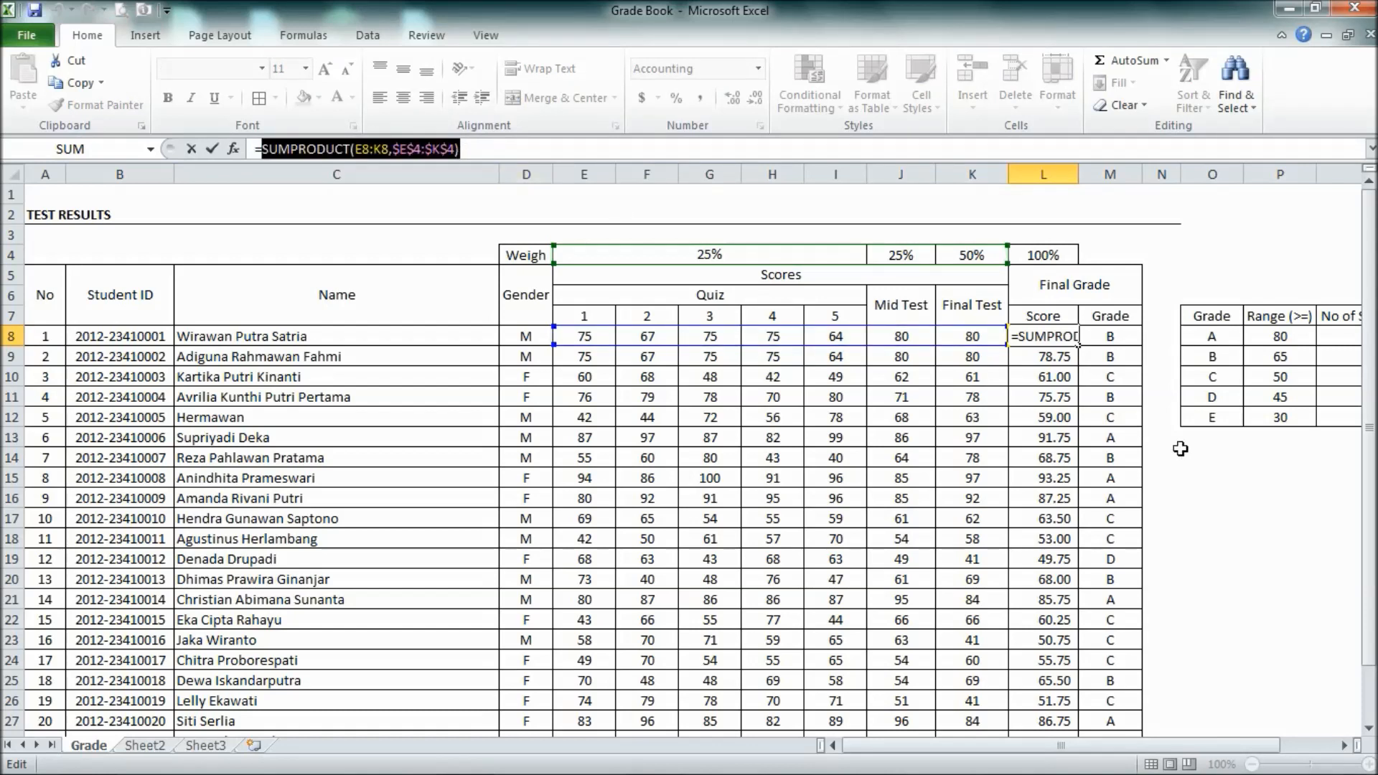
pyautogui.moveTo(1293, 517)
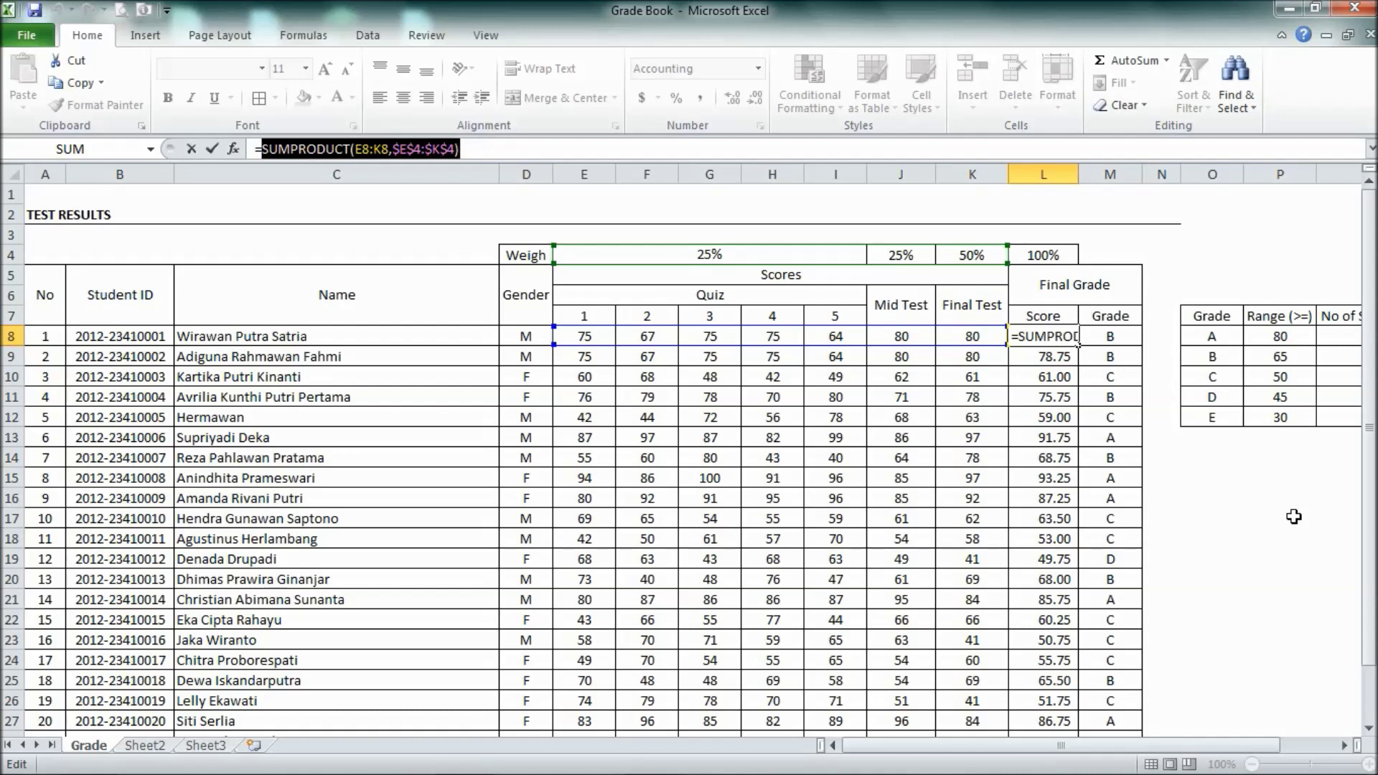
pyautogui.write('=average(')
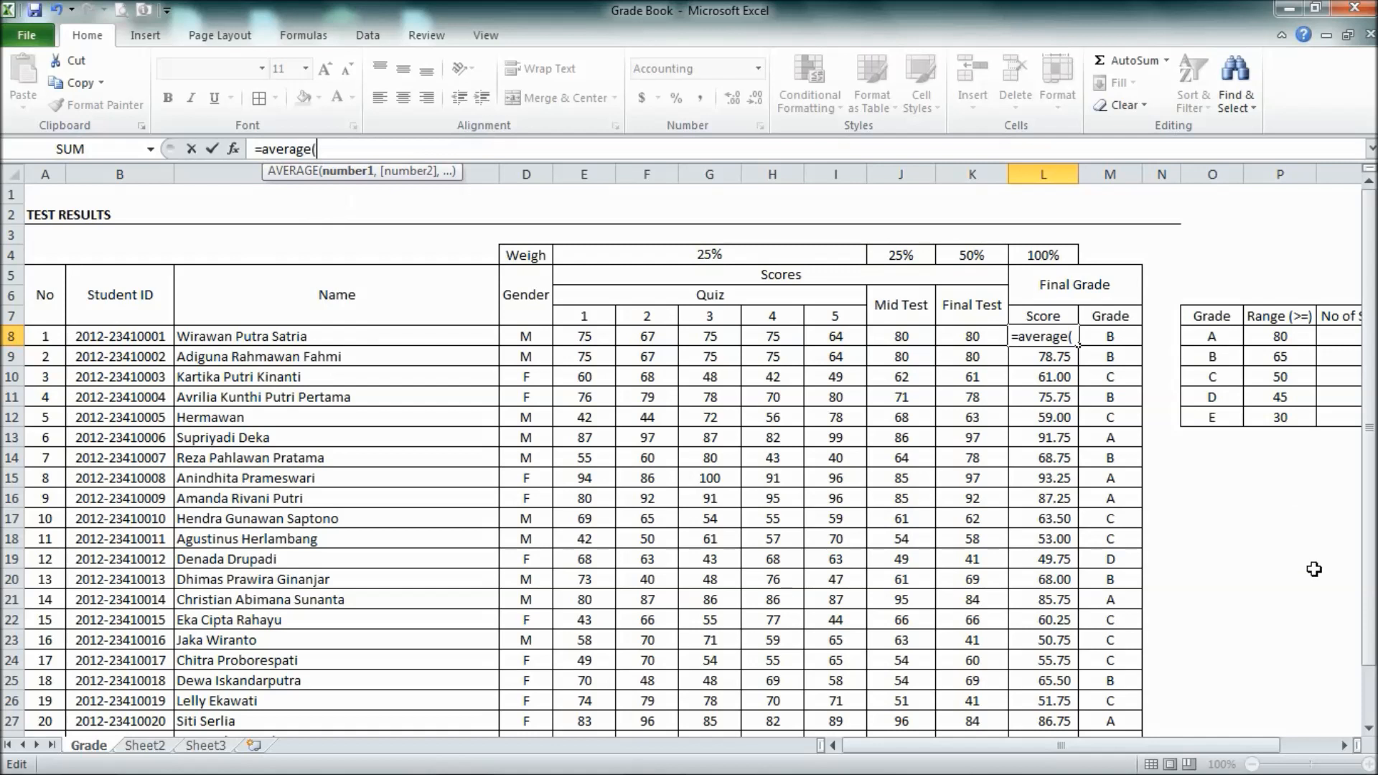
# Step: Build L8 as =AVERAGE(E8:I8)*E4+J8*J4+K8*K4, weighting quizzes, Mid and Final Tests
pyautogui.click(583, 336)
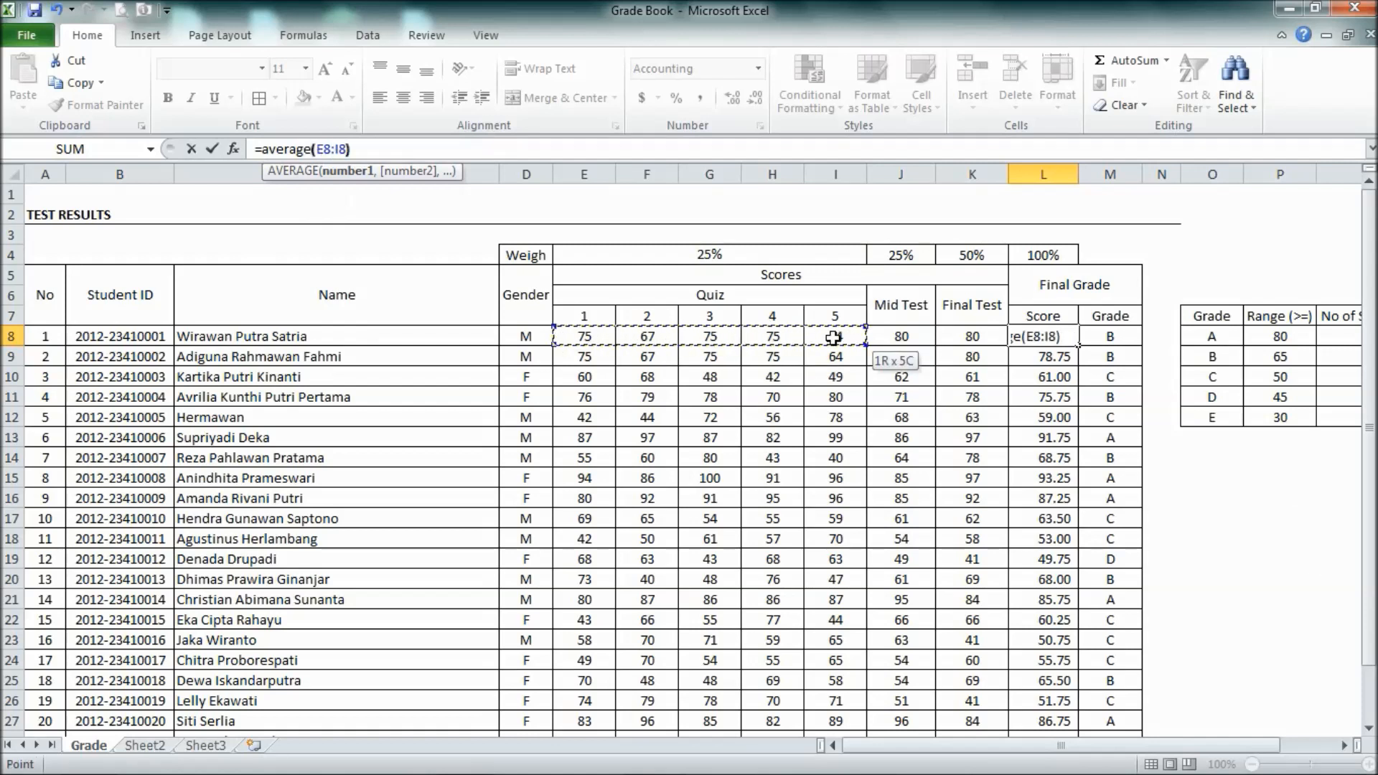
pyautogui.write('*')
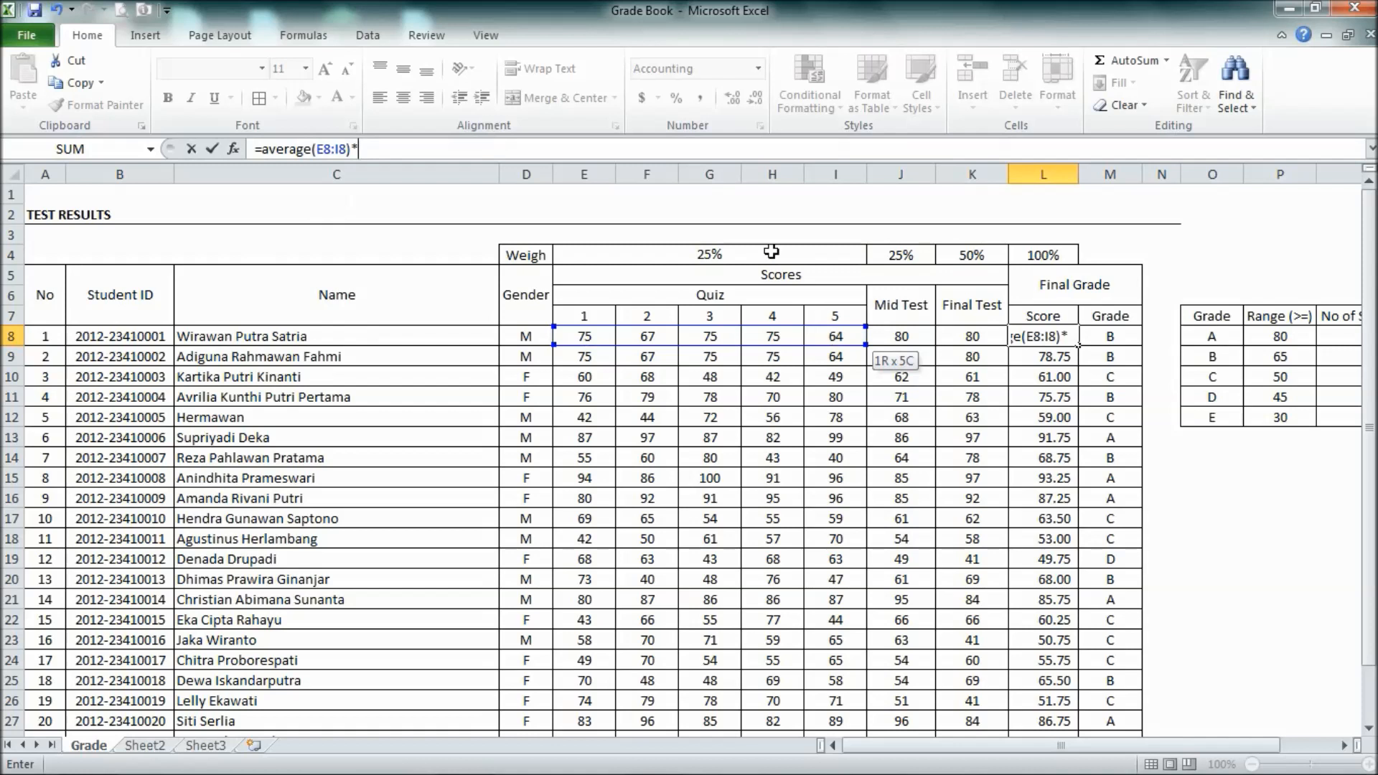
pyautogui.click(707, 254)
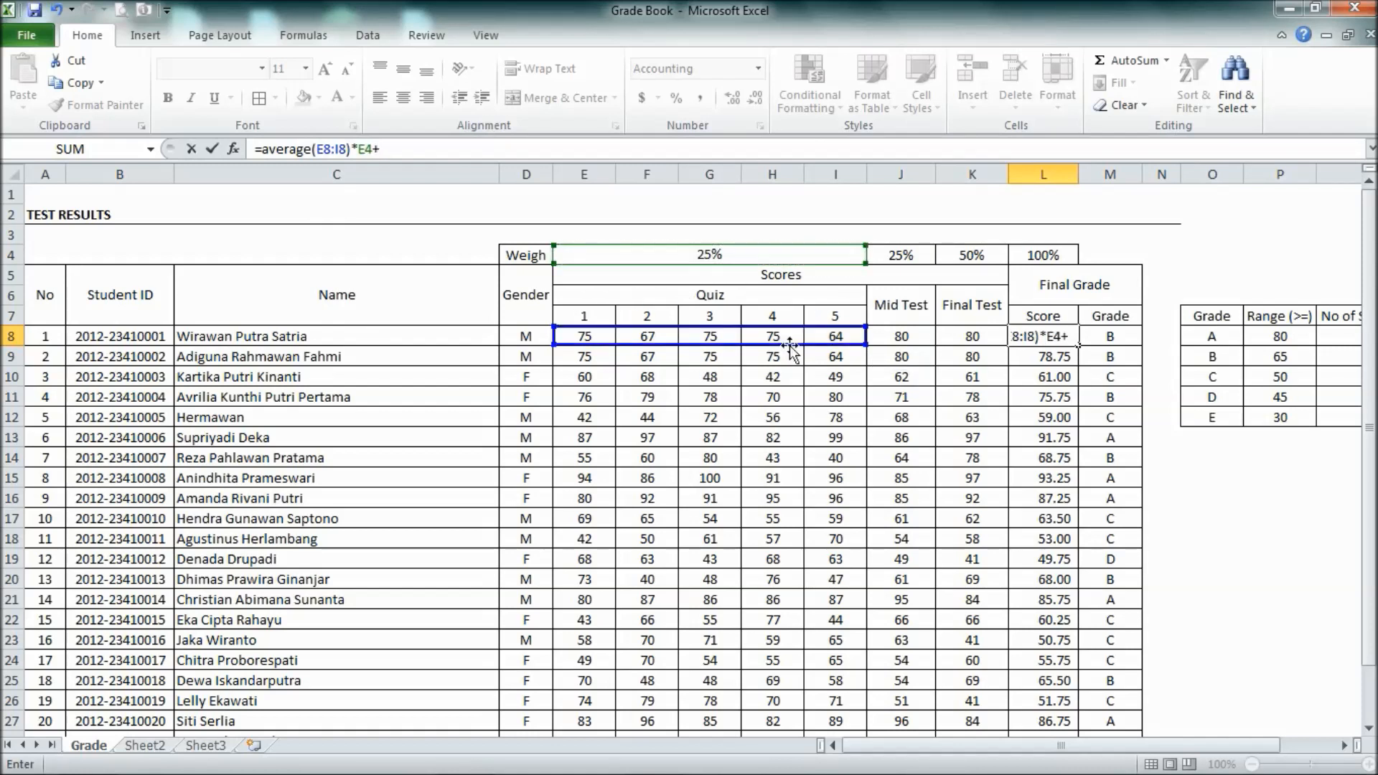
pyautogui.click(900, 335)
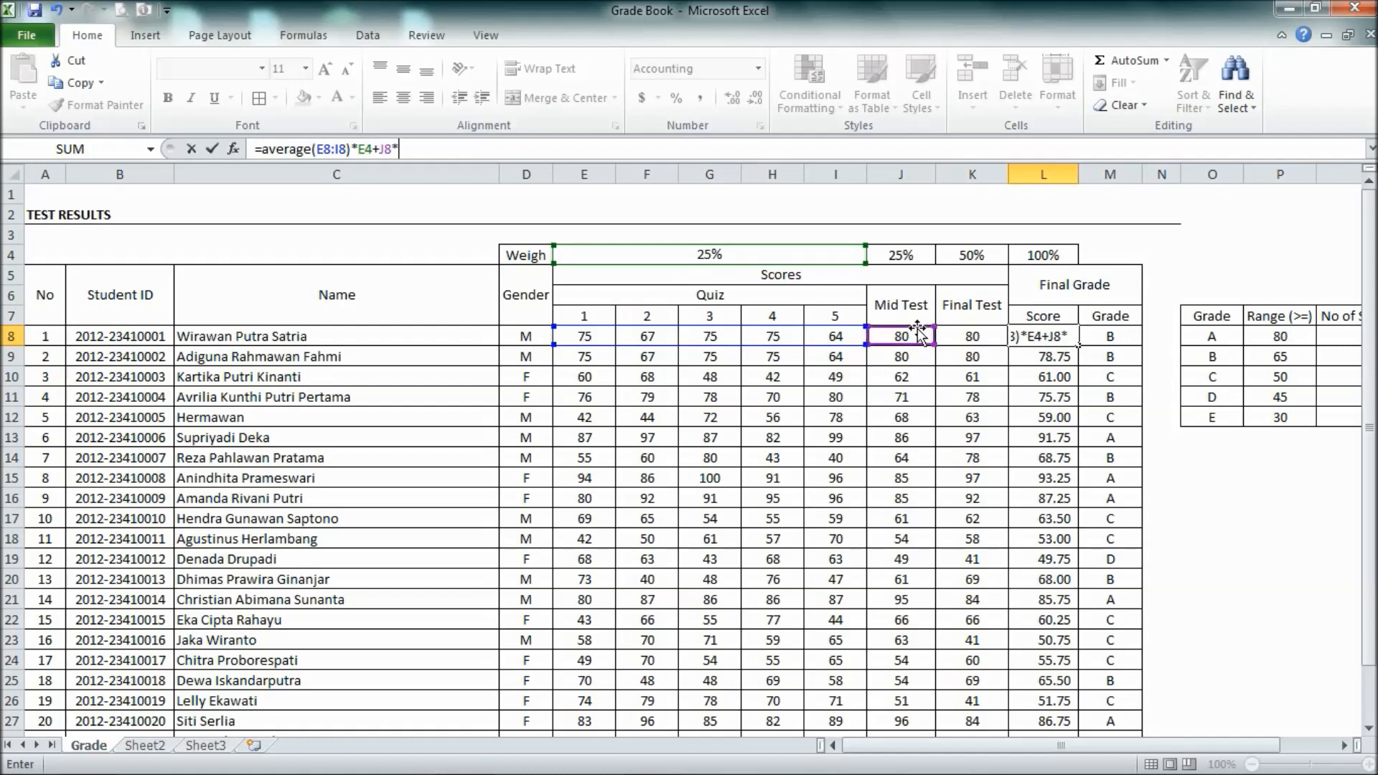
pyautogui.click(898, 254)
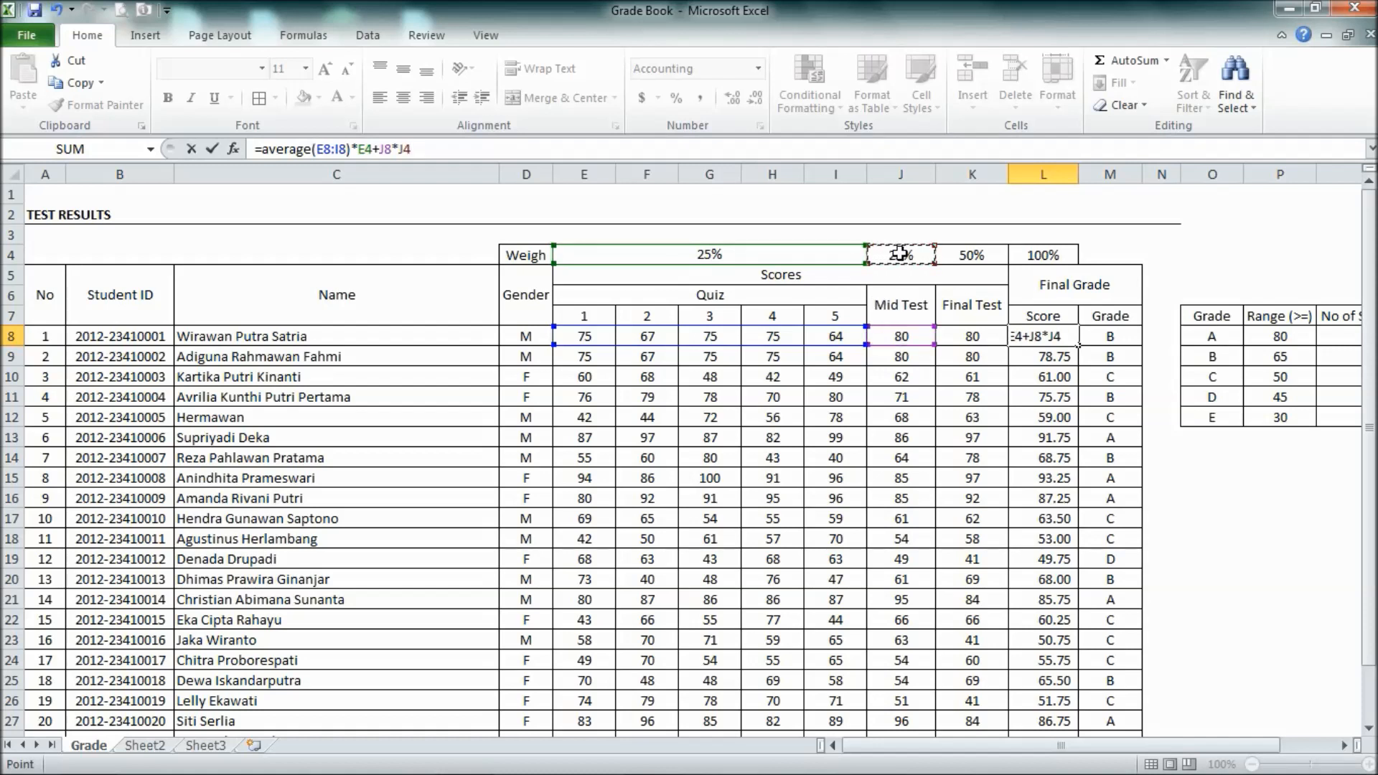
pyautogui.click(971, 336)
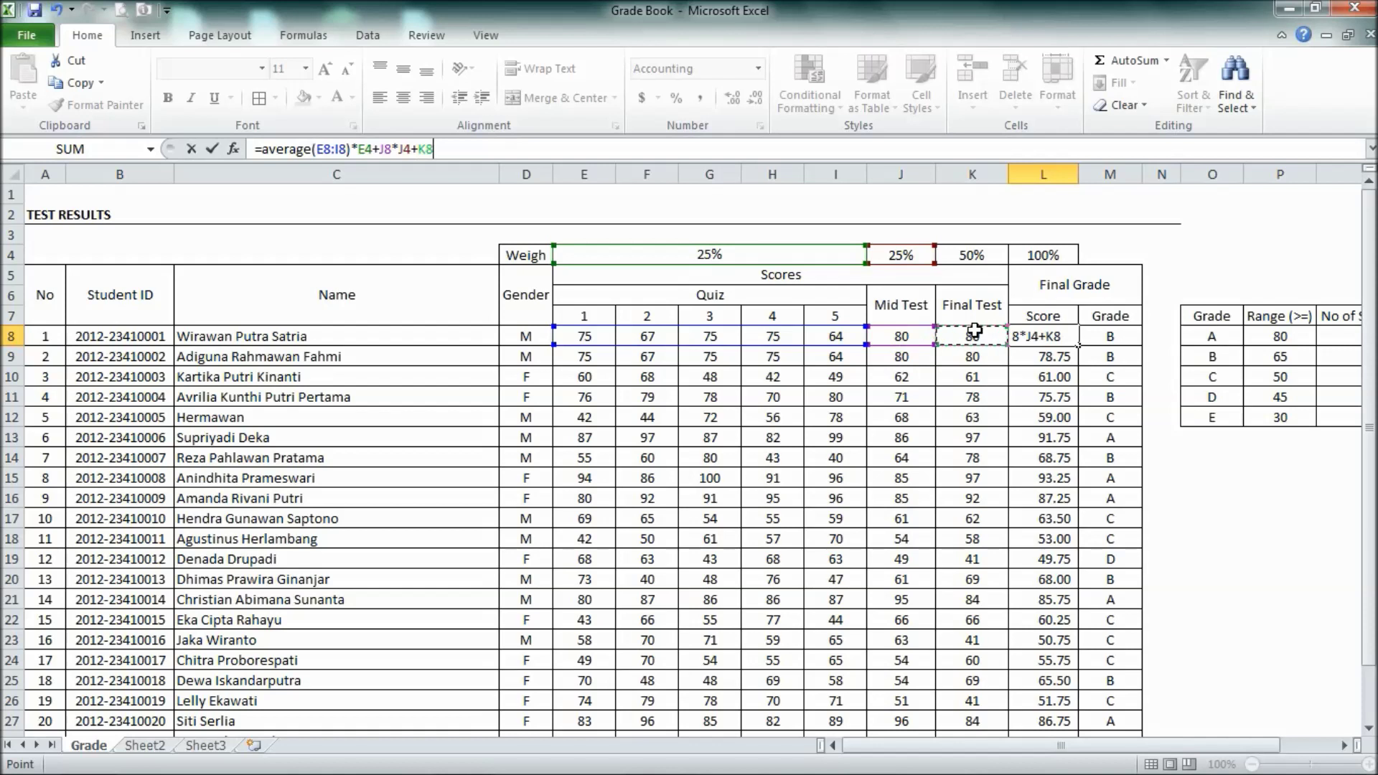
pyautogui.write('*')
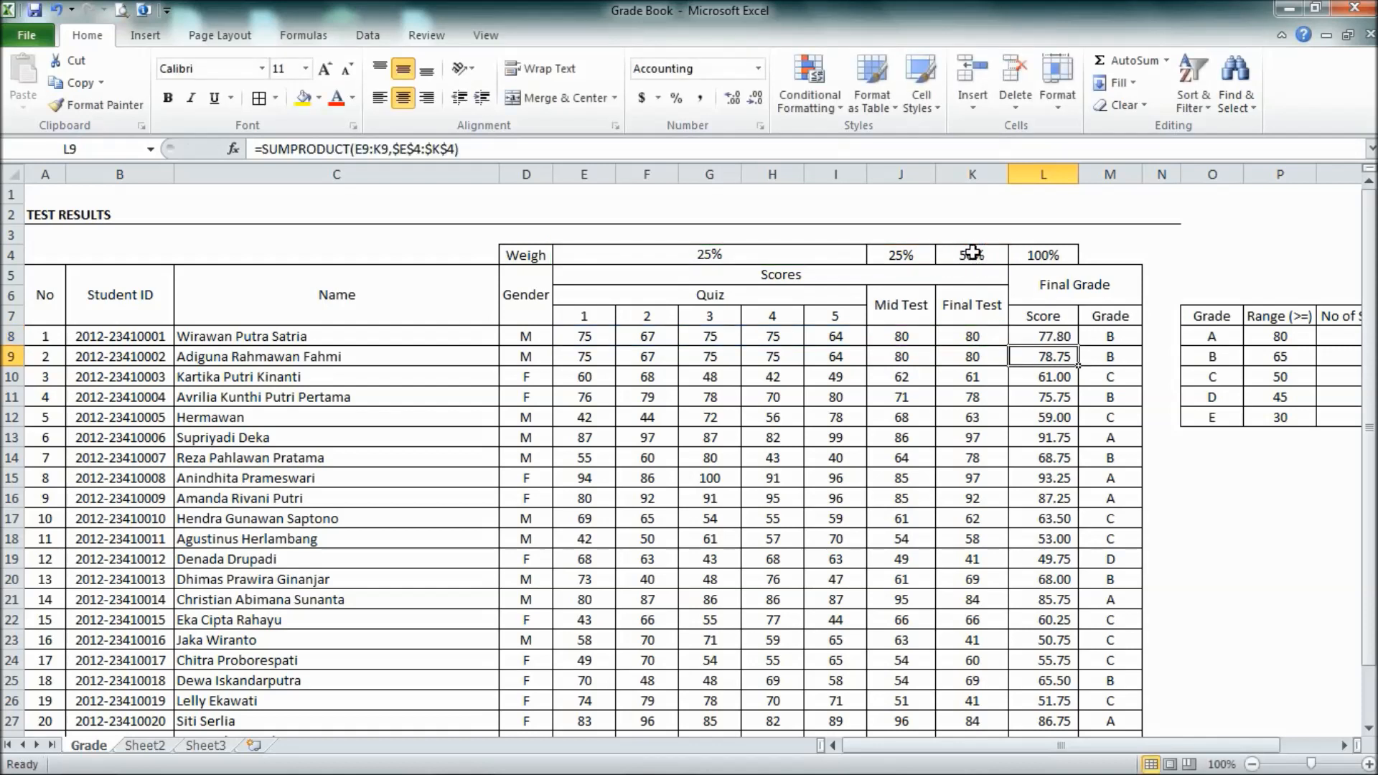
# Step: Confirm the new Score formula and fill it down column L for all students
pyautogui.click(1279, 336)
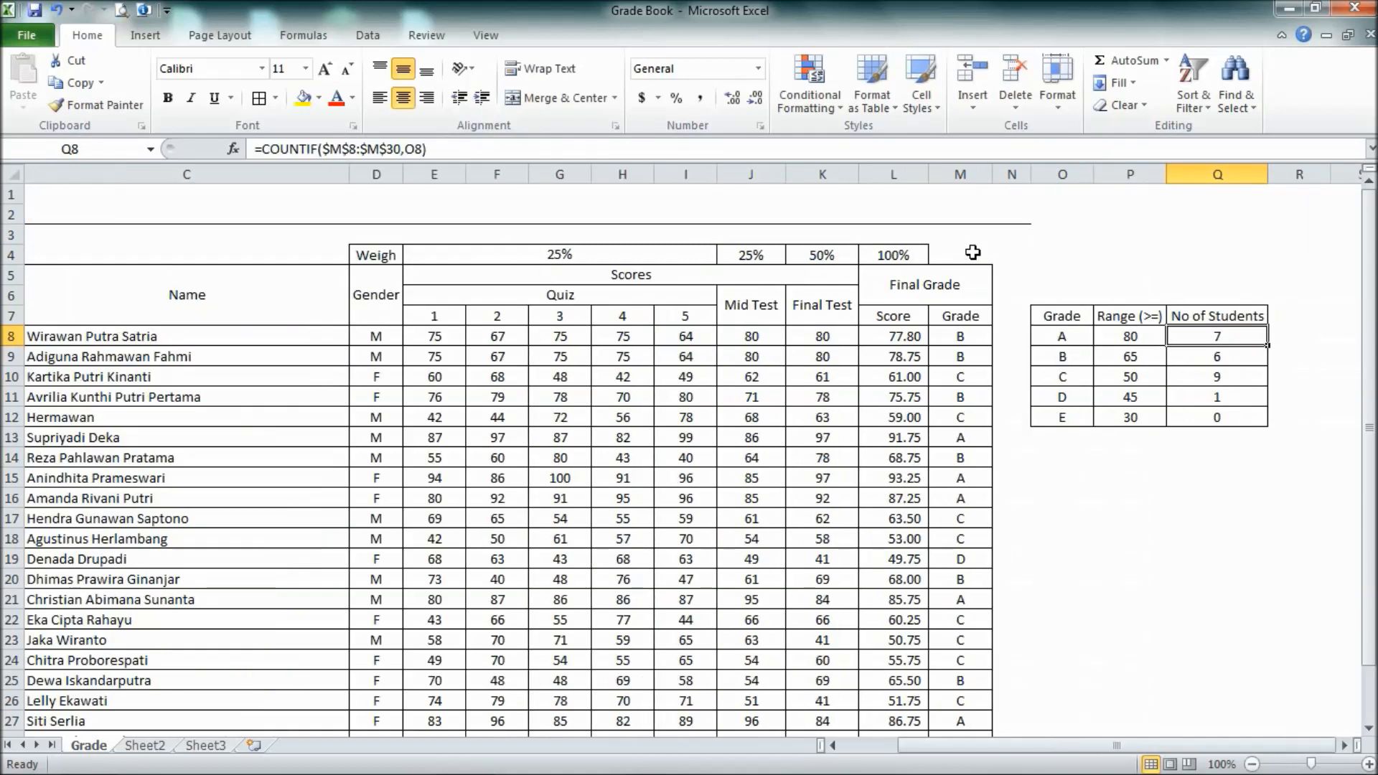
pyautogui.click(893, 336)
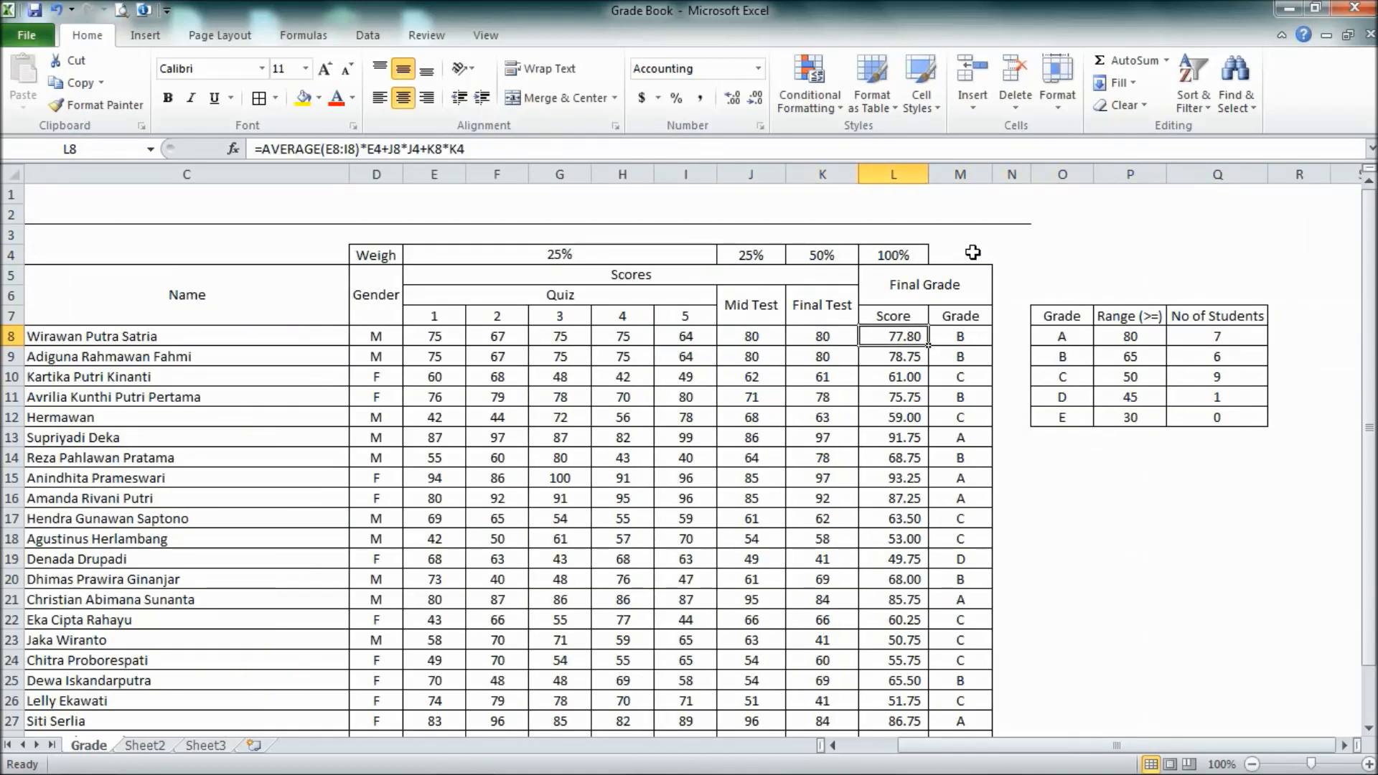
pyautogui.moveTo(940, 246)
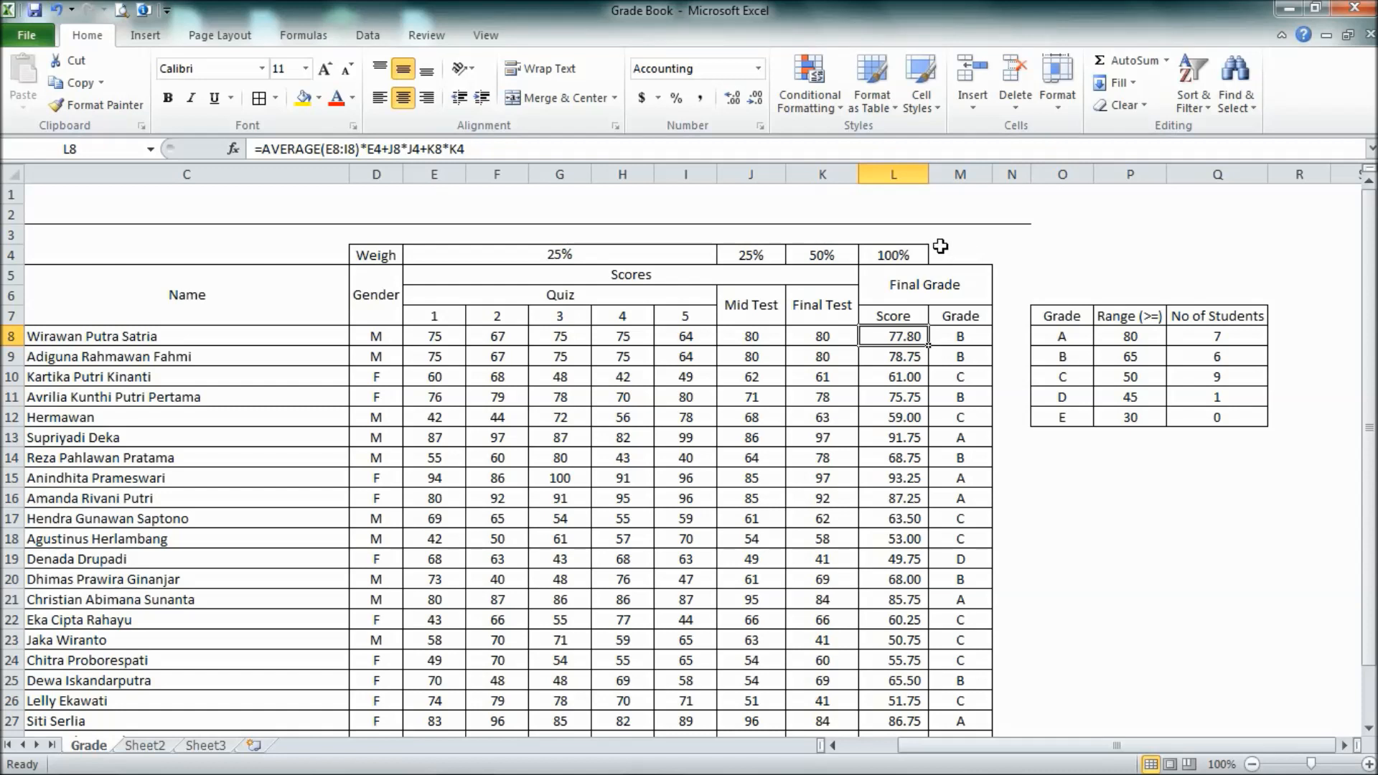
pyautogui.moveTo(481, 201)
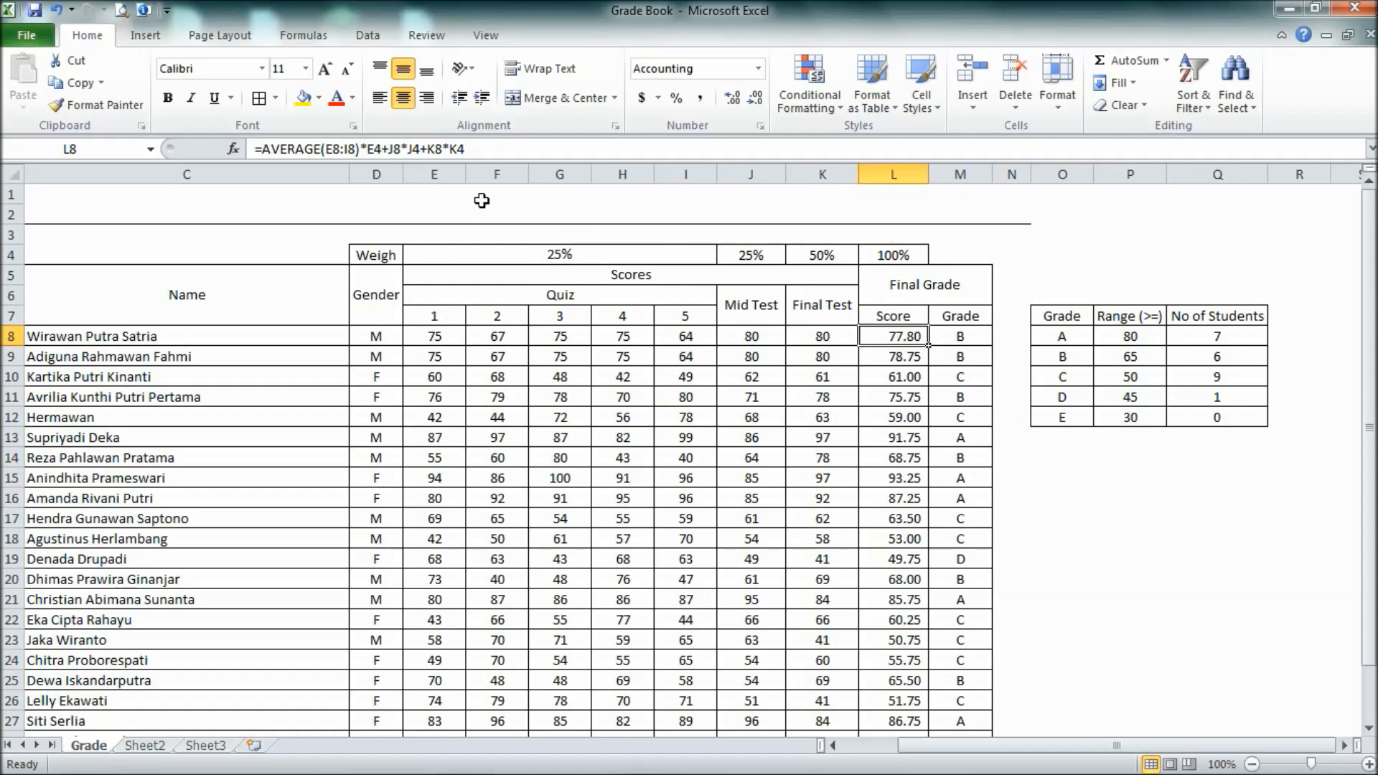
pyautogui.moveTo(675, 247)
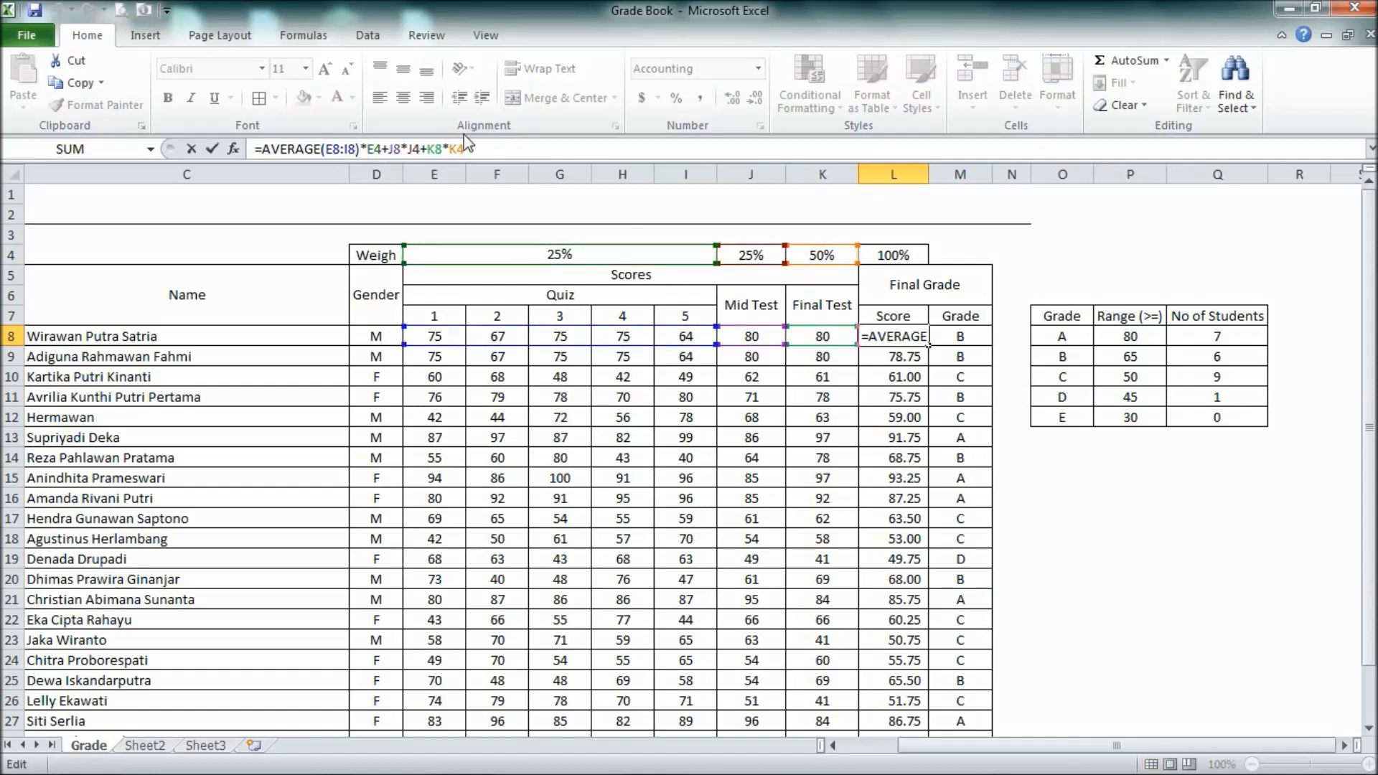
pyautogui.press('f4')
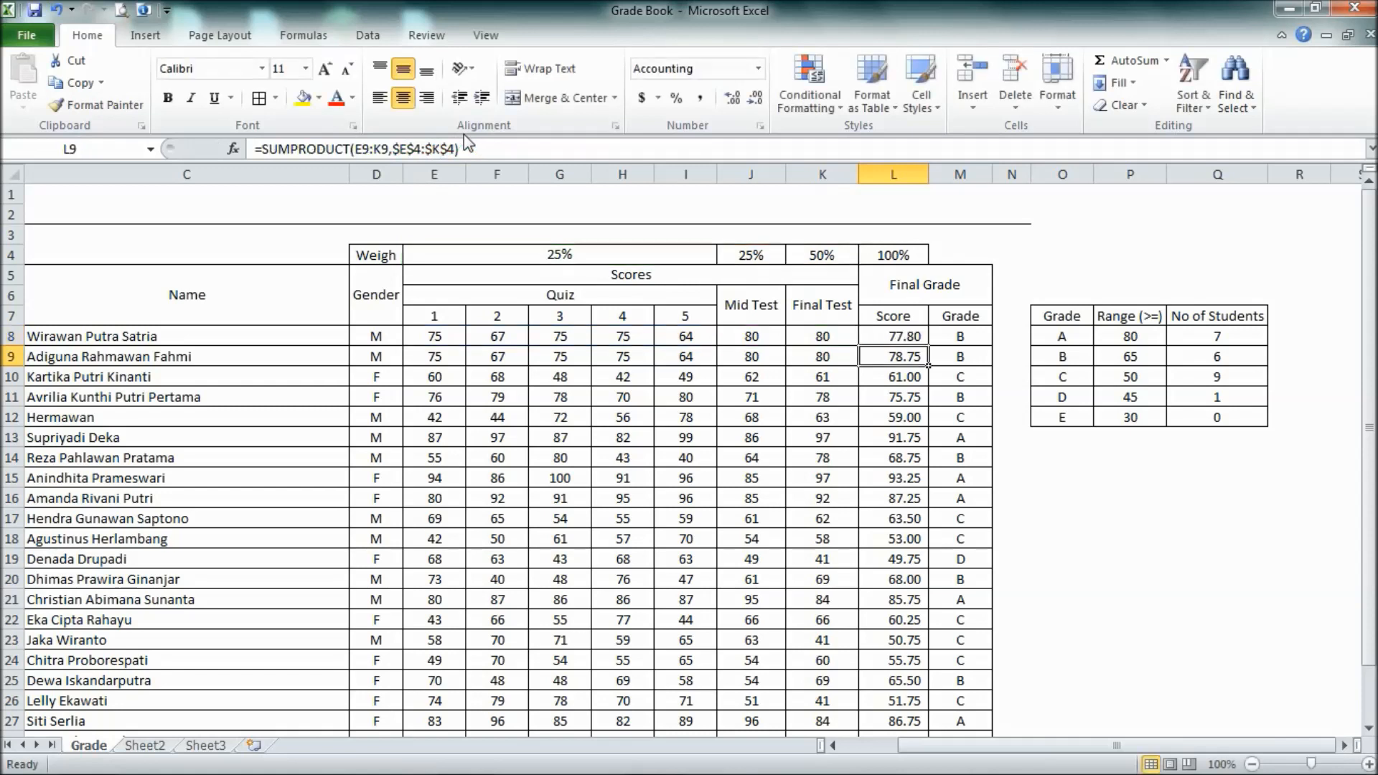
pyautogui.click(892, 376)
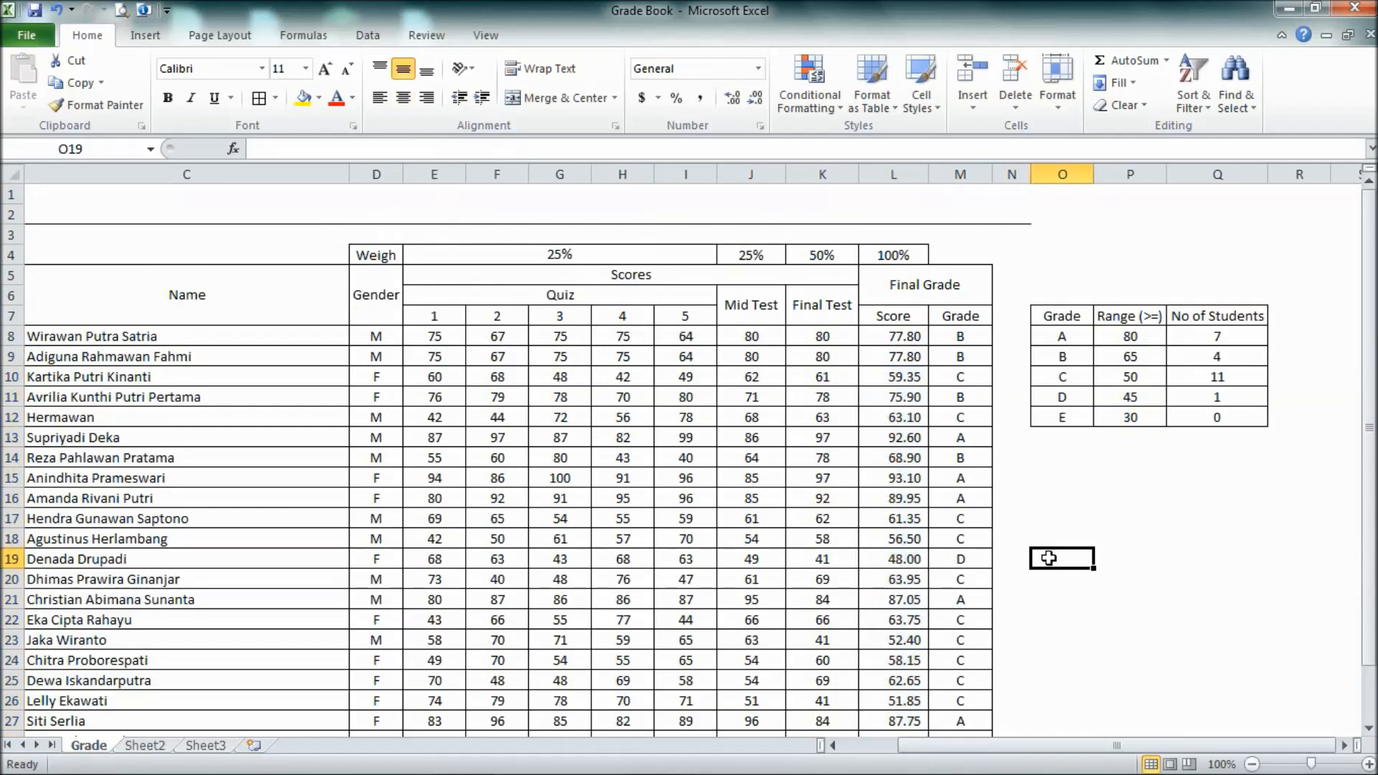
pyautogui.moveTo(959, 381)
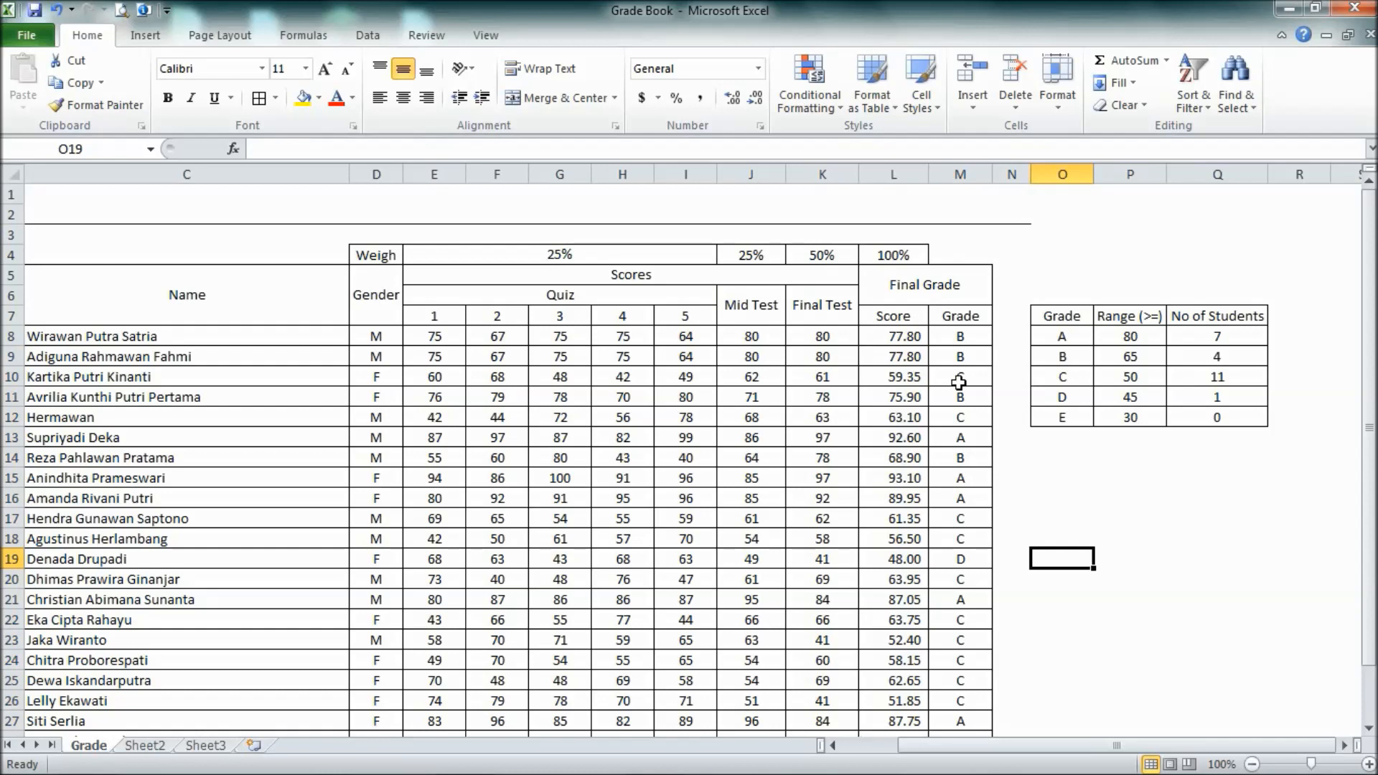
# Step: Review the first student's Grade formula and the COUNTIF count of A grades, leaving them unchanged
pyautogui.click(959, 336)
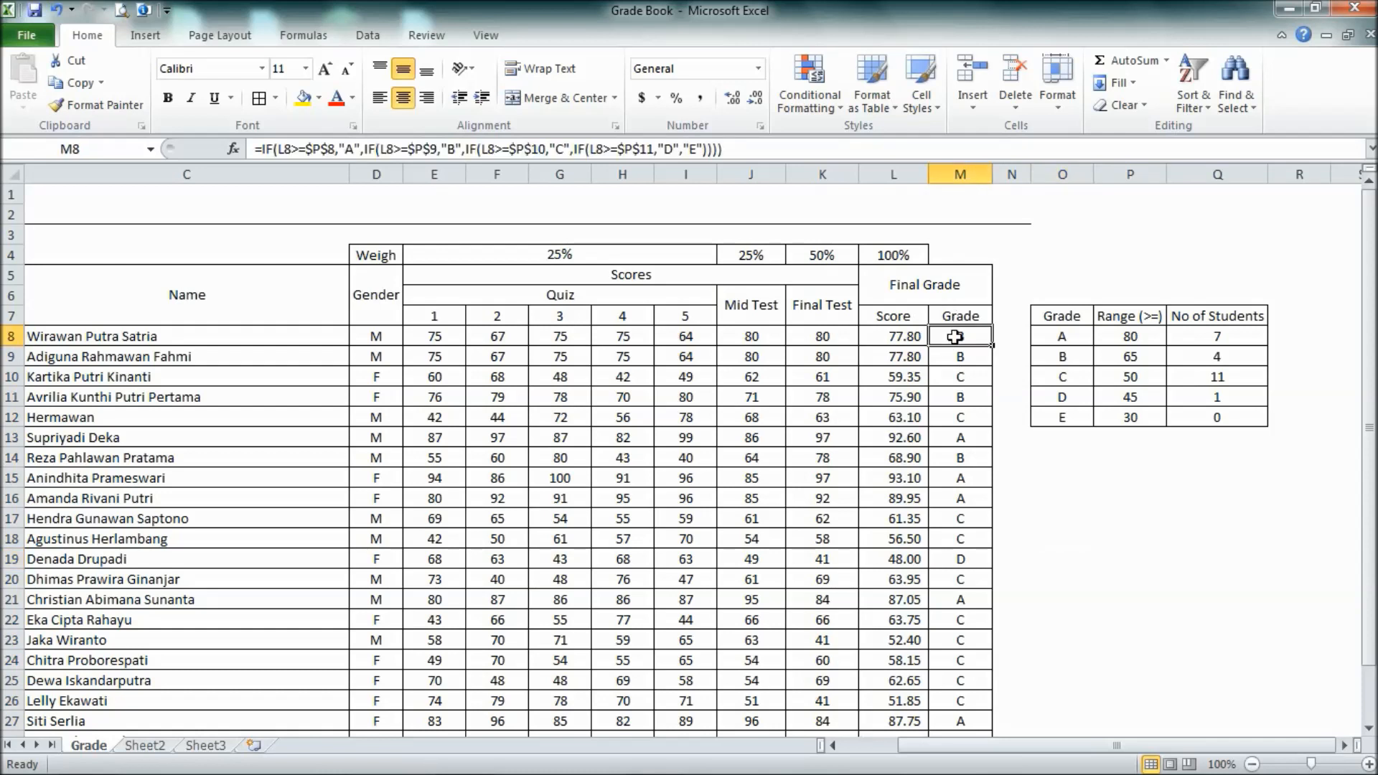
pyautogui.click(1129, 336)
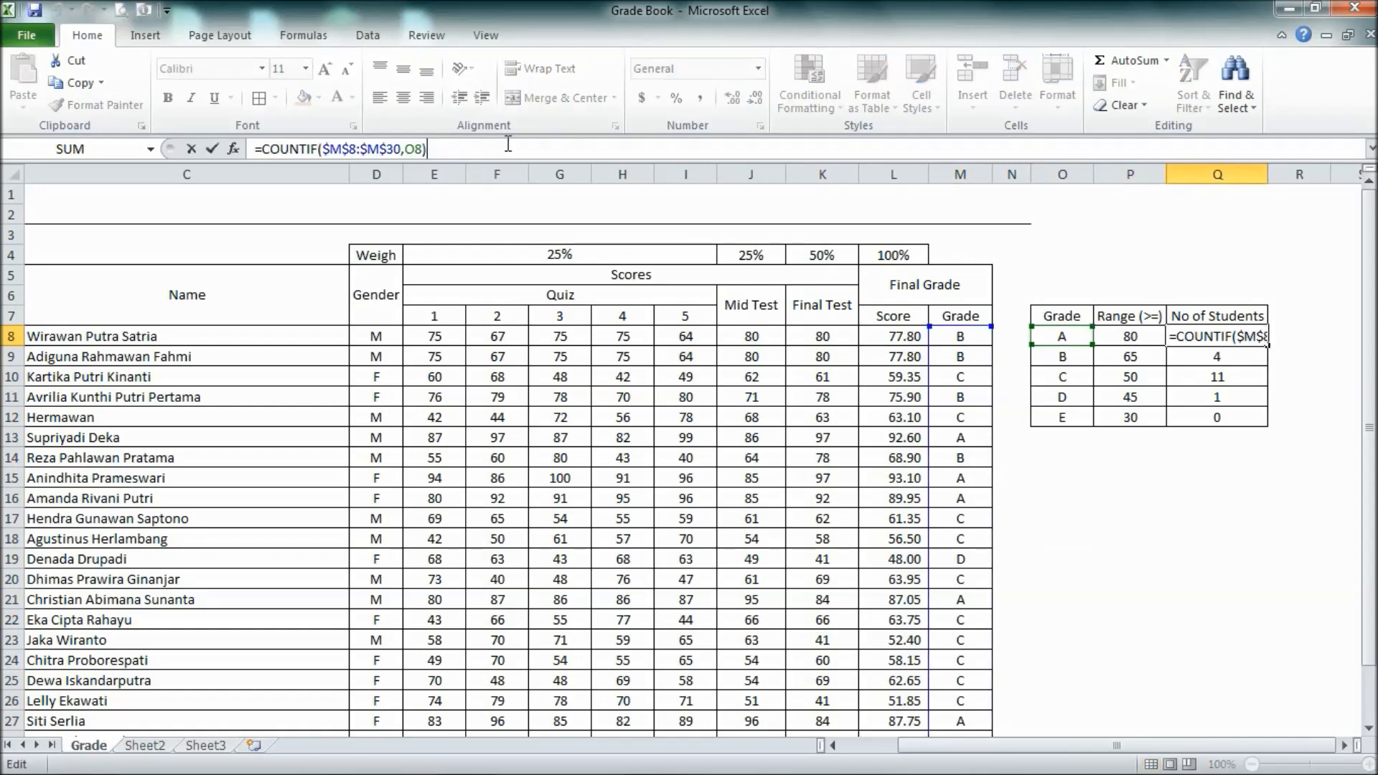
pyautogui.press('Return')
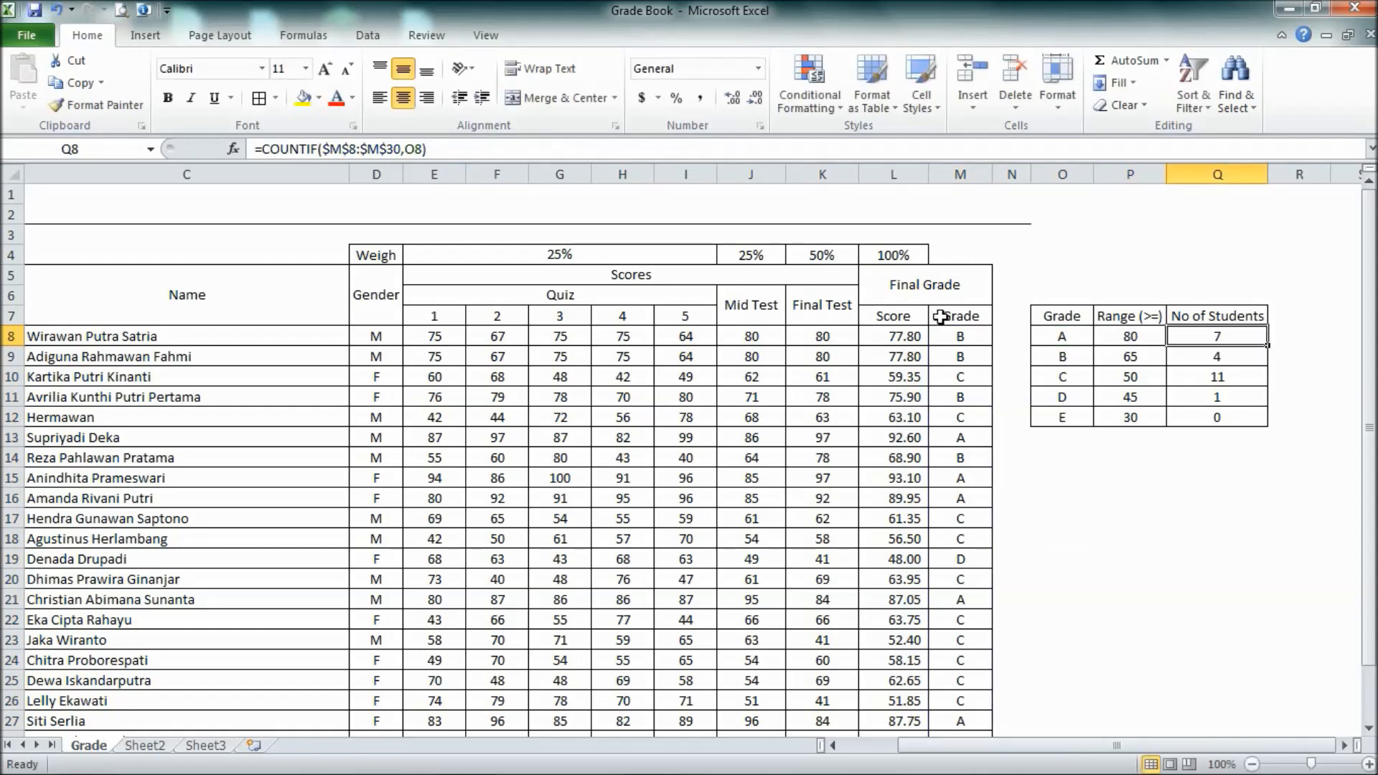
pyautogui.doubleClick(960, 336)
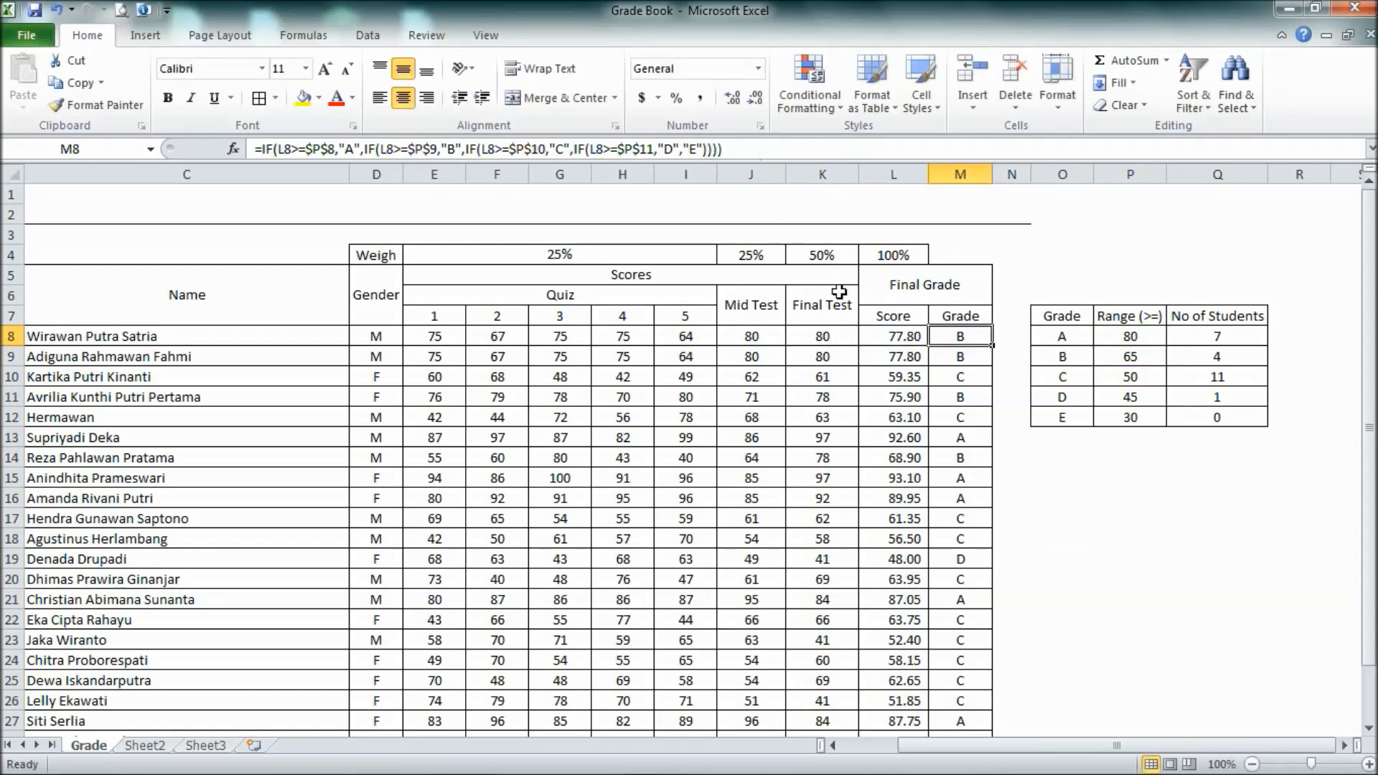
pyautogui.moveTo(1230, 355)
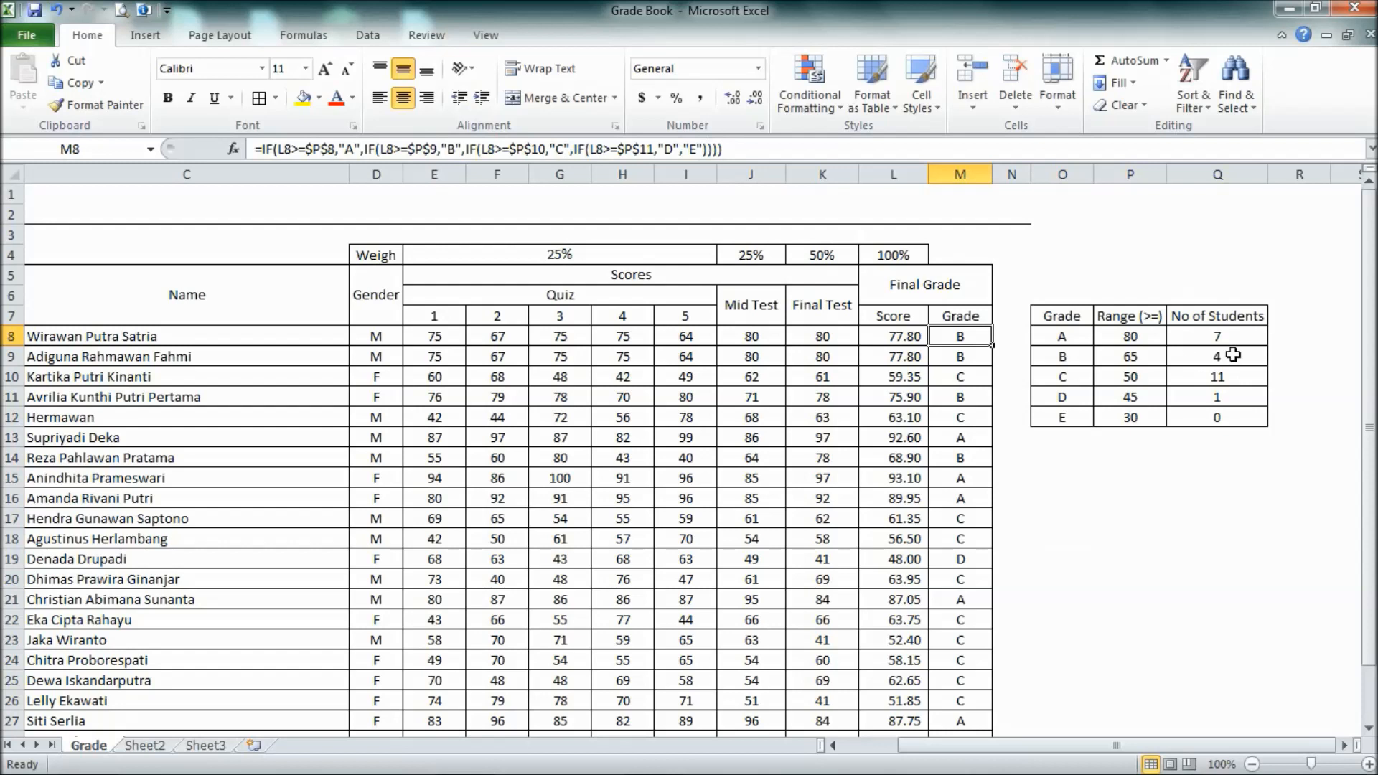
pyautogui.moveTo(982, 370)
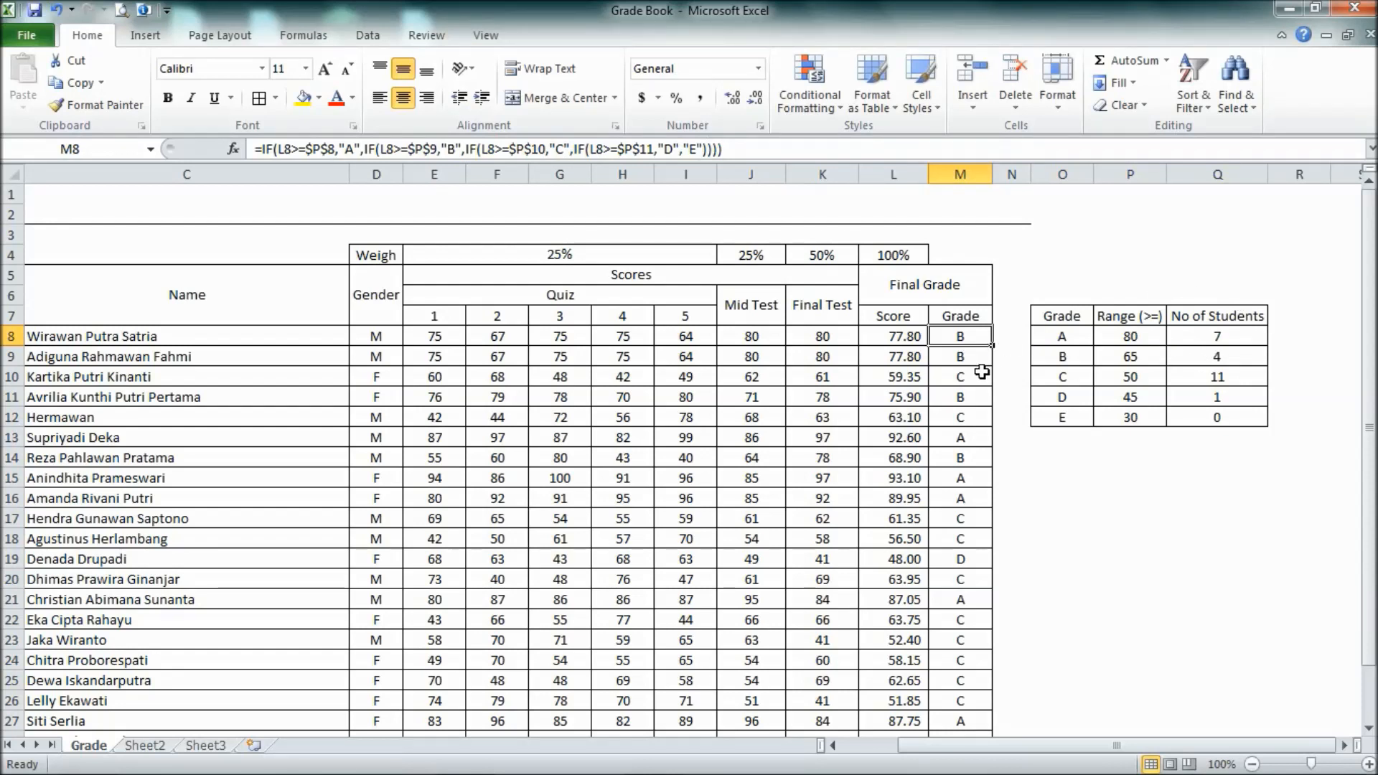
pyautogui.moveTo(935, 467)
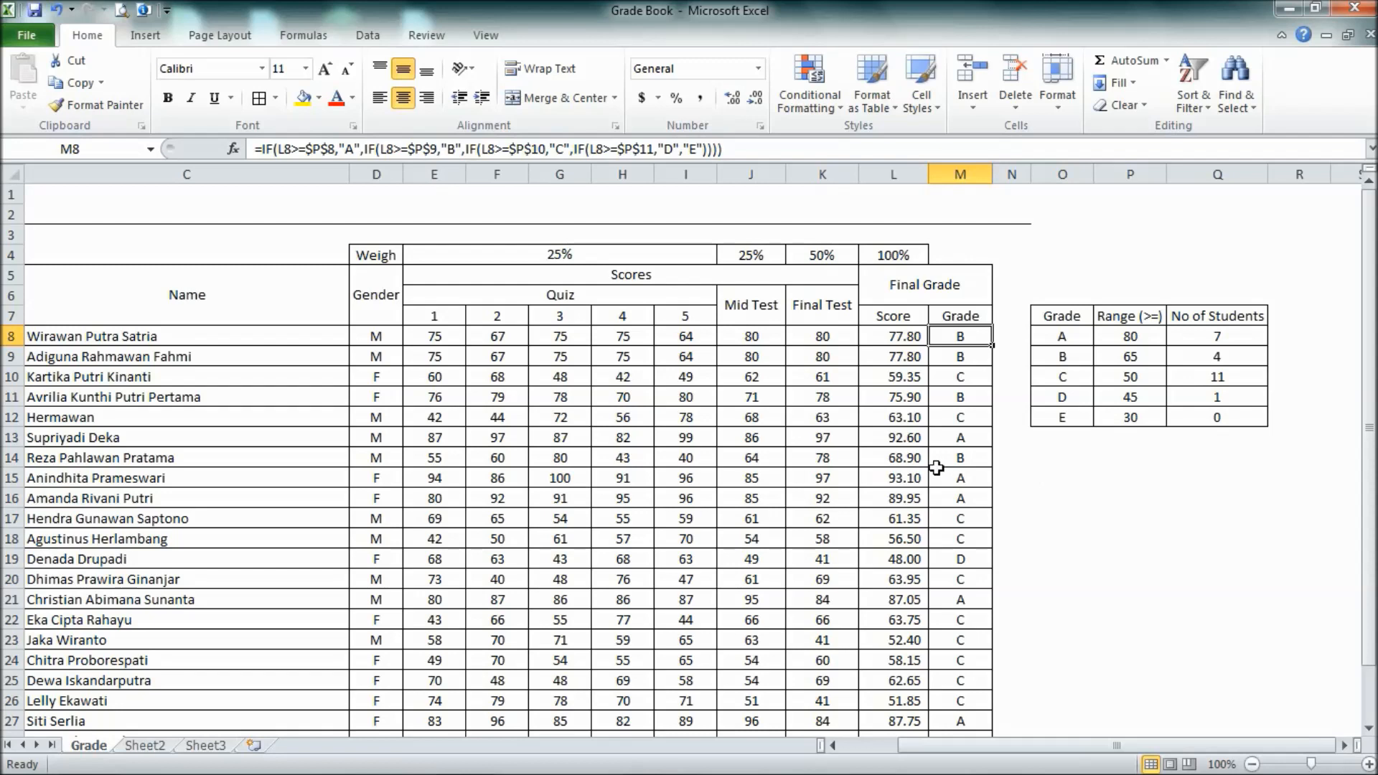
pyautogui.scroll(-3)
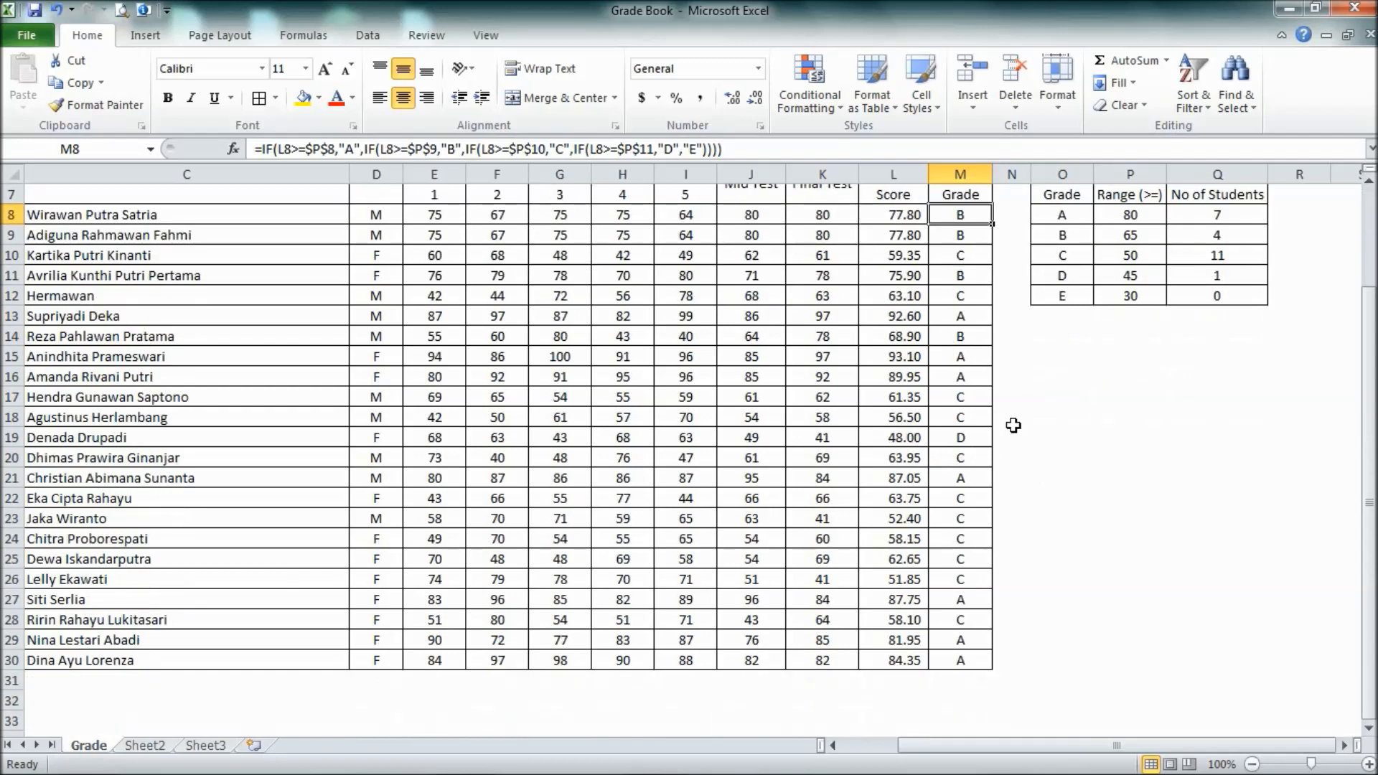
pyautogui.scroll(3)
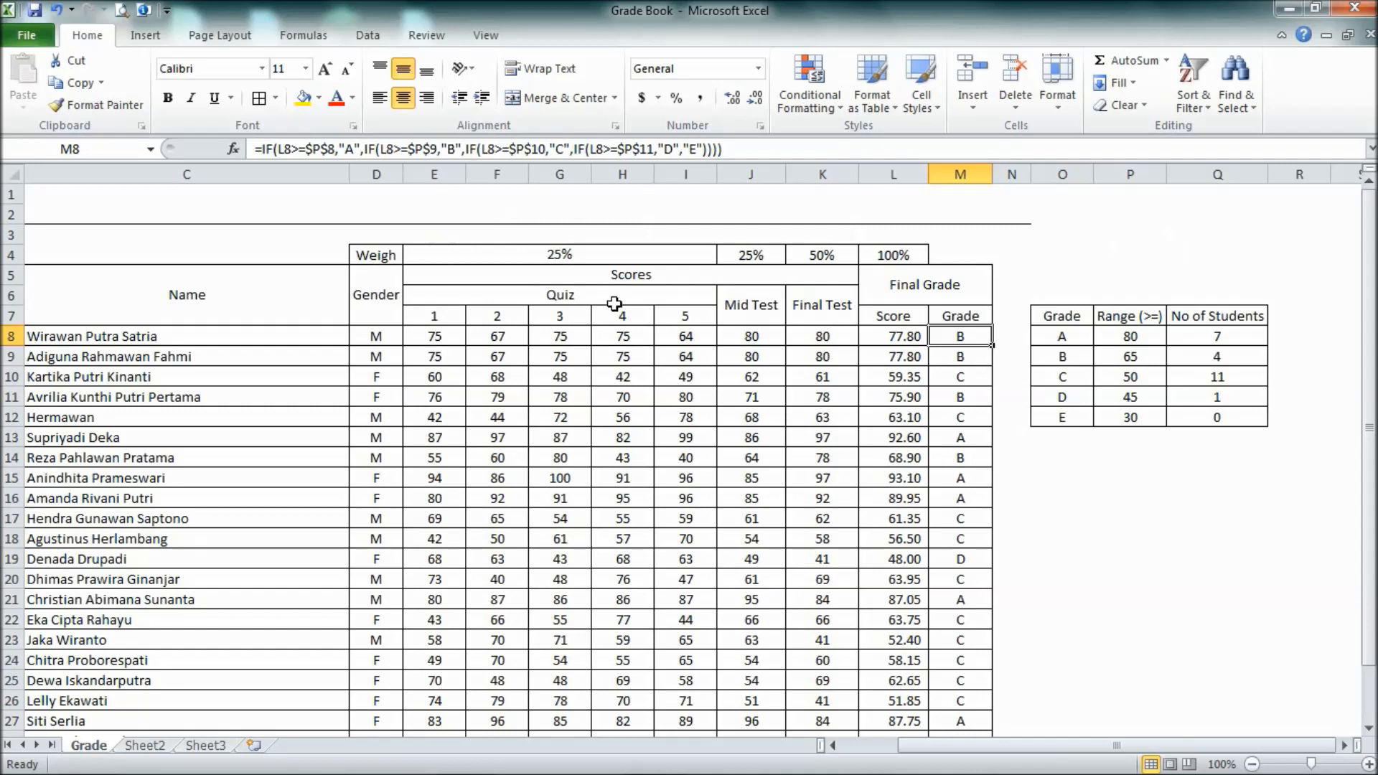
pyautogui.moveTo(650, 255)
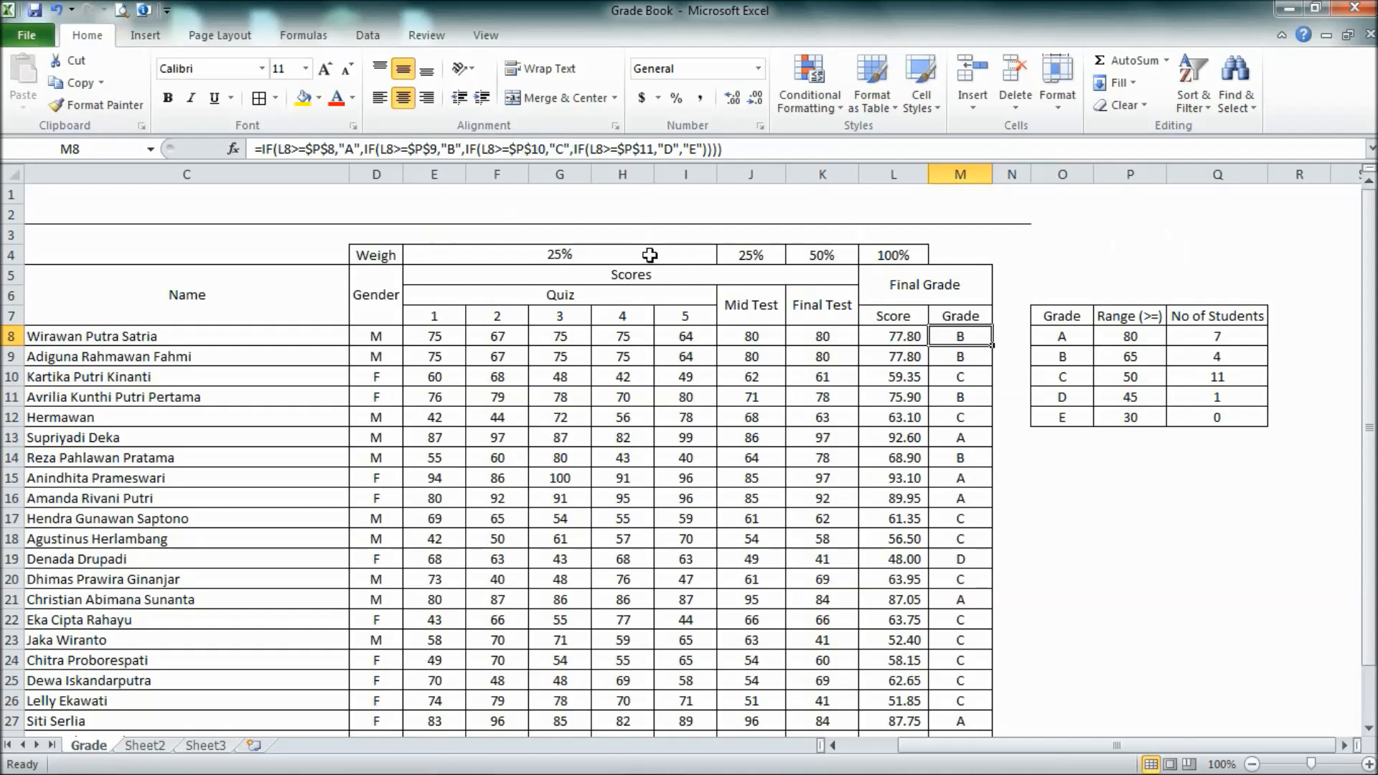
pyautogui.moveTo(586, 244)
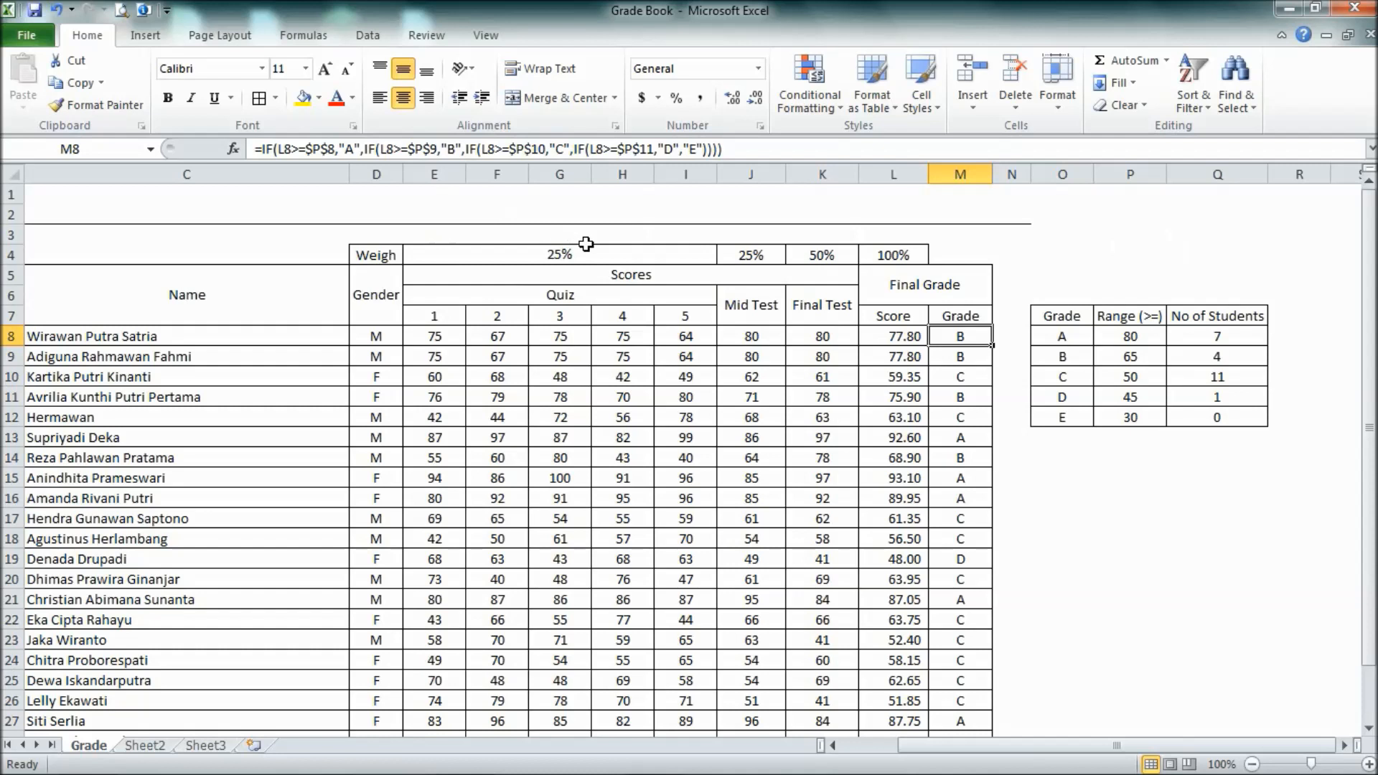
pyautogui.moveTo(627, 260)
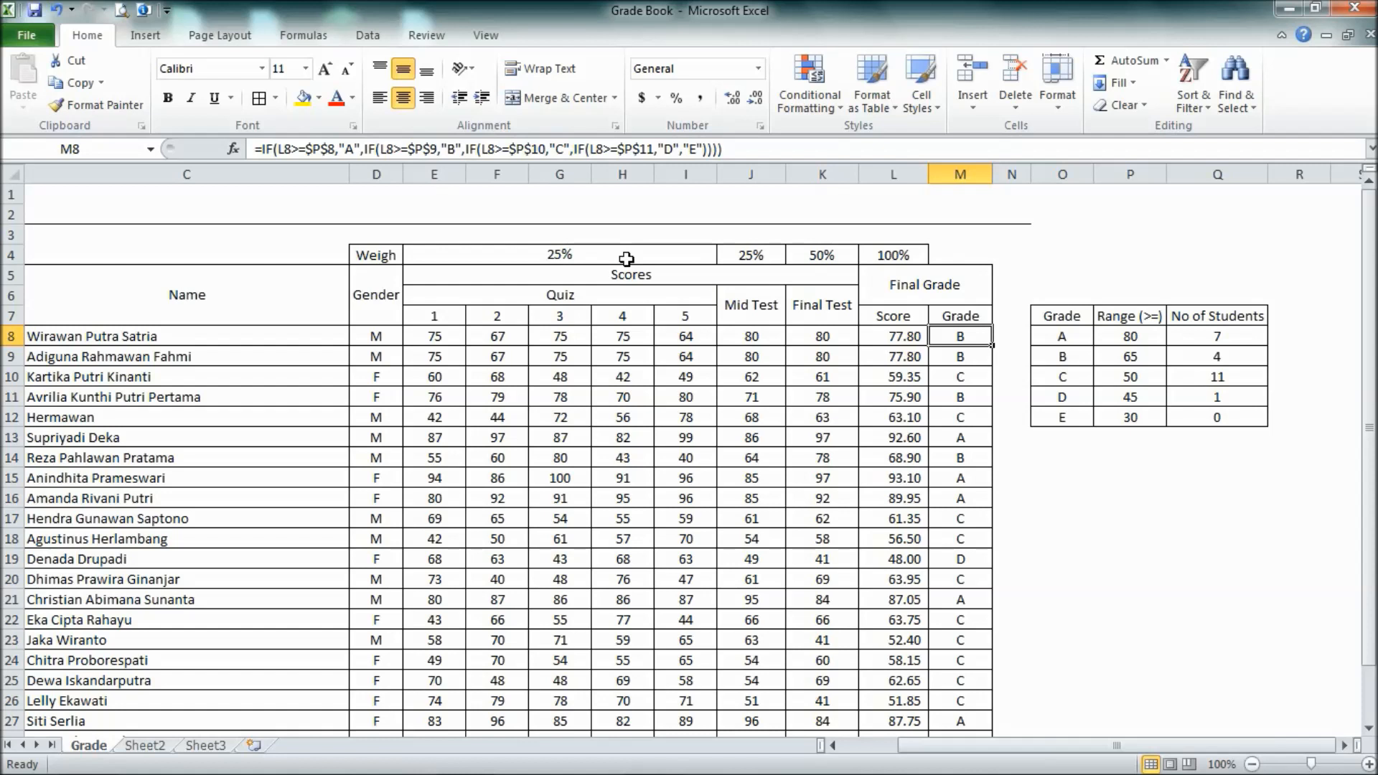
pyautogui.moveTo(454, 341)
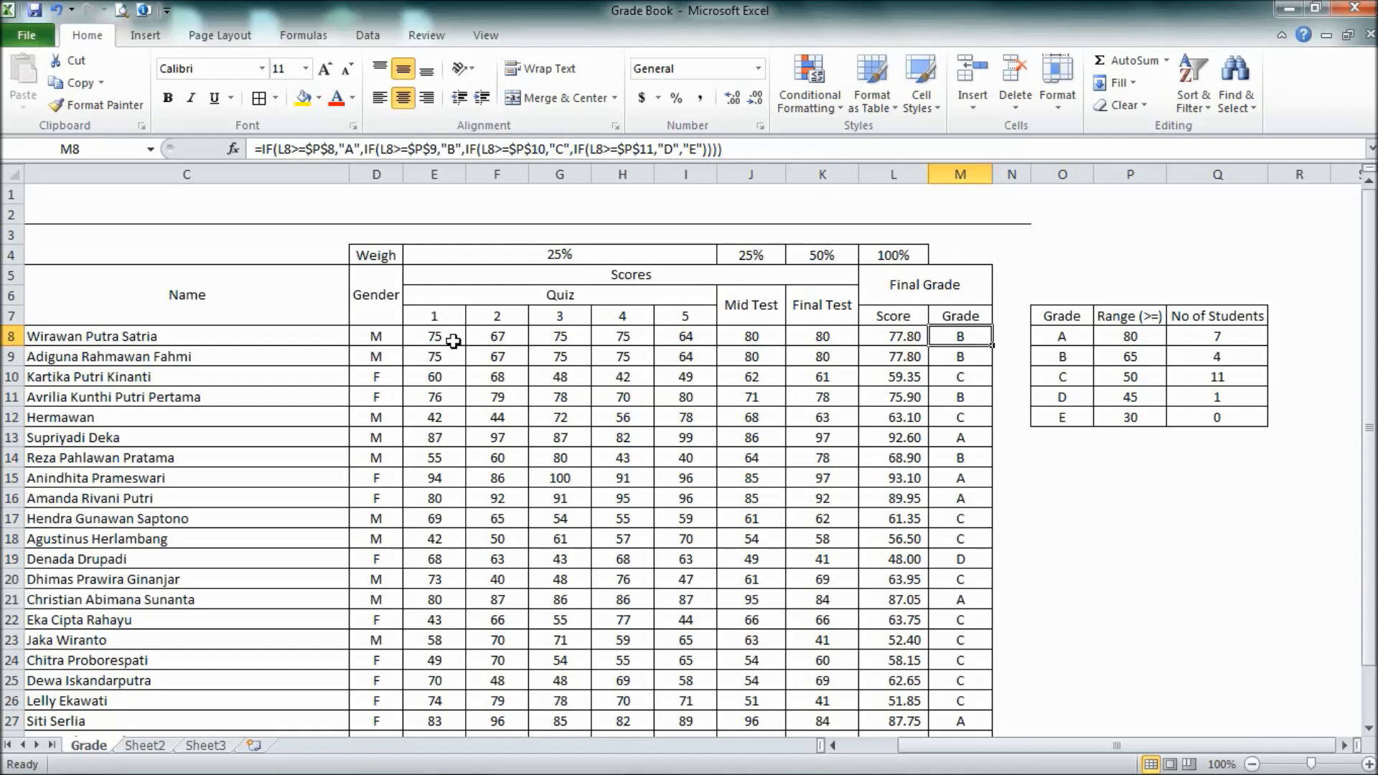
pyautogui.click(433, 336)
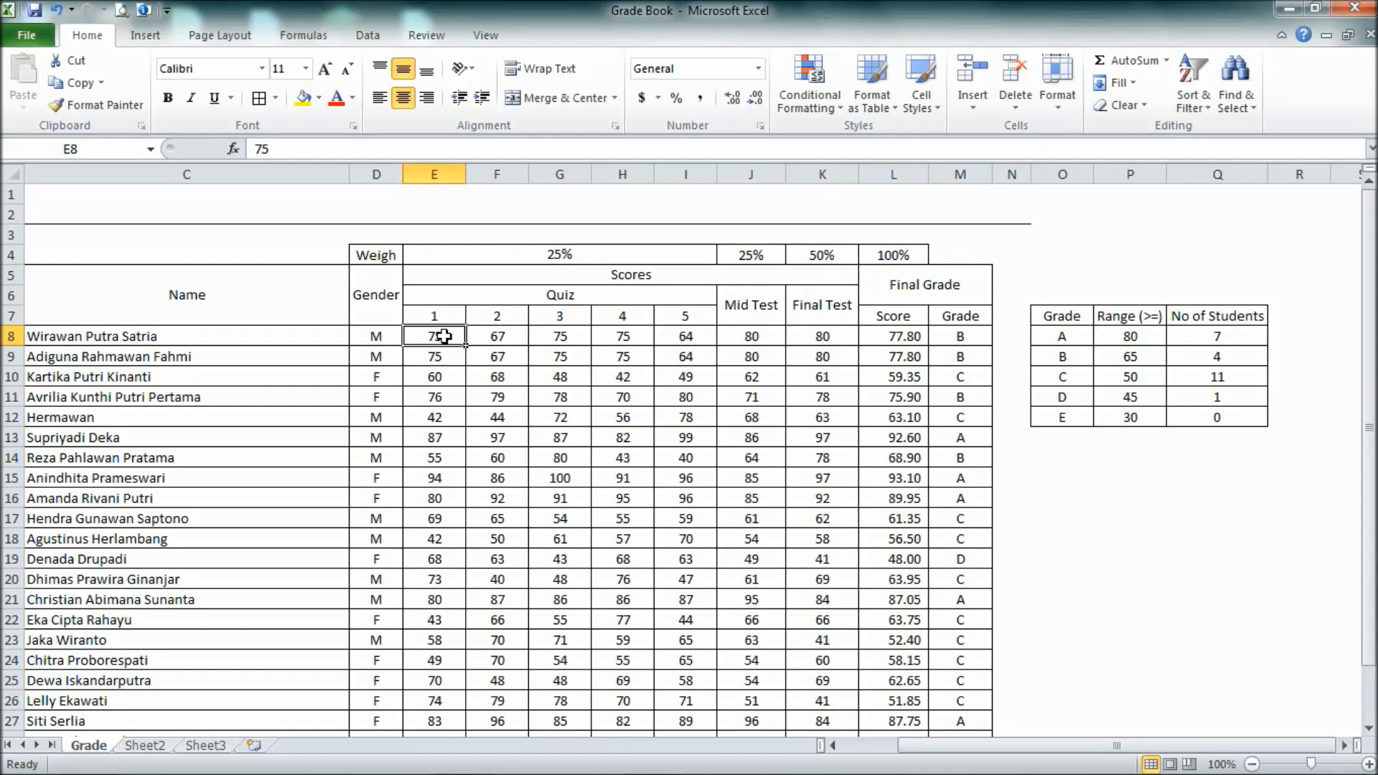
pyautogui.click(621, 336)
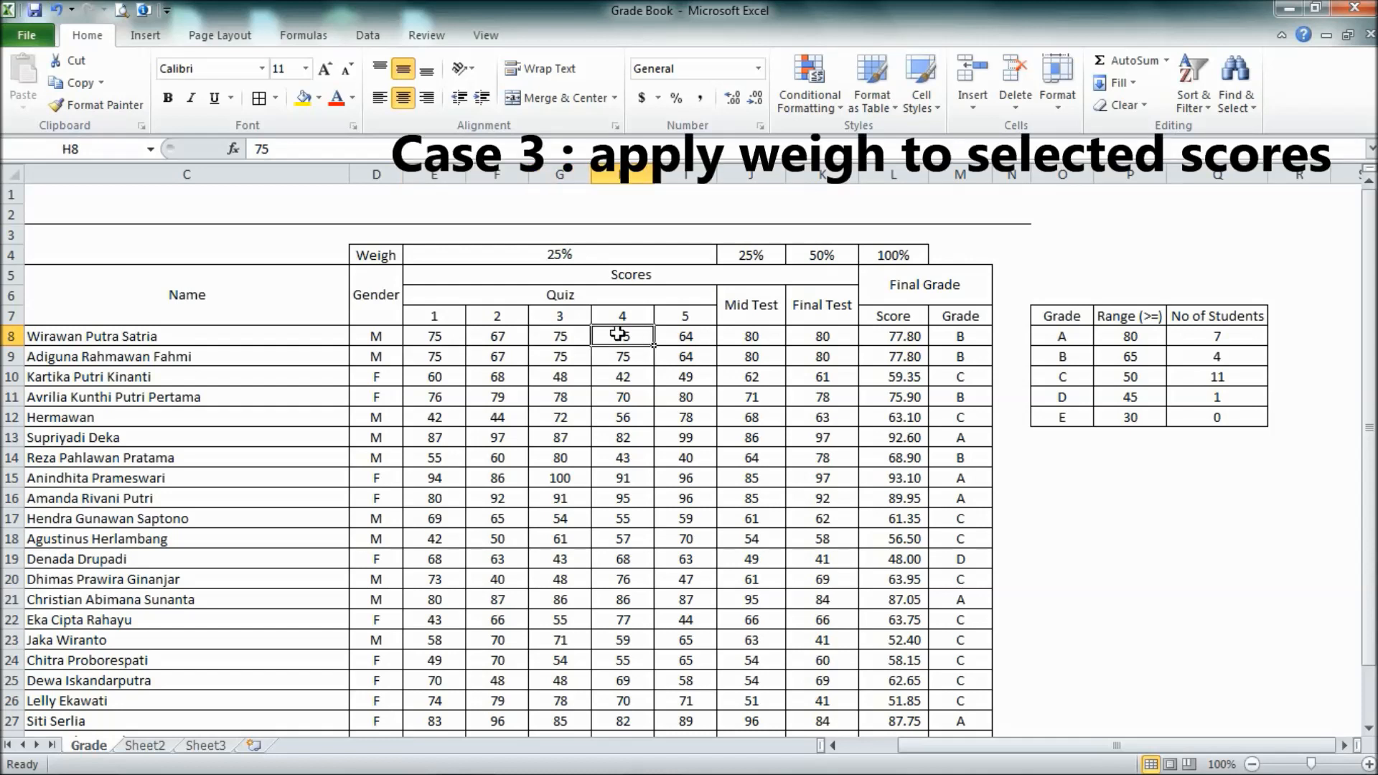
pyautogui.click(495, 335)
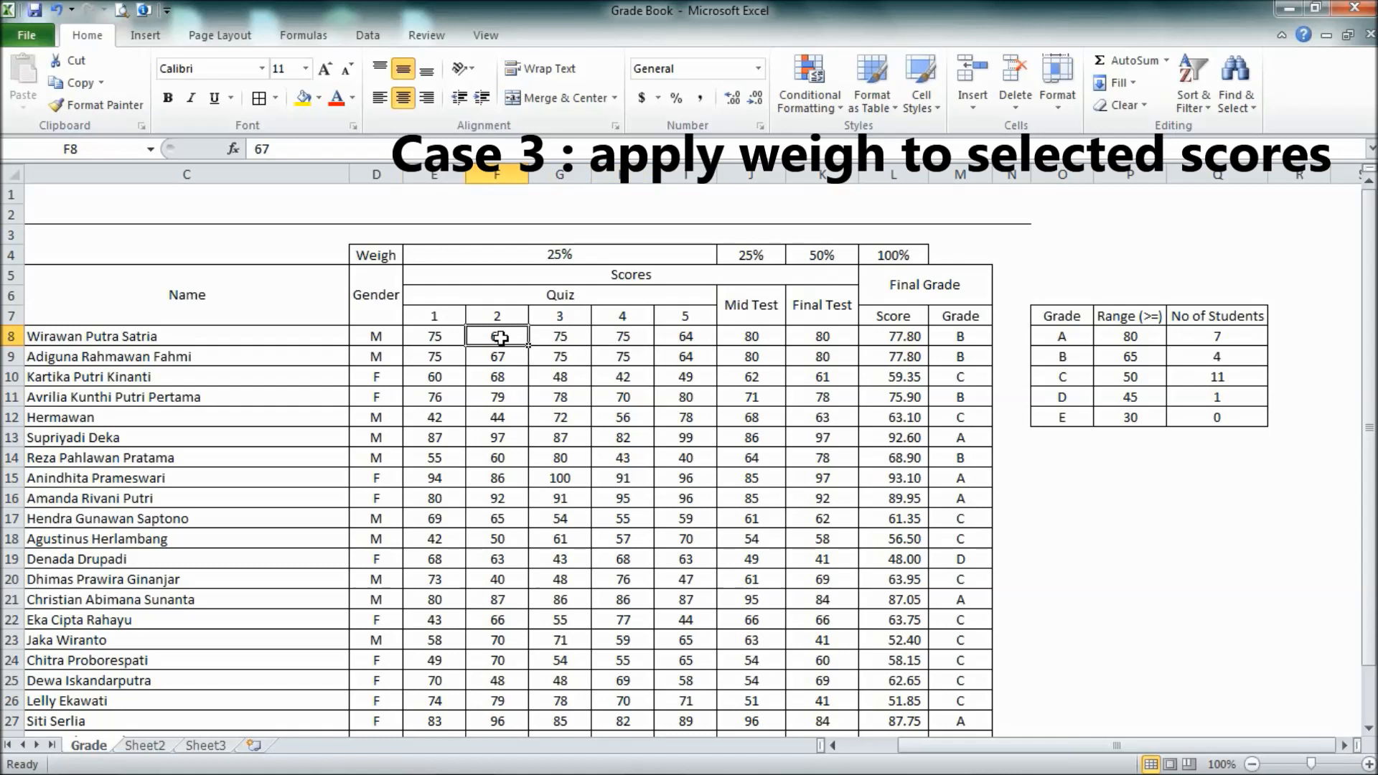
pyautogui.click(684, 336)
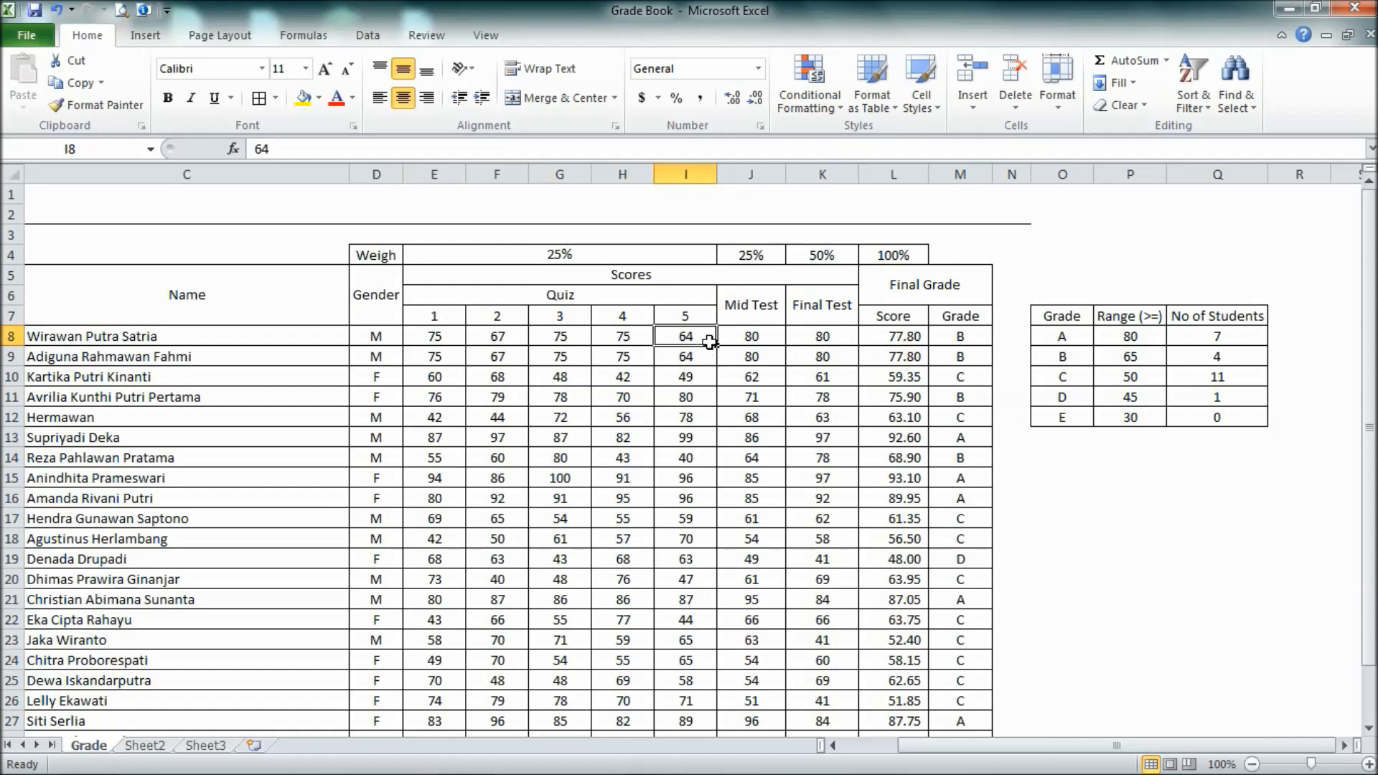
pyautogui.moveTo(678, 351)
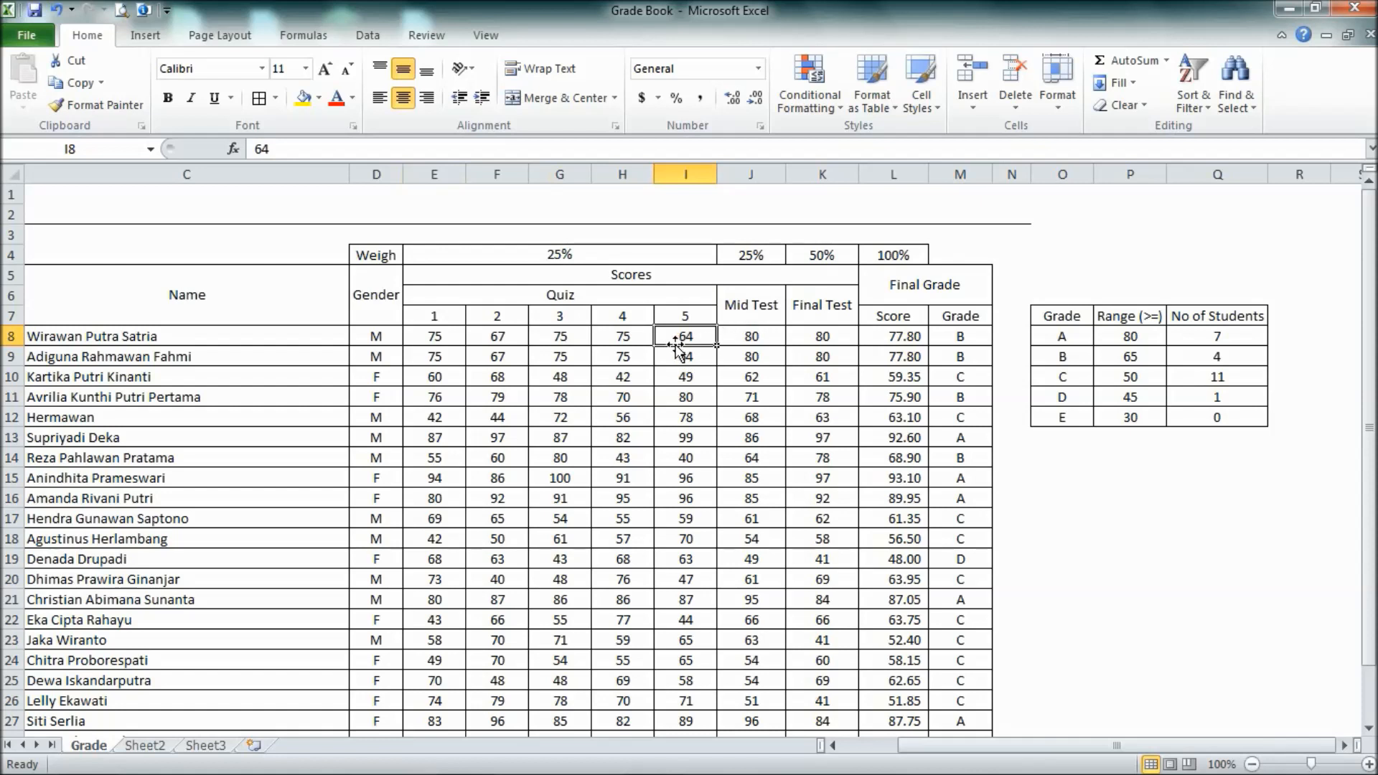
pyautogui.moveTo(618, 274)
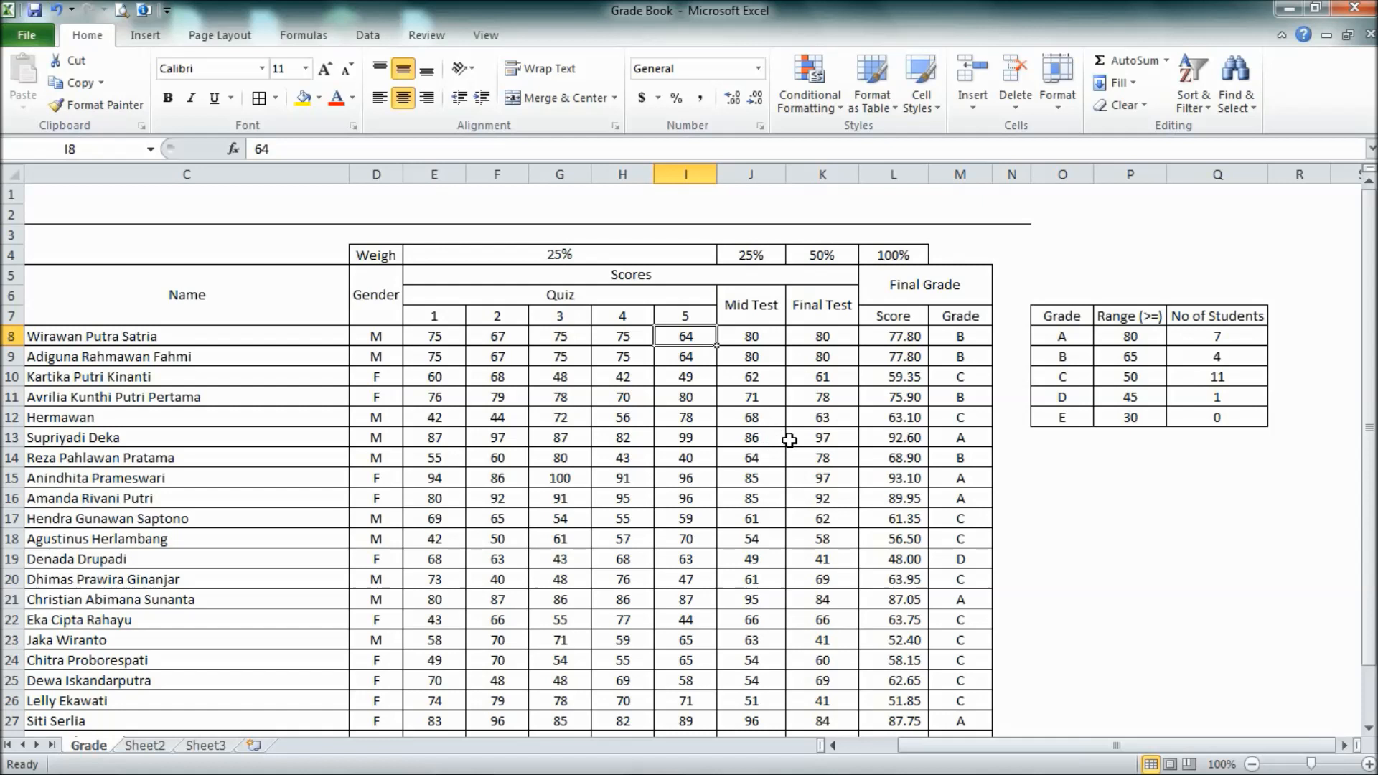
pyautogui.moveTo(877, 331)
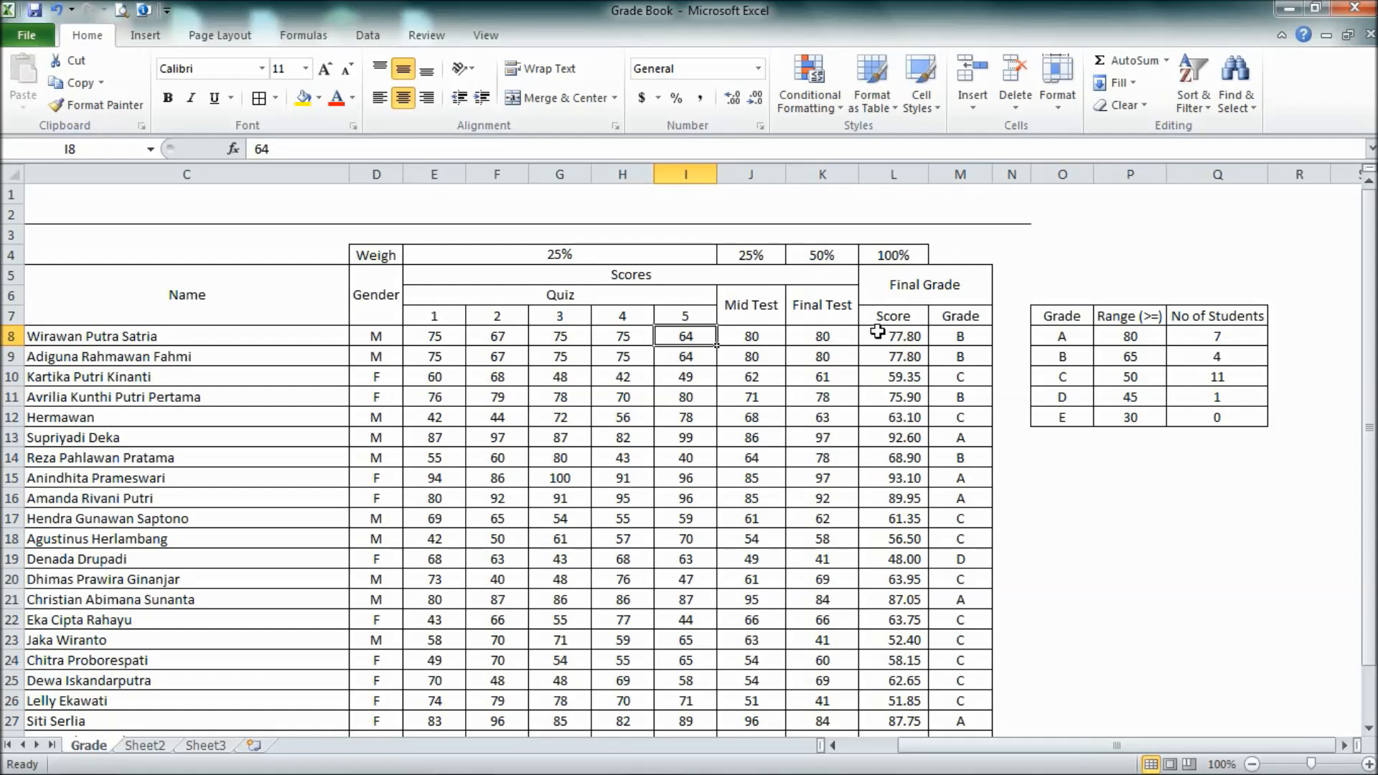
# Step: Make L8 average LARGE(E8:I8,1), LARGE(...,2), LARGE(...,3) so only the top three quizzes count, giving 78.75
pyautogui.click(891, 336)
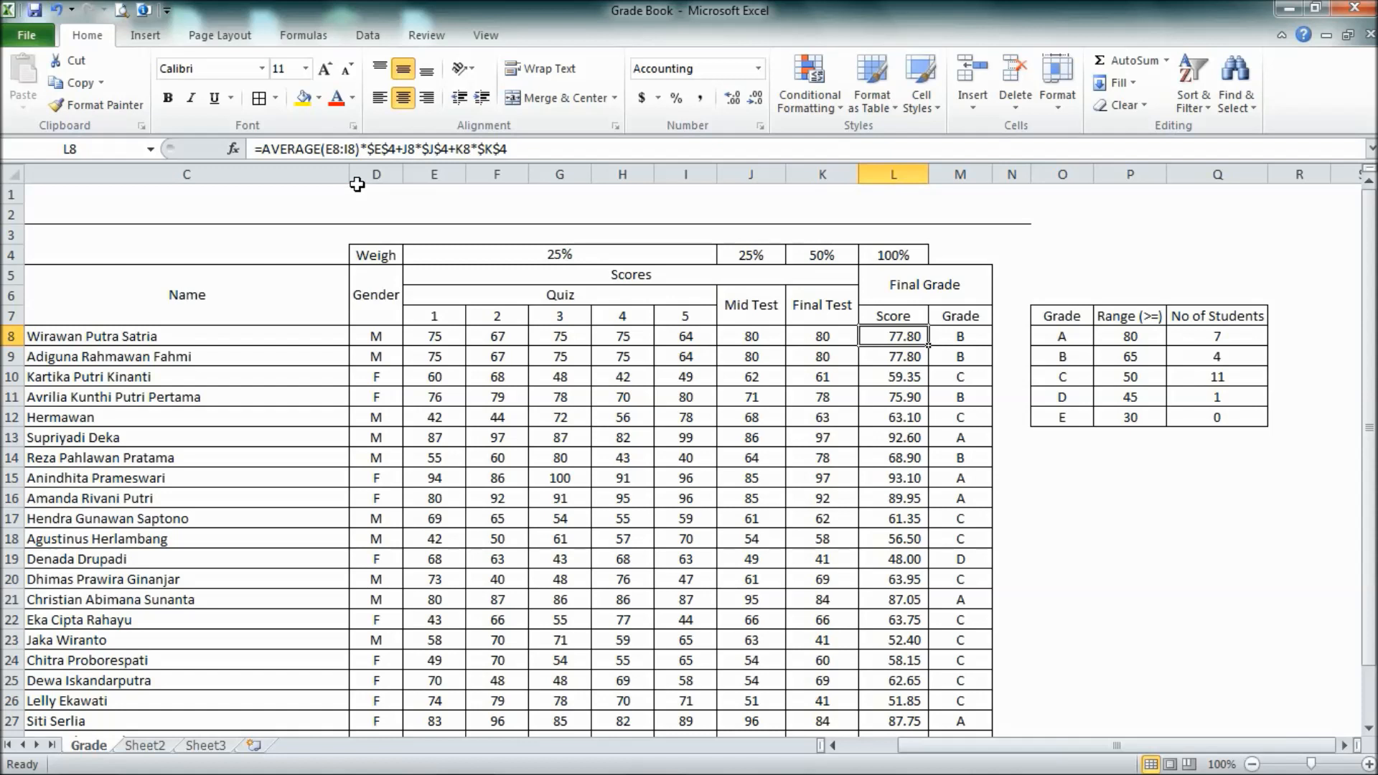
pyautogui.moveTo(355, 170)
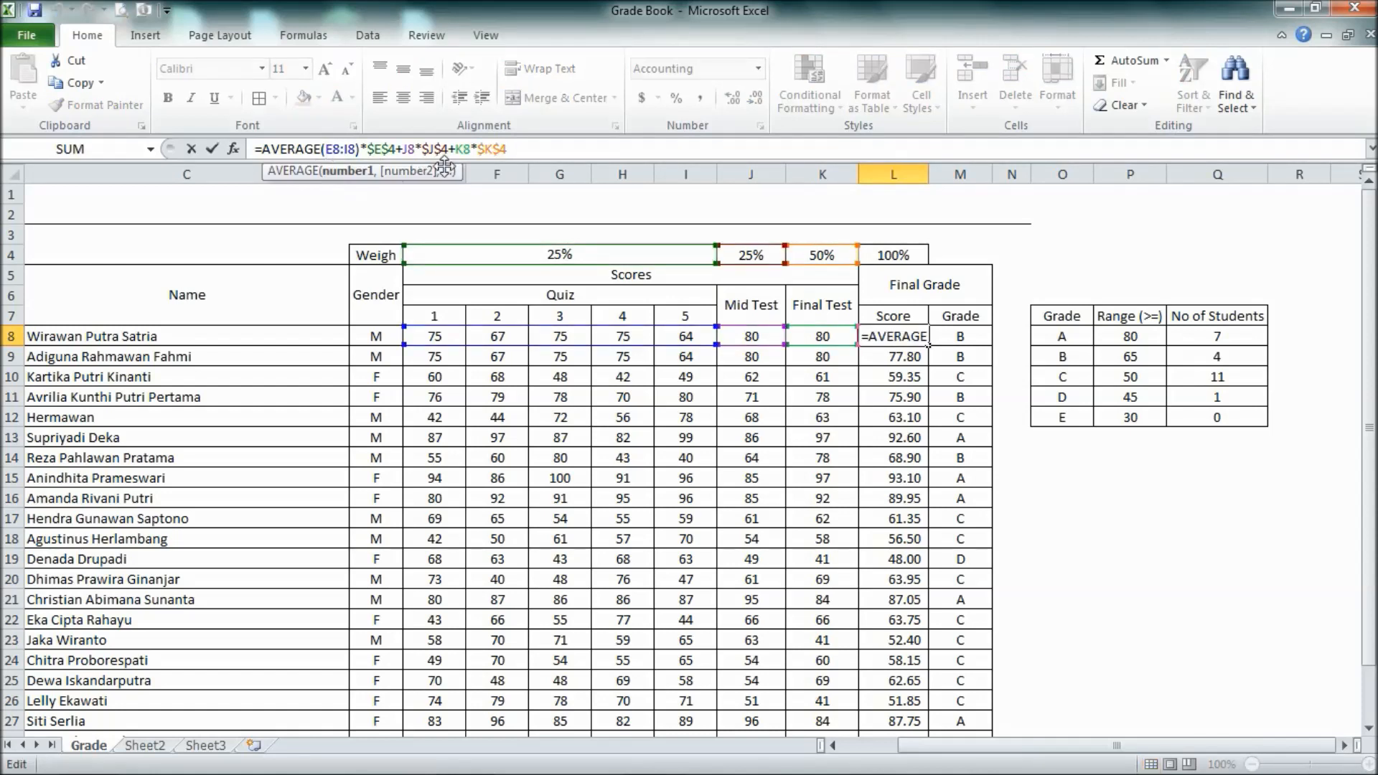
pyautogui.write('la')
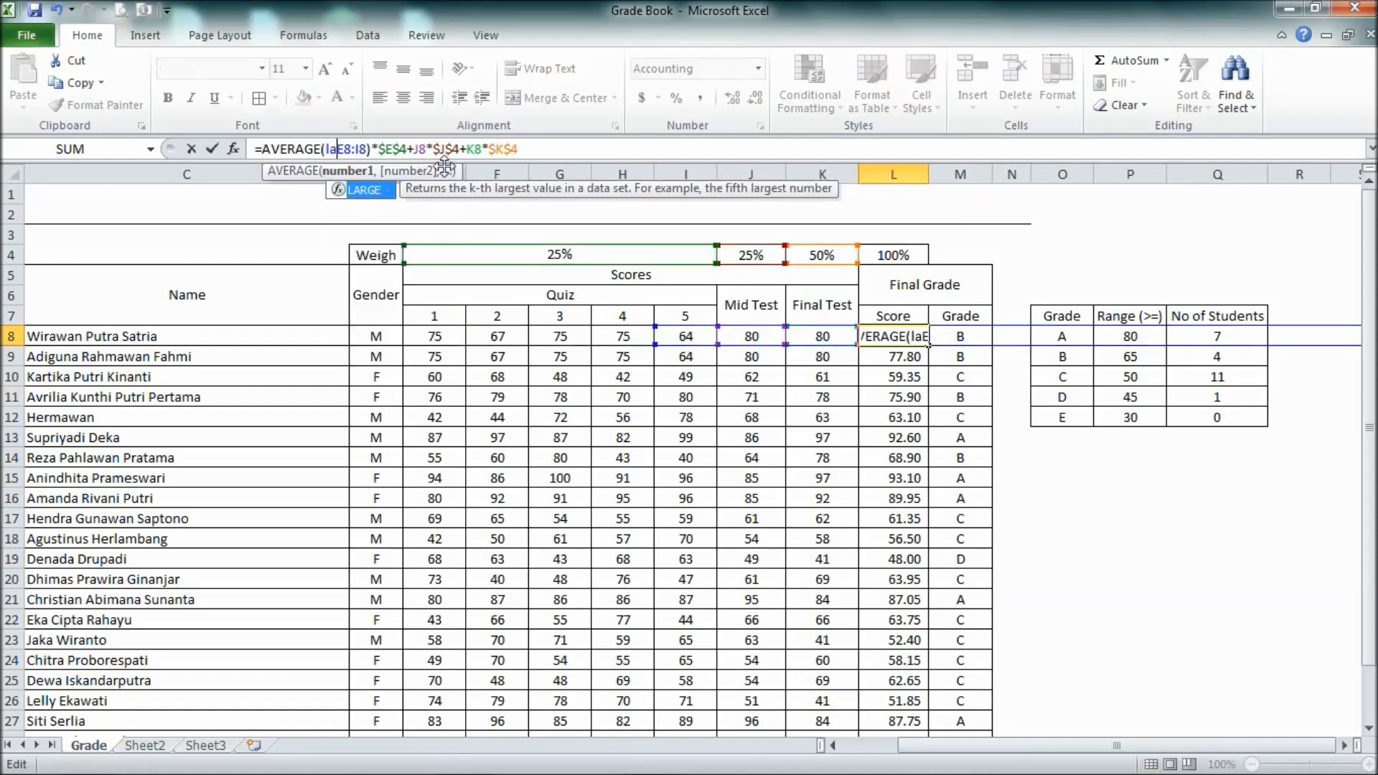
pyautogui.write('large(')
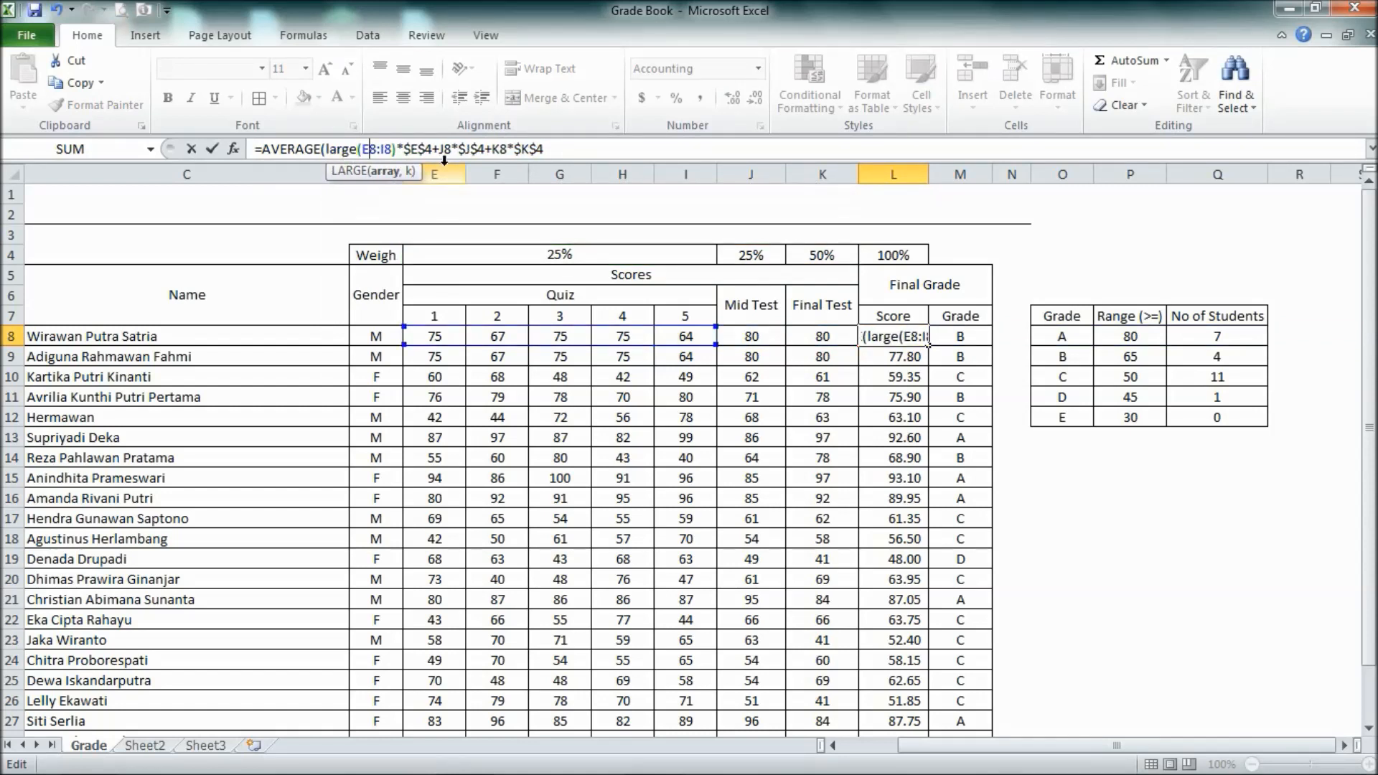
pyautogui.write(',')
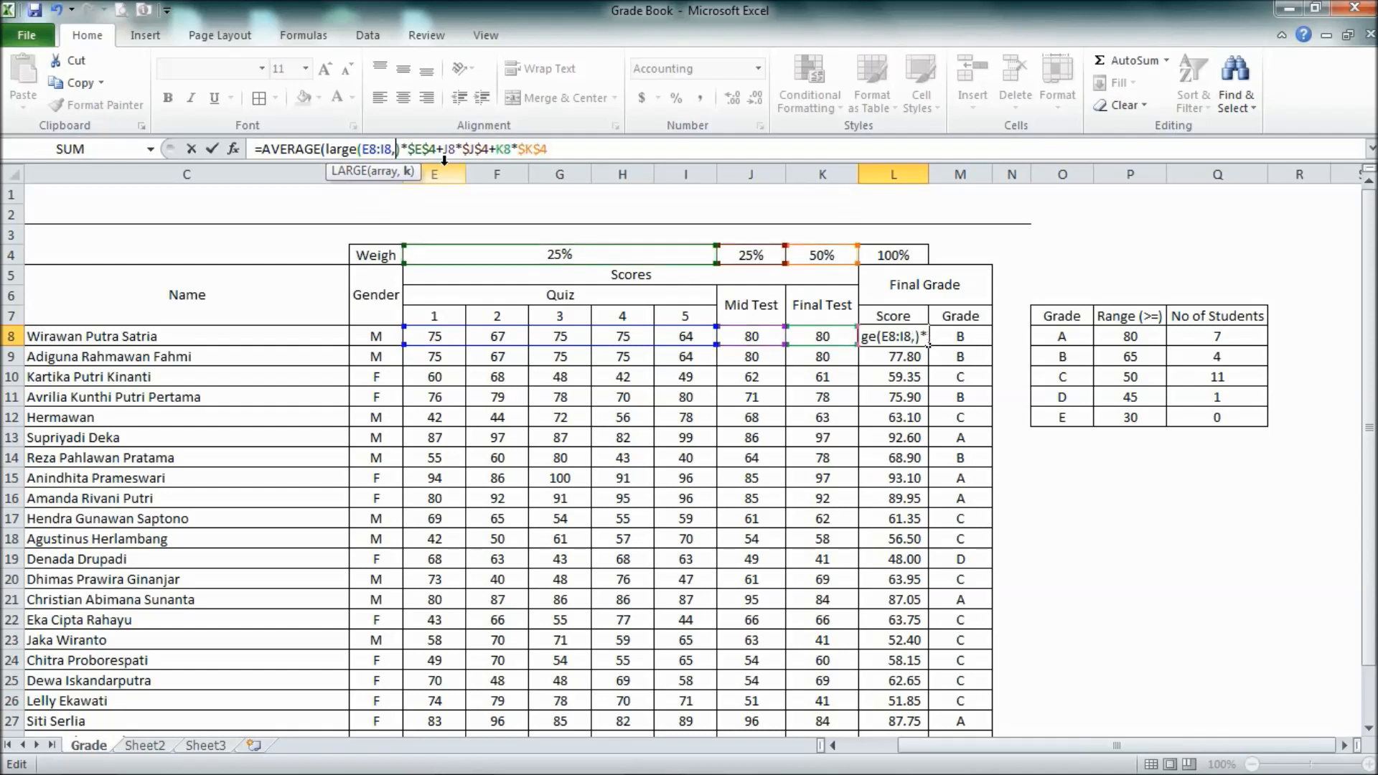
pyautogui.write('1')
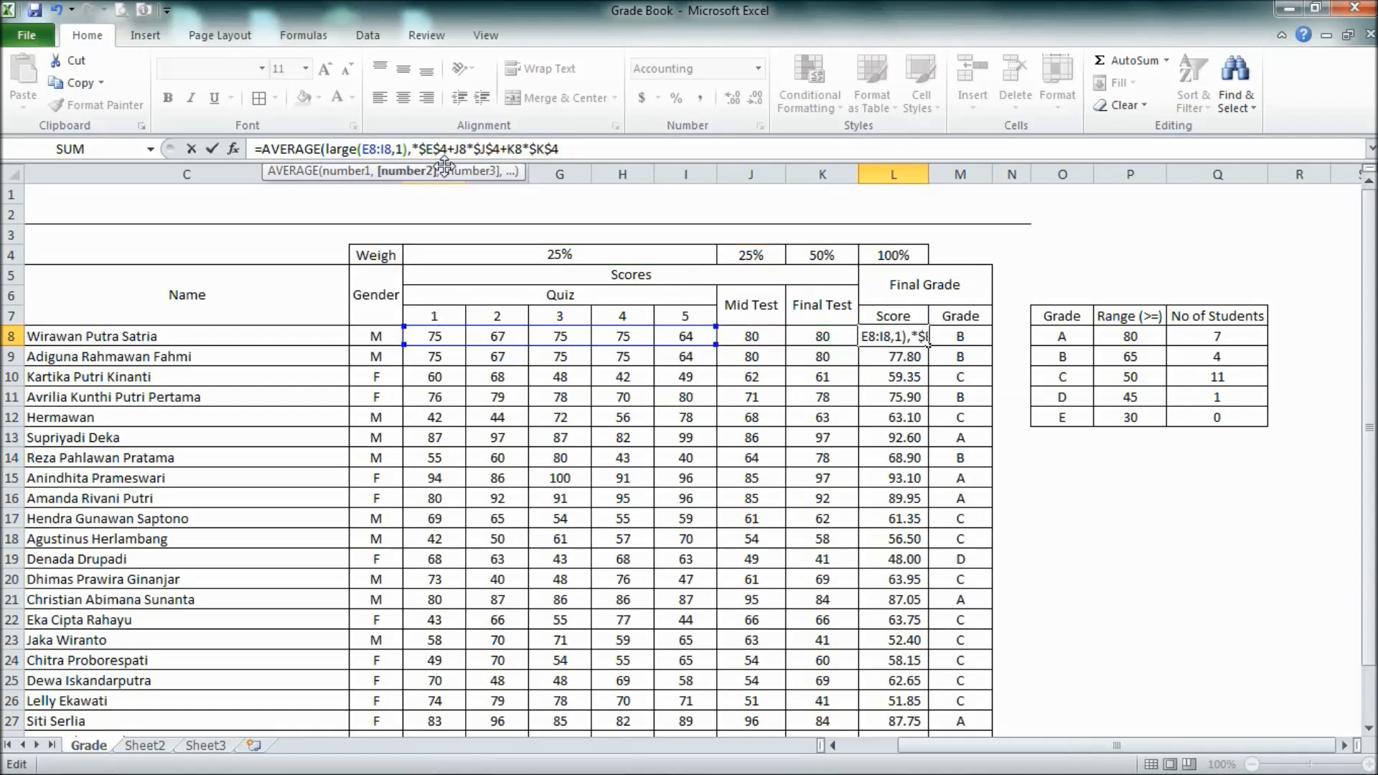
pyautogui.write('large(E8:I8,2')
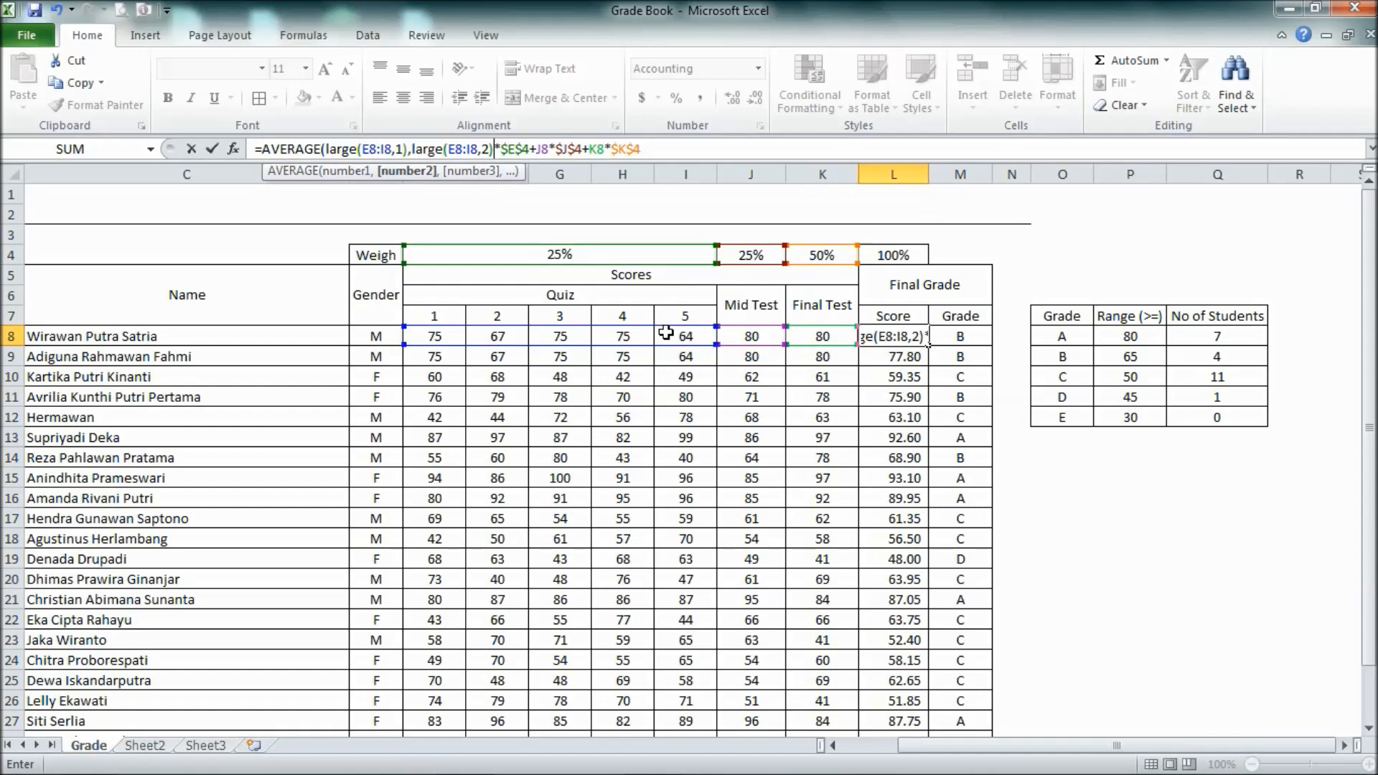
pyautogui.write('large(E8:I8,3')
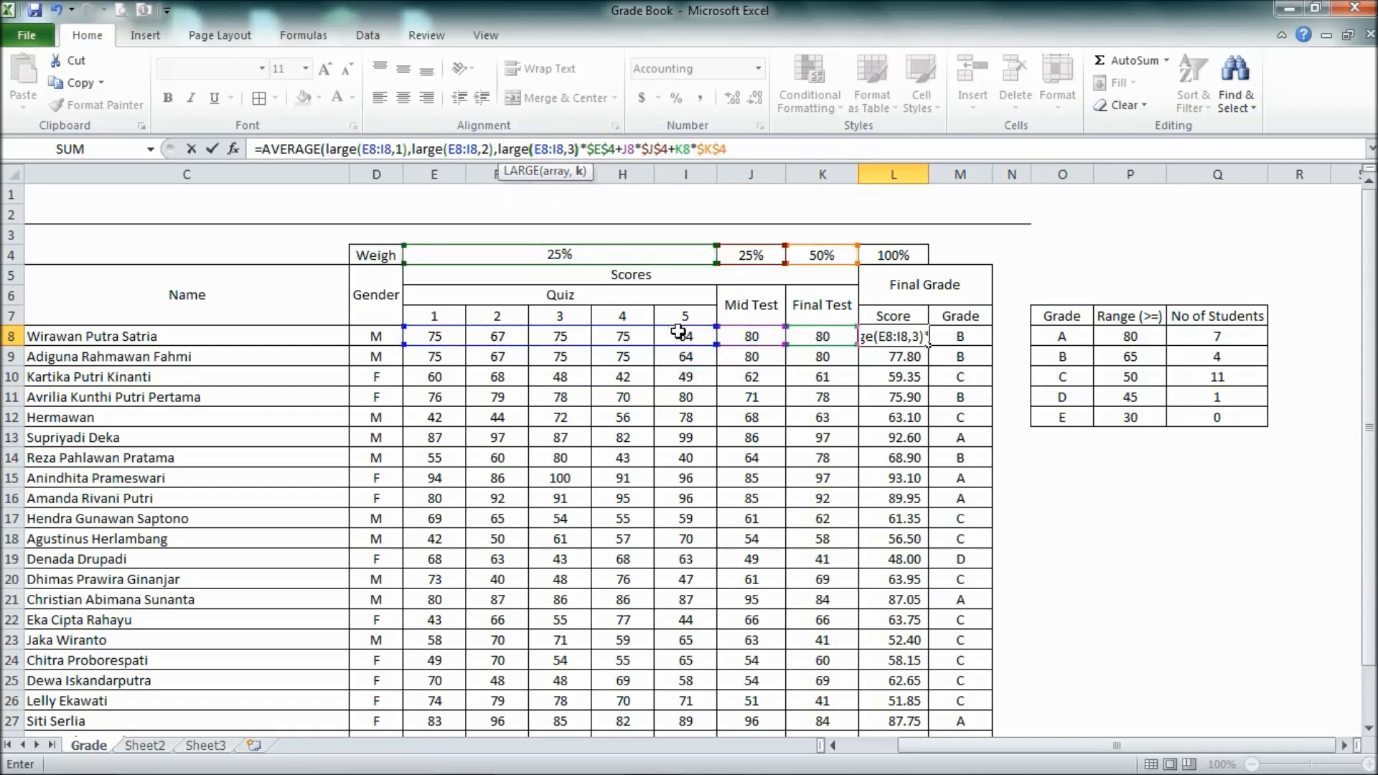
pyautogui.write(')')
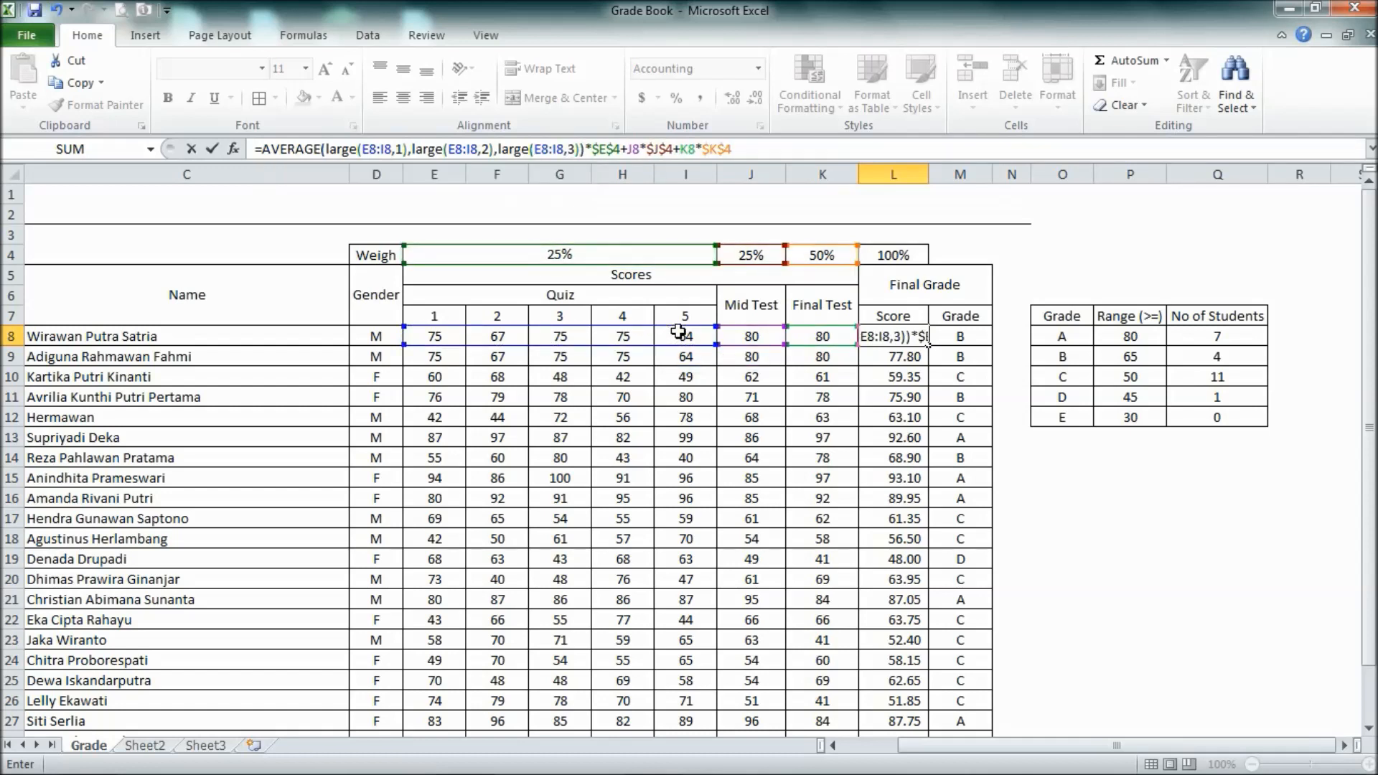
pyautogui.press('Return')
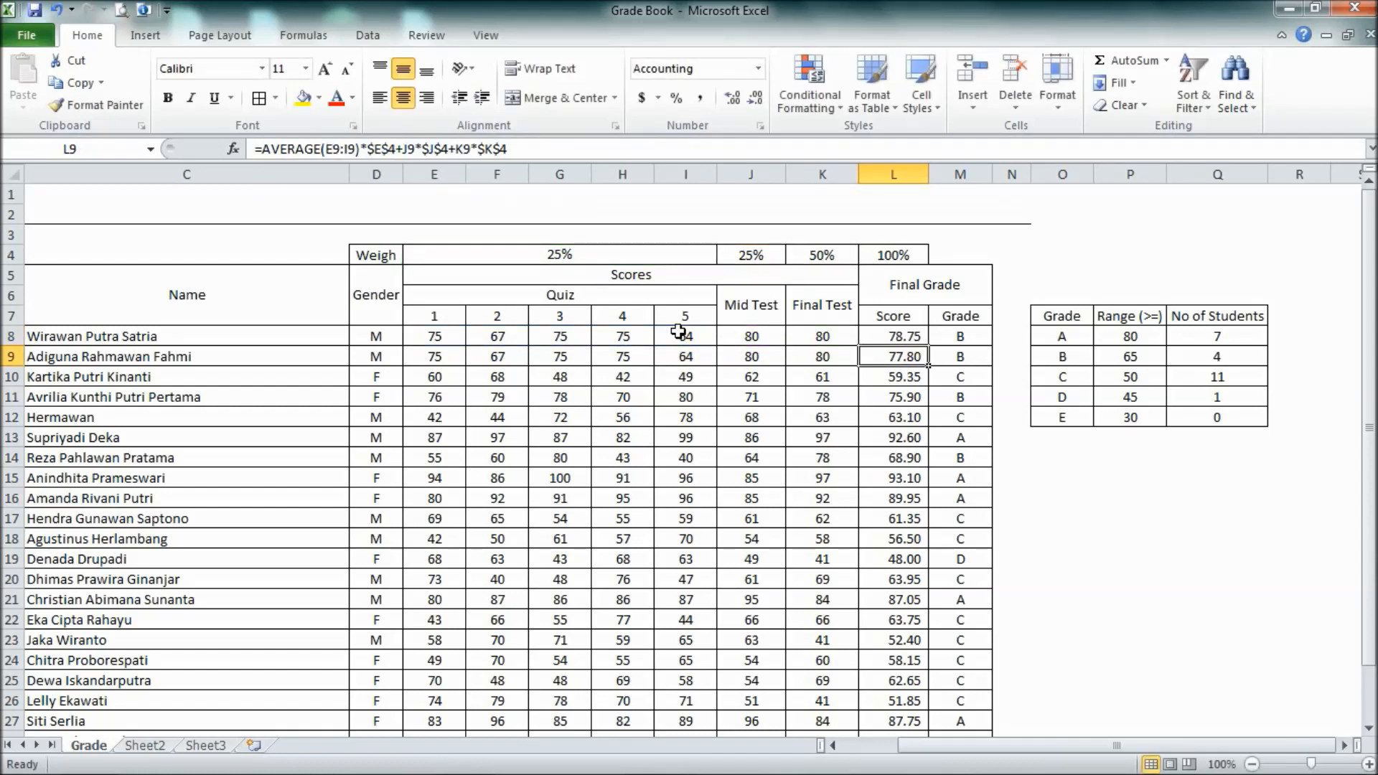
# Step: Fill the top-three quiz Score formula down to L27 and check the updated grade and COUNTIF formulas
pyautogui.click(893, 336)
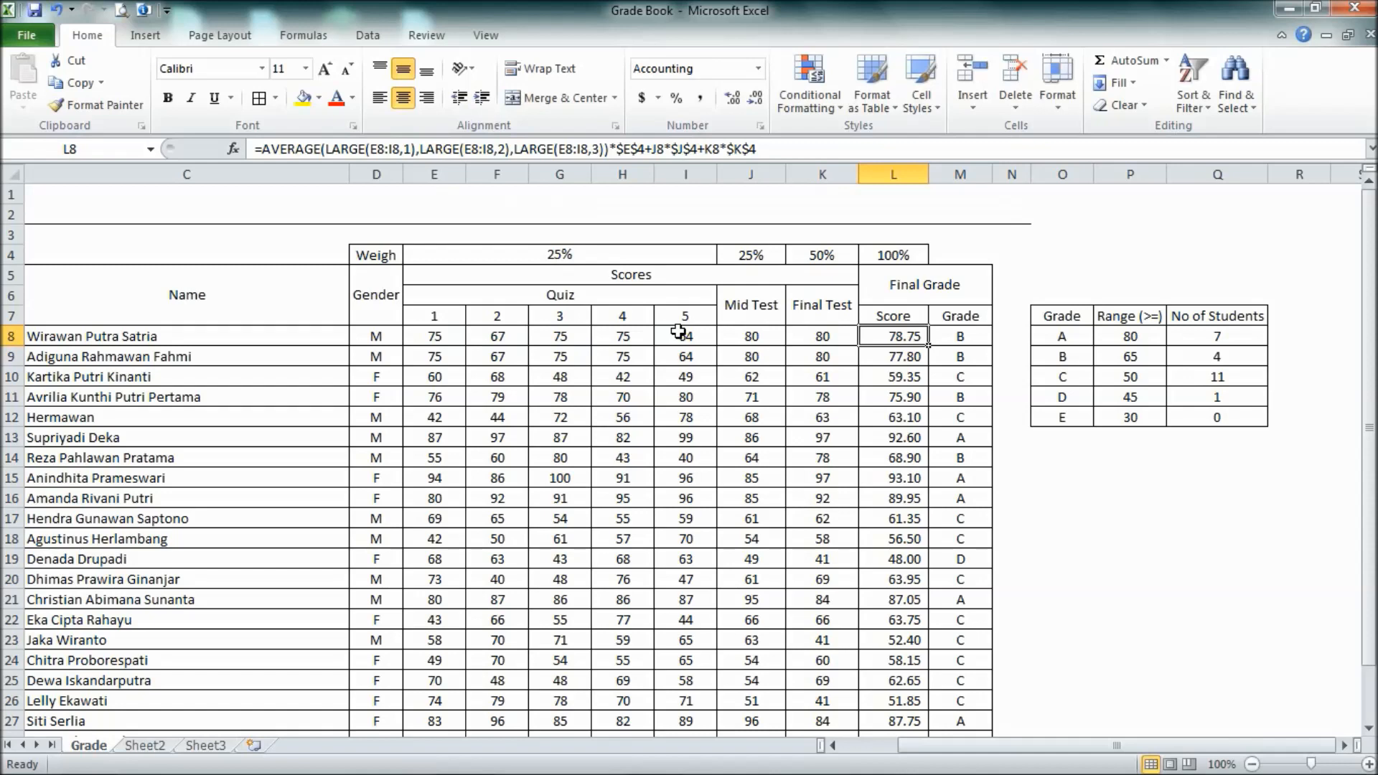
pyautogui.click(891, 356)
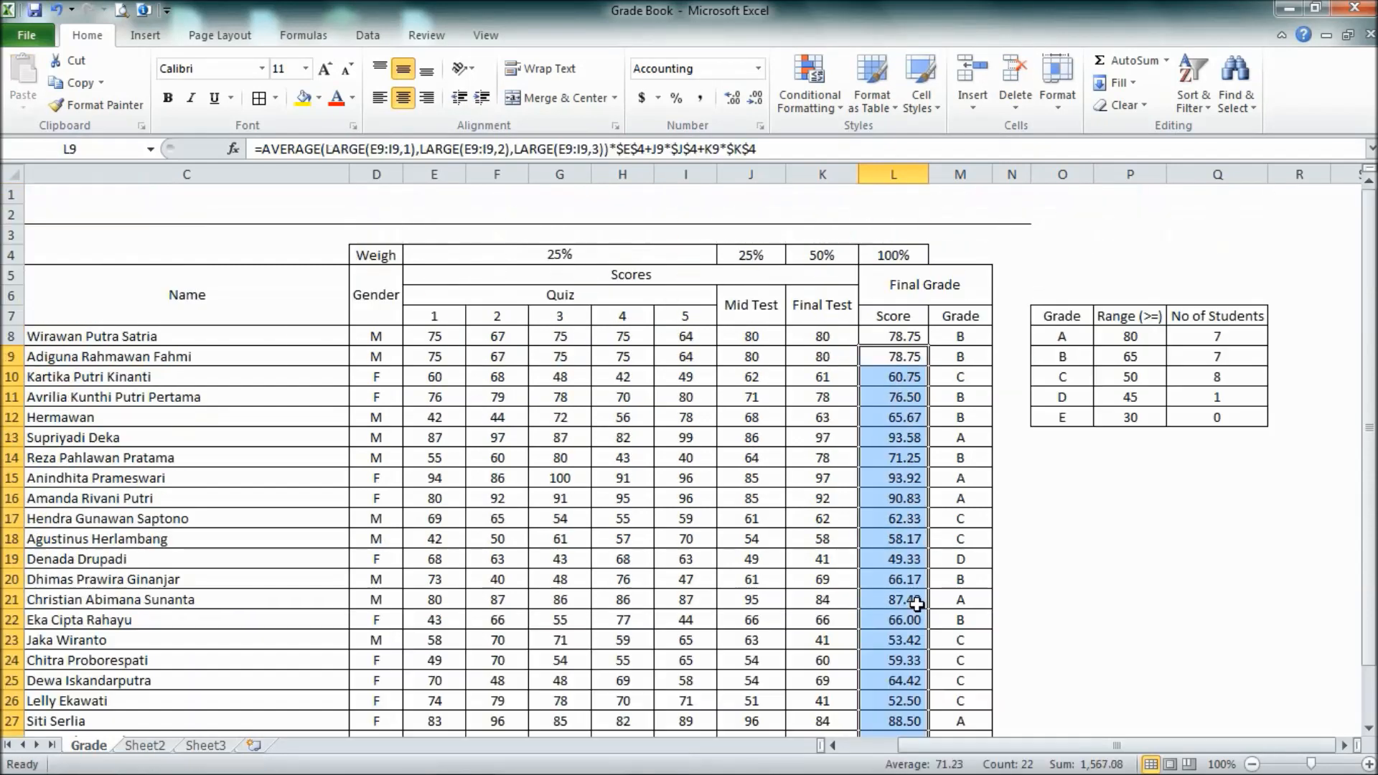
pyautogui.click(1217, 578)
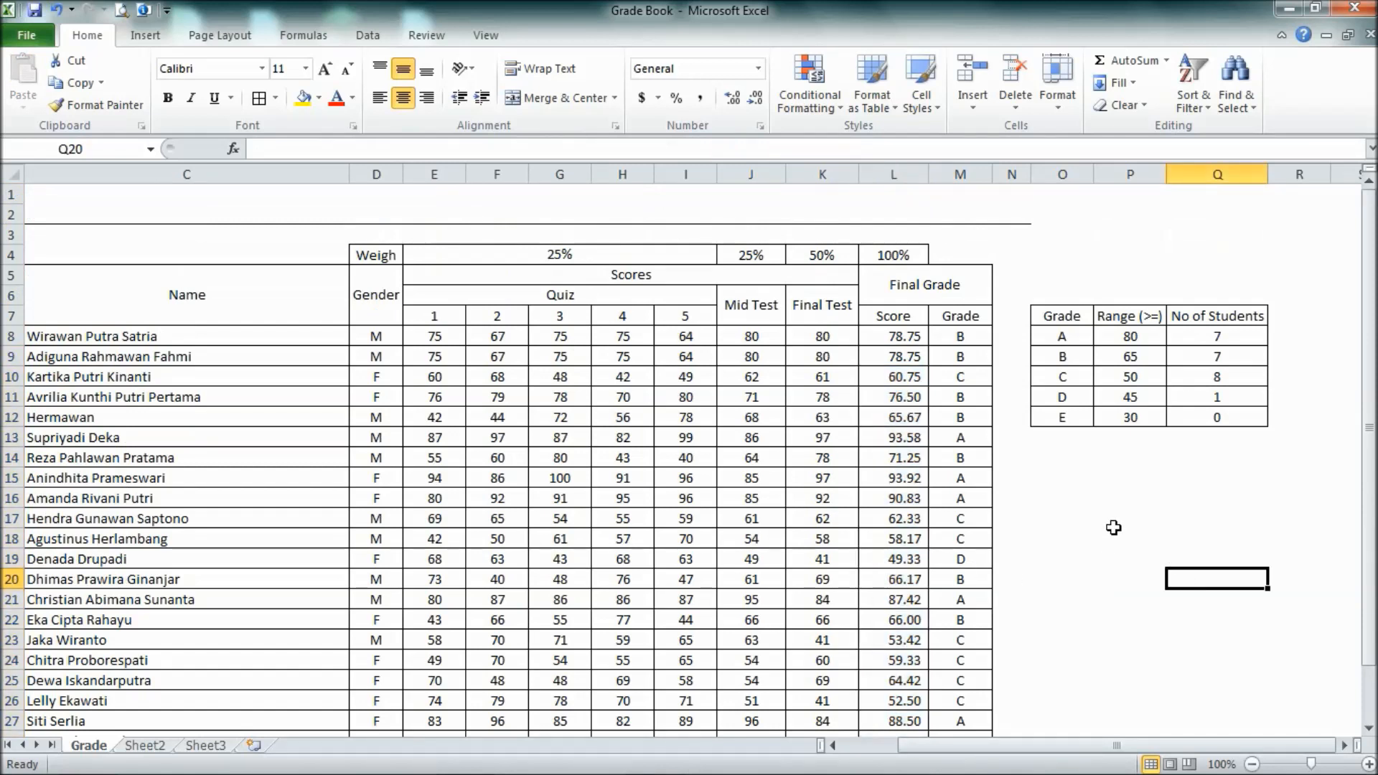
pyautogui.moveTo(929, 319)
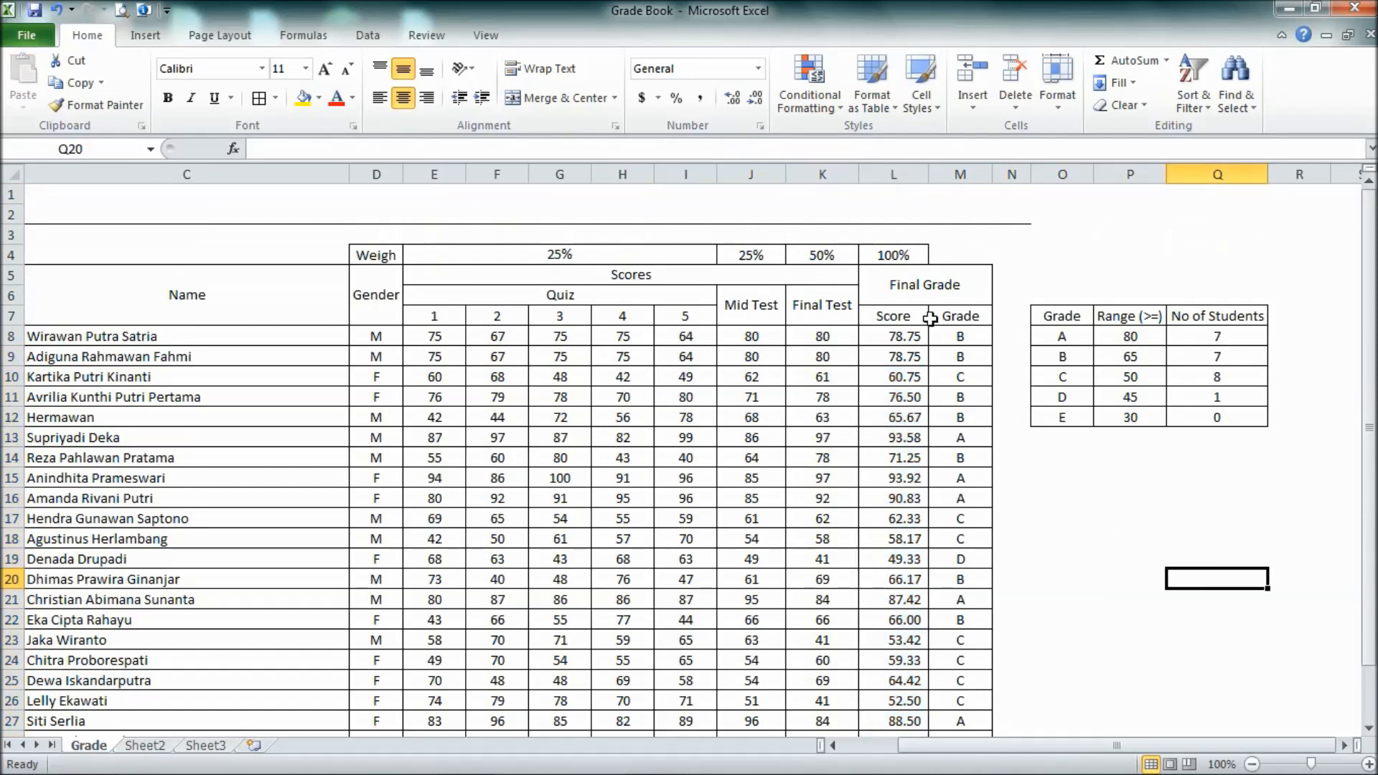
pyautogui.moveTo(1289, 350)
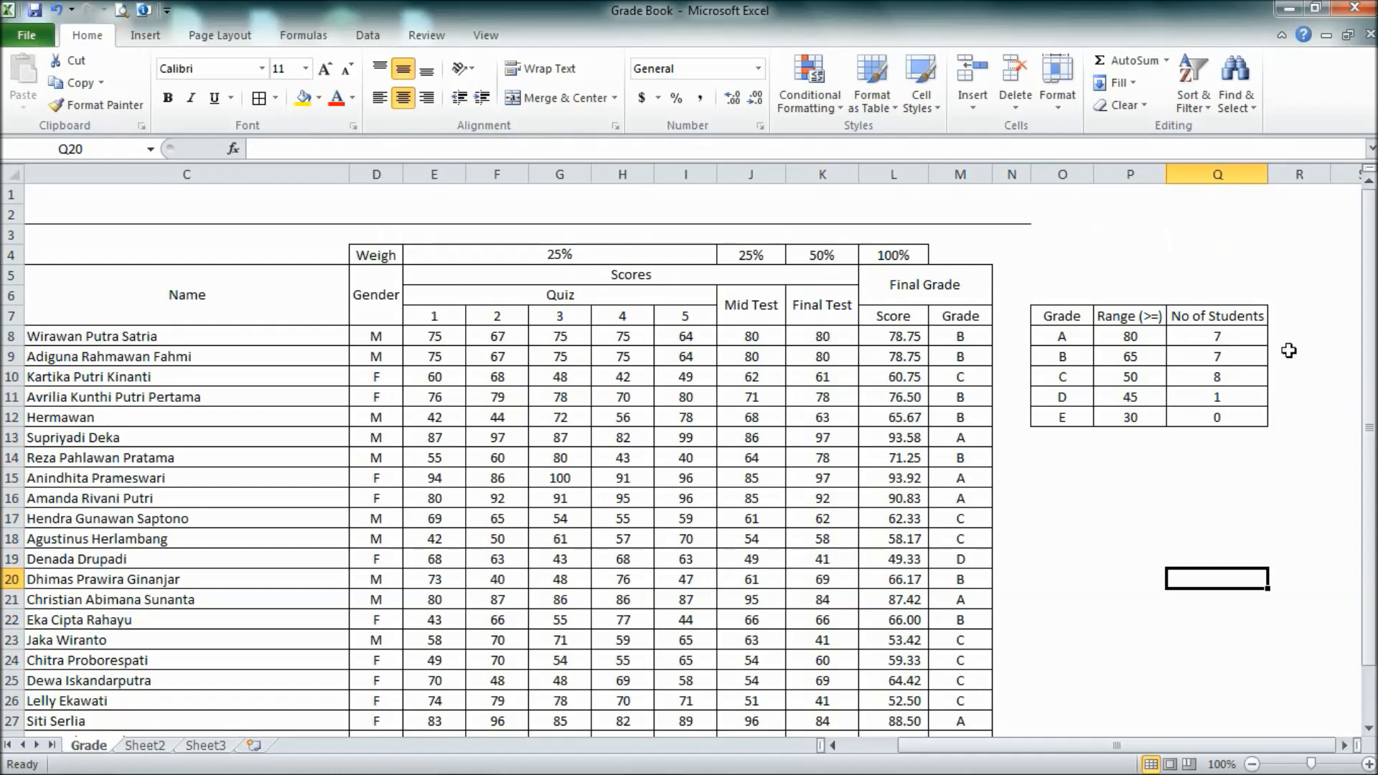
pyautogui.click(1217, 356)
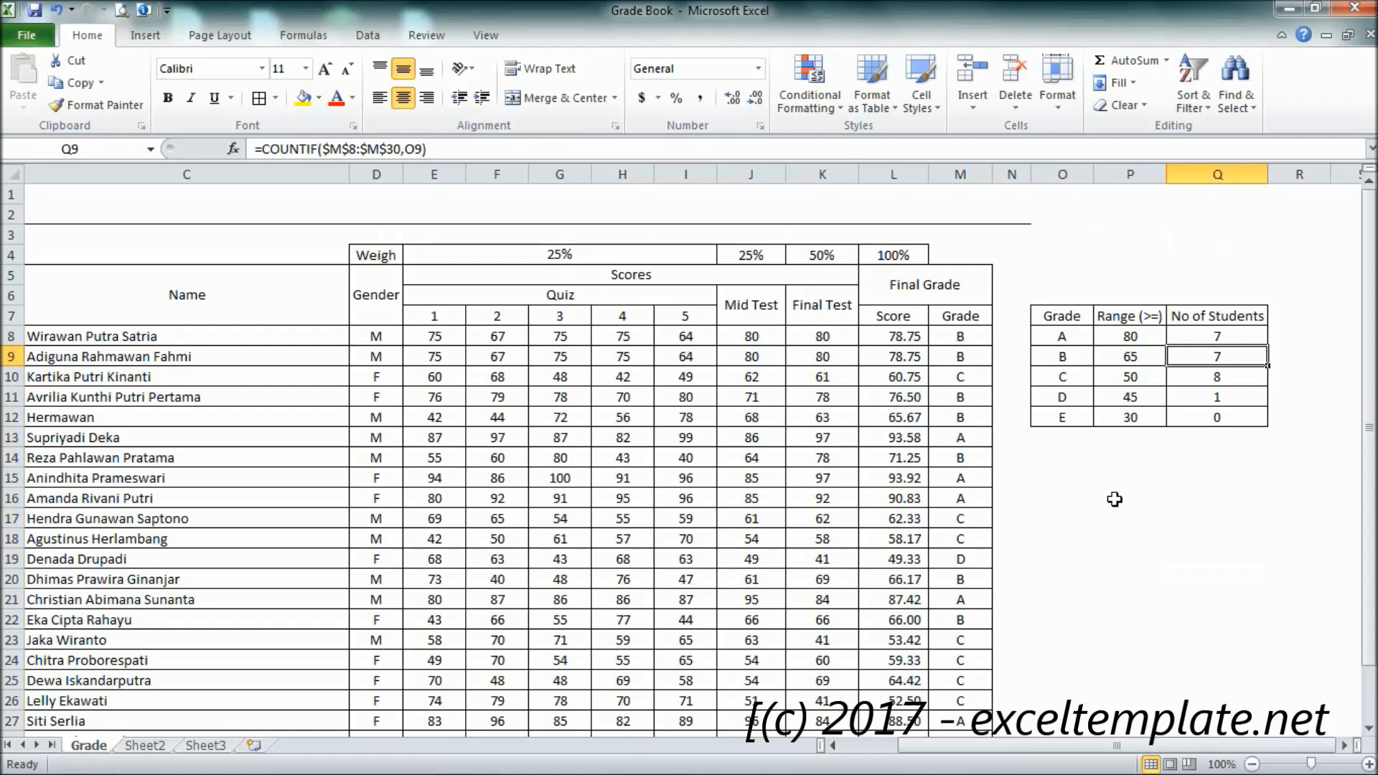
pyautogui.click(958, 436)
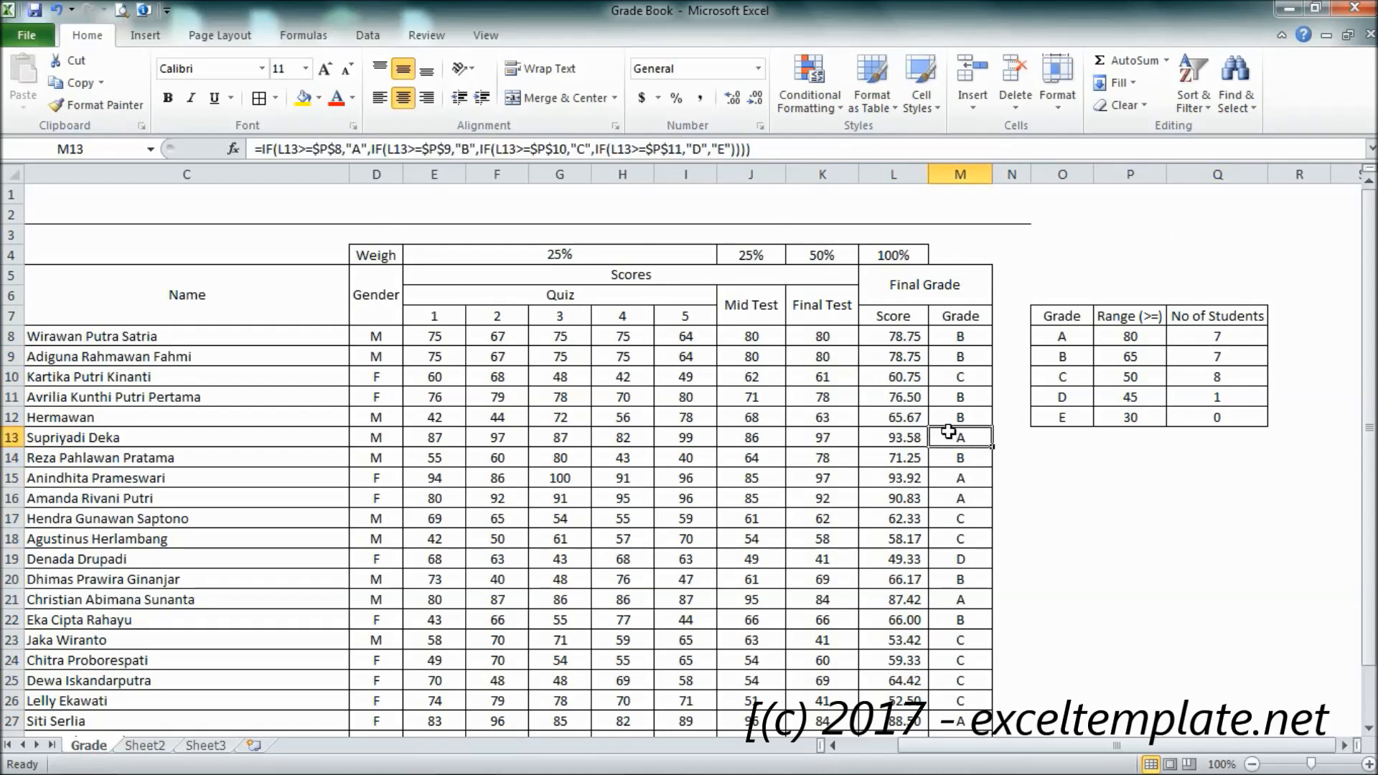
pyautogui.moveTo(883, 690)
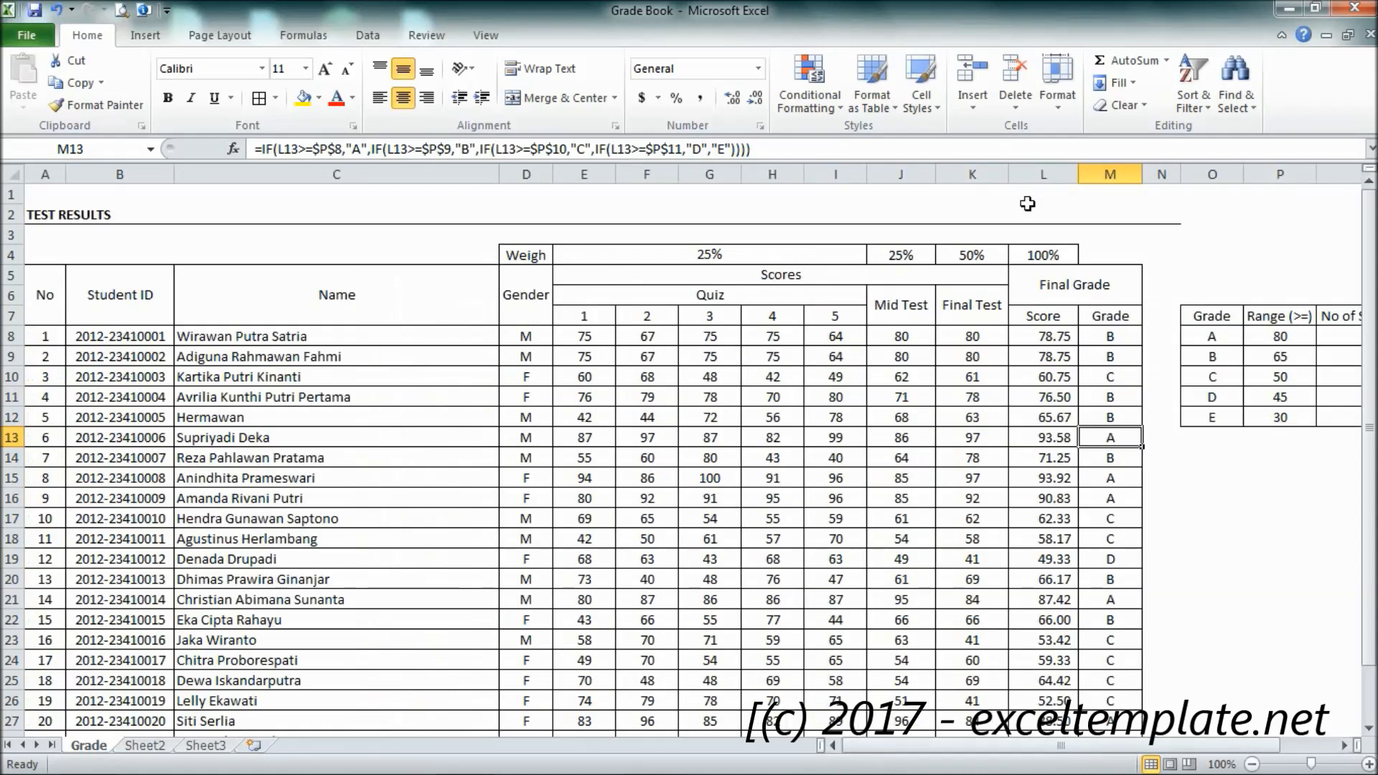
pyautogui.moveTo(1019, 326)
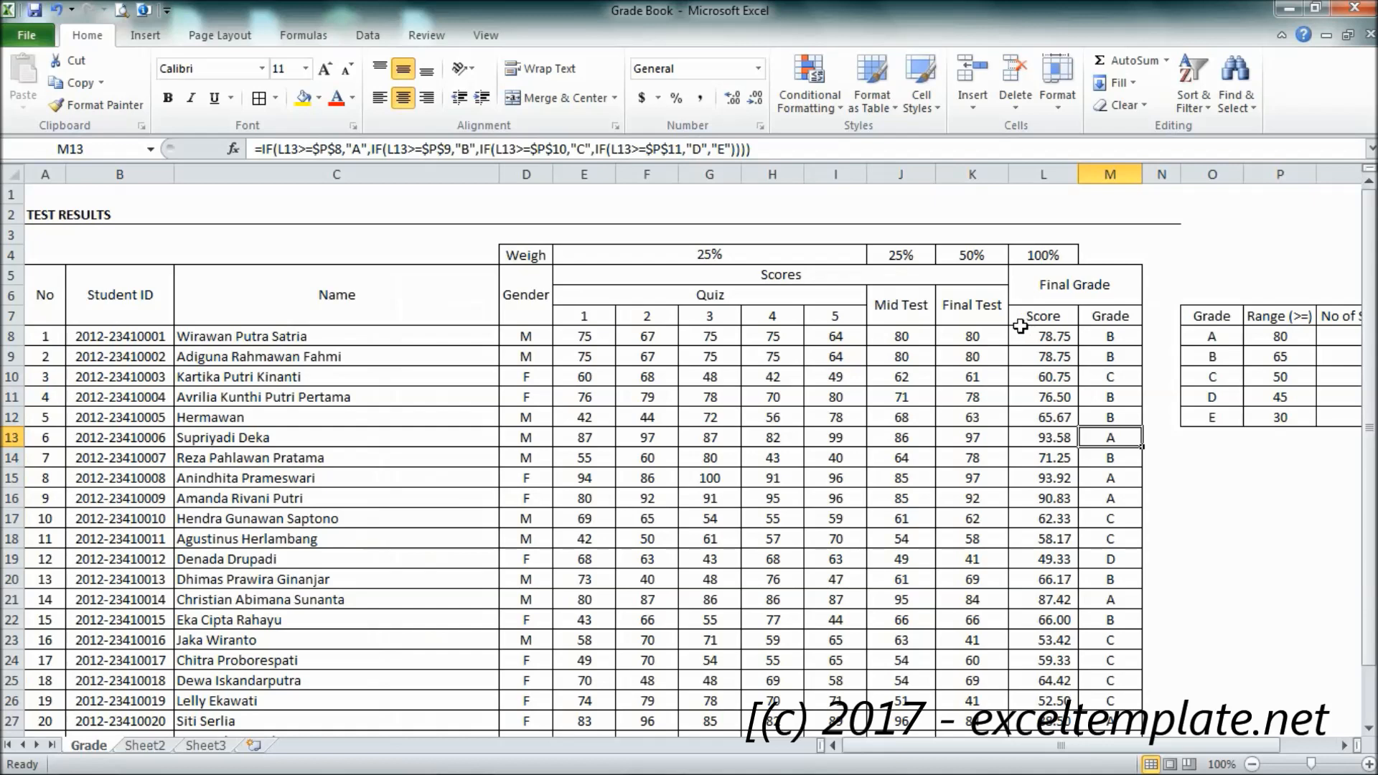
pyautogui.moveTo(827, 312)
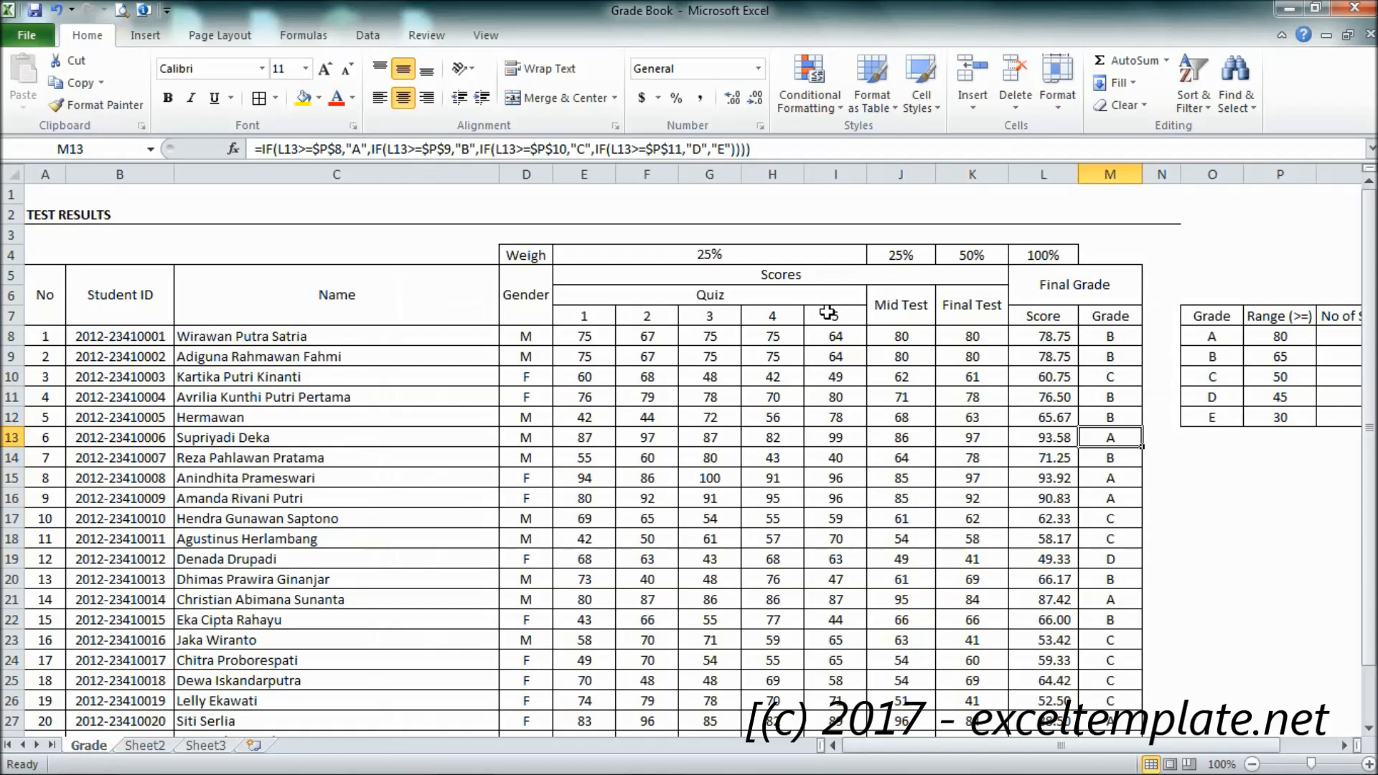
pyautogui.moveTo(725, 319)
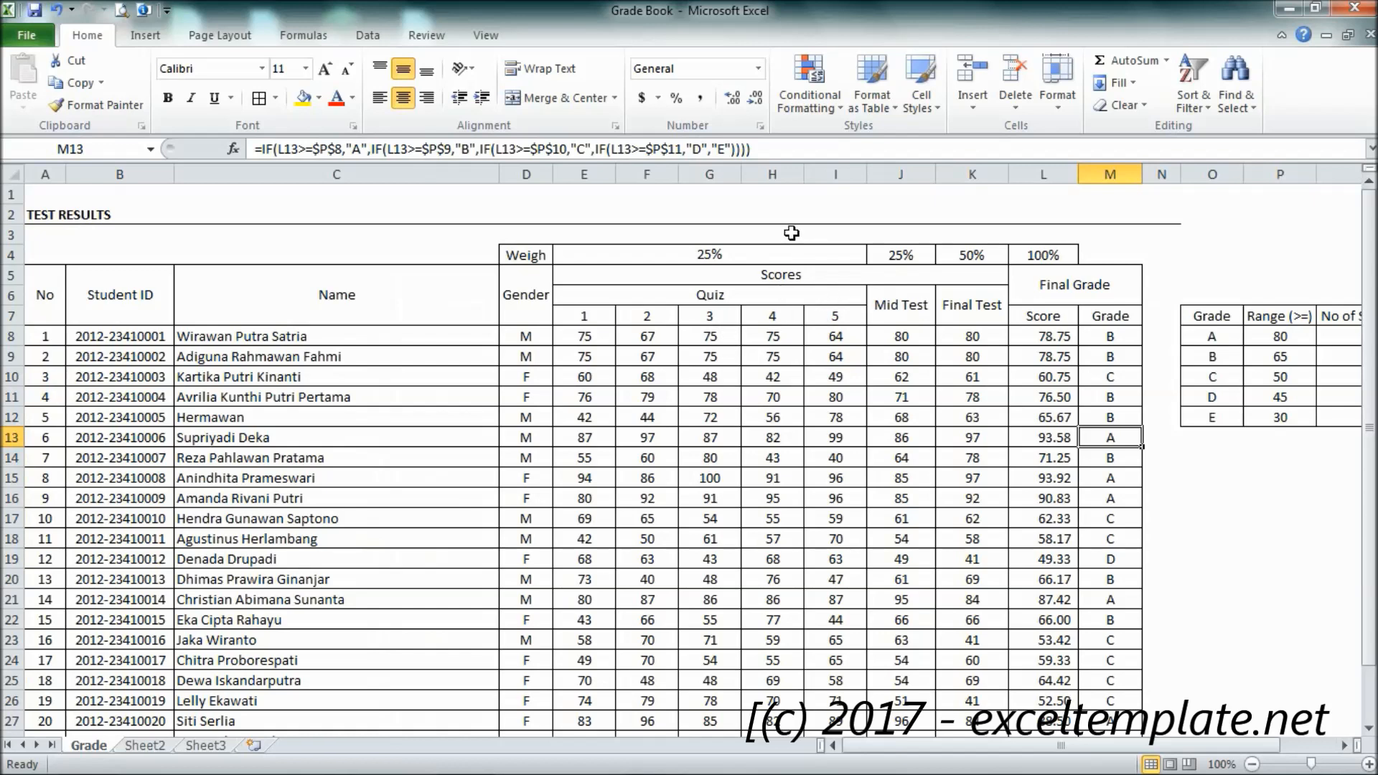
pyautogui.moveTo(788, 248)
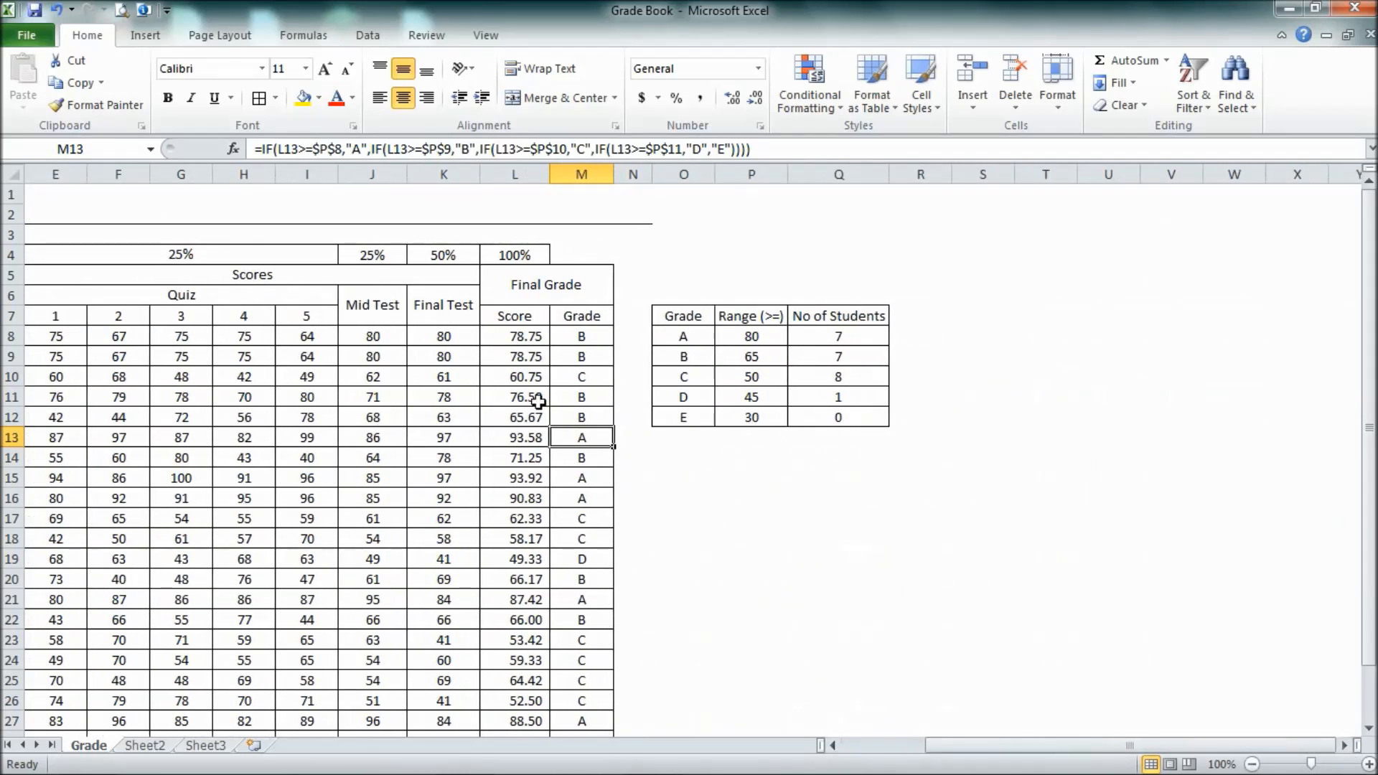
pyautogui.moveTo(519, 264)
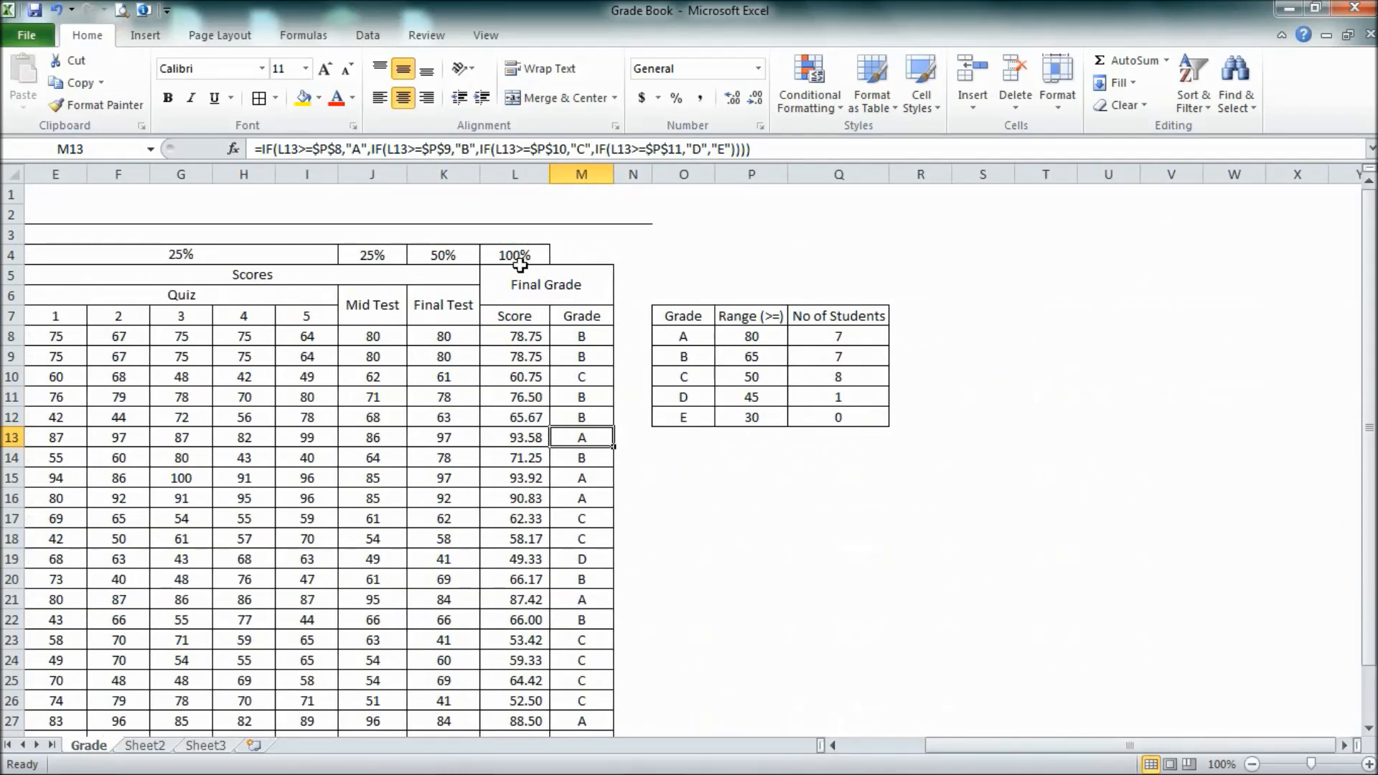
pyautogui.moveTo(555, 285)
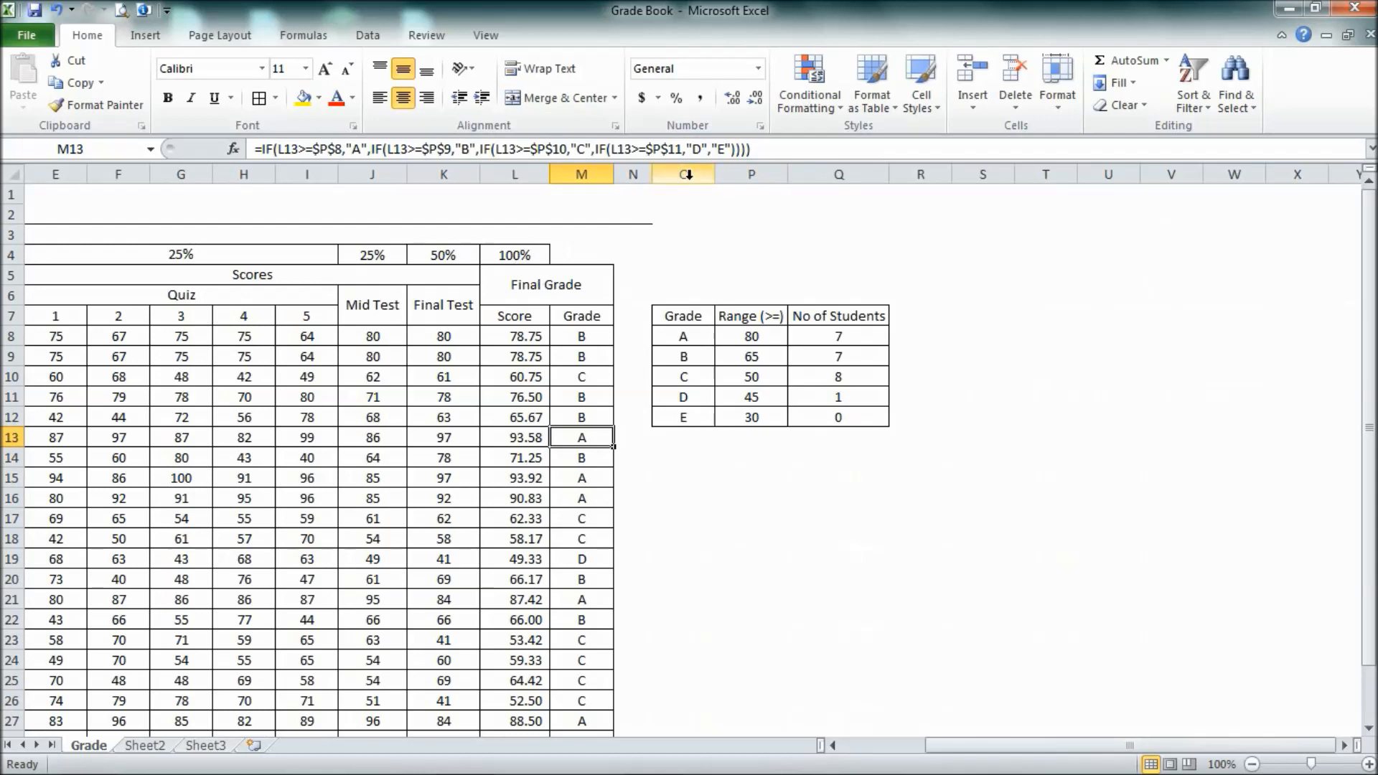
# Step: Insert a blank column O beside Grade and select the Final Grade heading across L5:N6
pyautogui.rightClick(682, 173)
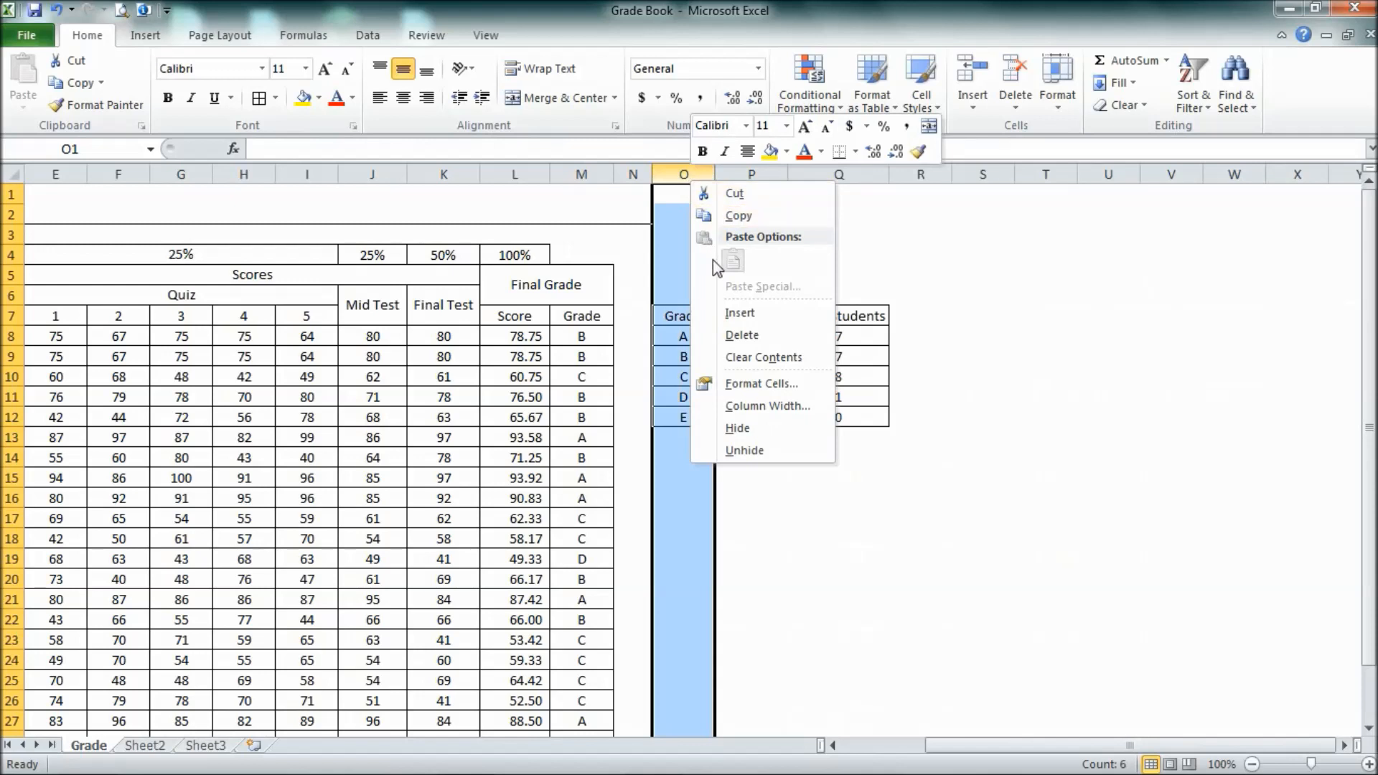
pyautogui.moveTo(738, 313)
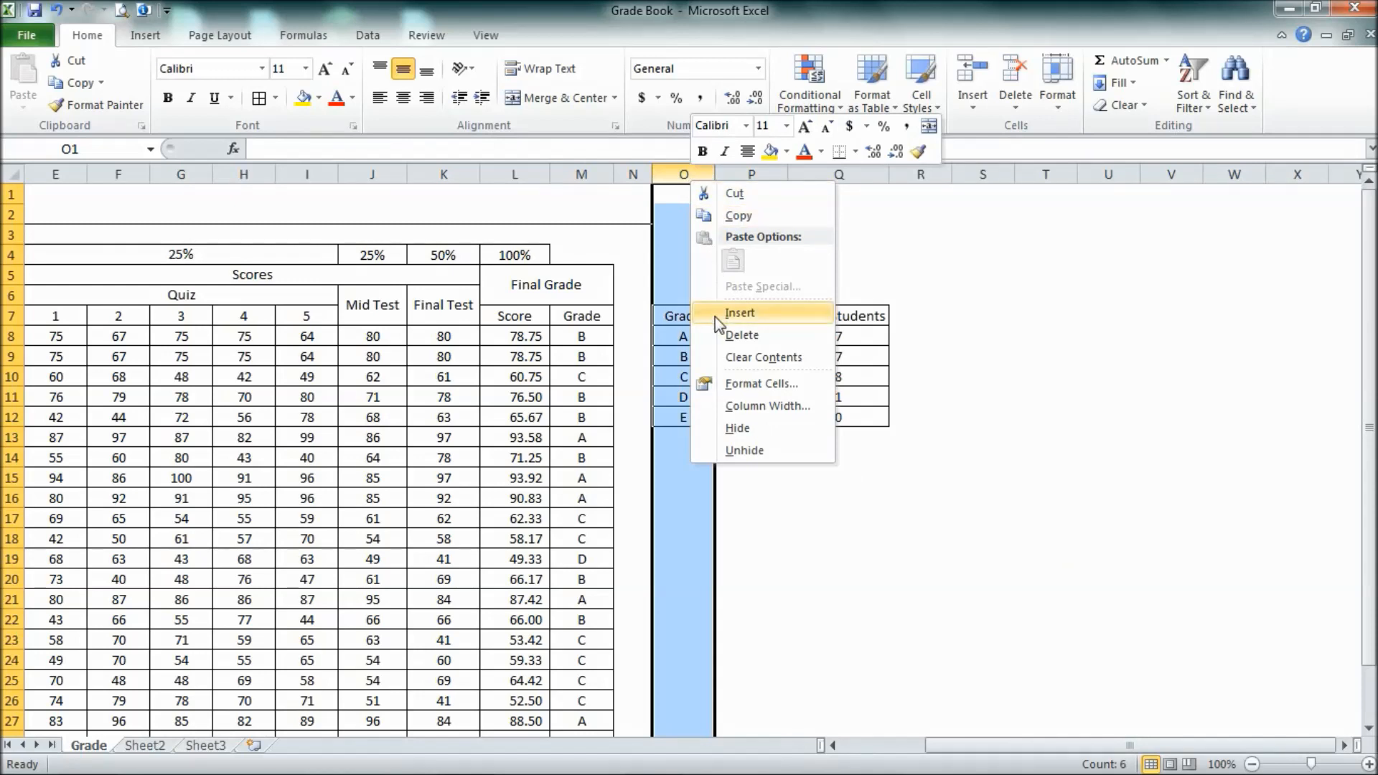
pyautogui.click(739, 311)
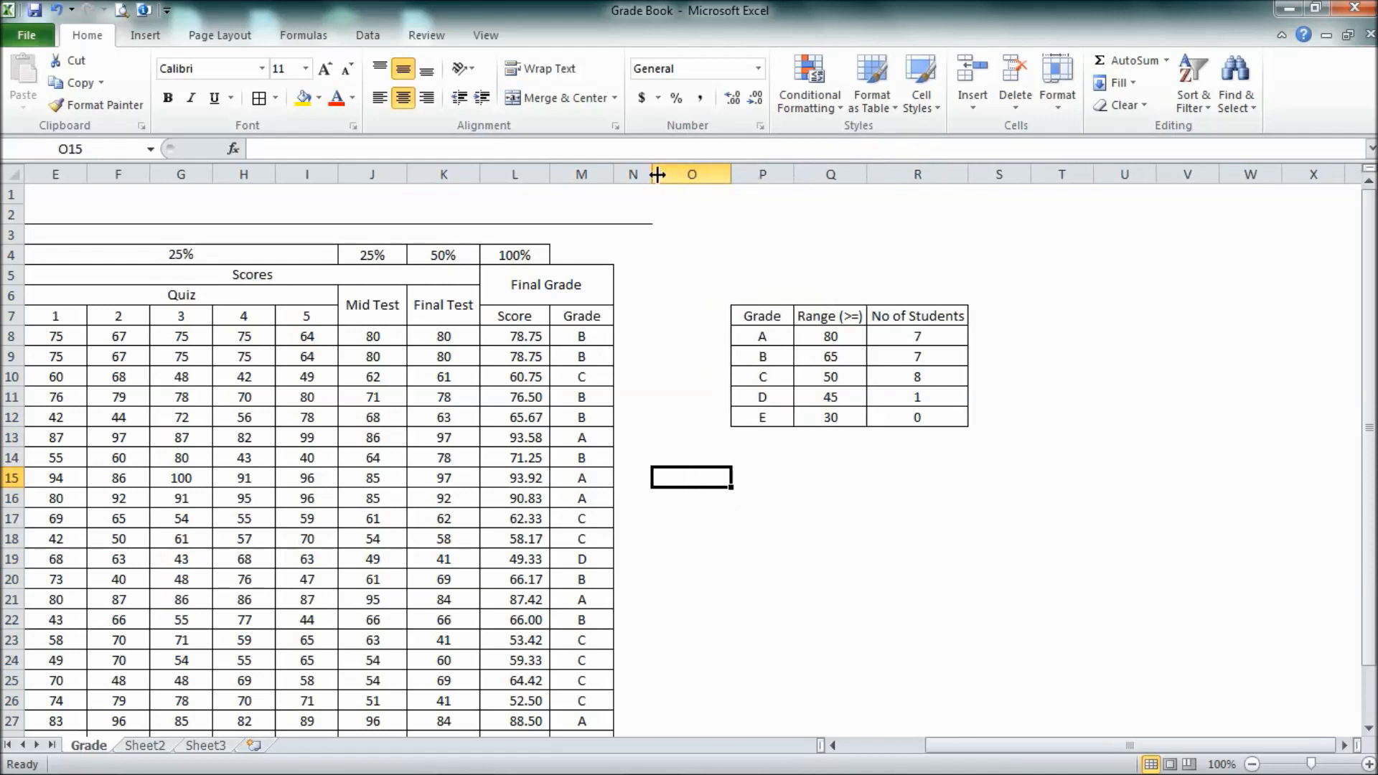
pyautogui.click(663, 316)
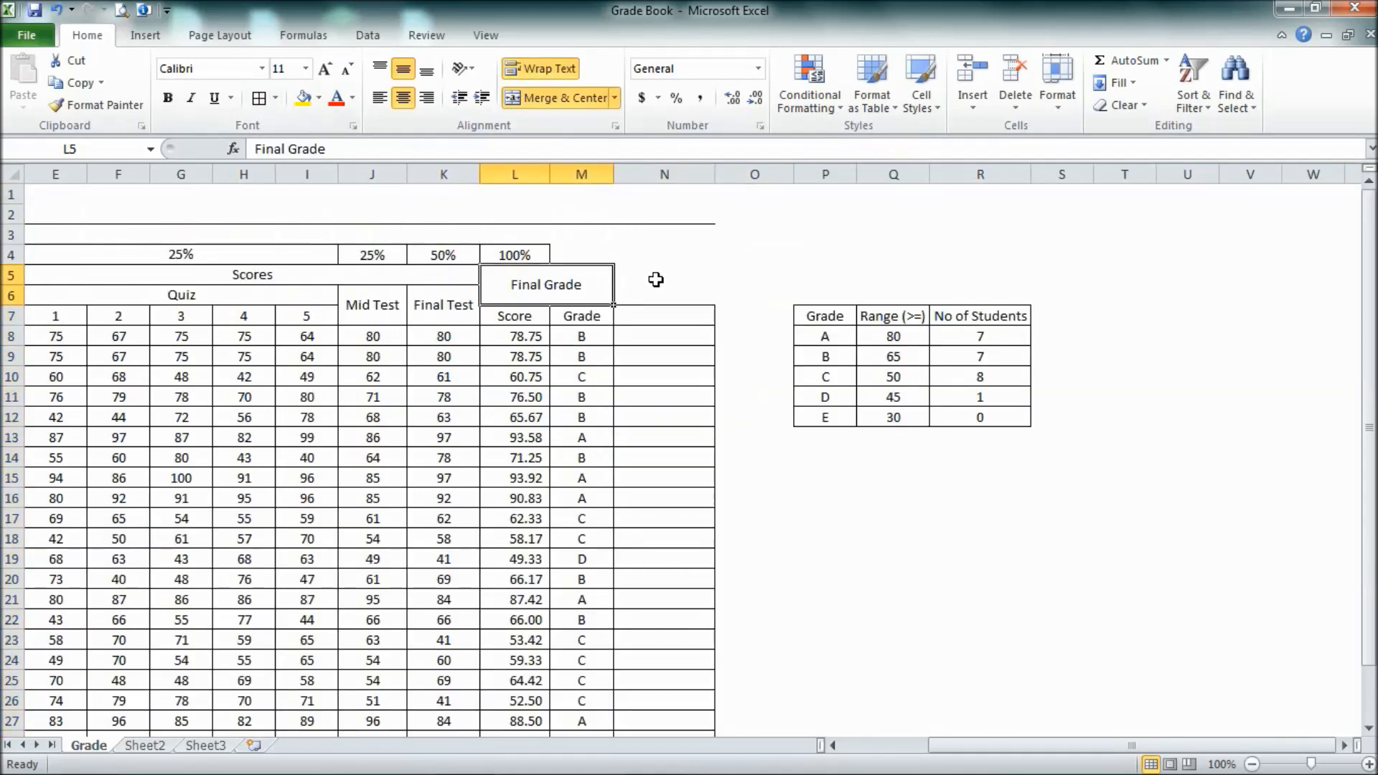
pyautogui.moveTo(545, 284); pyautogui.dragTo(663, 284)
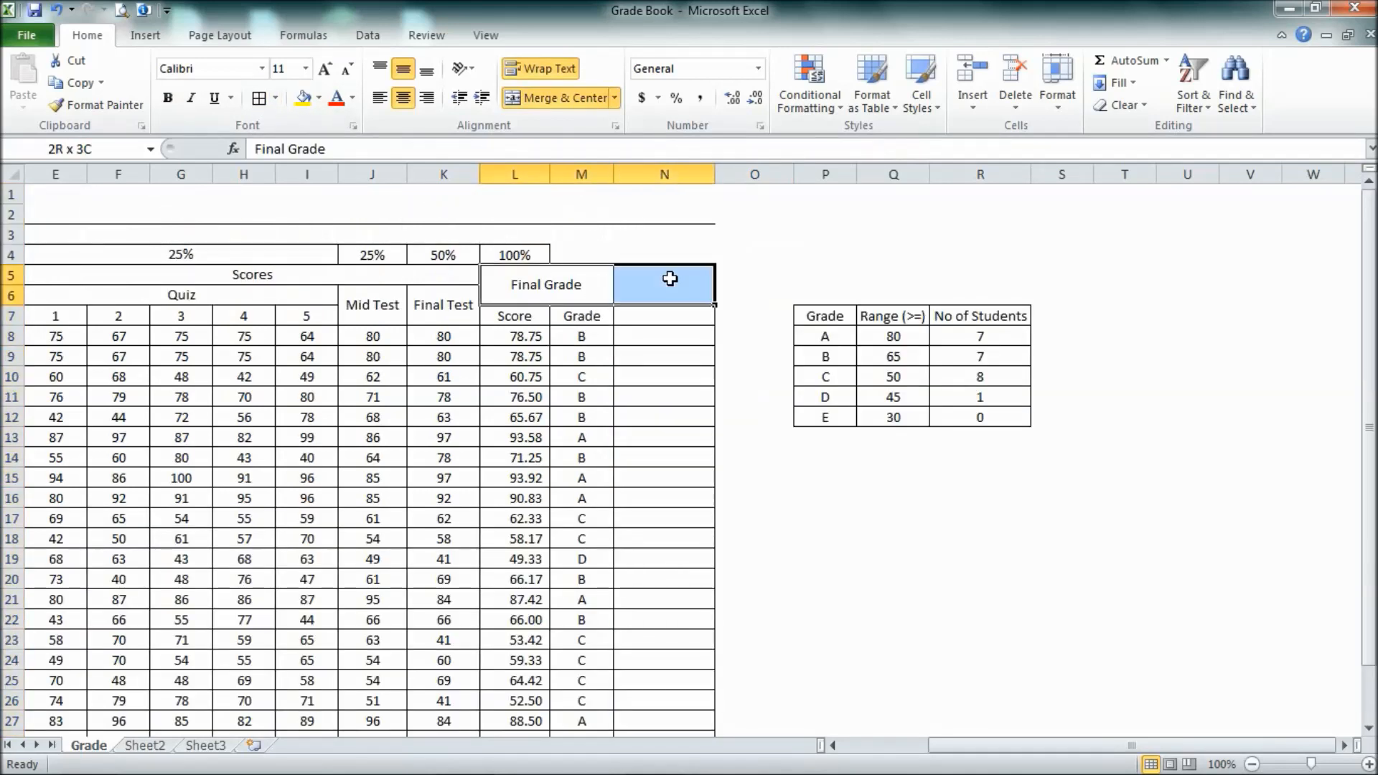
# Step: Re-merge the Final Grade heading over Score, Grade and the new column, and label N7 'Rank'
pyautogui.click(557, 97)
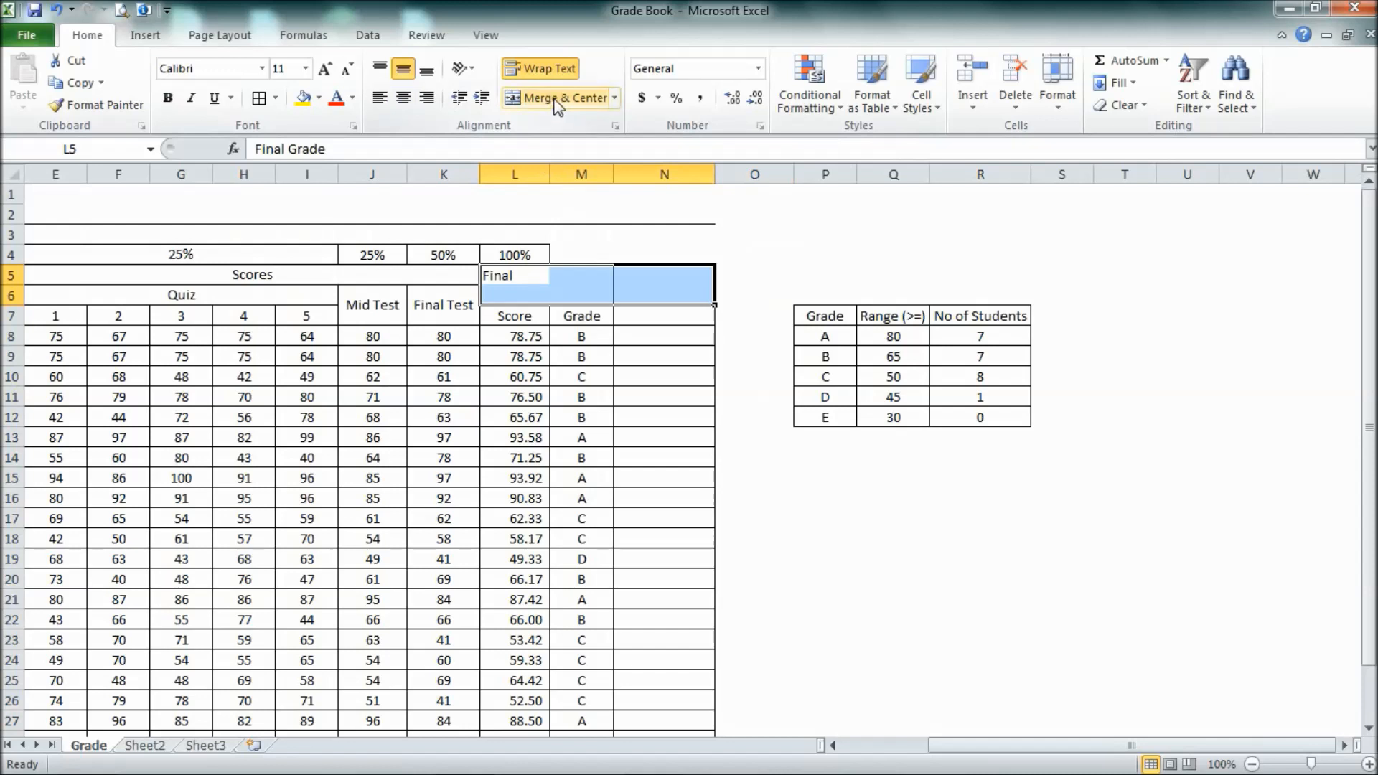
pyautogui.click(554, 98)
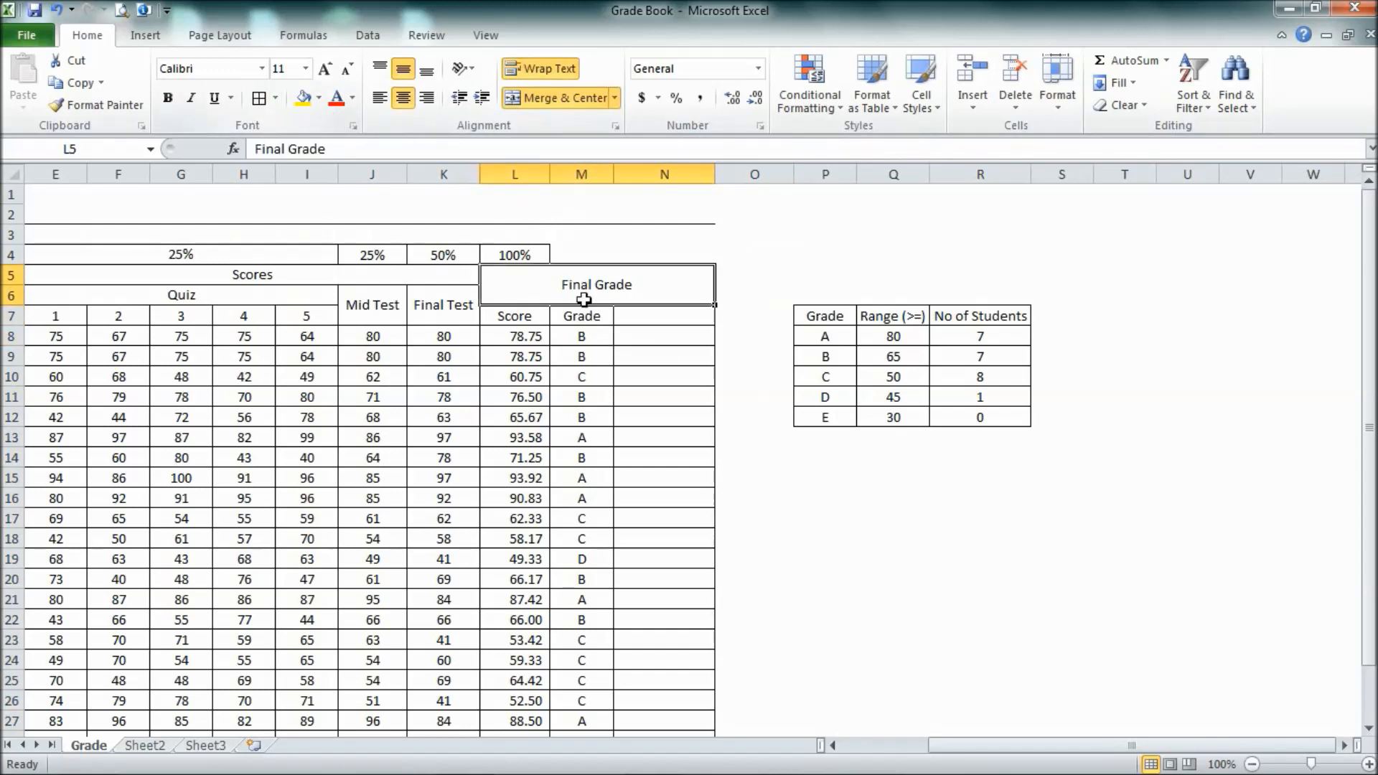
pyautogui.write('Rank')
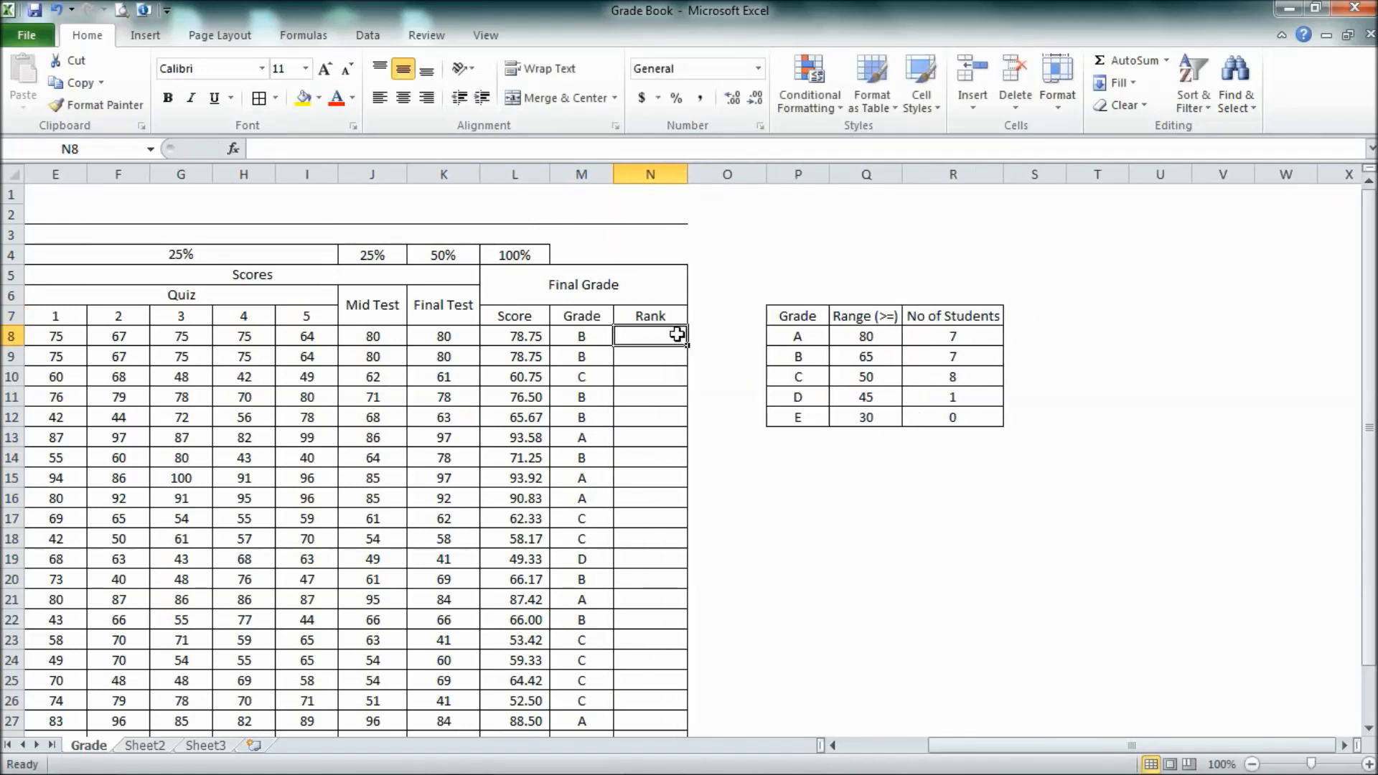
pyautogui.moveTo(817, 497)
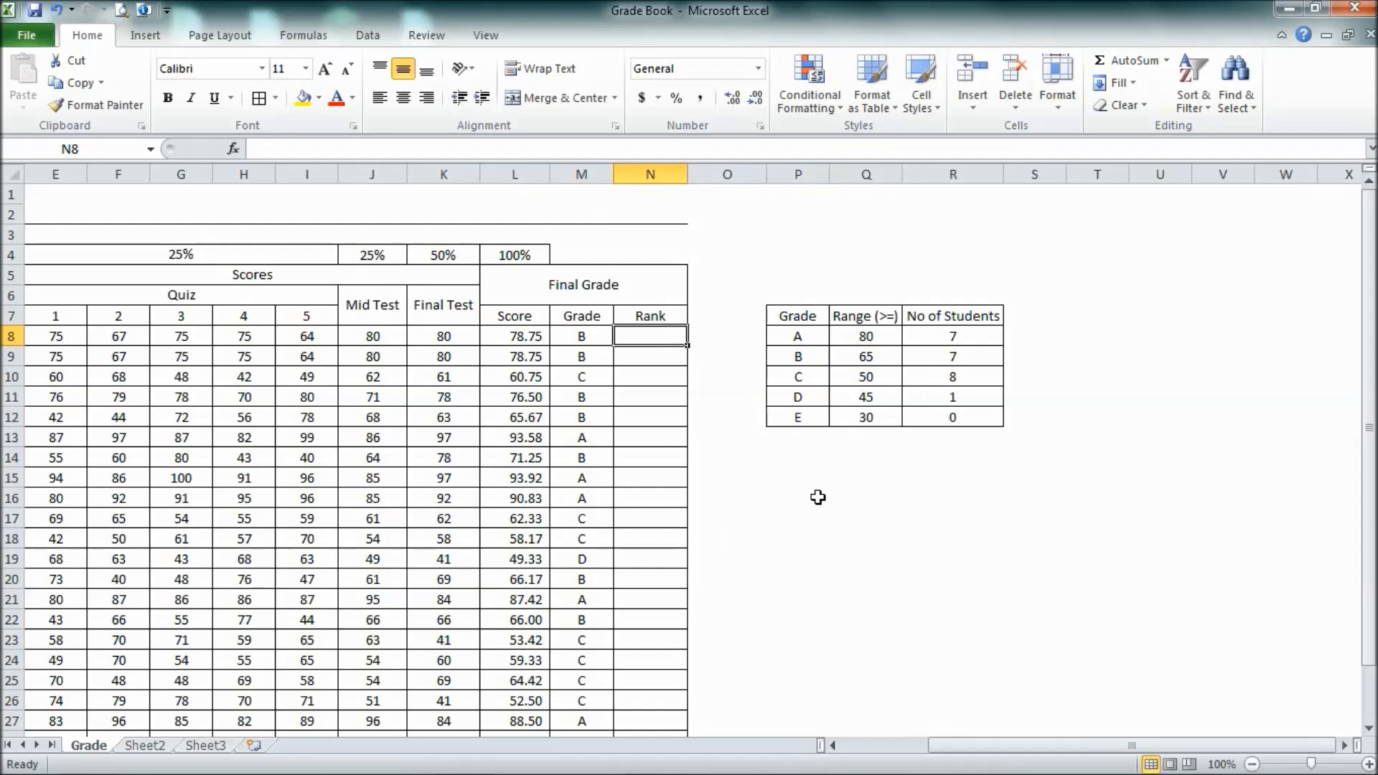
pyautogui.moveTo(831, 512)
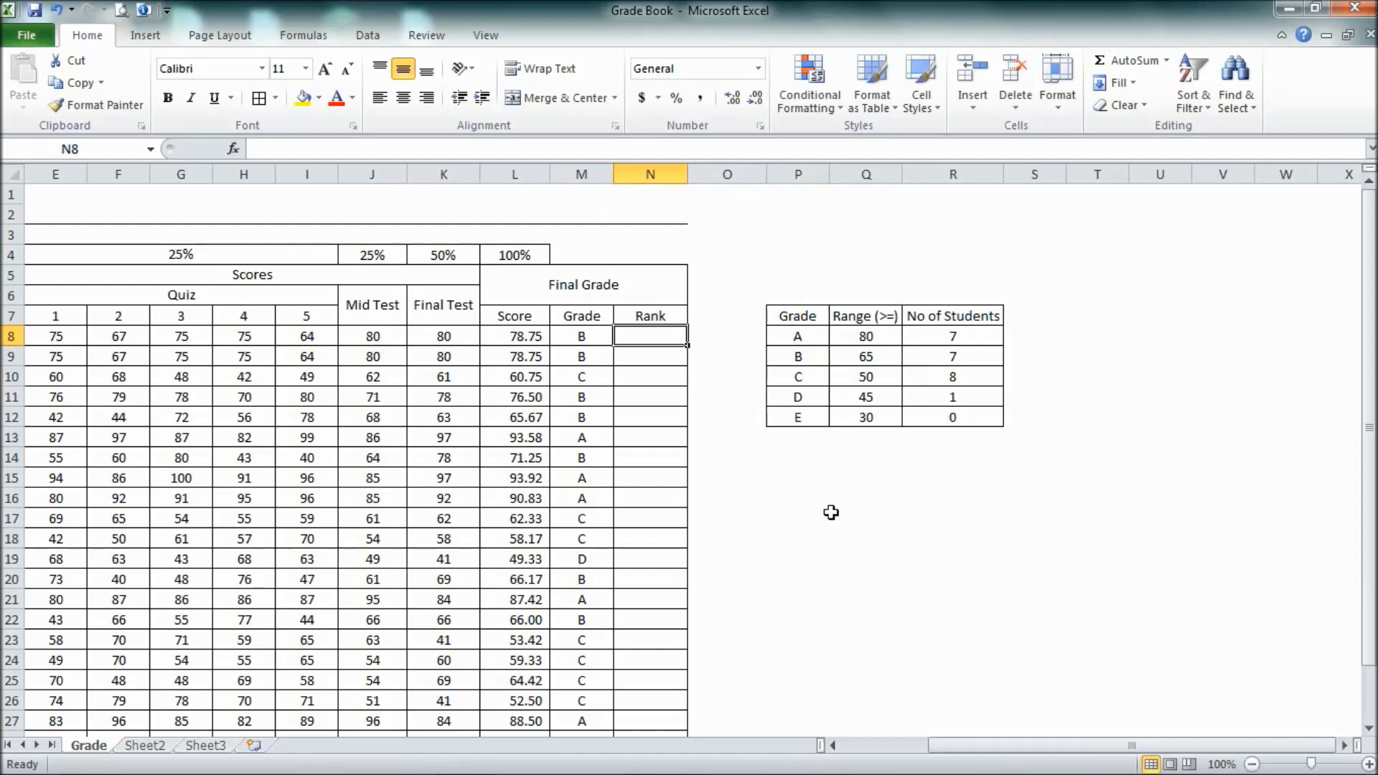
# Step: Enter =RANK(L8,L8:L30,0) in N8 to rank the first score in descending order
pyautogui.write('=')
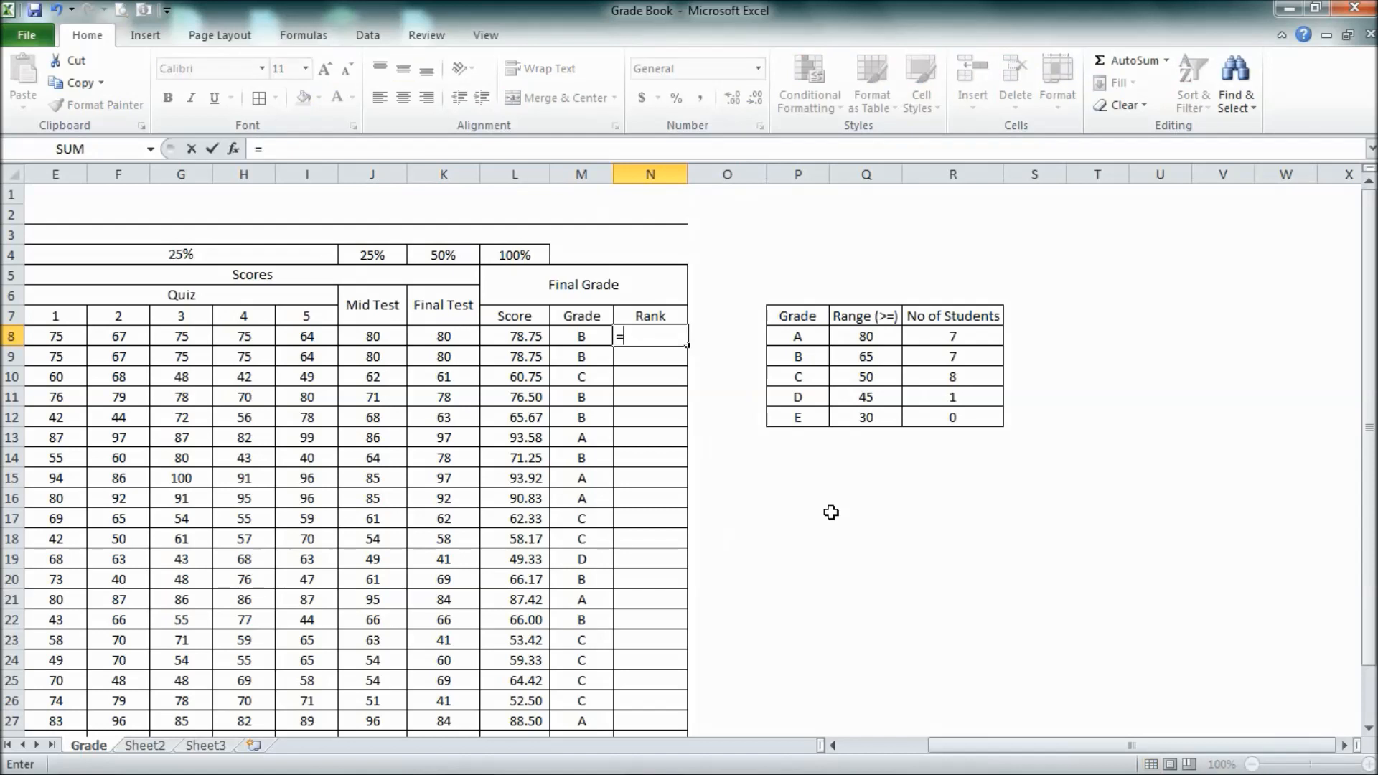
pyautogui.write('rank(')
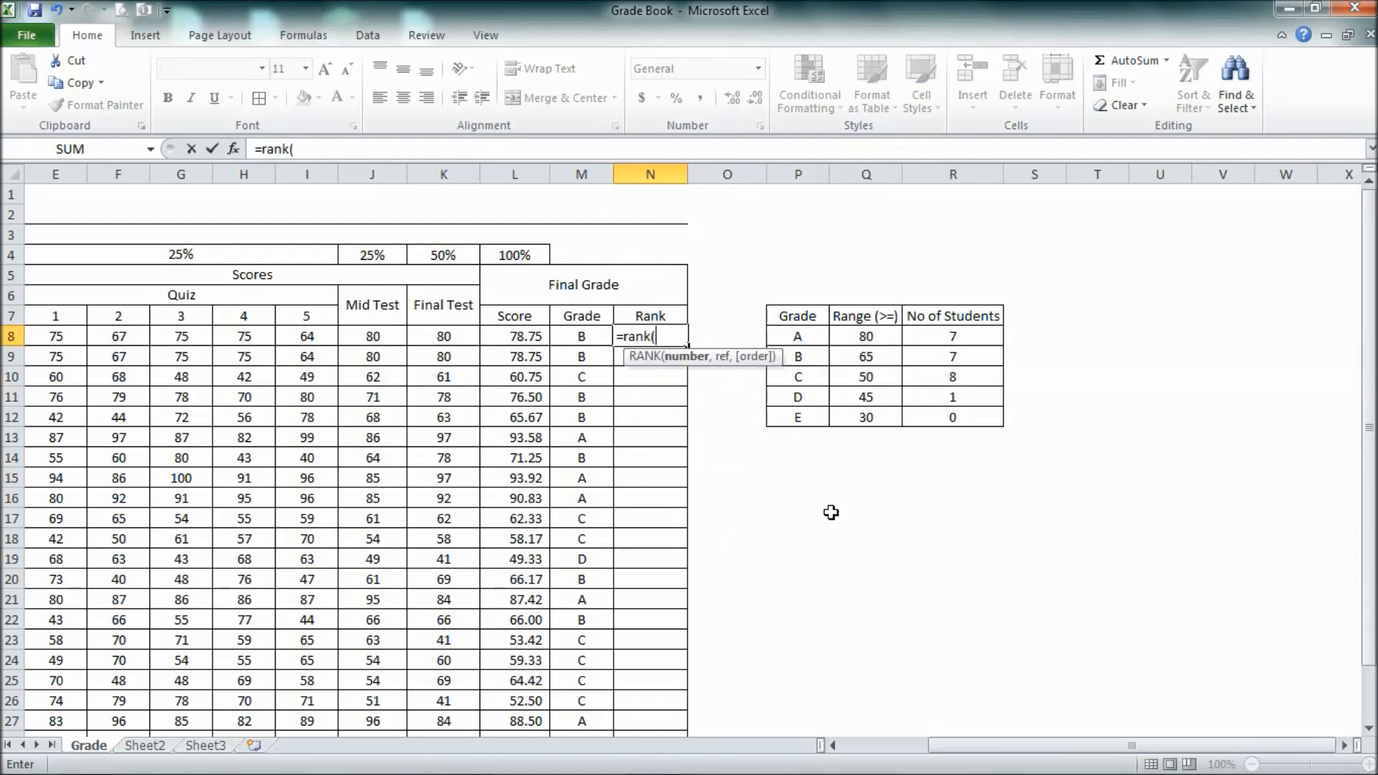
pyautogui.moveTo(876, 417)
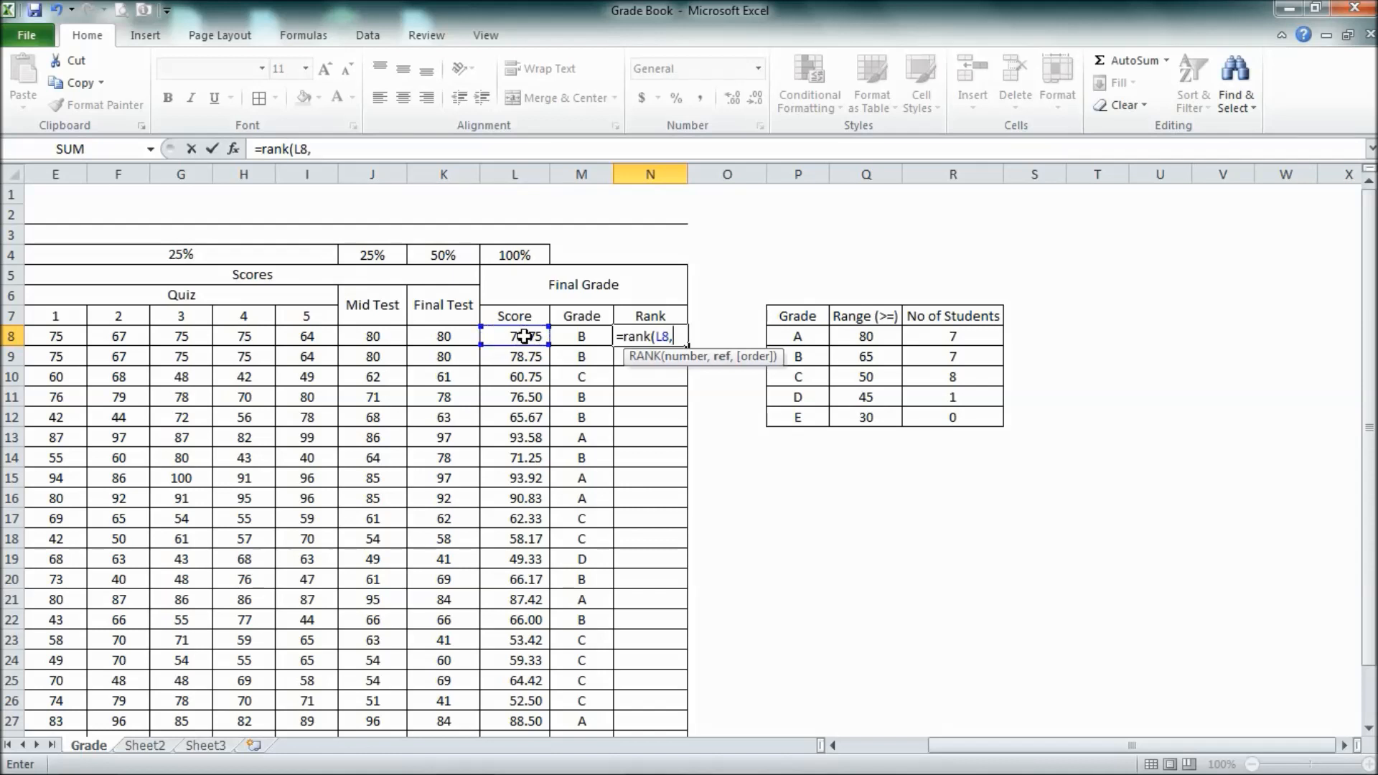
pyautogui.click(514, 336)
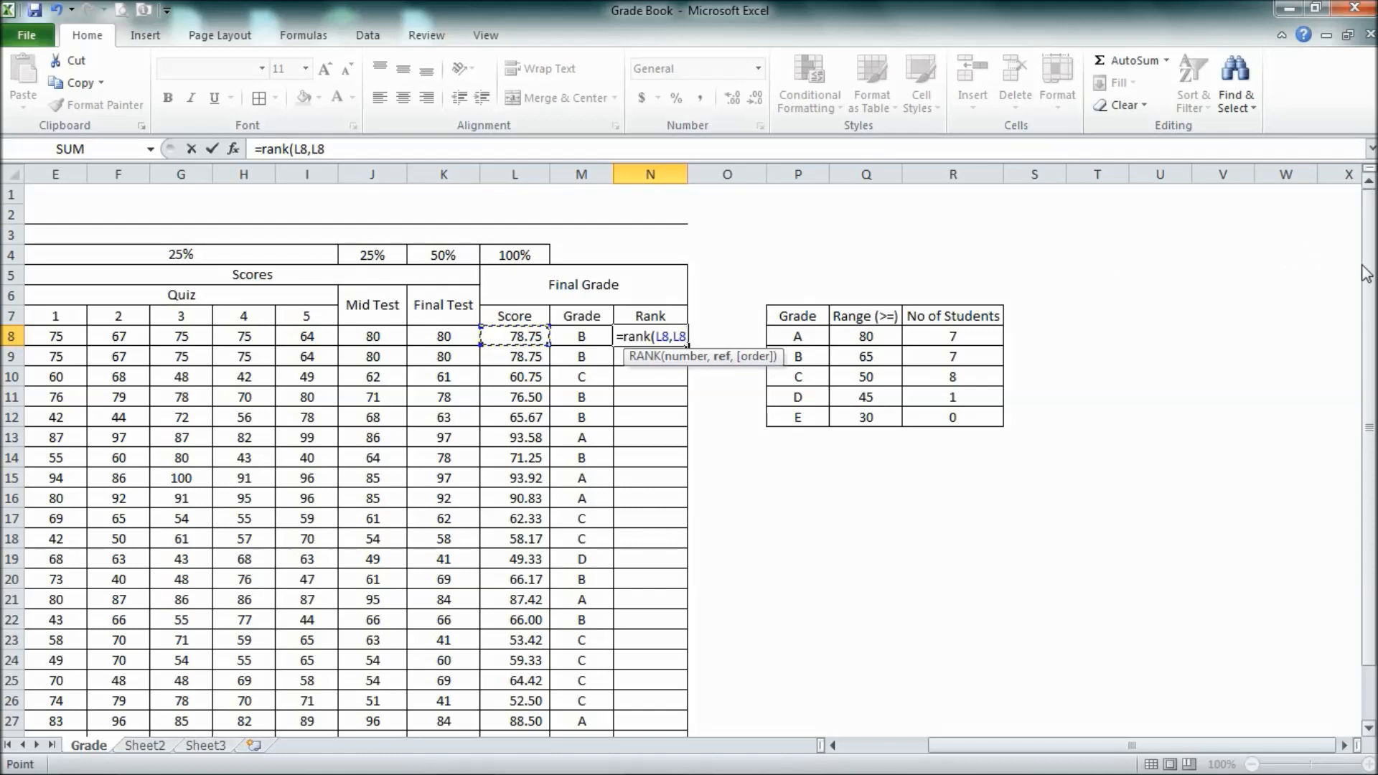
pyautogui.scroll(-3)
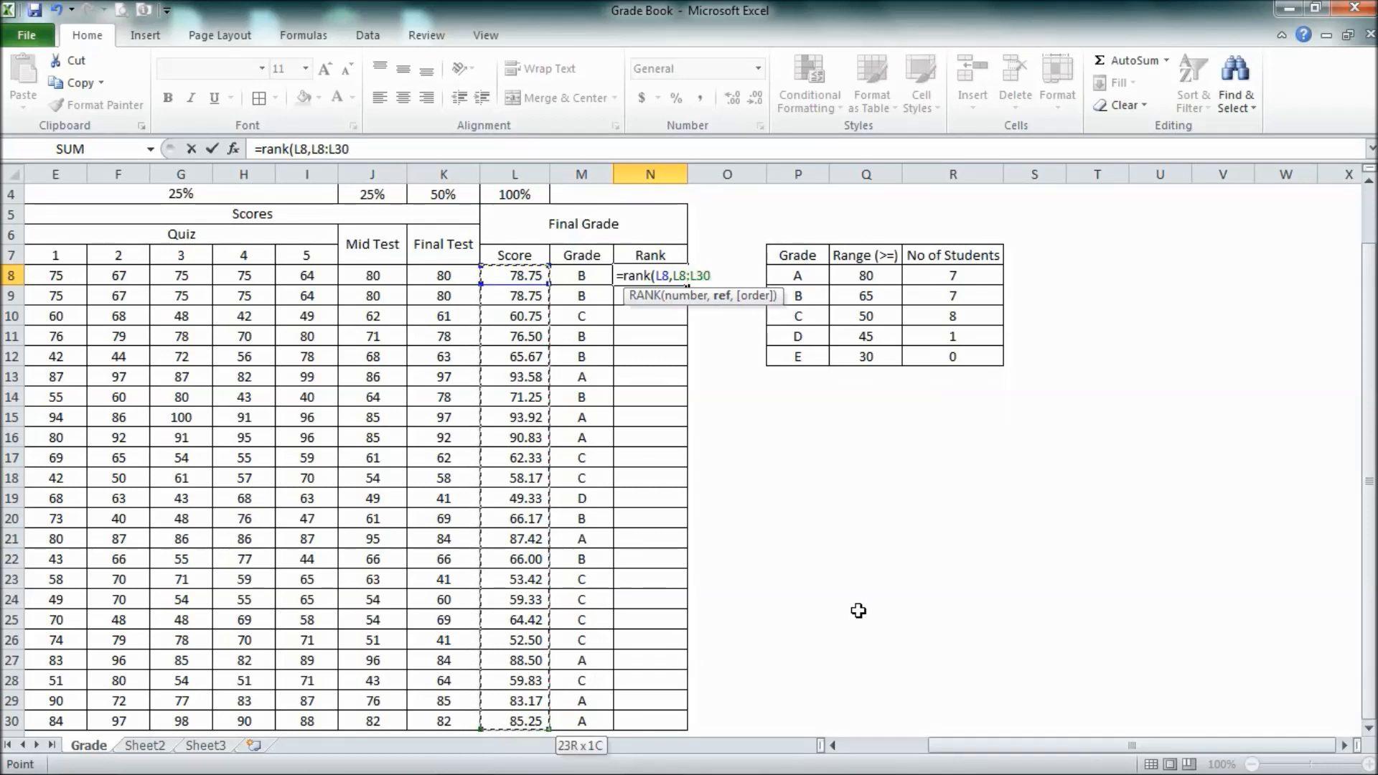
pyautogui.write(',')
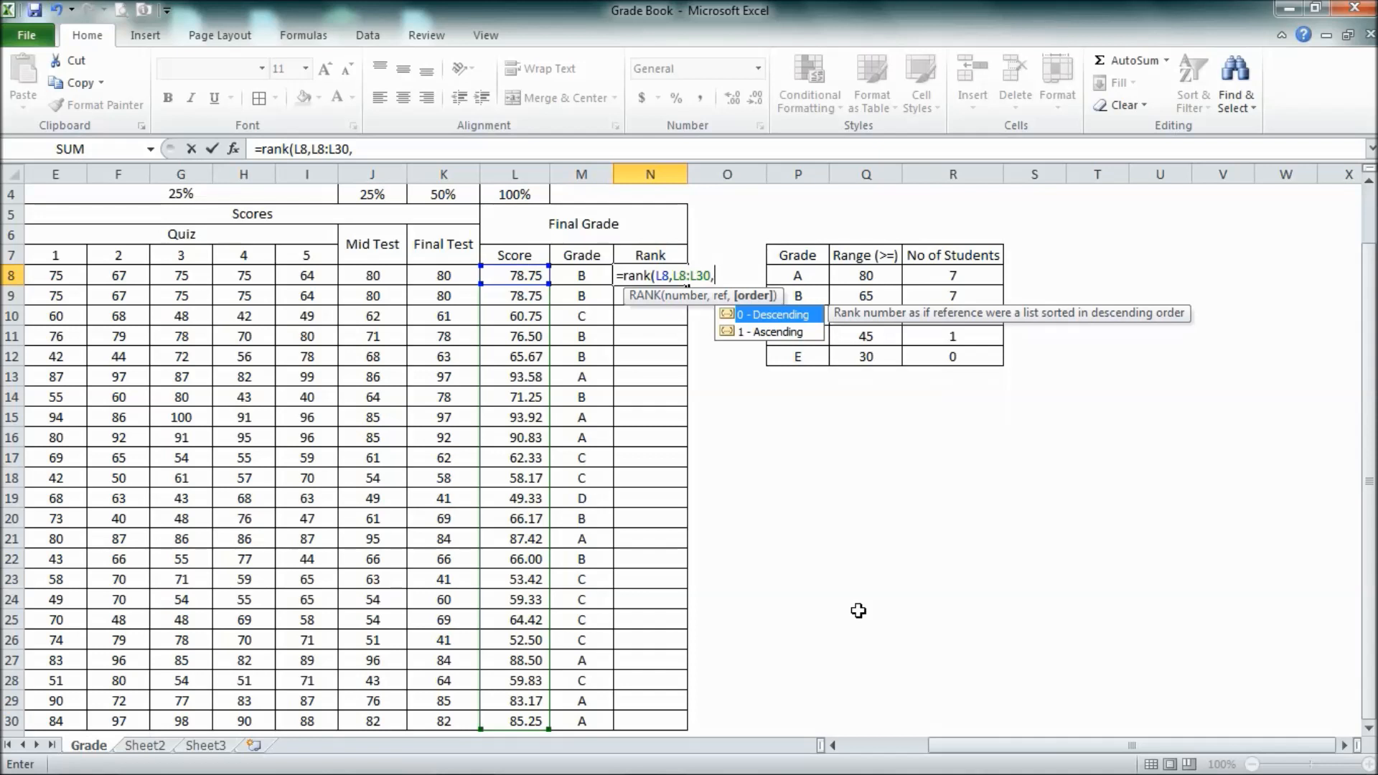
pyautogui.press('Return')
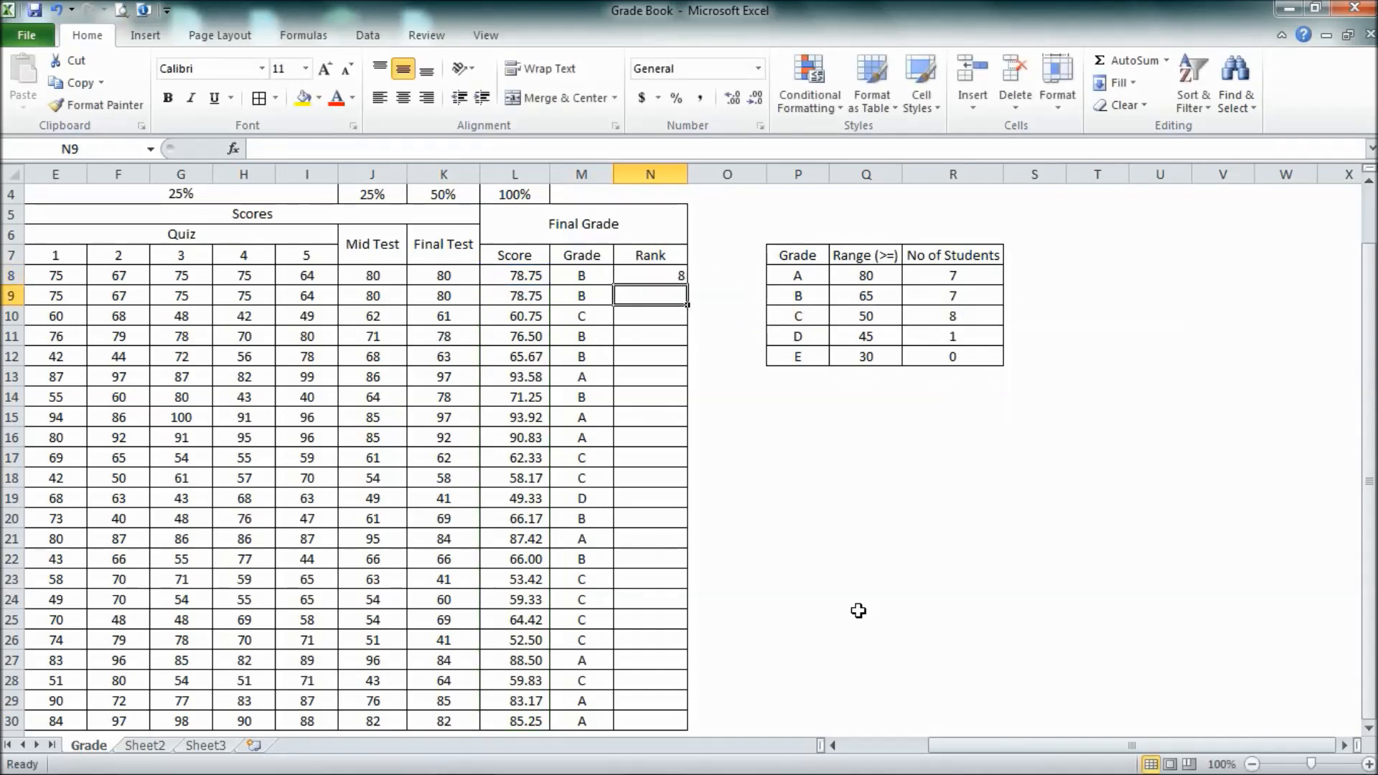
# Step: Lock the range as $L$8:$L$30 in N8's RANK formula, showing rank 8
pyautogui.click(649, 276)
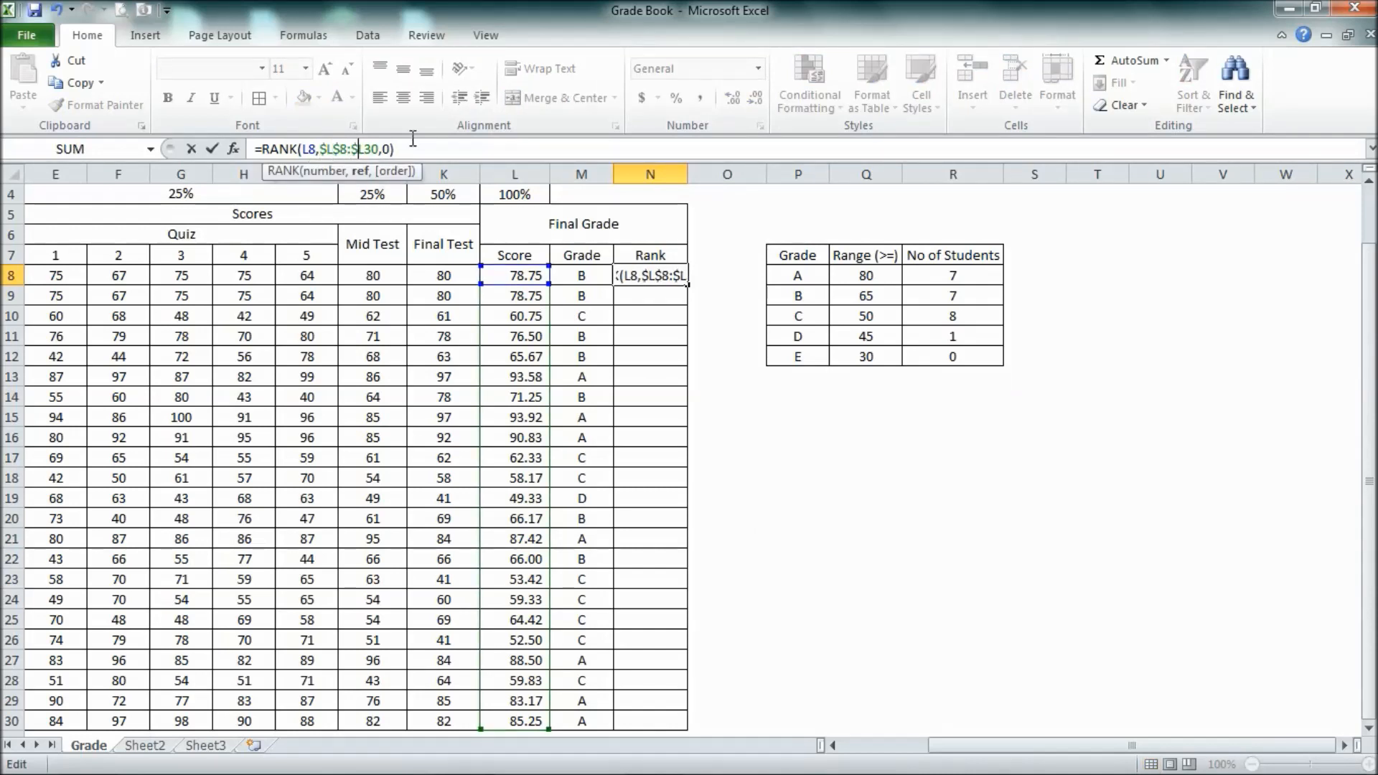
pyautogui.press('Return')
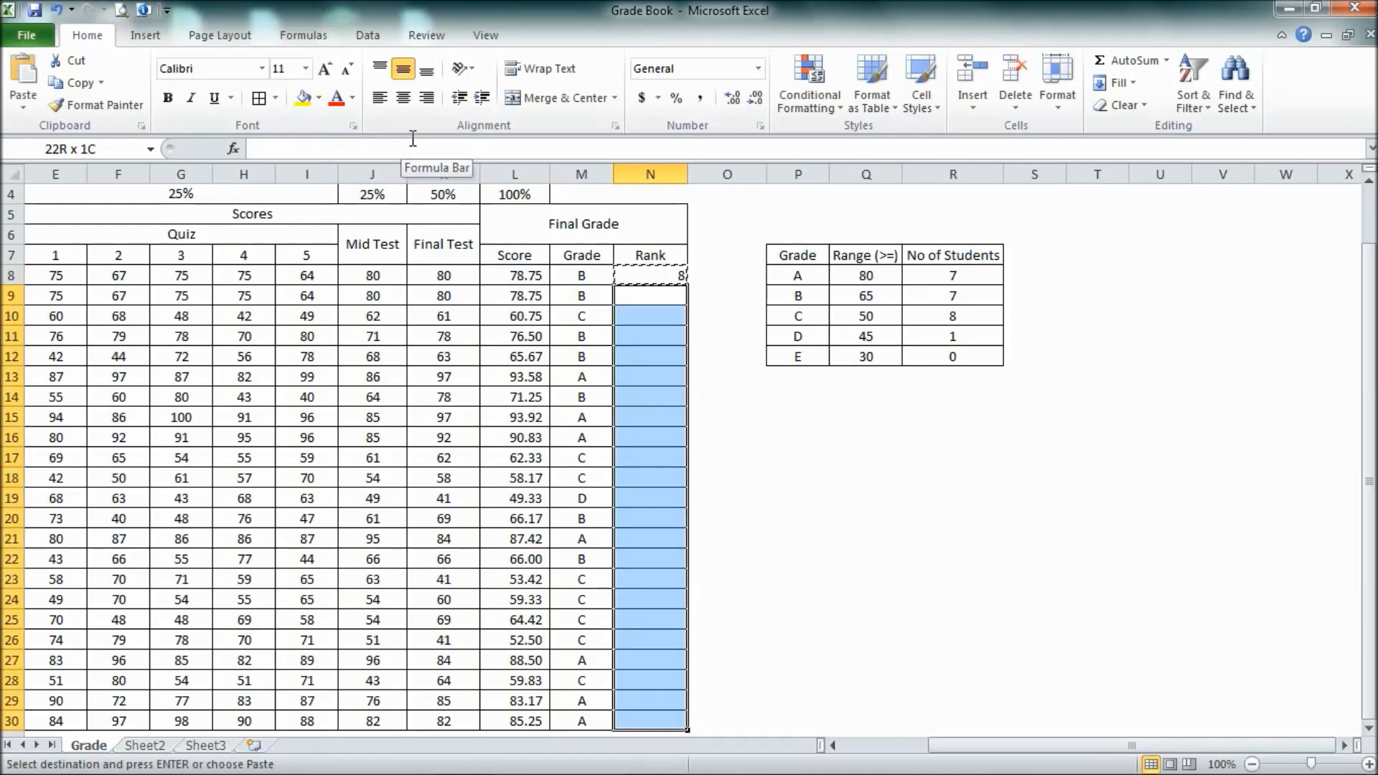
# Step: Paste the RANK formula down N9:N30 and center the rank numbers
pyautogui.press('Return')
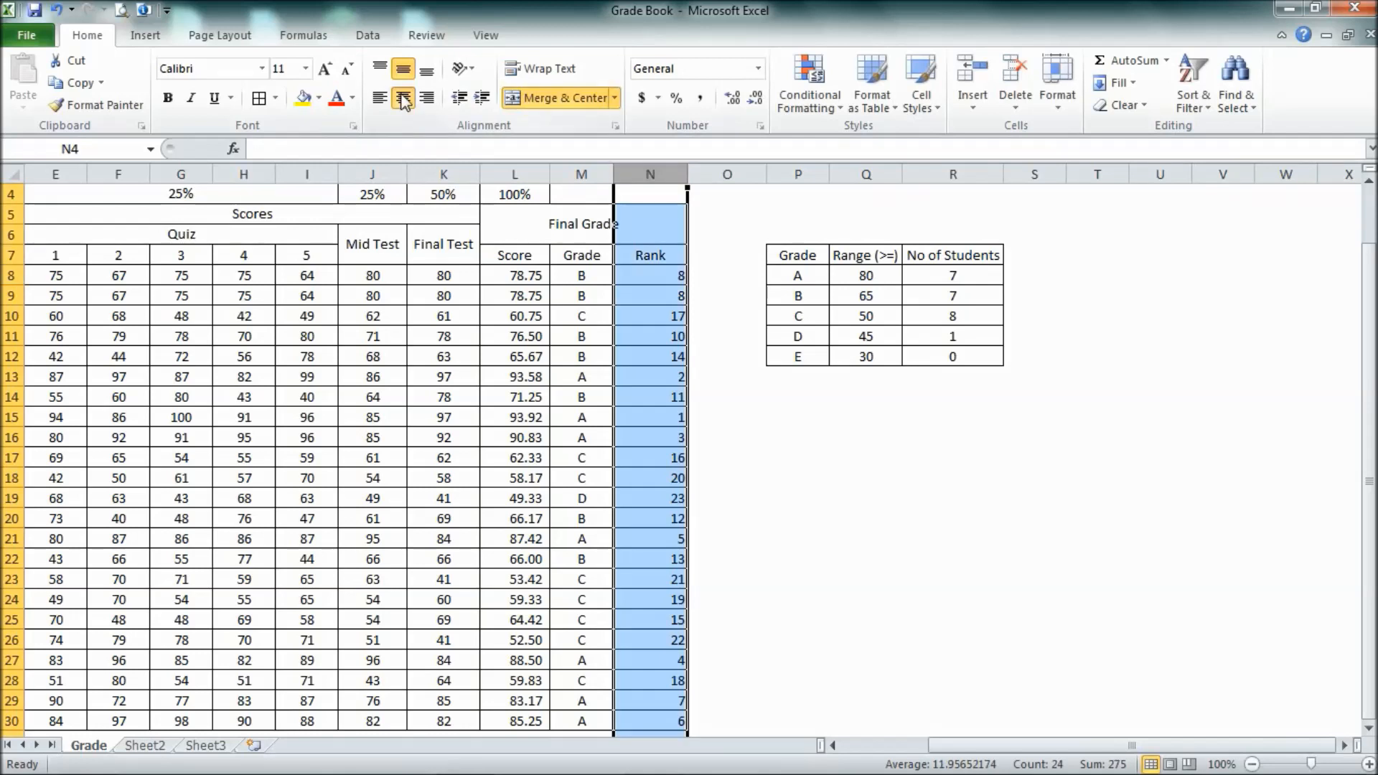
pyautogui.click(649, 295)
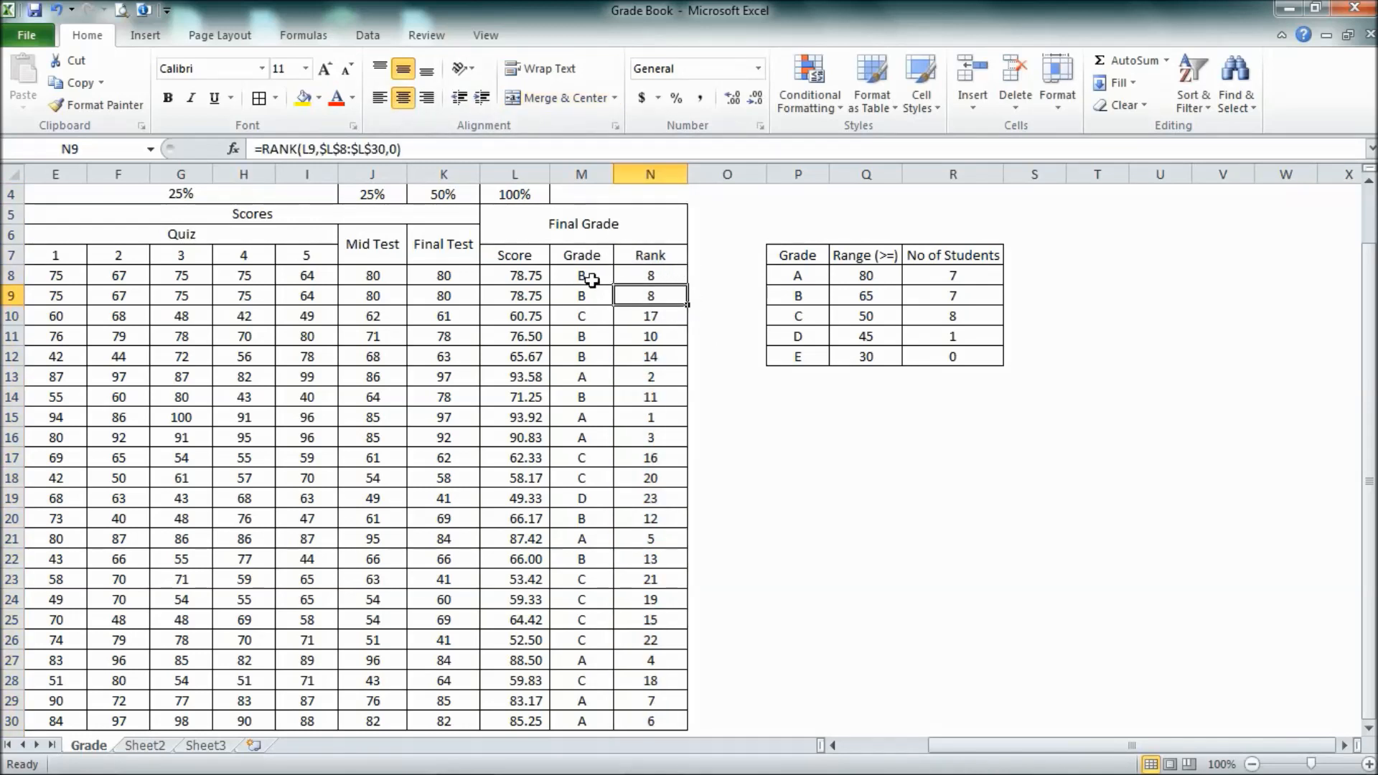
pyautogui.moveTo(613, 275)
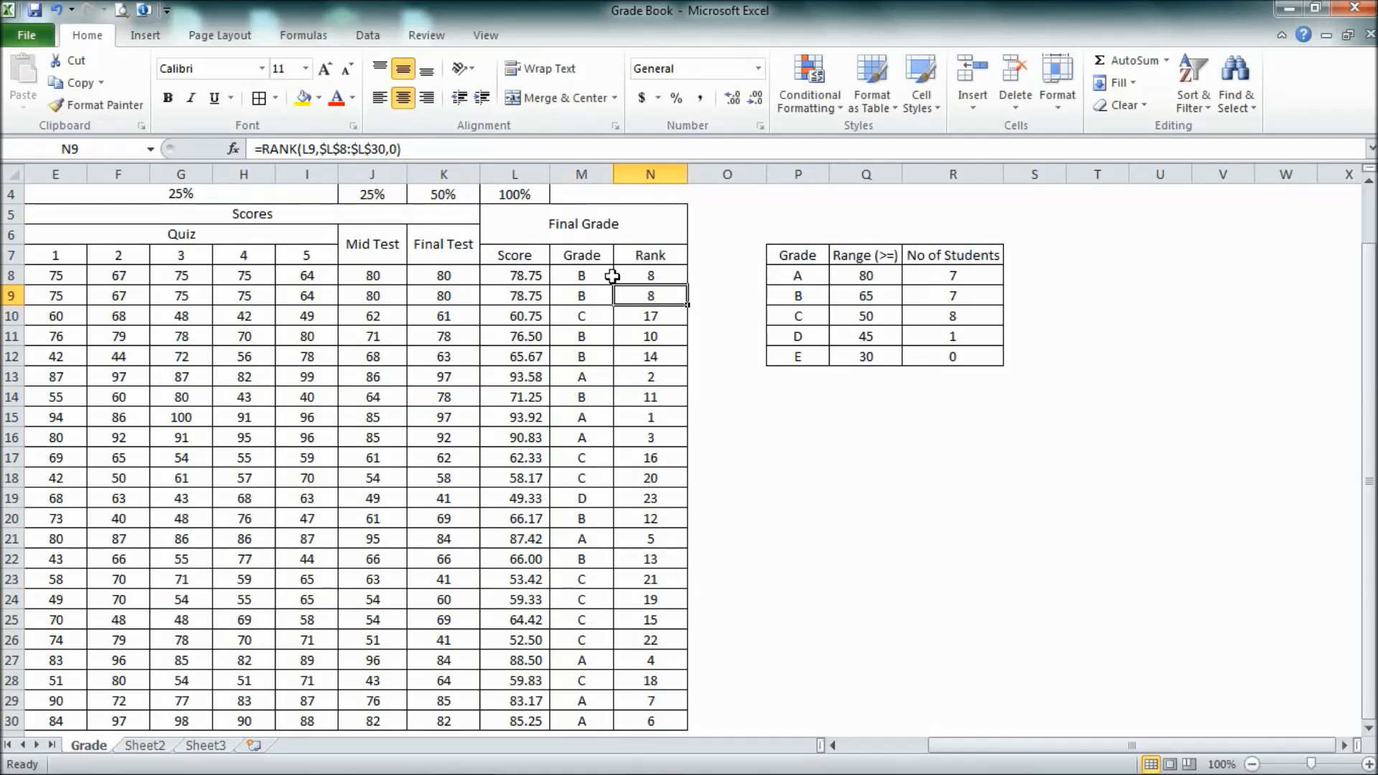
pyautogui.moveTo(667, 275)
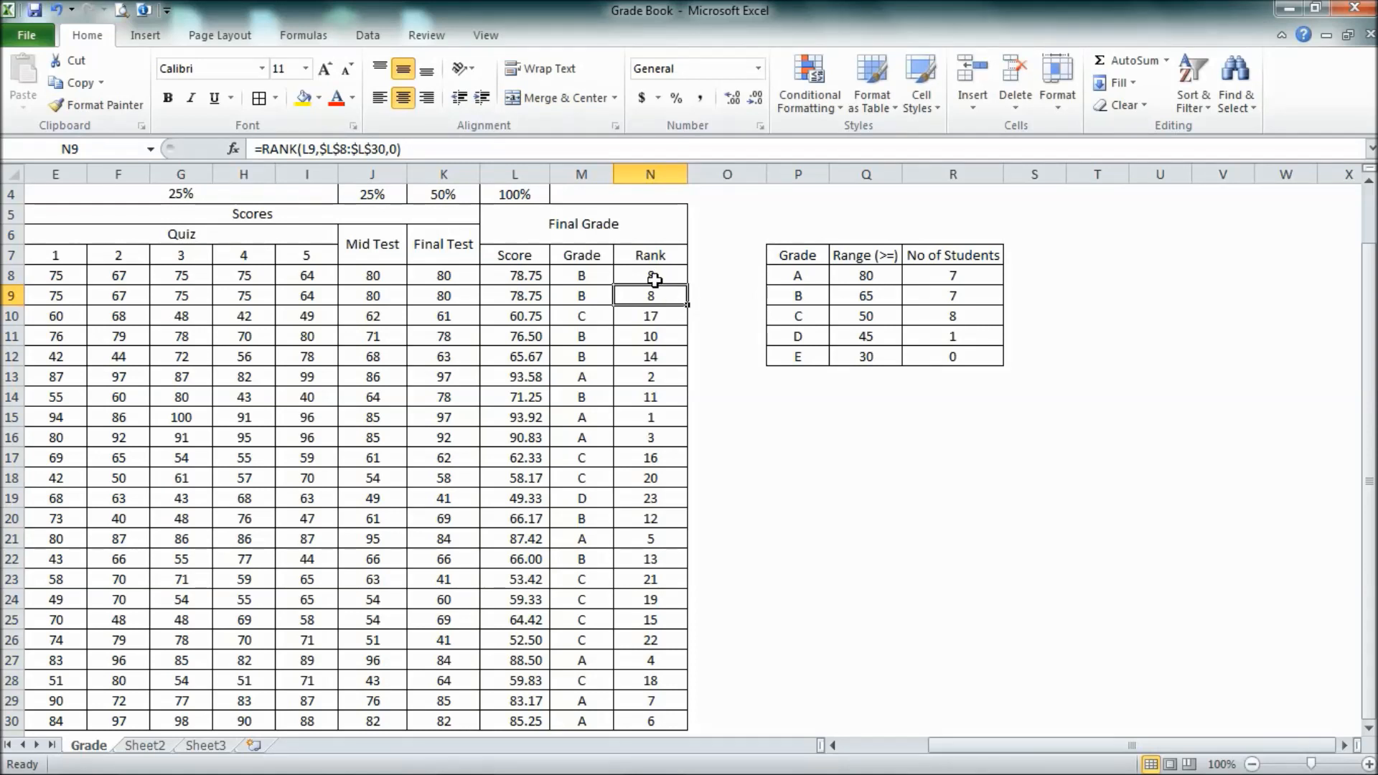
pyautogui.moveTo(660, 291)
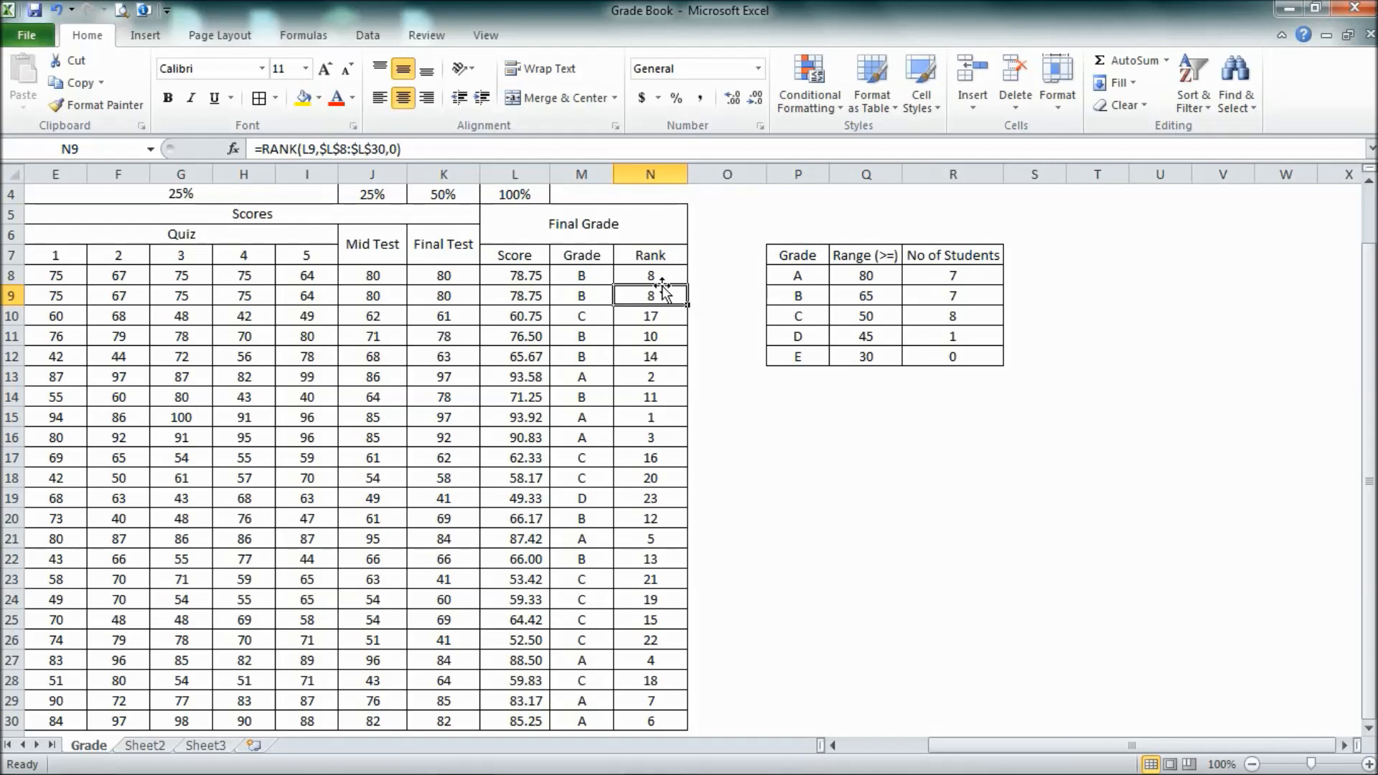
# Step: Append +COUNTIF($L$8:L8,L8)-1 to N8's RANK formula as a tie-breaker, locking the range start
pyautogui.doubleClick(649, 276)
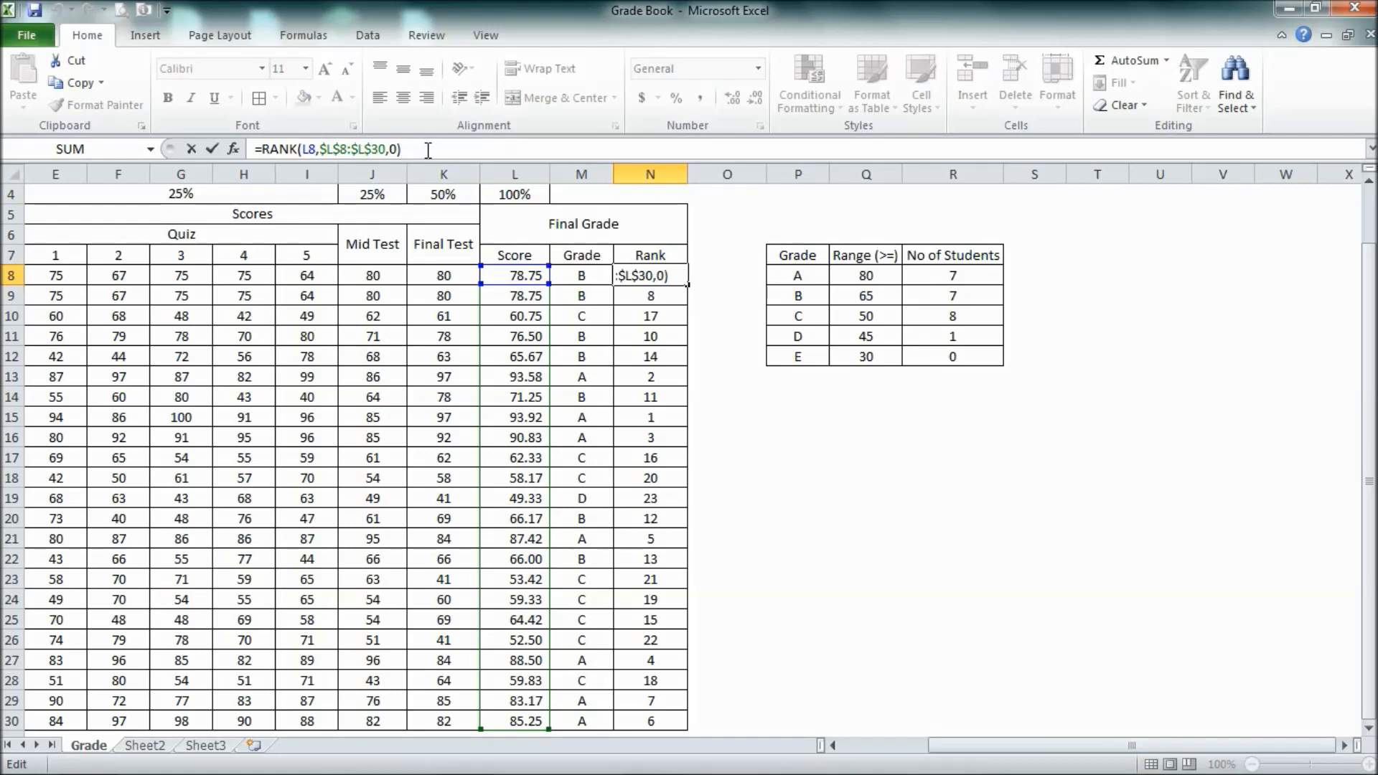
pyautogui.write('+countif(')
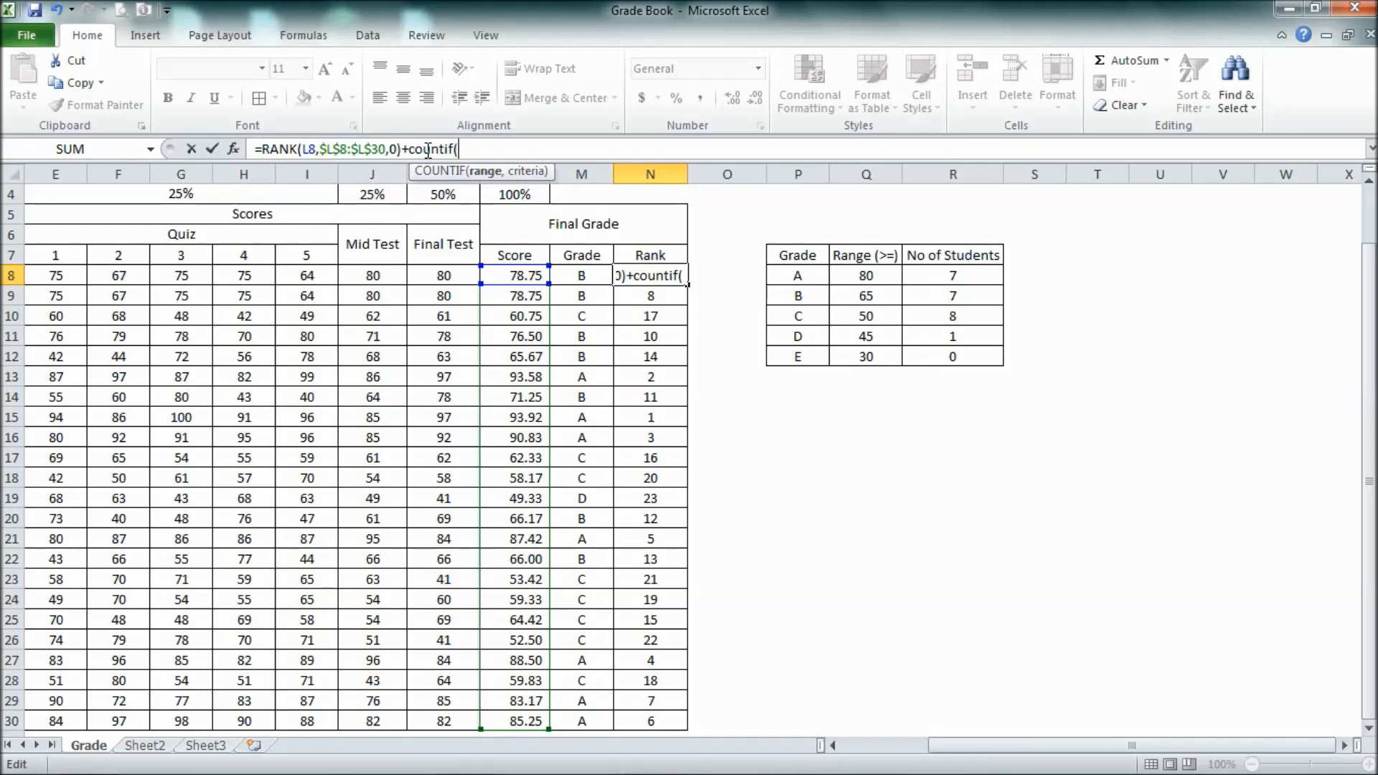
pyautogui.moveTo(531, 275)
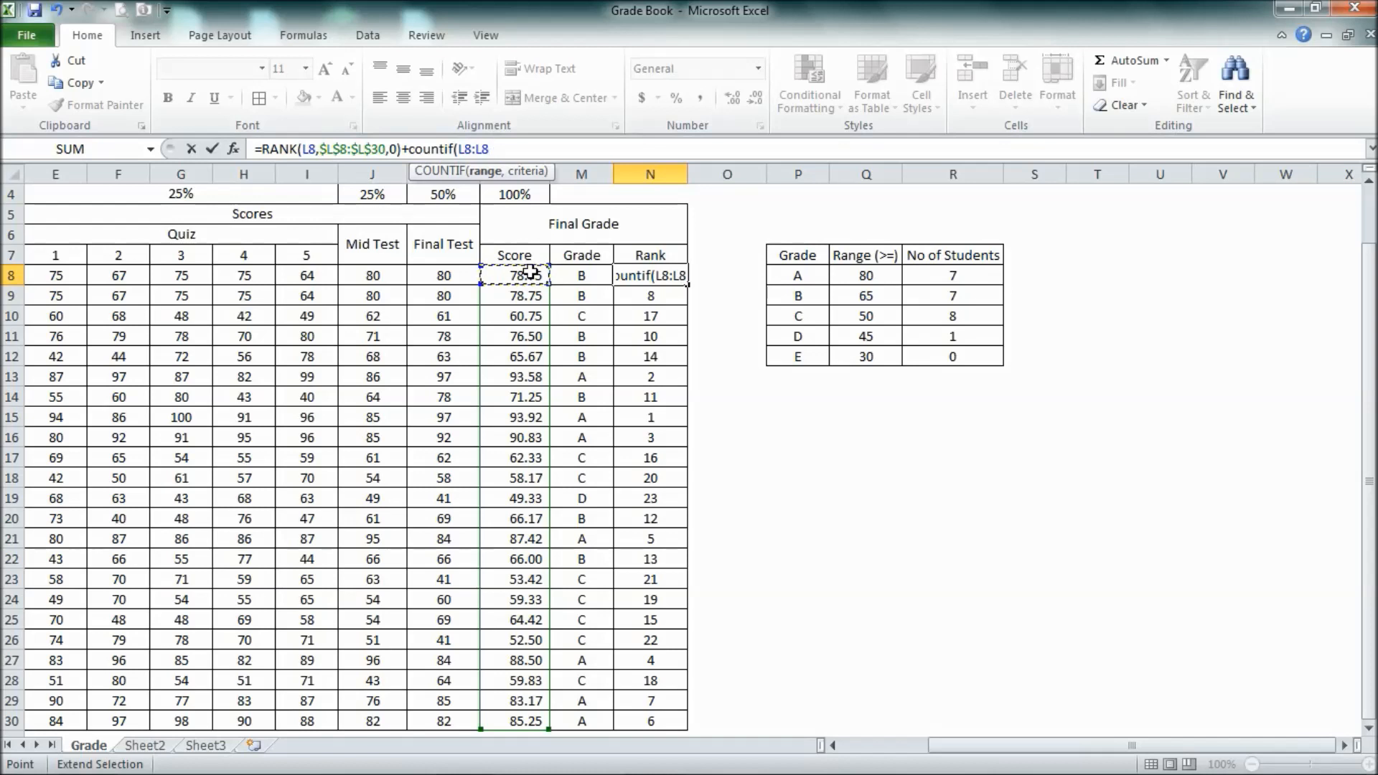
pyautogui.write(',l8')
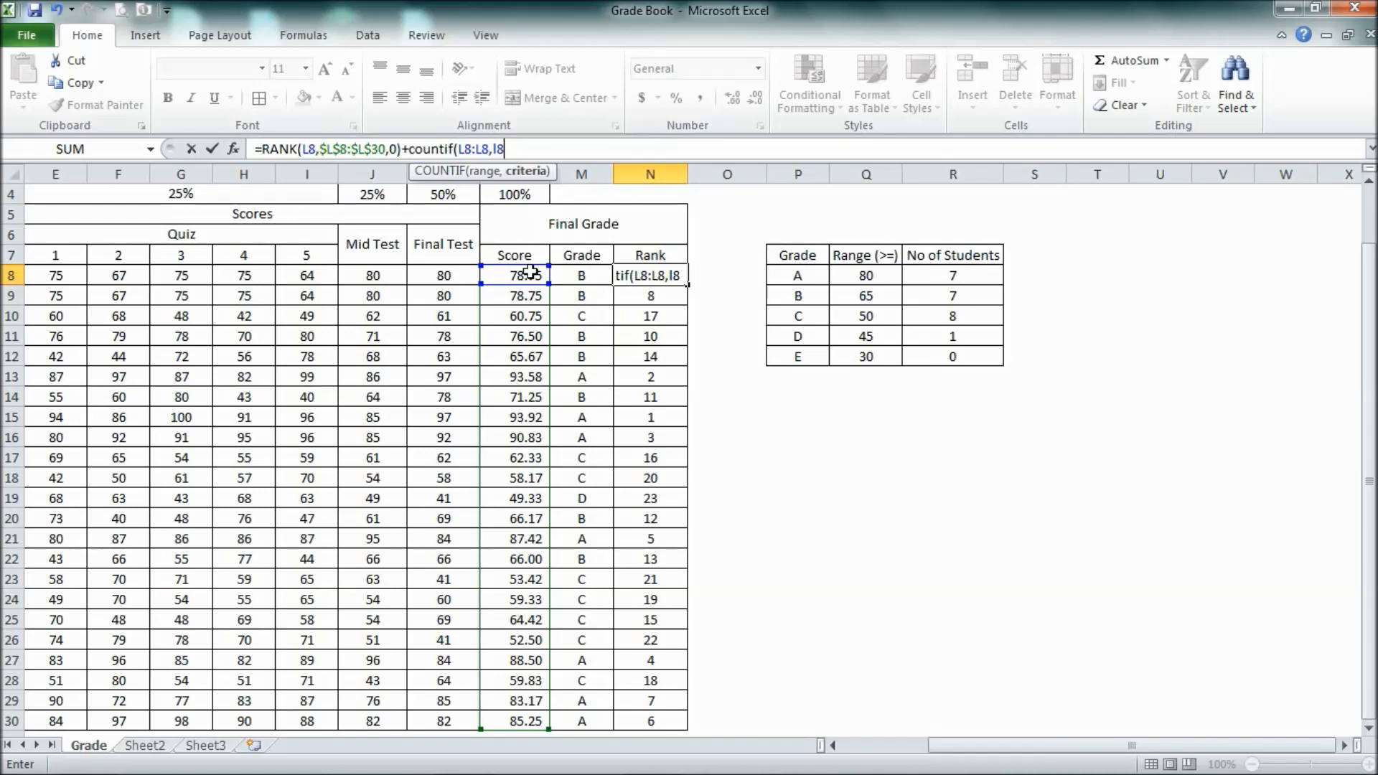
pyautogui.write(')')
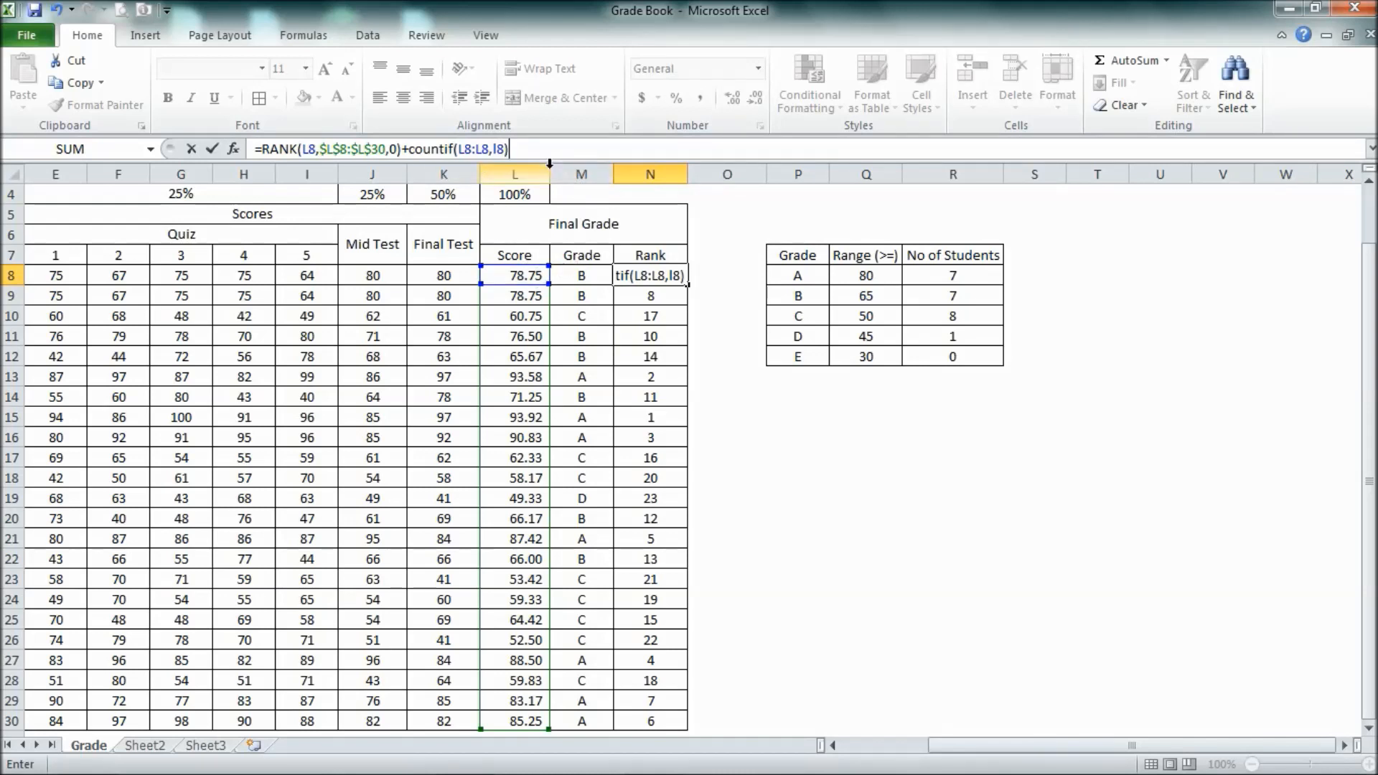
pyautogui.write('-1')
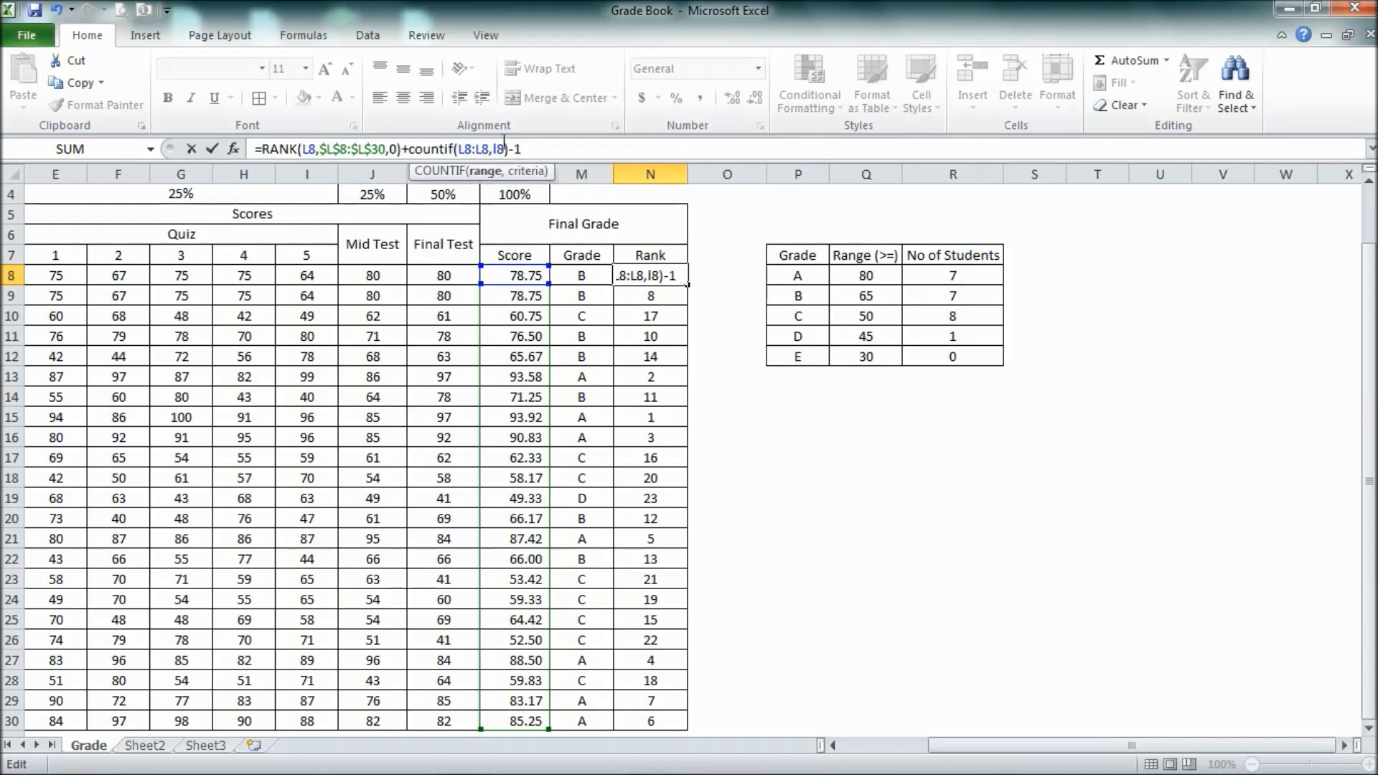
pyautogui.press('f4')
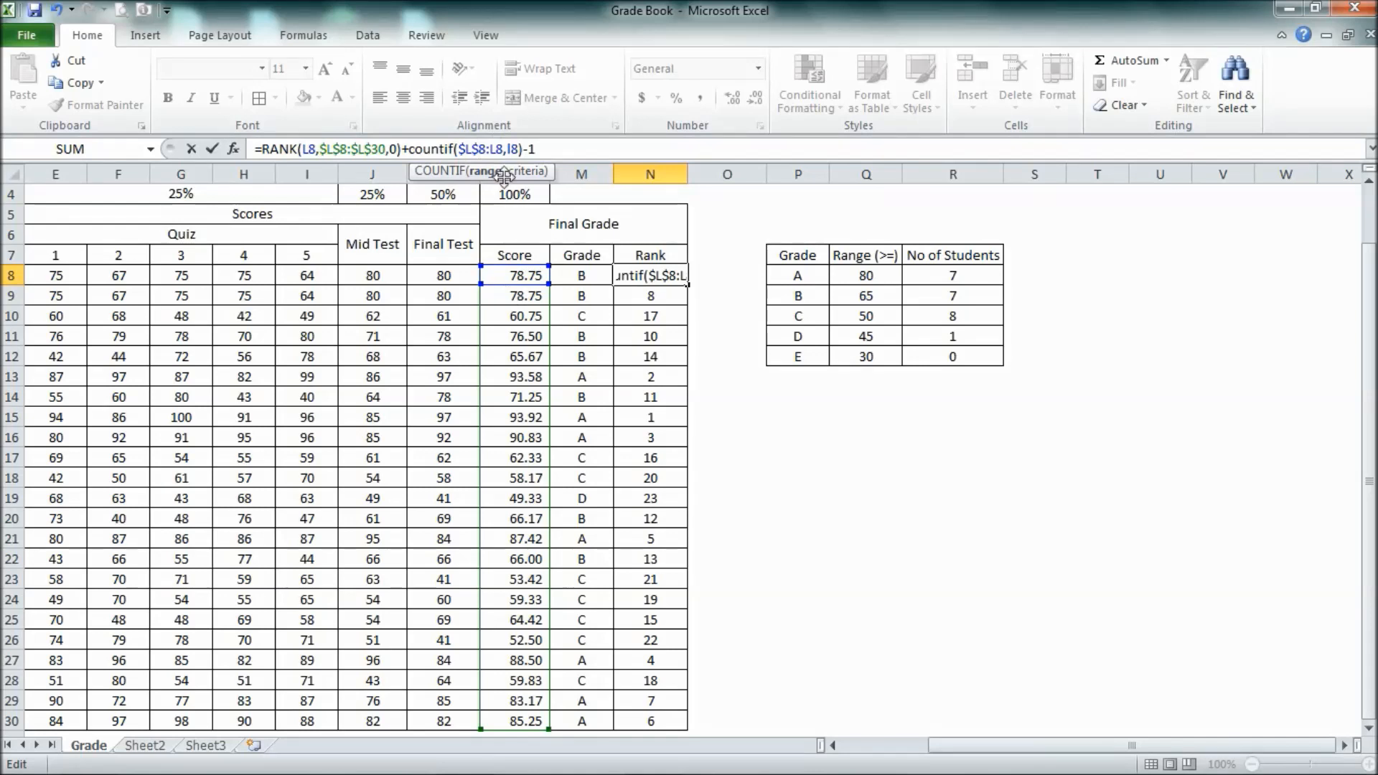
pyautogui.moveTo(526, 276)
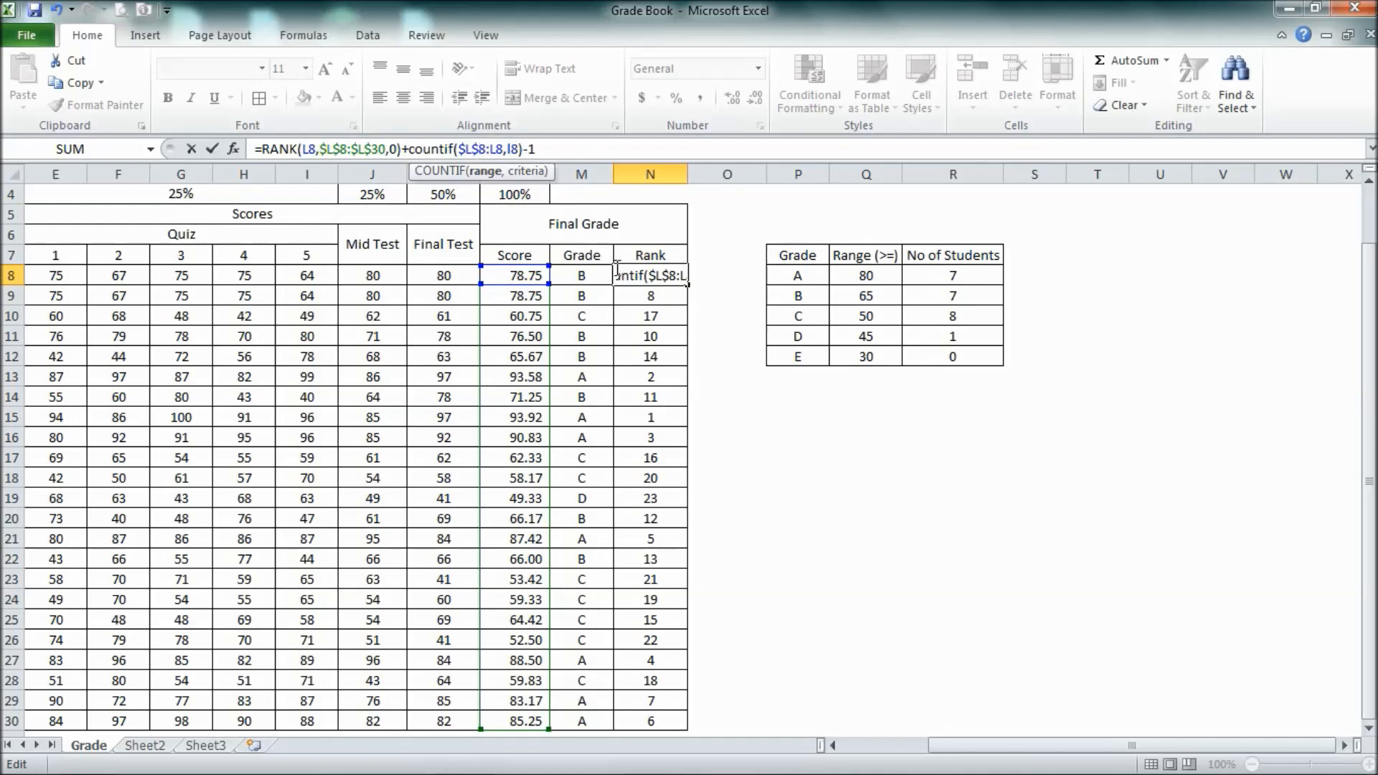
pyautogui.moveTo(616, 276)
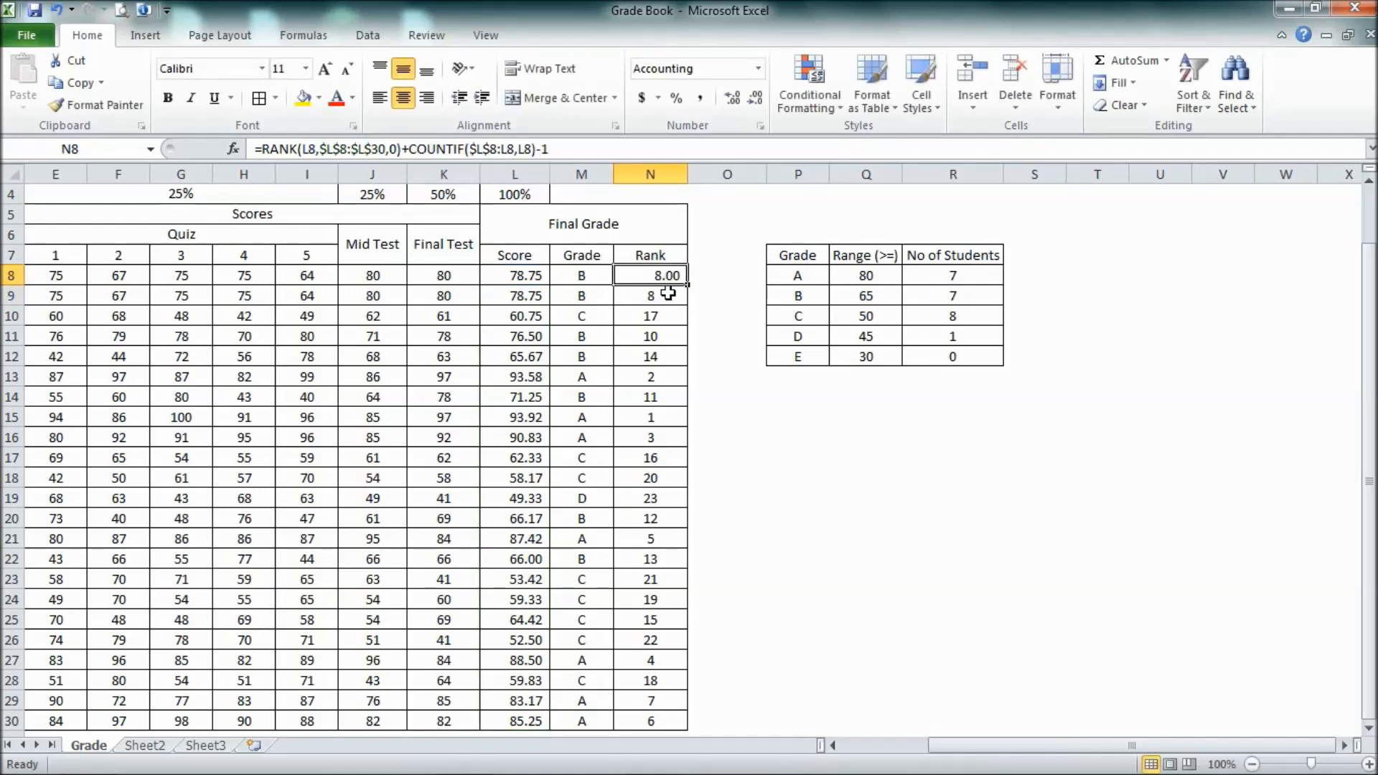
# Step: Format N8 as General so the rank shows as a whole number
pyautogui.rightClick(649, 274)
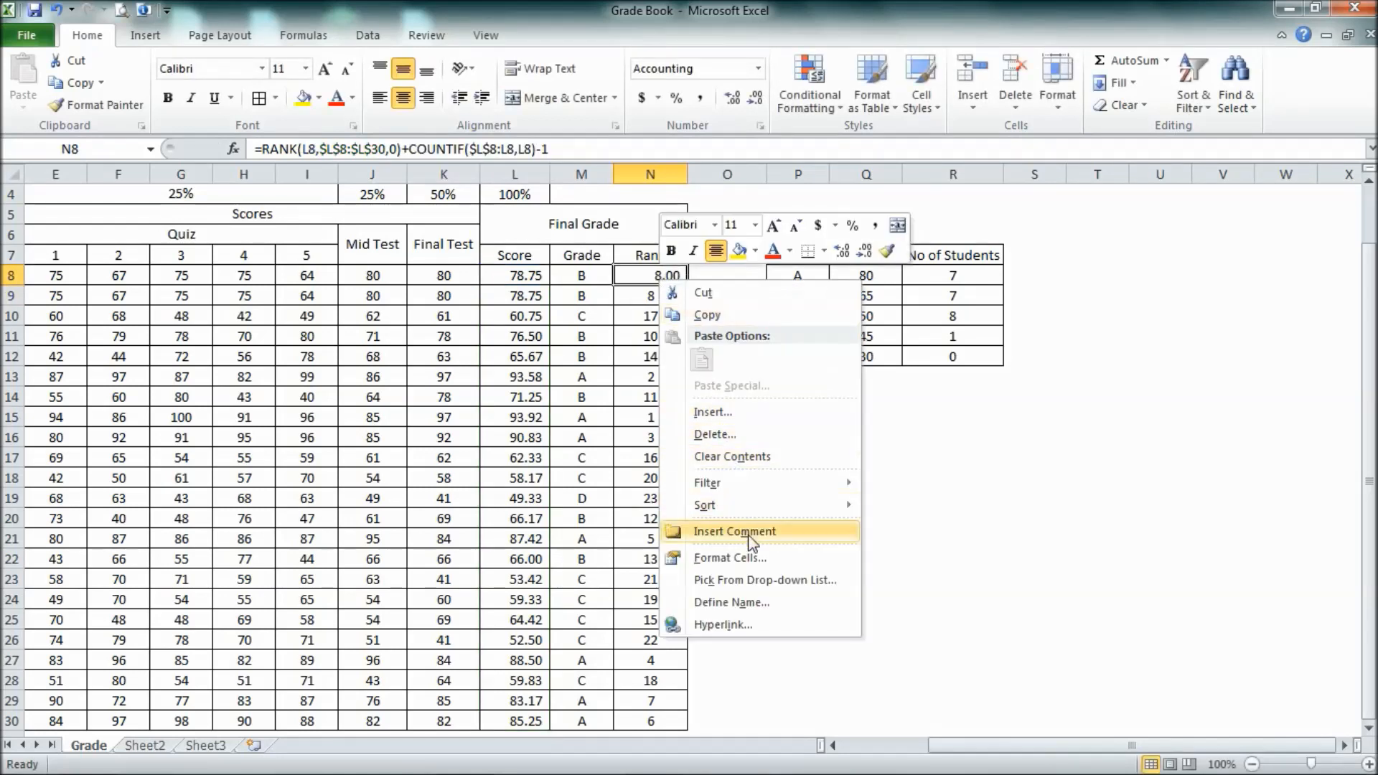
pyautogui.moveTo(751, 557)
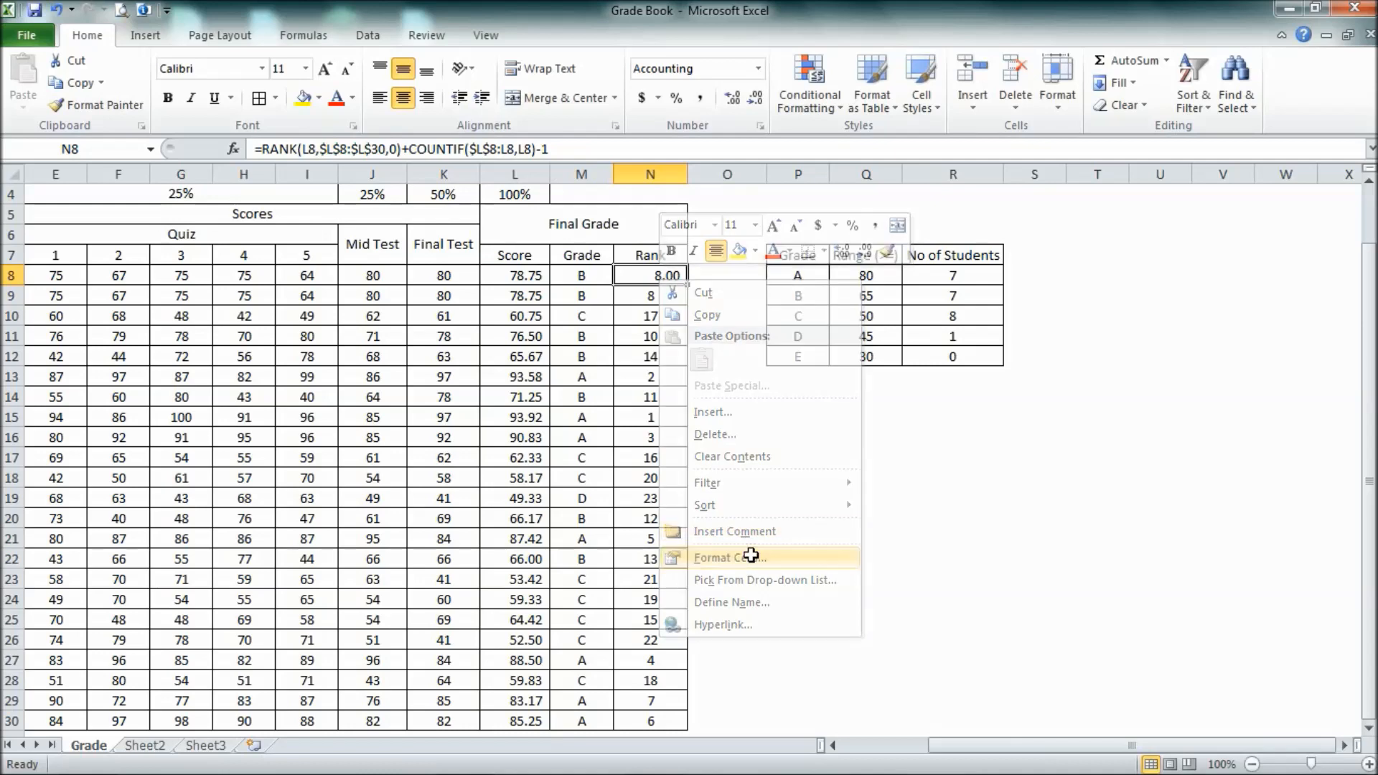
pyautogui.click(729, 557)
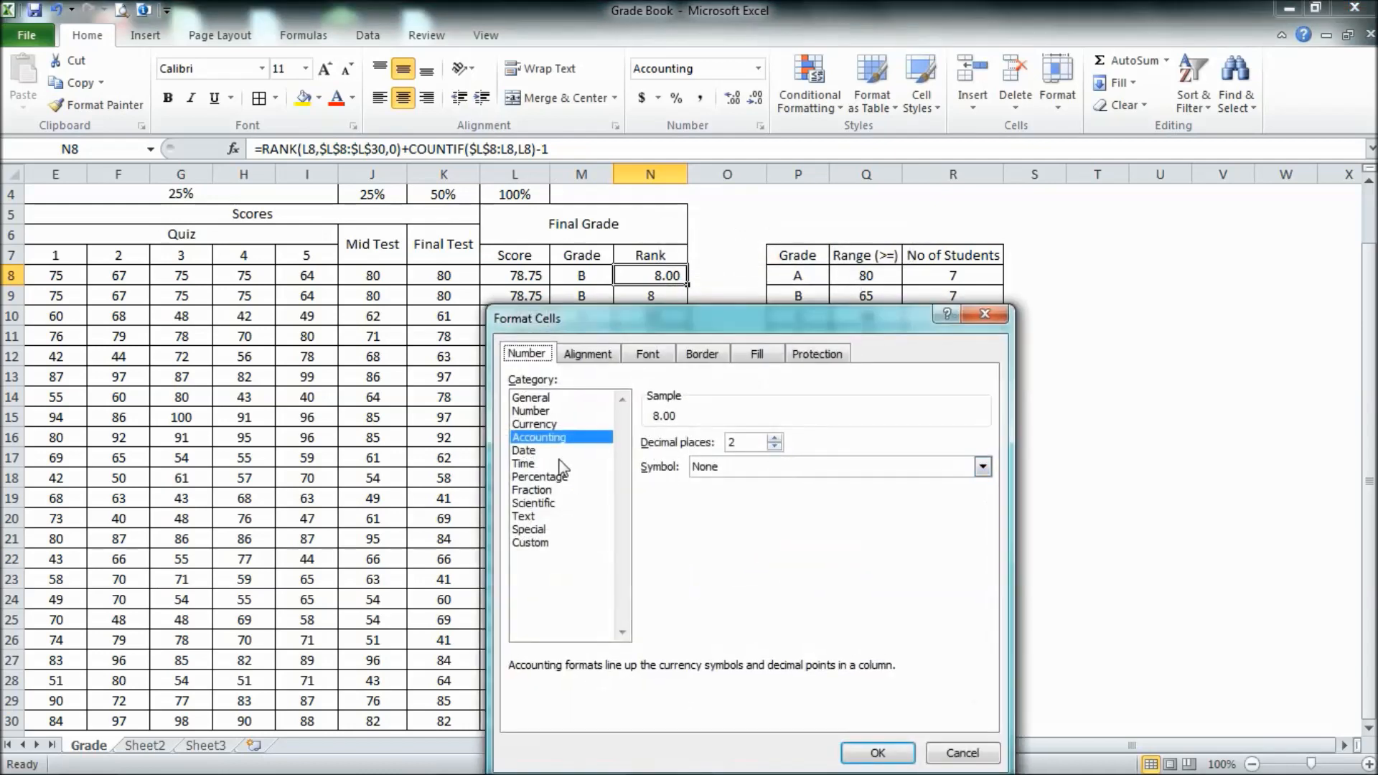
pyautogui.click(530, 397)
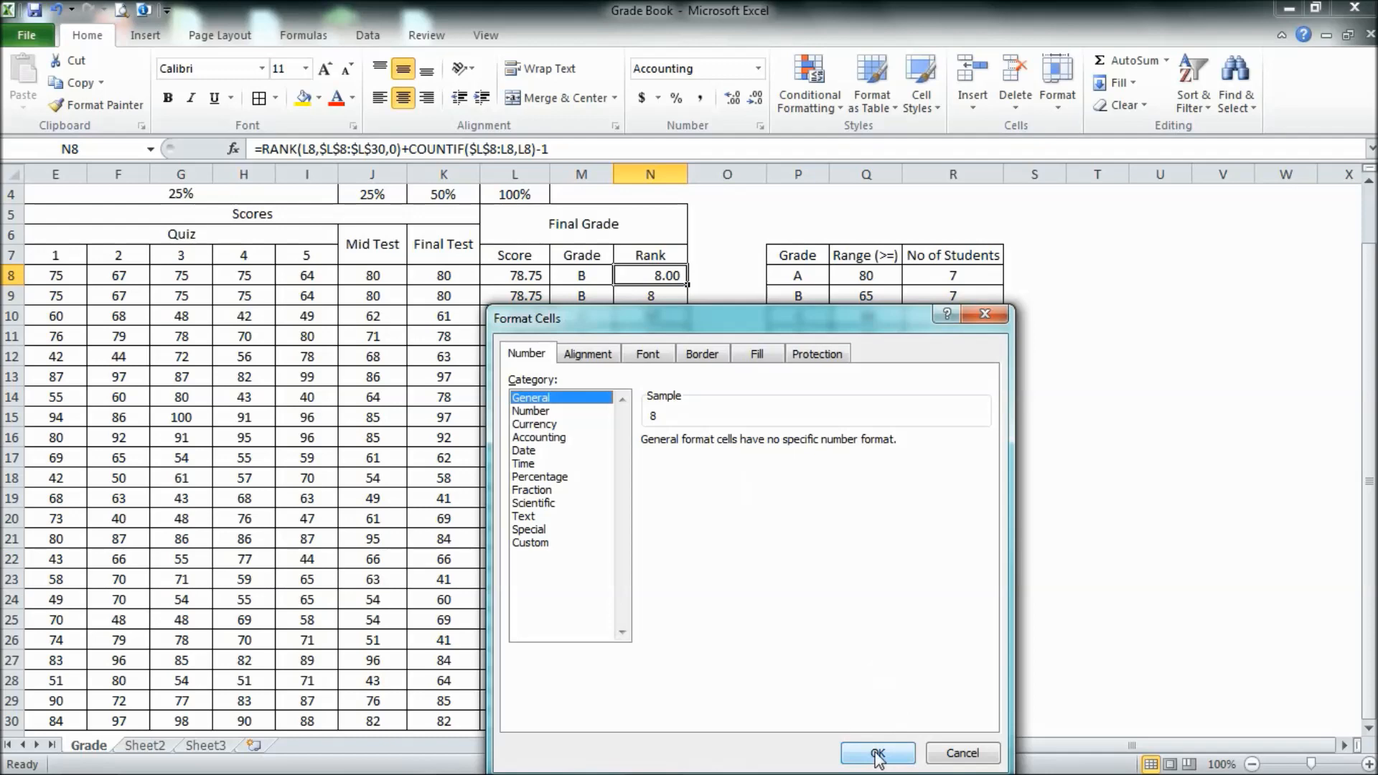
pyautogui.click(876, 754)
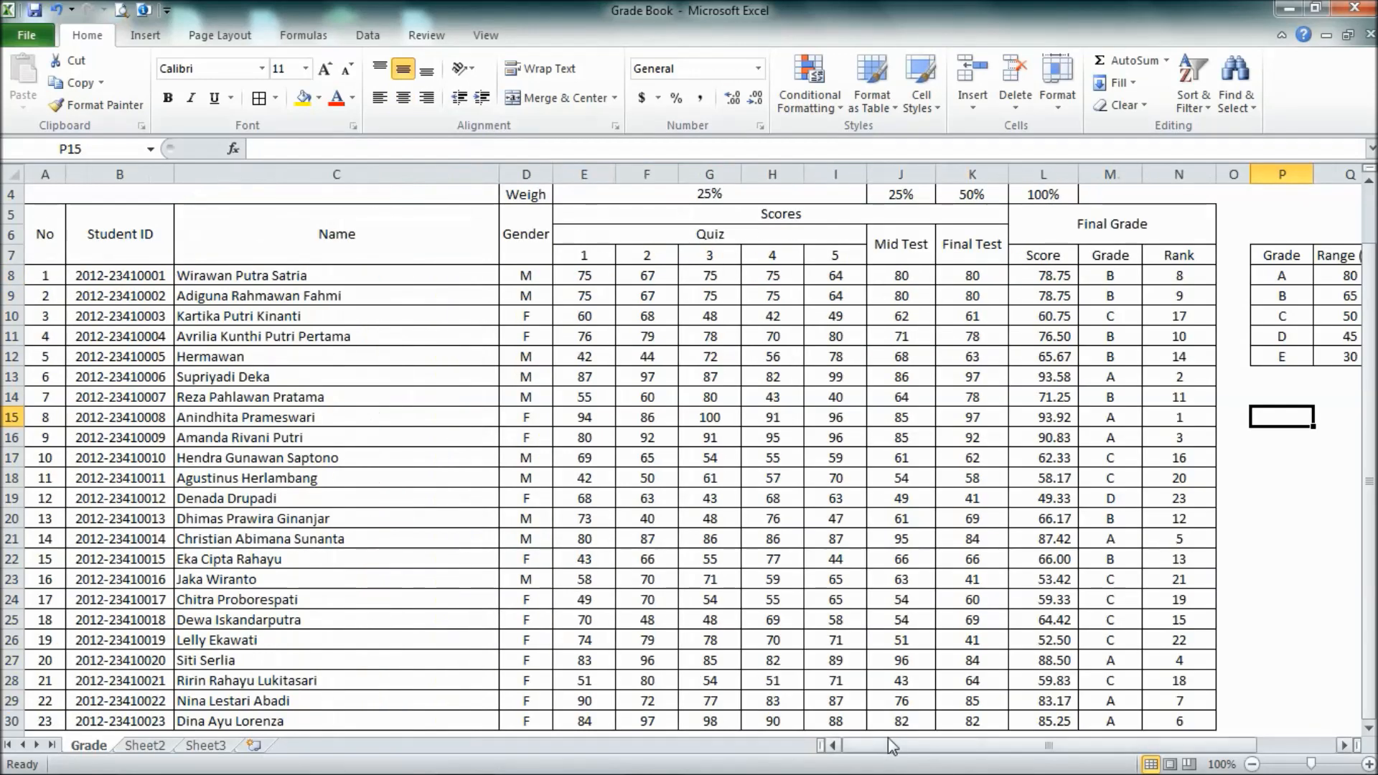
pyautogui.hscroll(3)
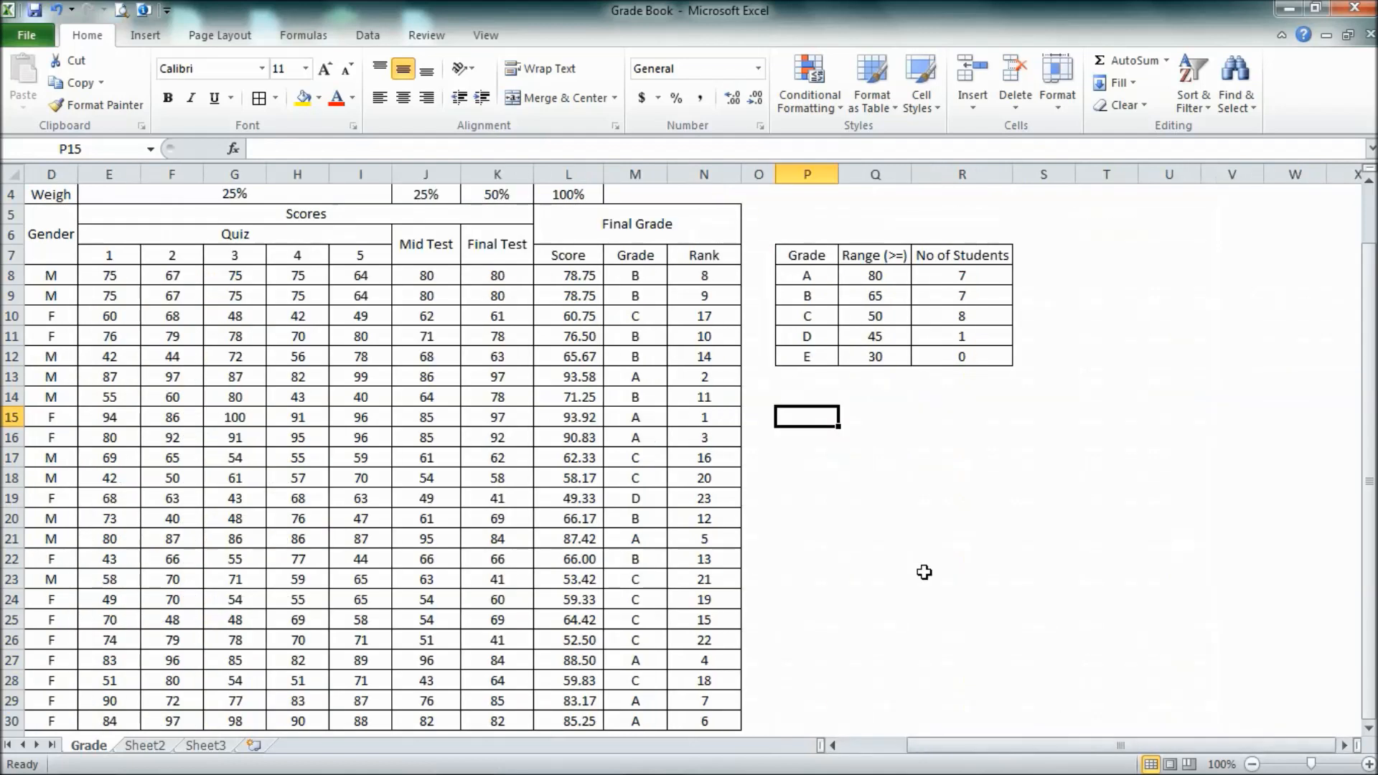
pyautogui.scroll(3)
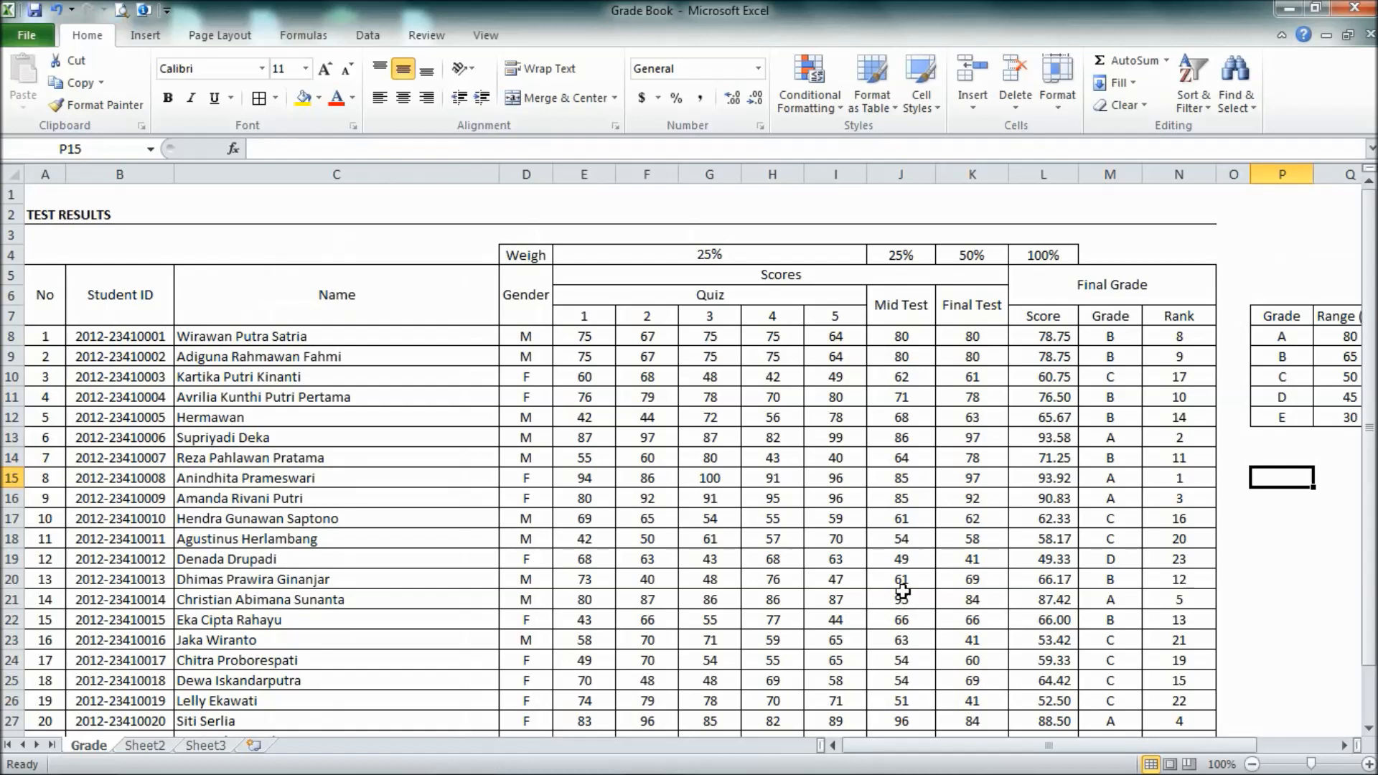
pyautogui.moveTo(927, 592)
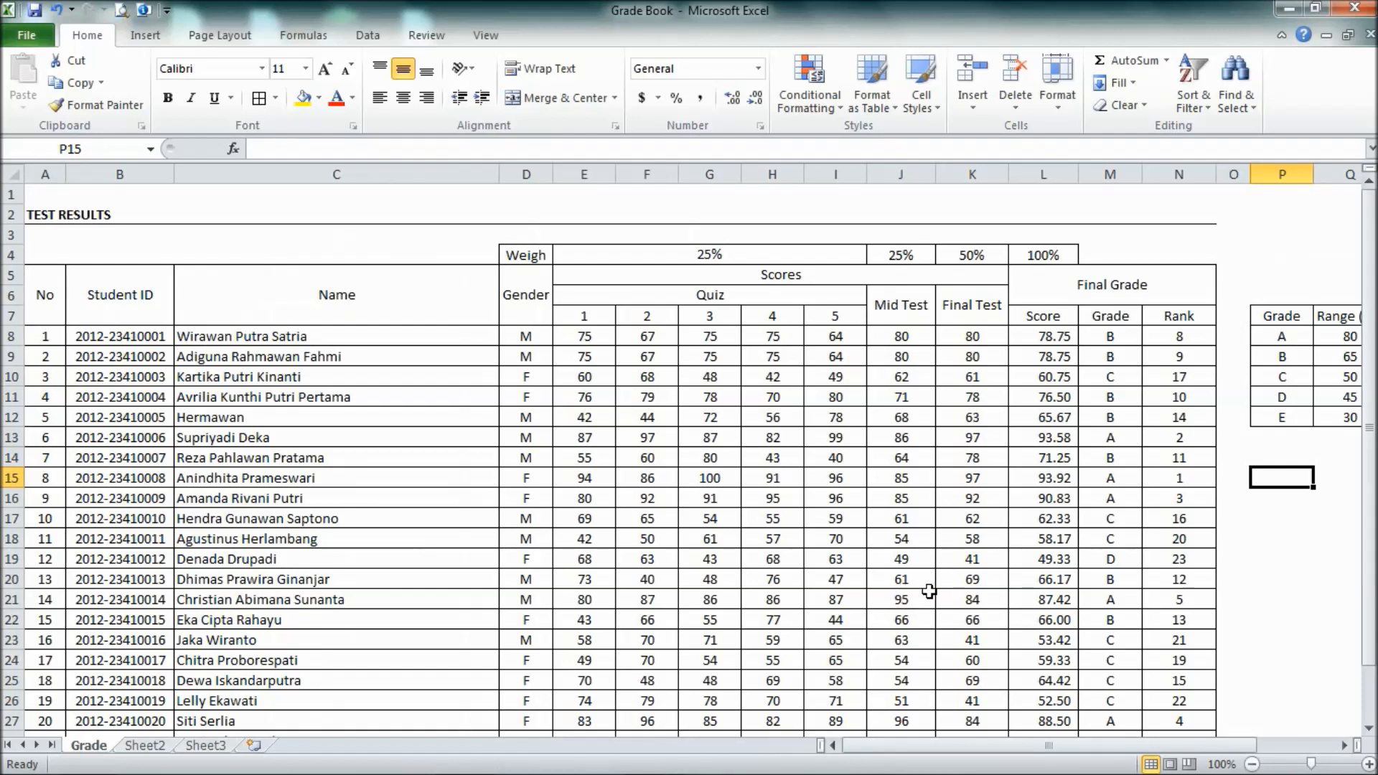